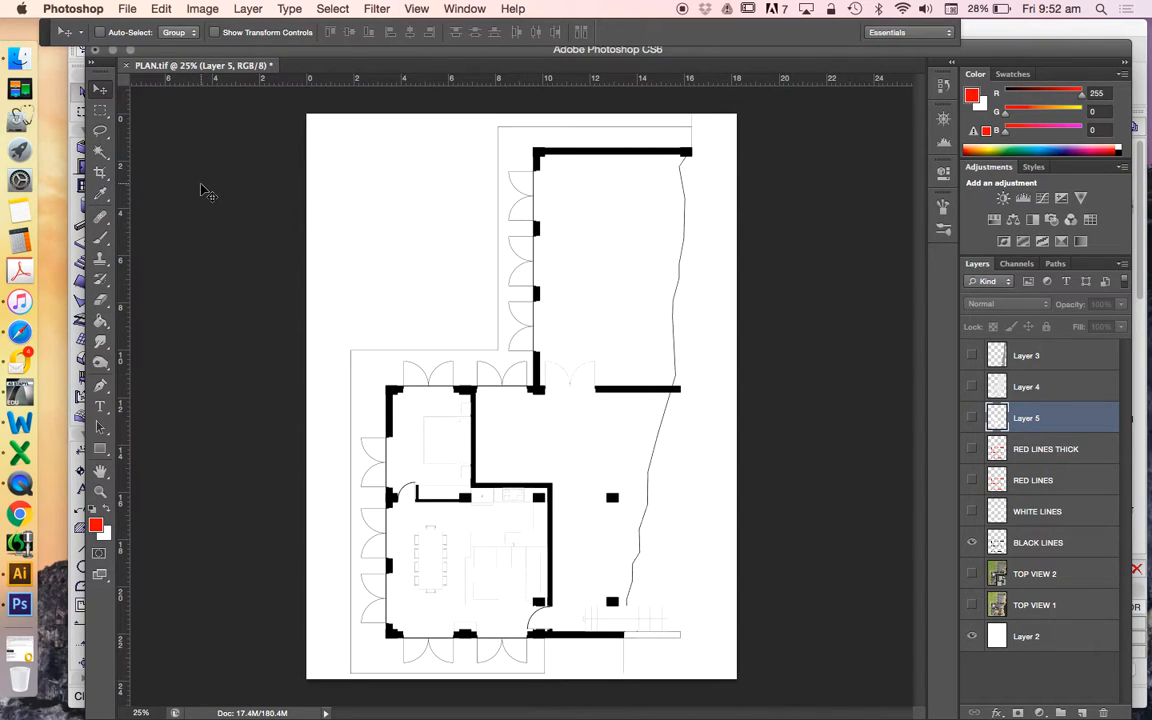
mouse_move(597, 332)
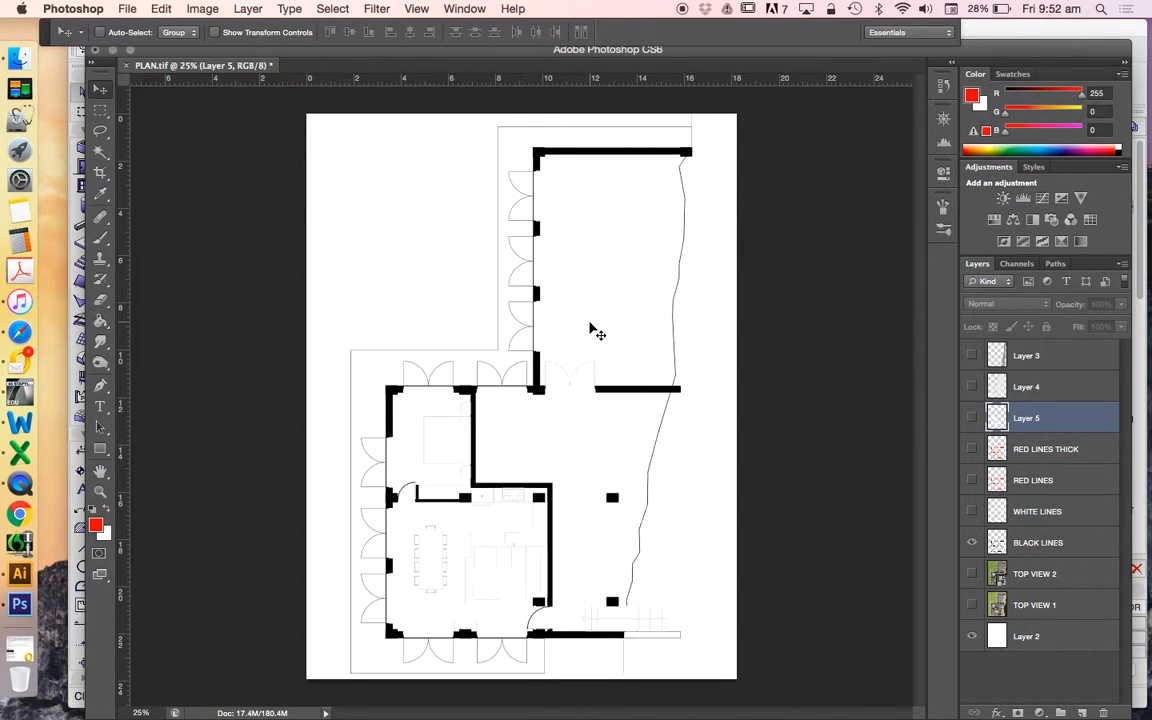
mouse_move(957, 458)
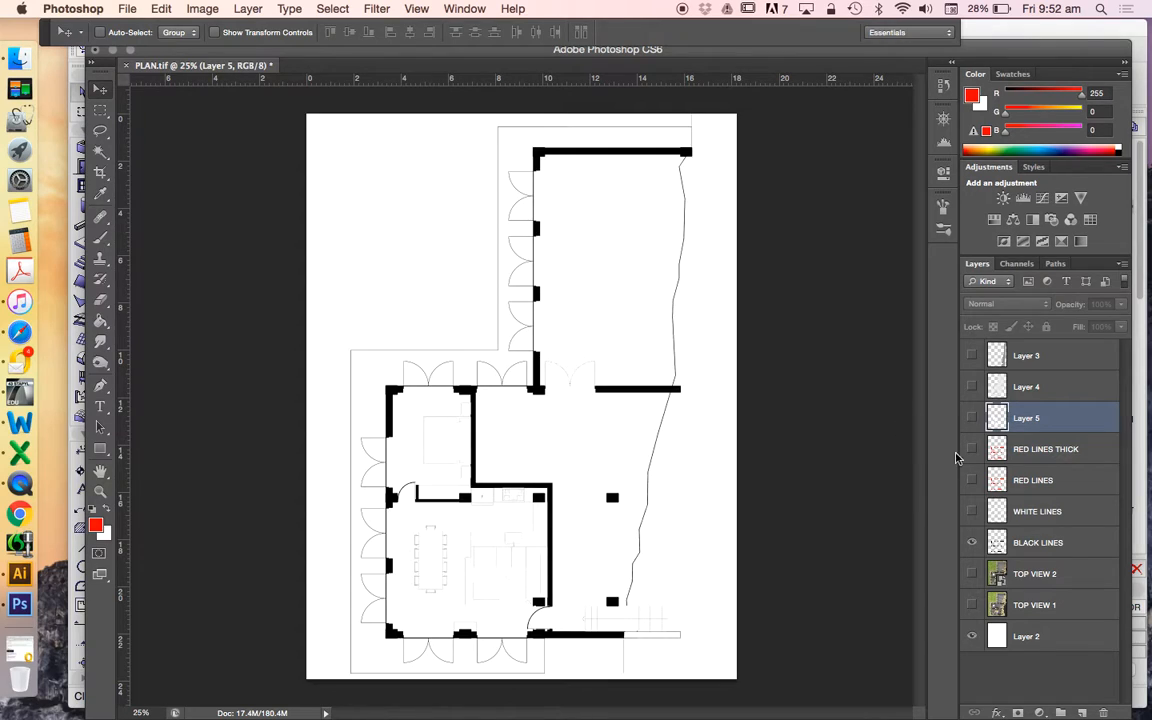
mouse_move(593, 445)
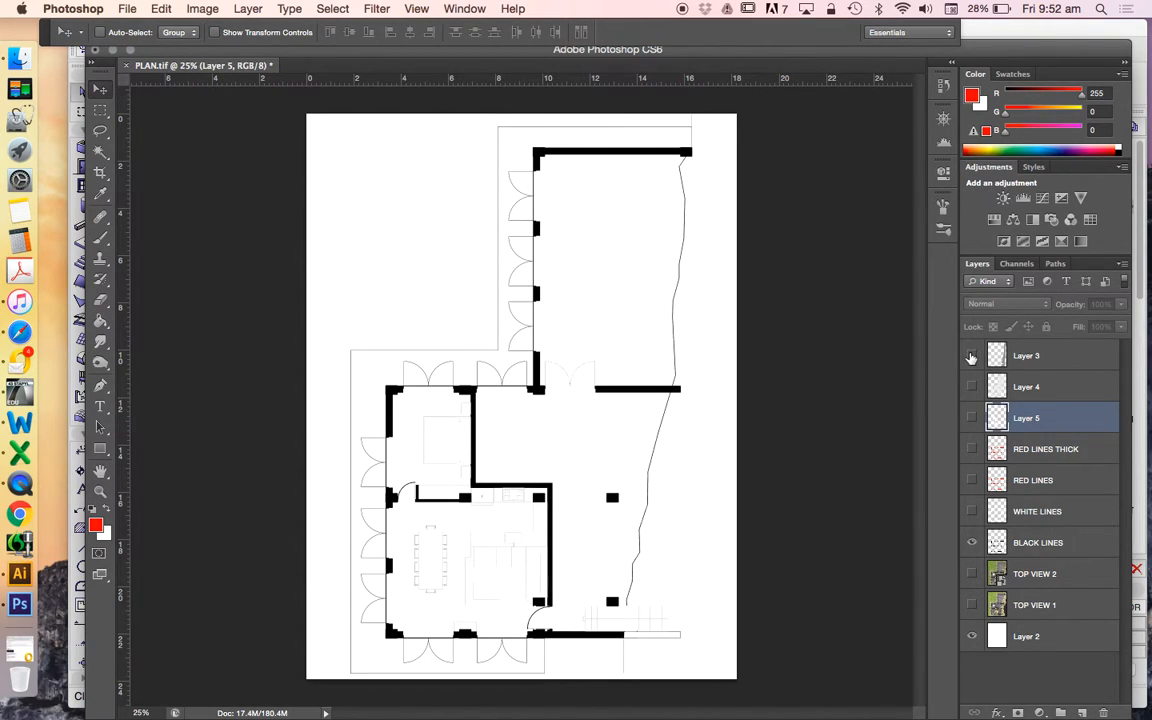
Preview the Layer 3, 4 and 5 fills, hide them, then preview concrete textures in Finder
left_click(971, 355)
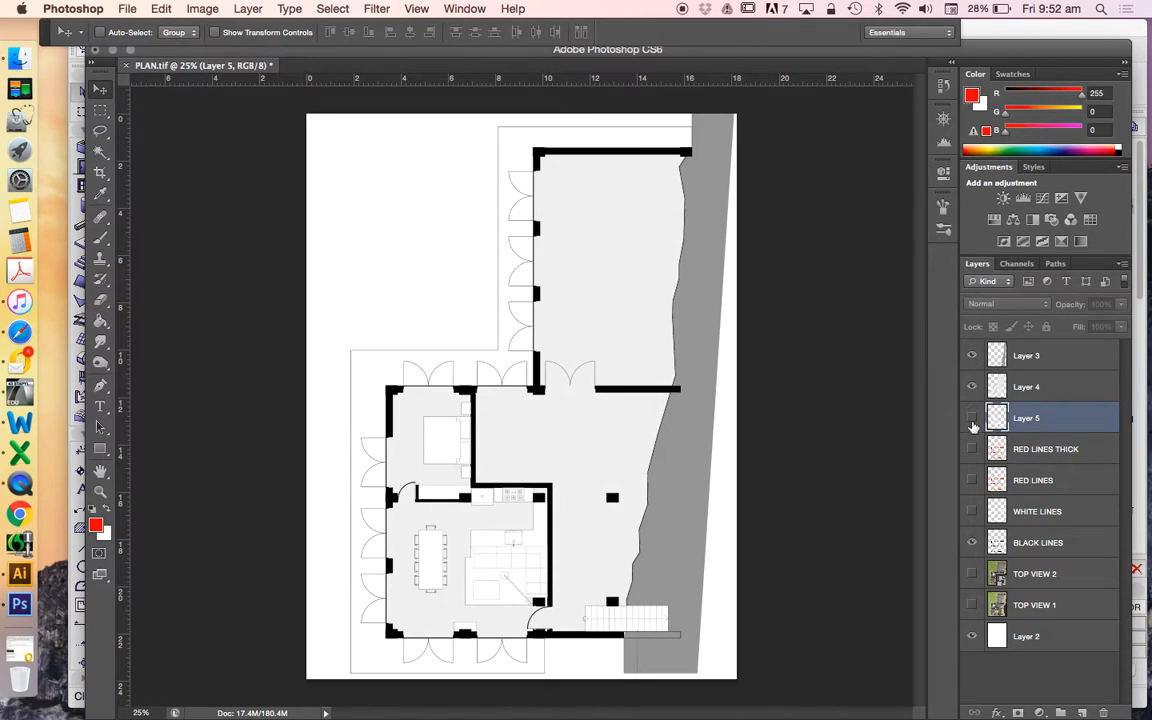
left_click(971, 418)
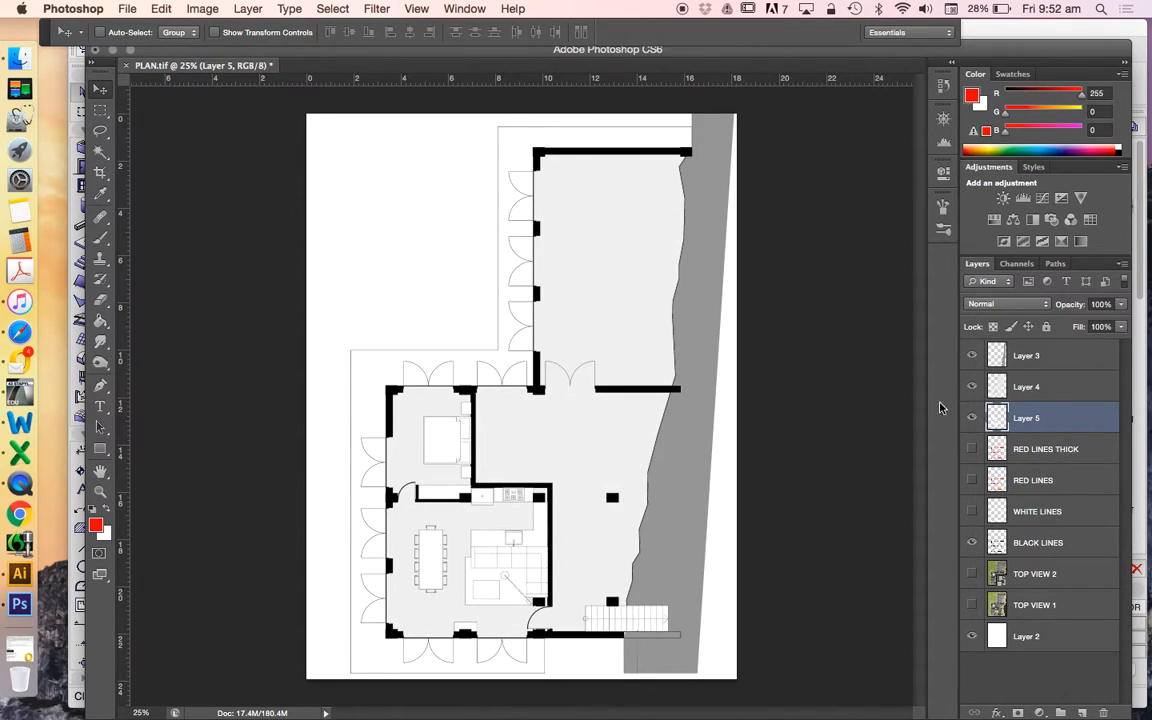
left_click(971, 636)
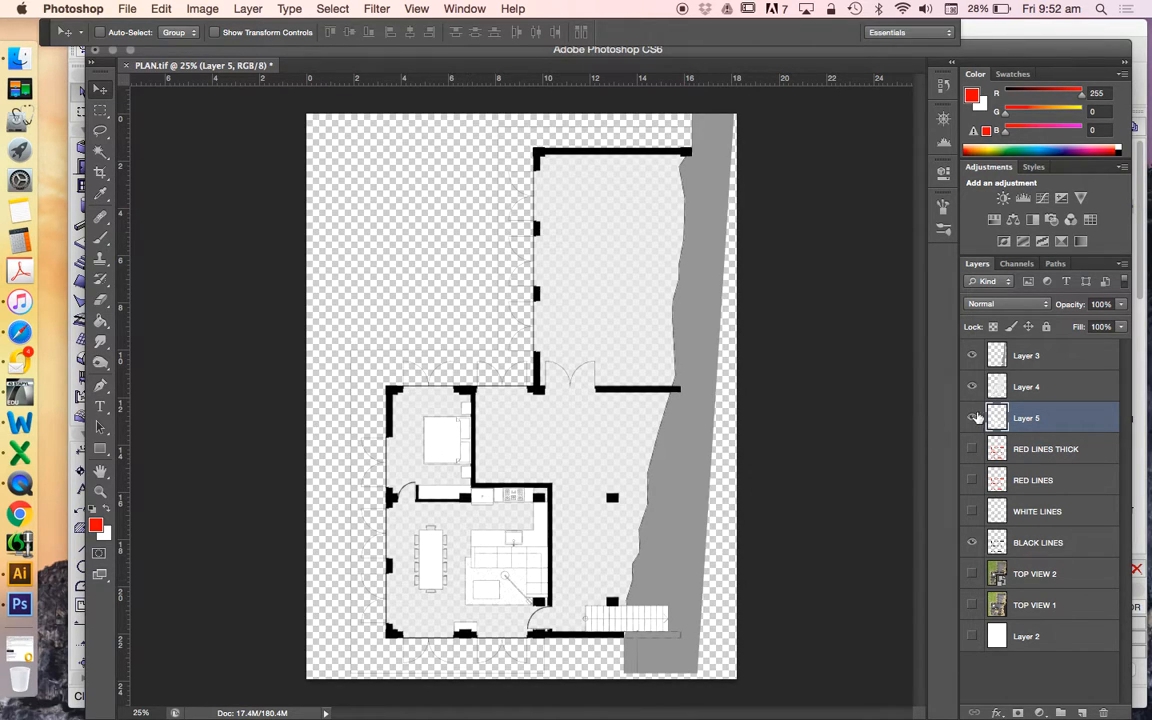
left_click(971, 418)
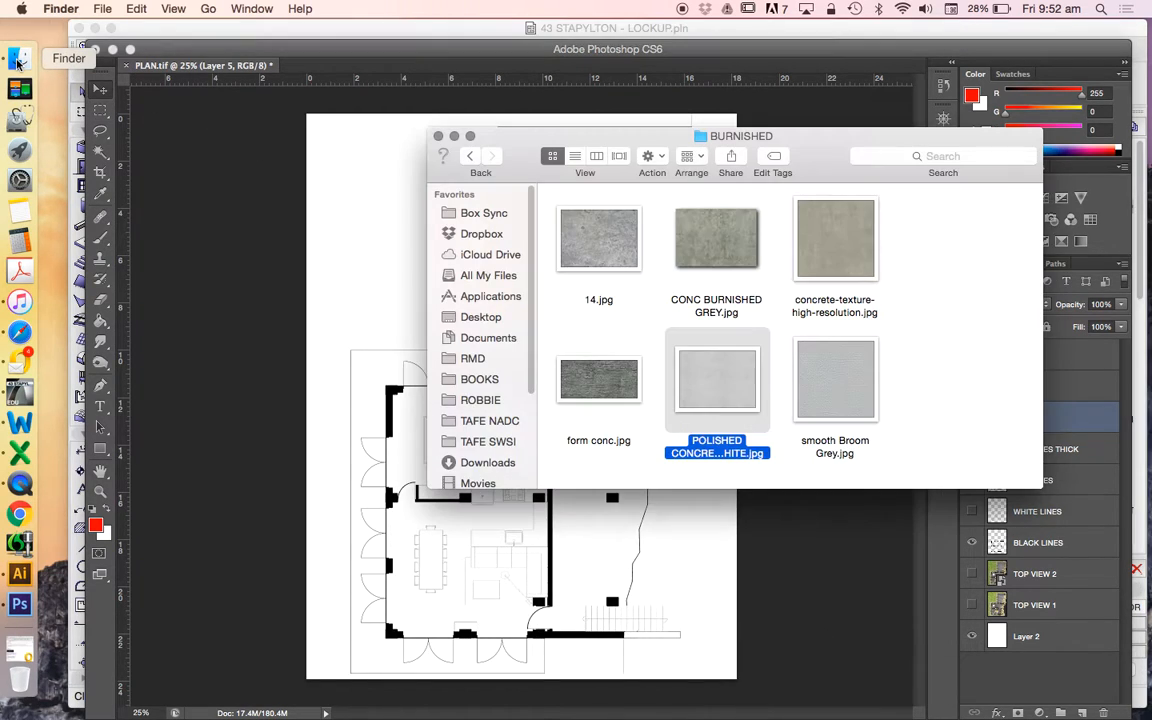
left_click(598, 238)
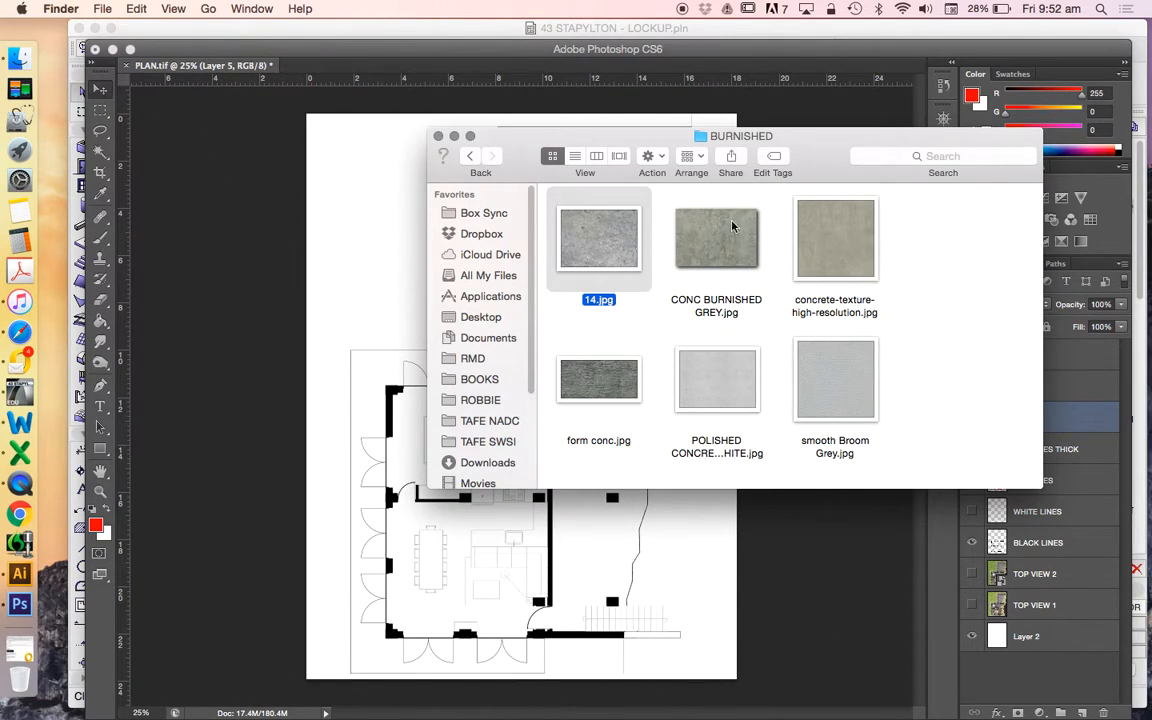
mouse_move(724, 240)
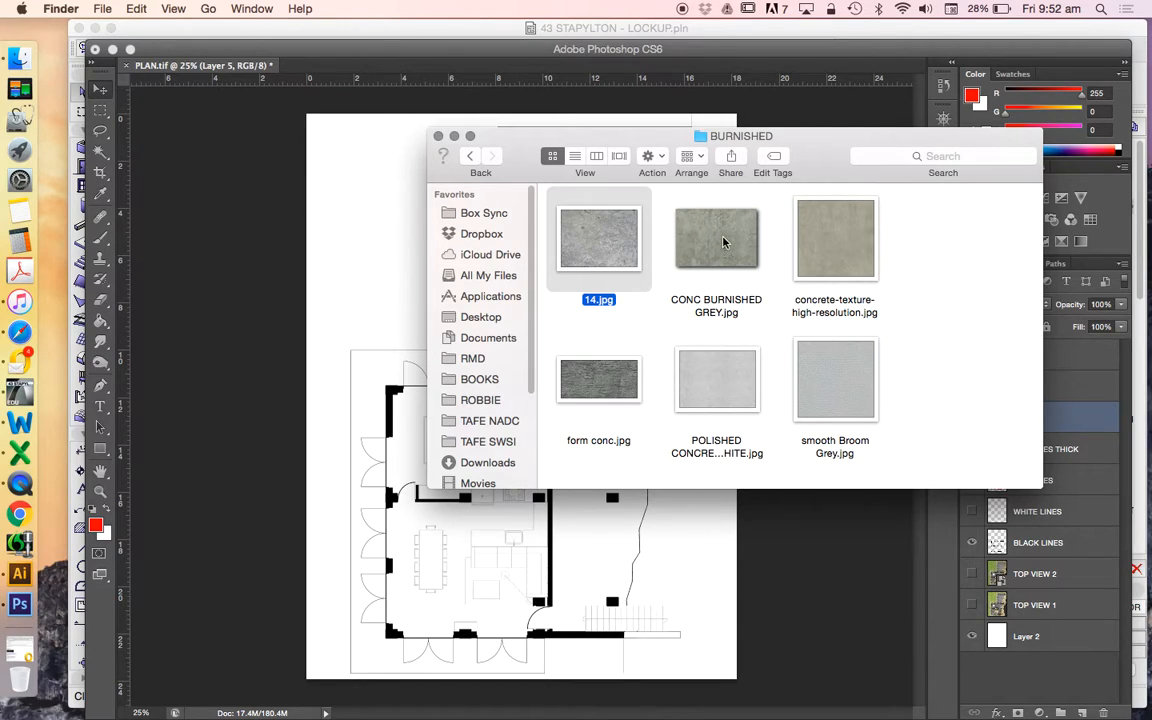
mouse_move(686, 330)
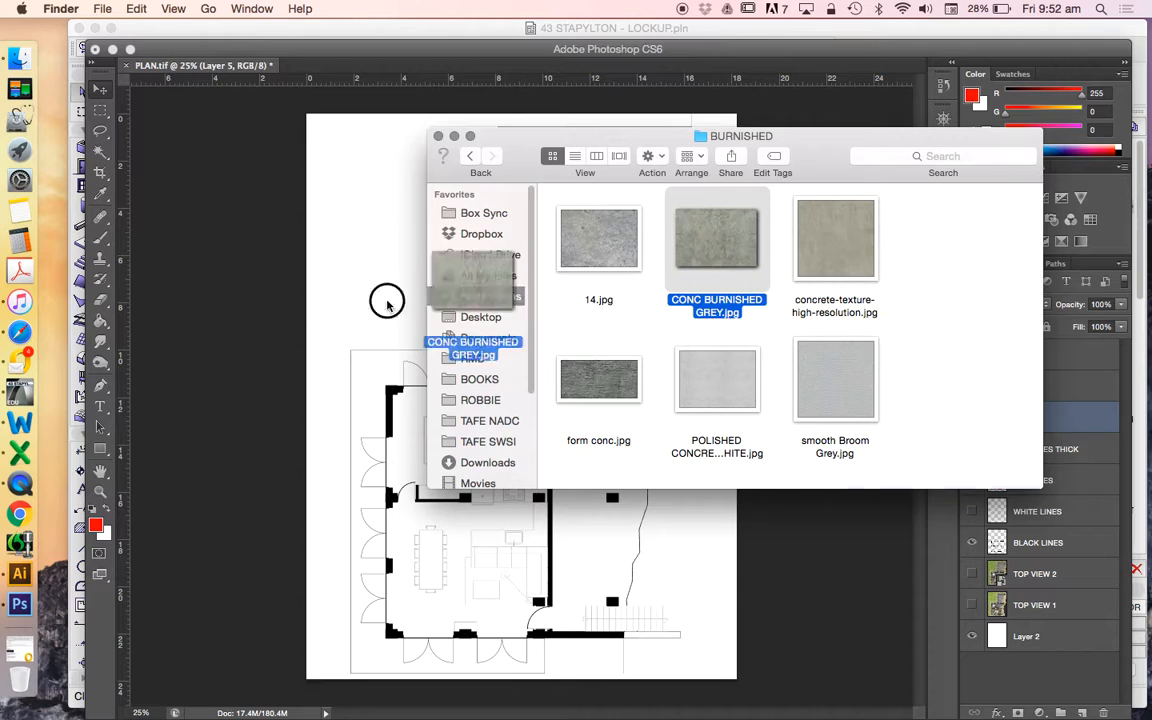
Place the scaled concrete texture and duplicate it with Layer via Copy
double_click(716, 238)
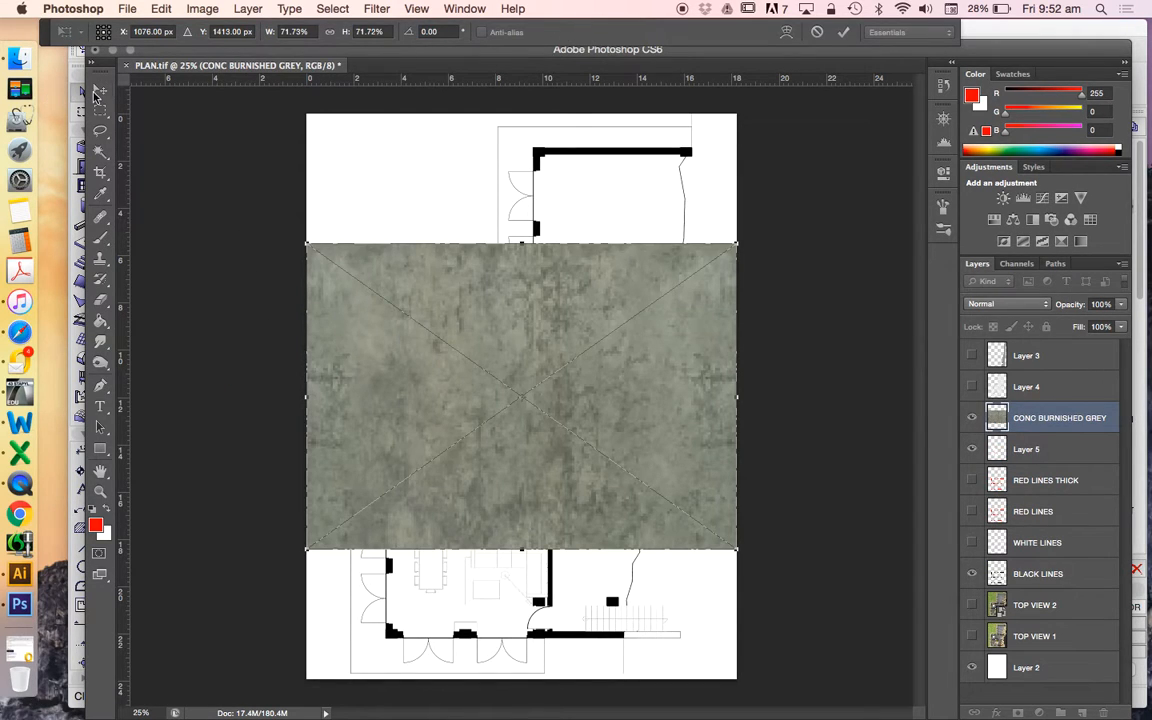
left_click(100, 90)
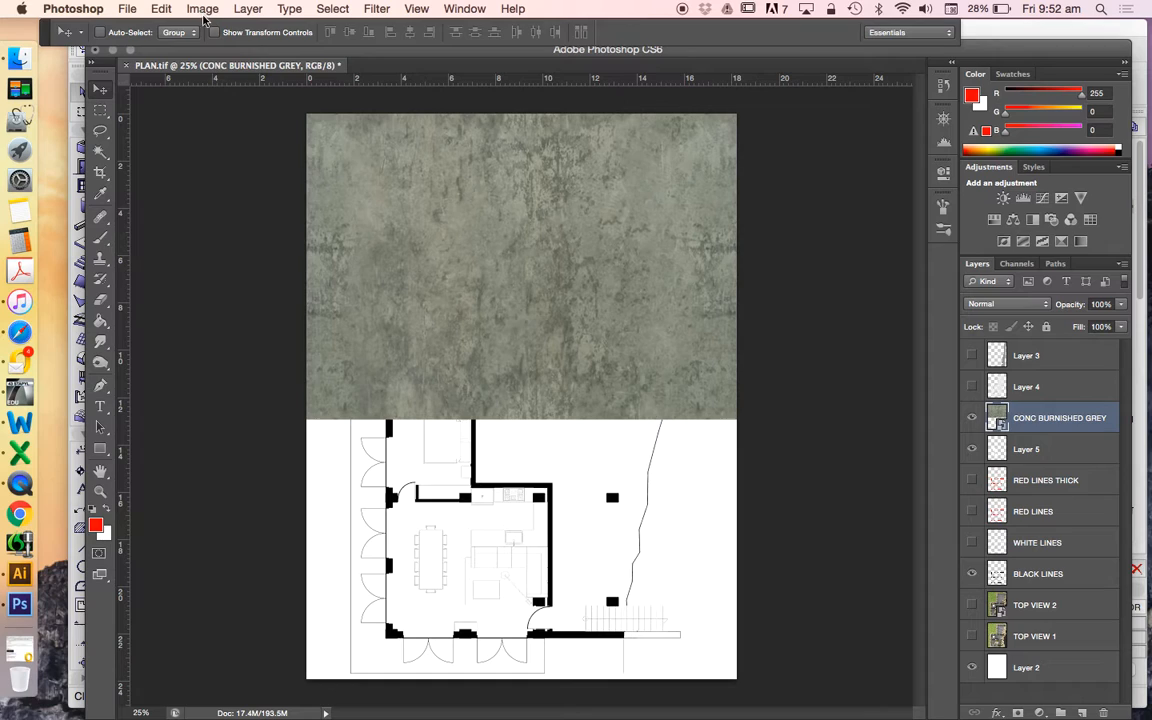
left_click(202, 8)
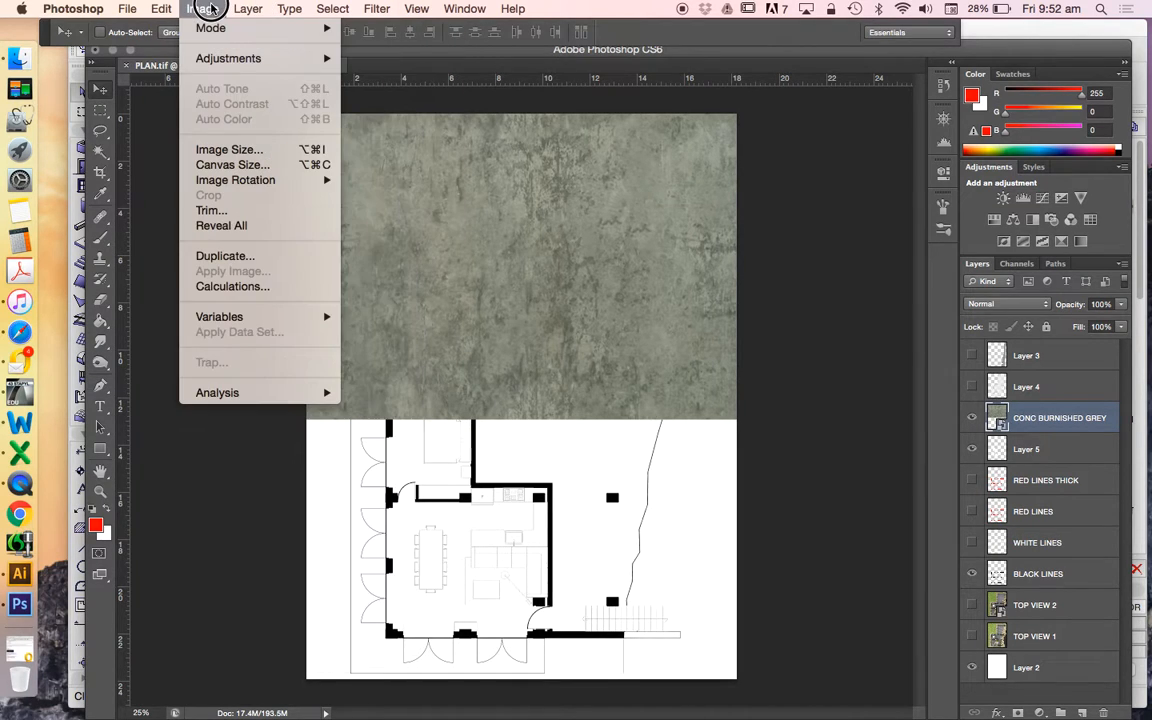
left_click(247, 8)
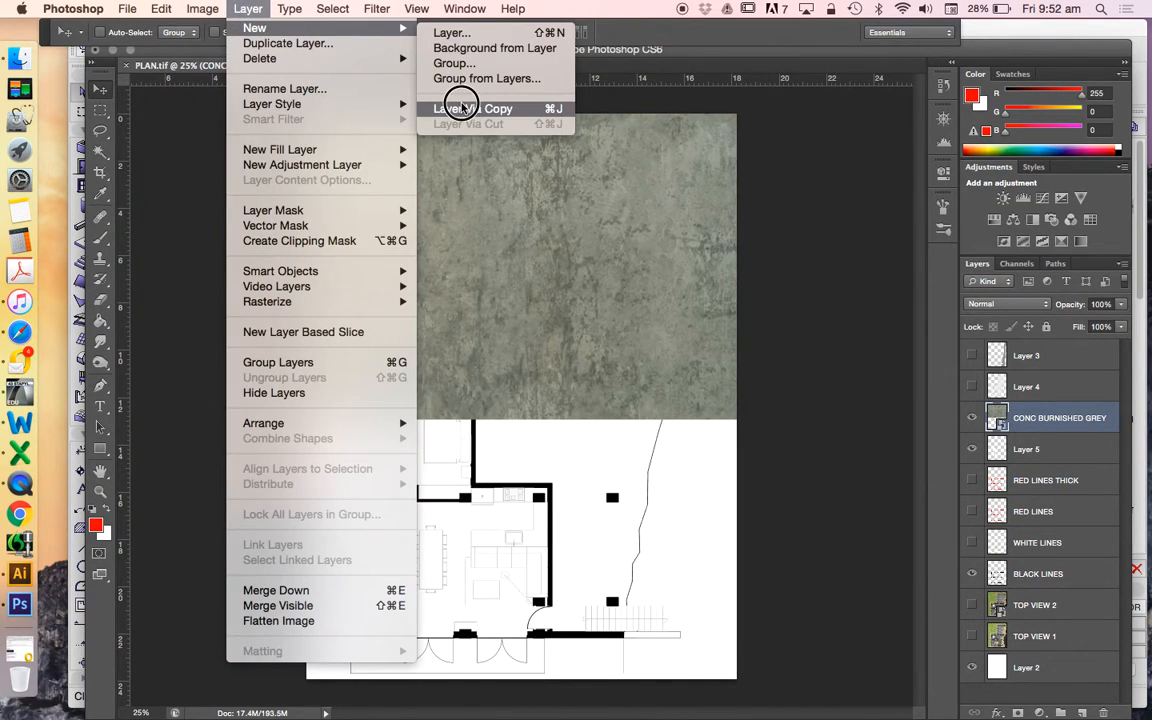
left_click(473, 108)
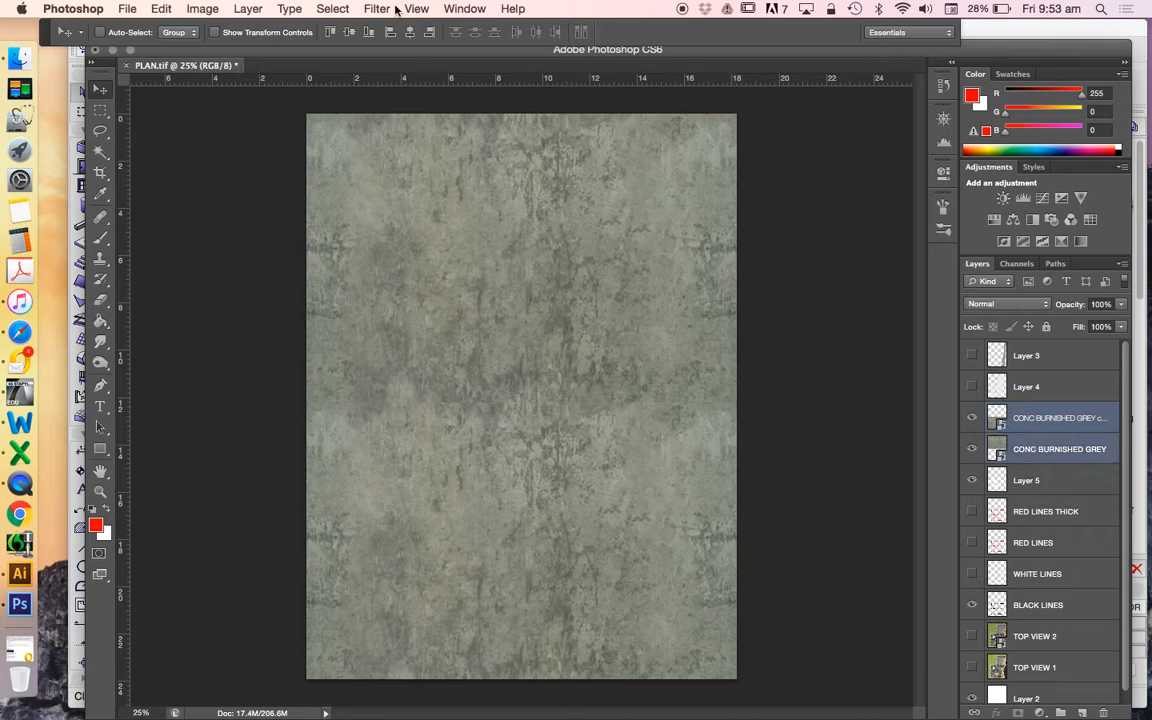
Merge the two concrete texture copies into one layer and hide it
left_click(247, 8)
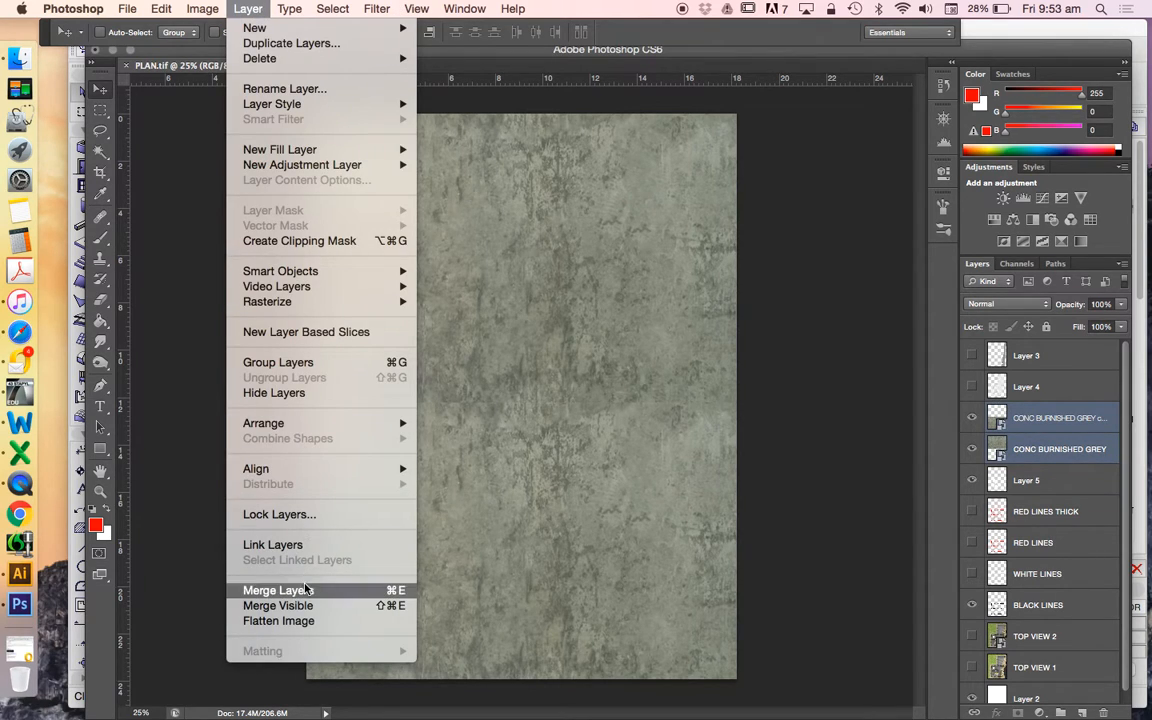
left_click(275, 590)
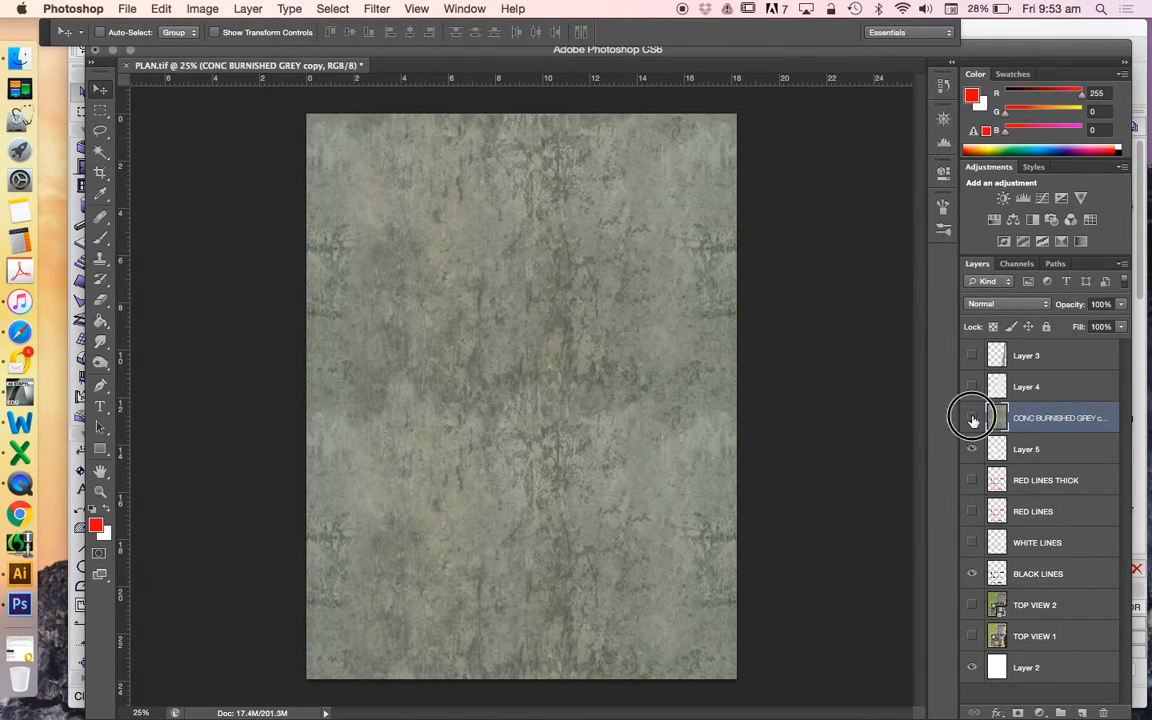
left_click(971, 417)
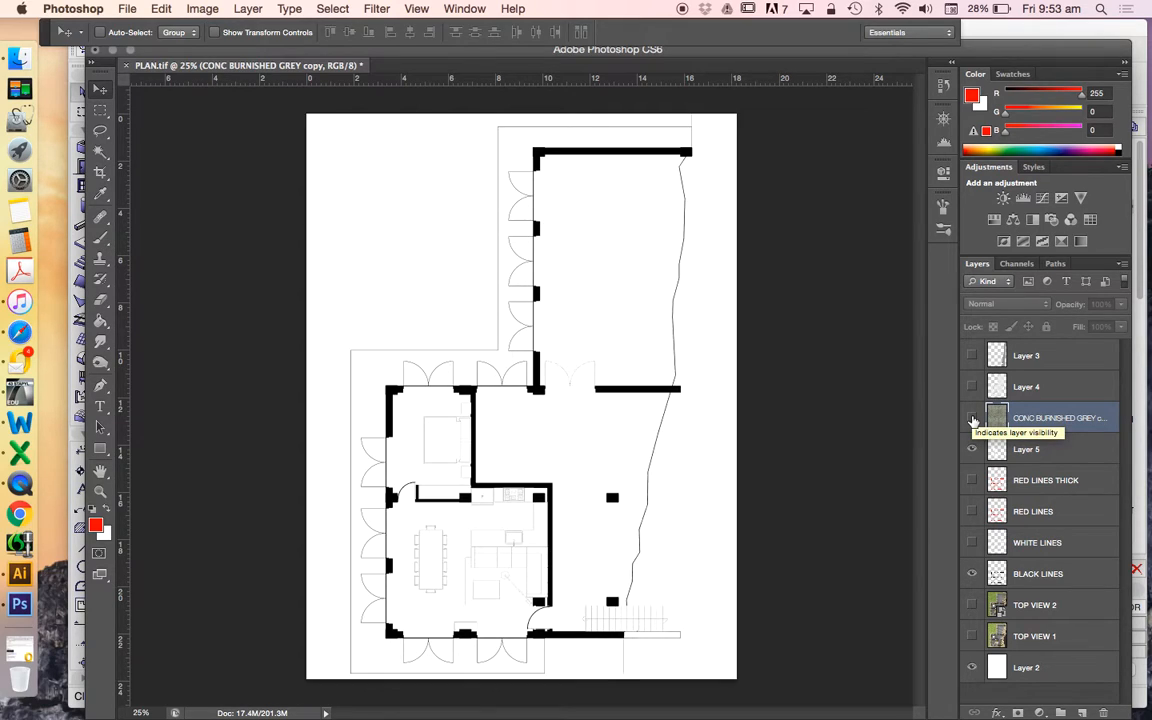
mouse_move(971, 418)
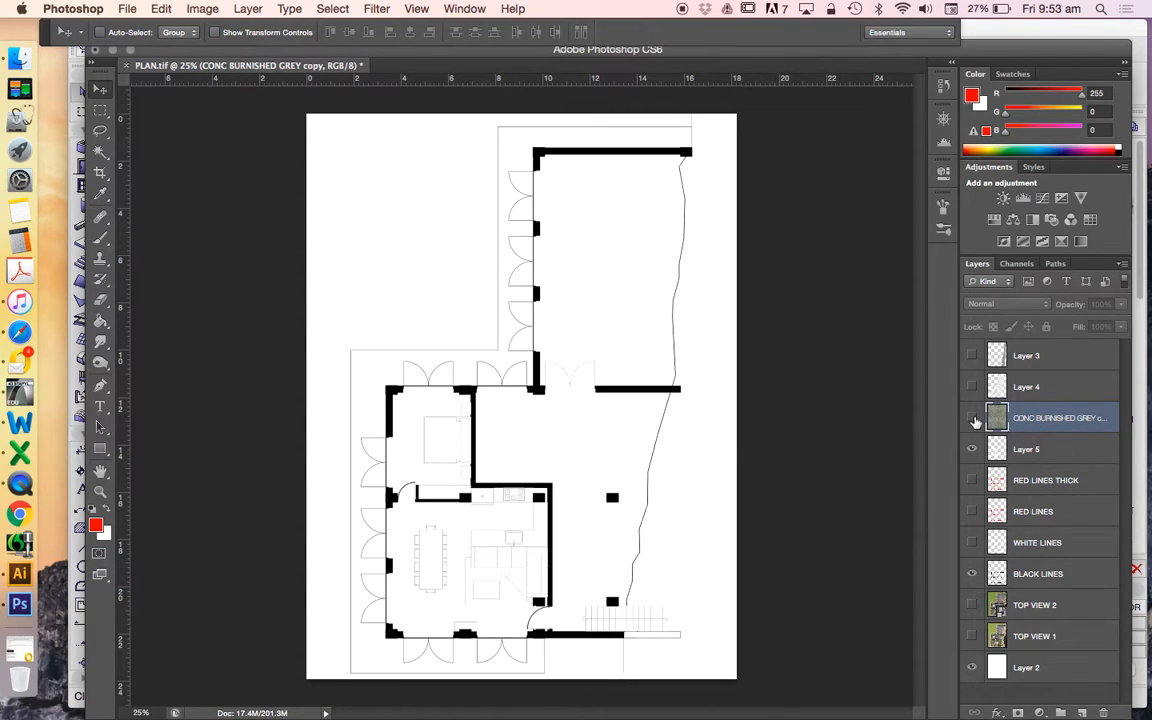
Show the concrete texture at 49% opacity with Layer 4's fills visible above
left_click(971, 418)
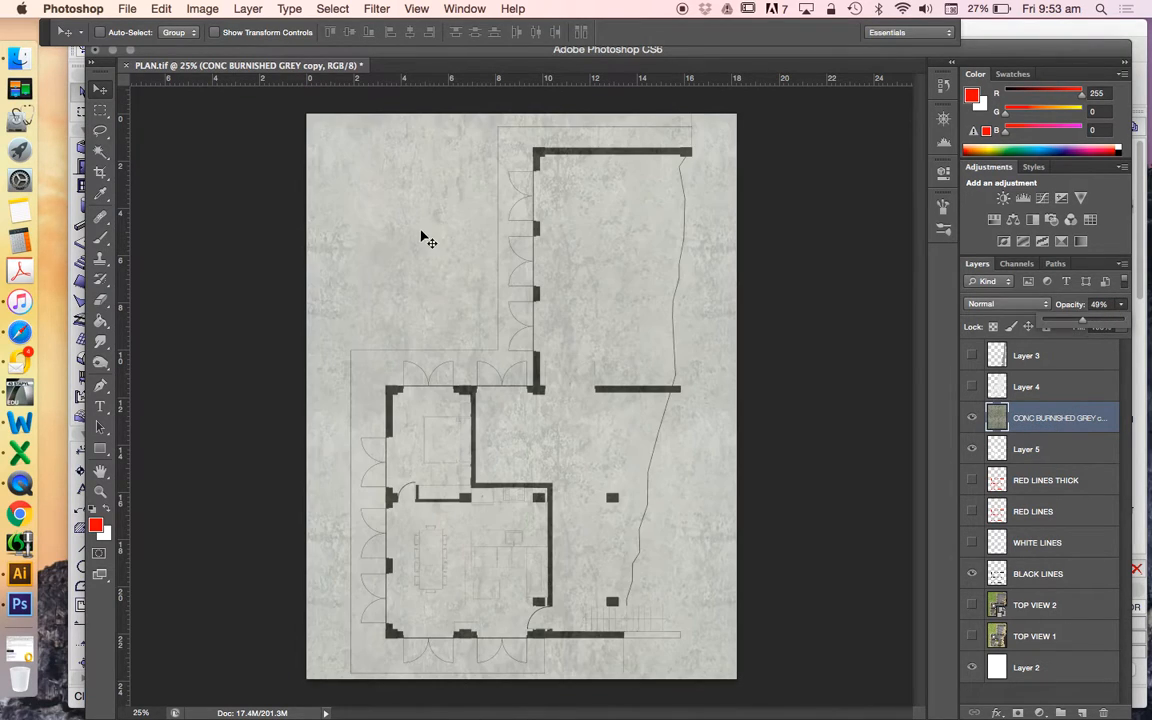
mouse_move(992, 293)
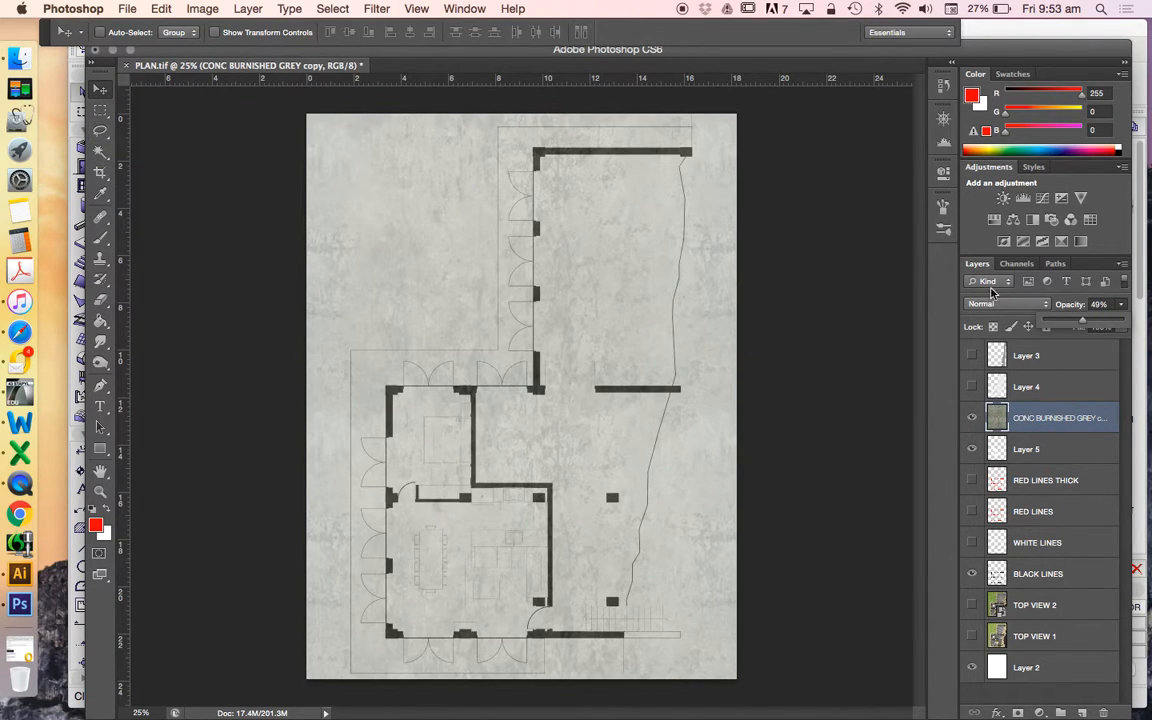
left_click(971, 387)
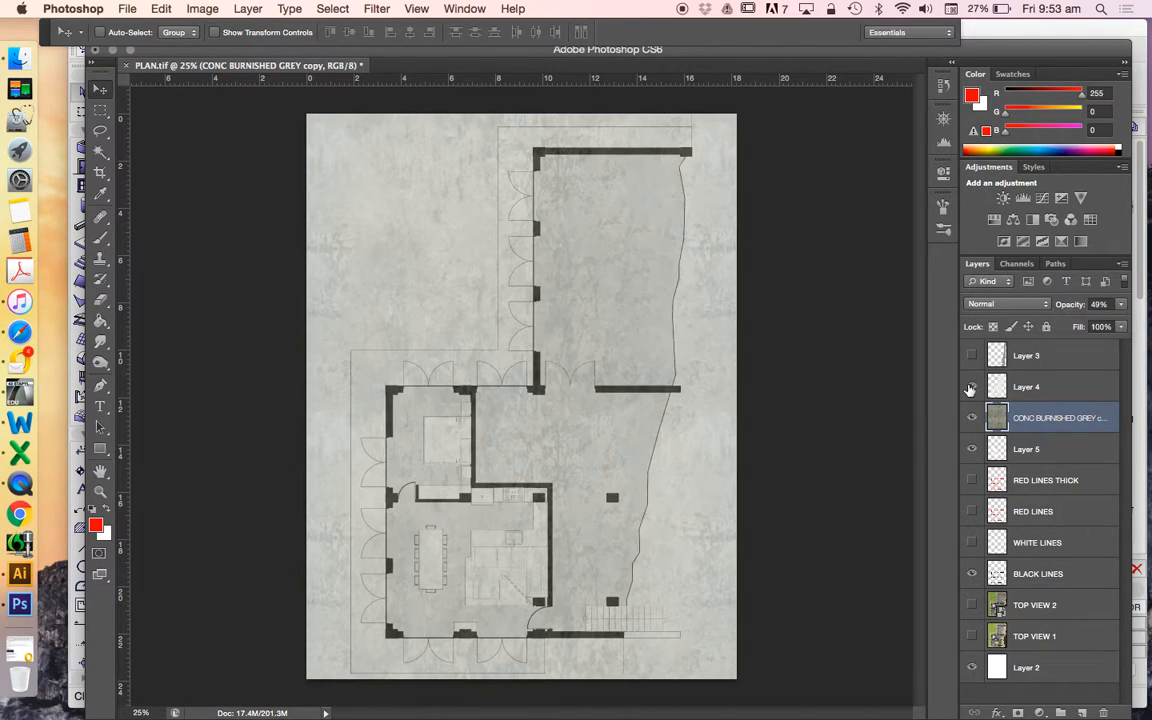
left_click(1040, 387)
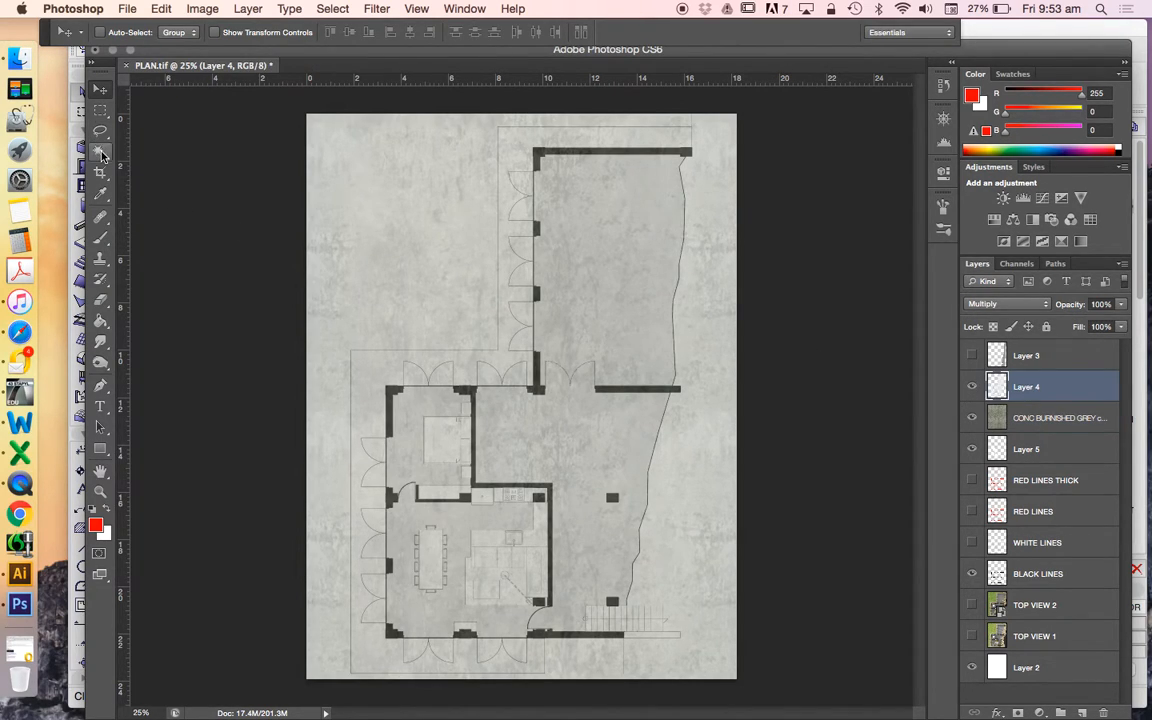
Select the northern room's floor area with the Magic Wand and modify the selection
left_click(100, 152)
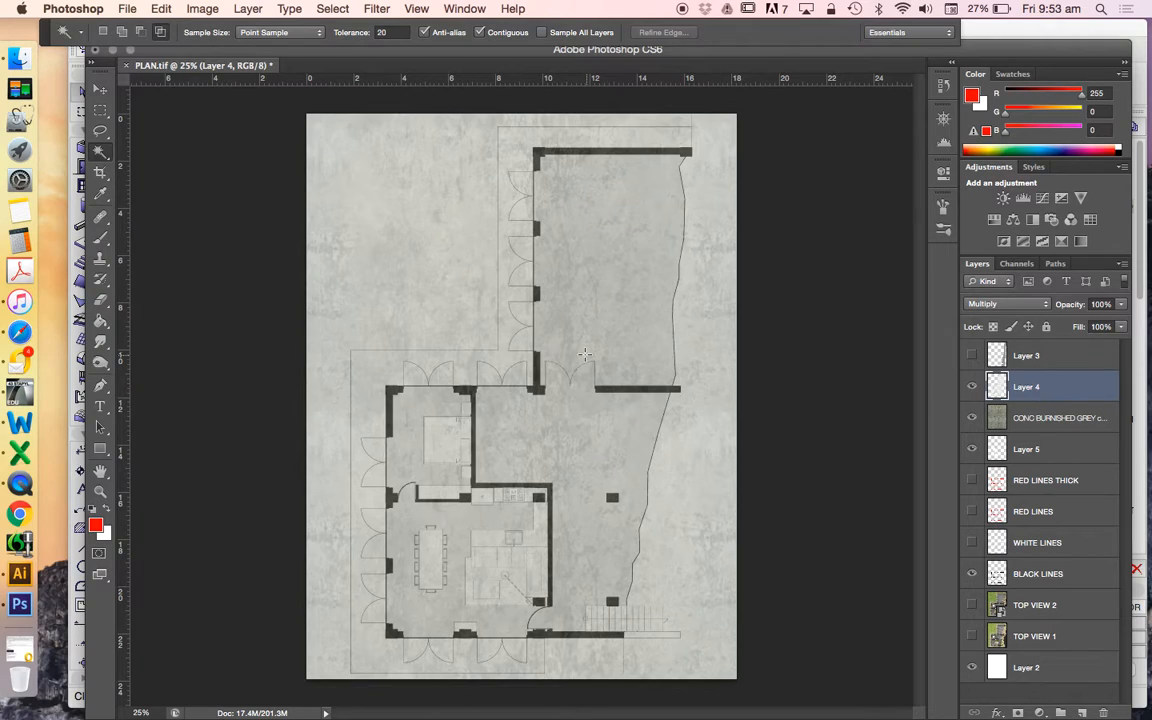
mouse_move(623, 237)
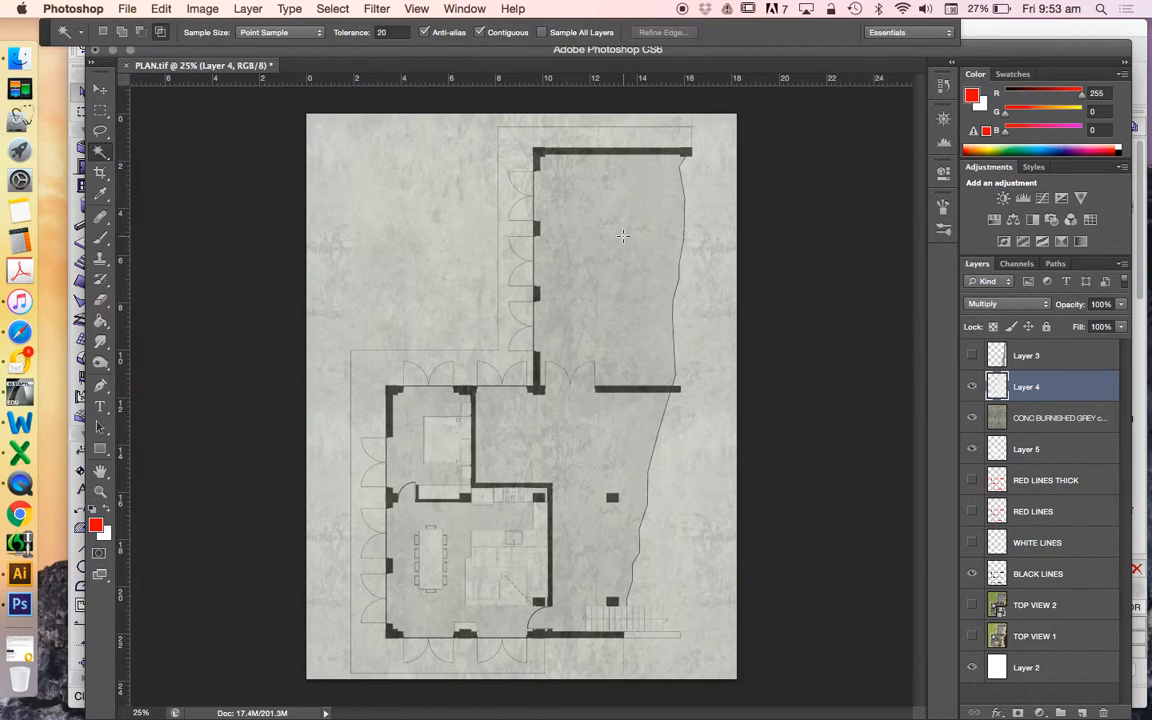
left_click(623, 237)
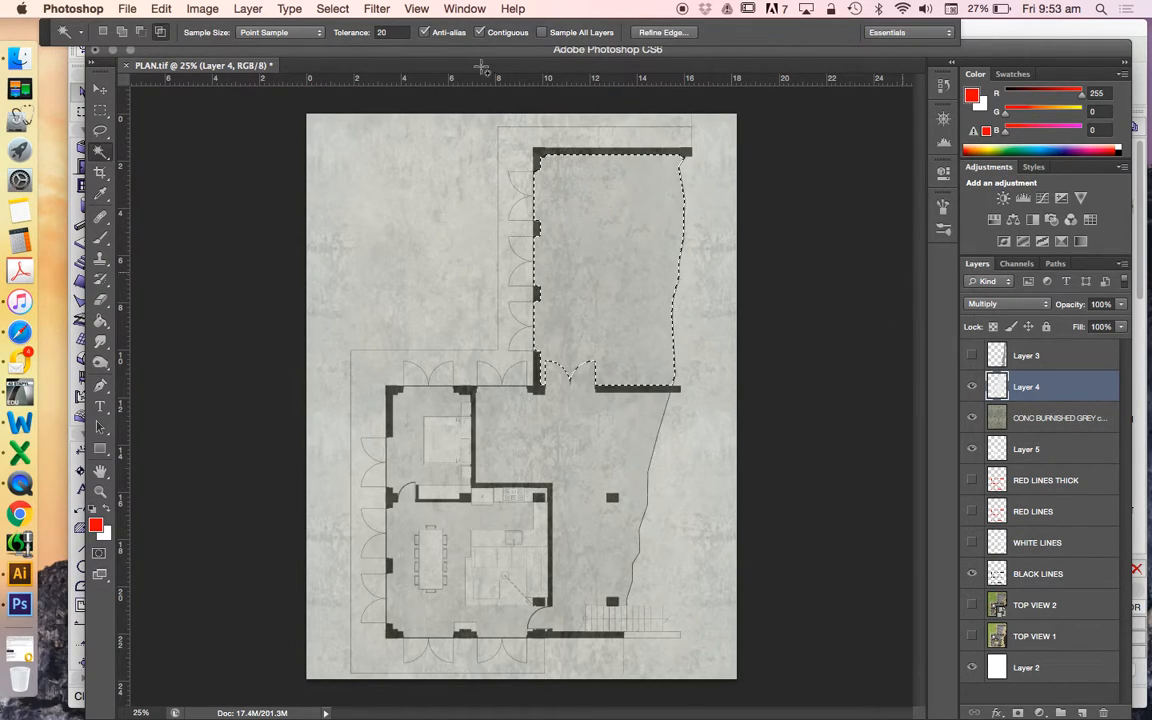
left_click(332, 8)
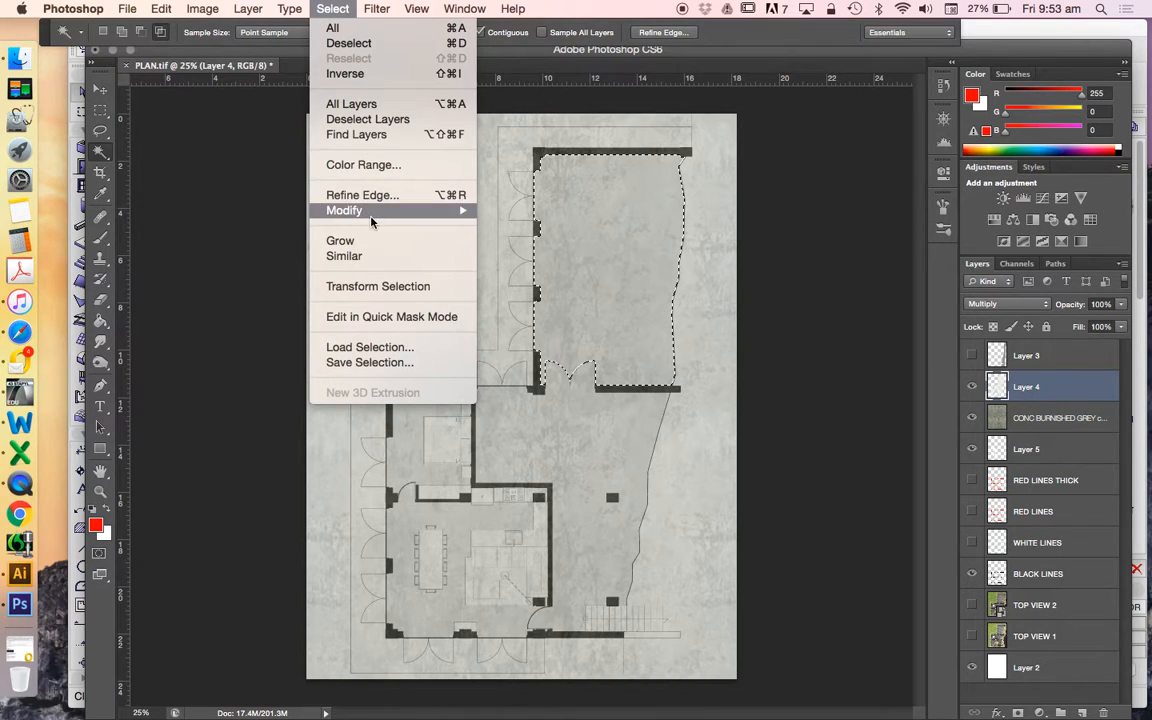
left_click(344, 255)
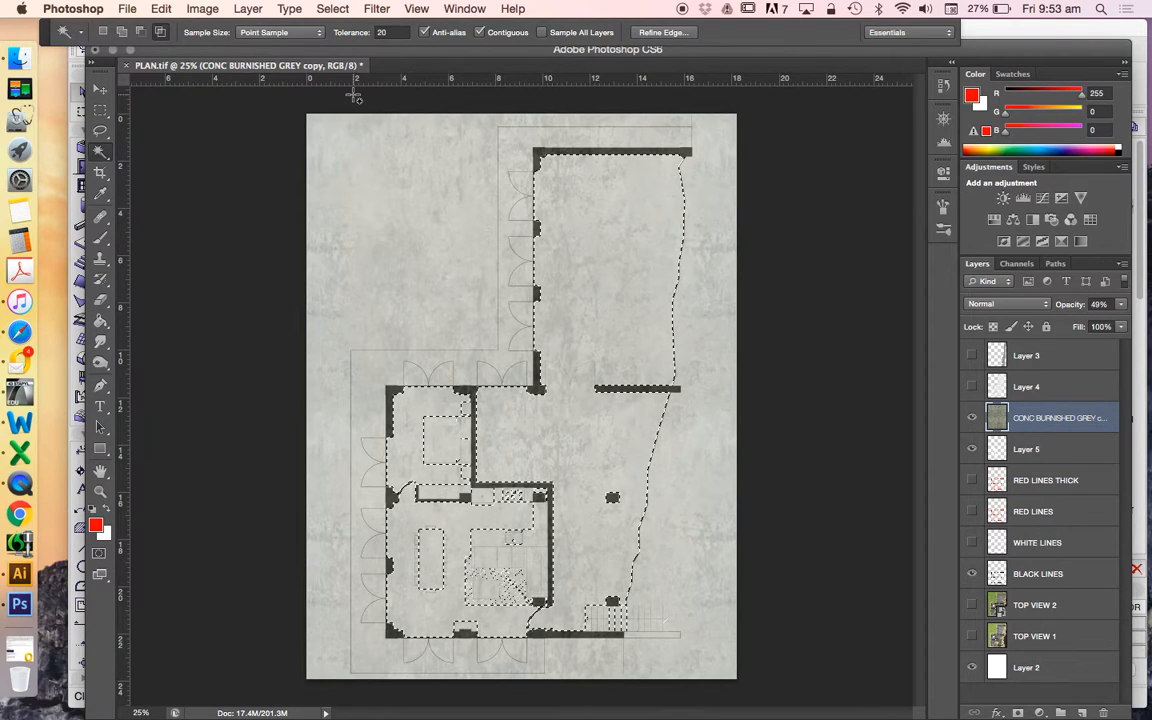
Move the selected floor area of the concrete texture onto its own layer via Layer Via Cut
left_click(247, 8)
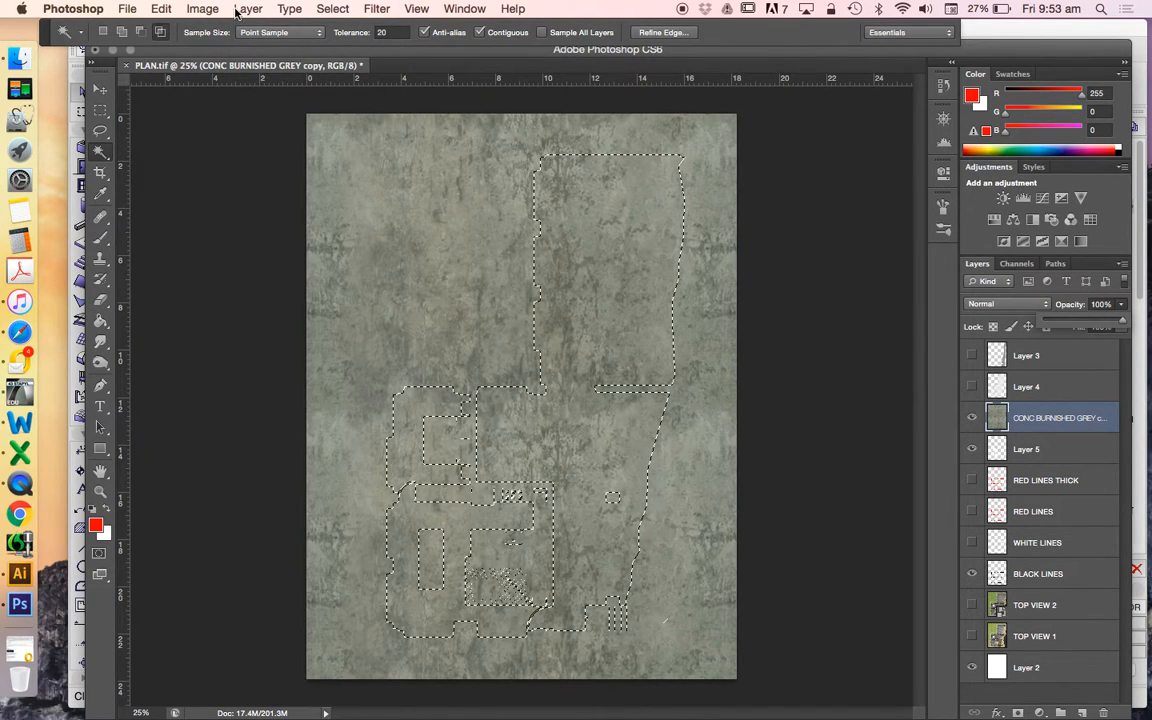
left_click(248, 8)
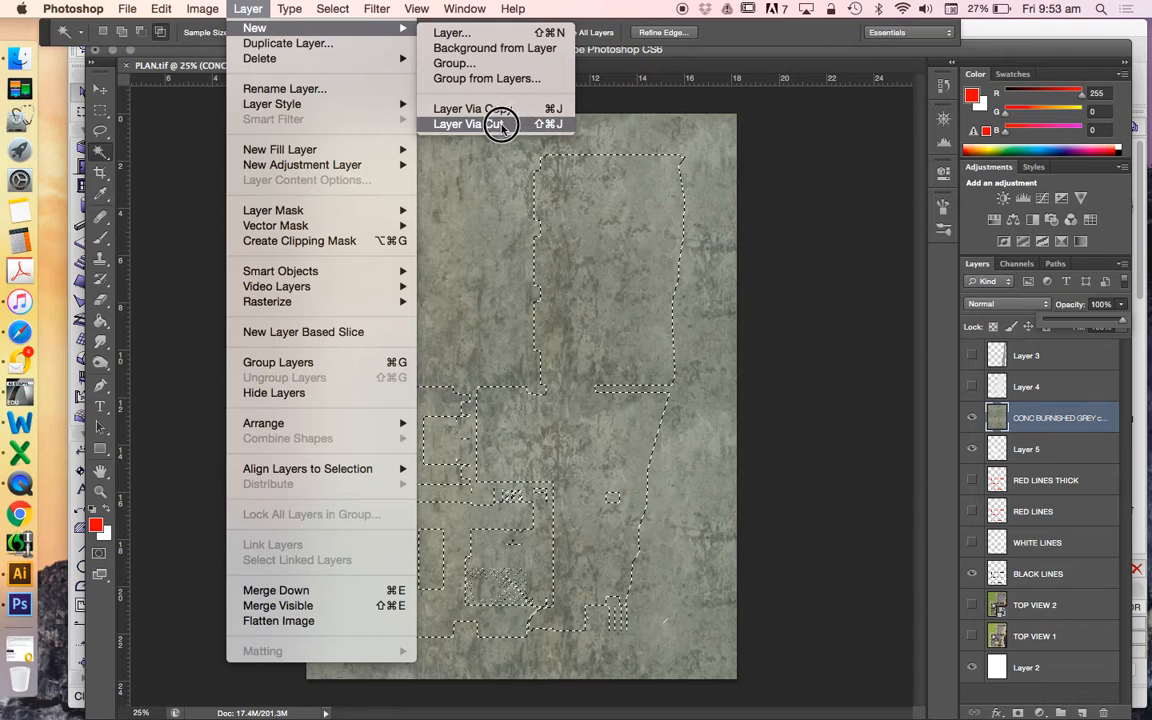
left_click(465, 123)
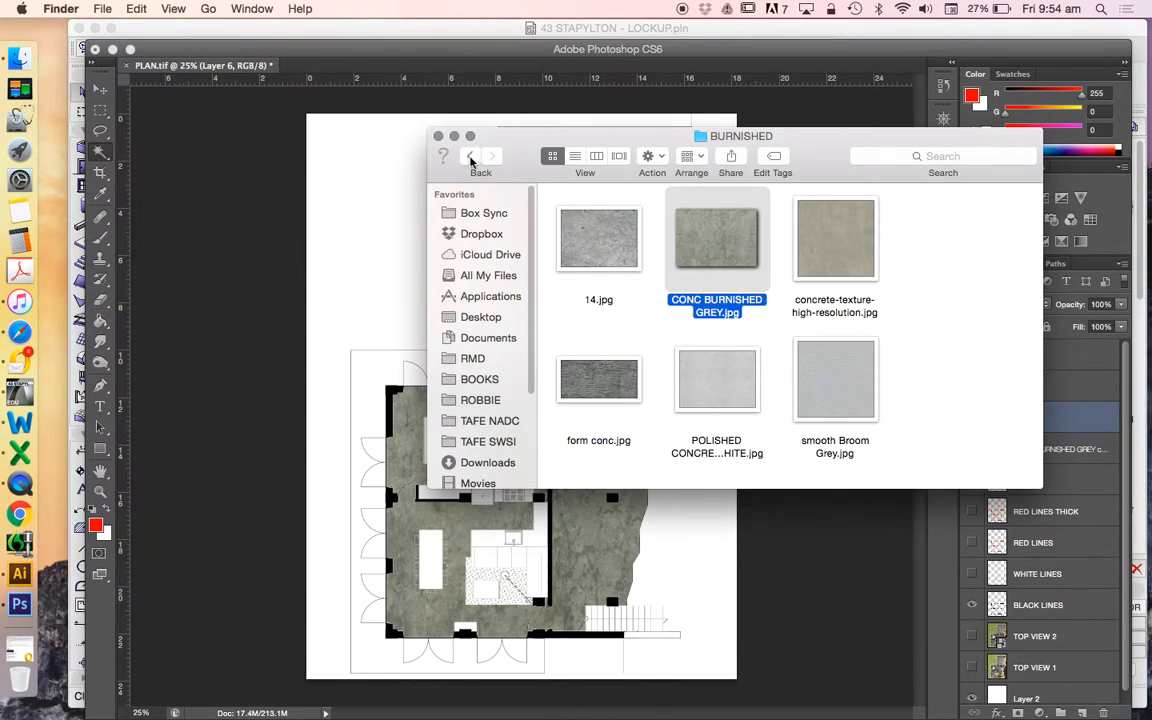
Browse the STONE and sandstone folders and preview the SANDSTONE WALL COBBLED texture
left_click(470, 156)
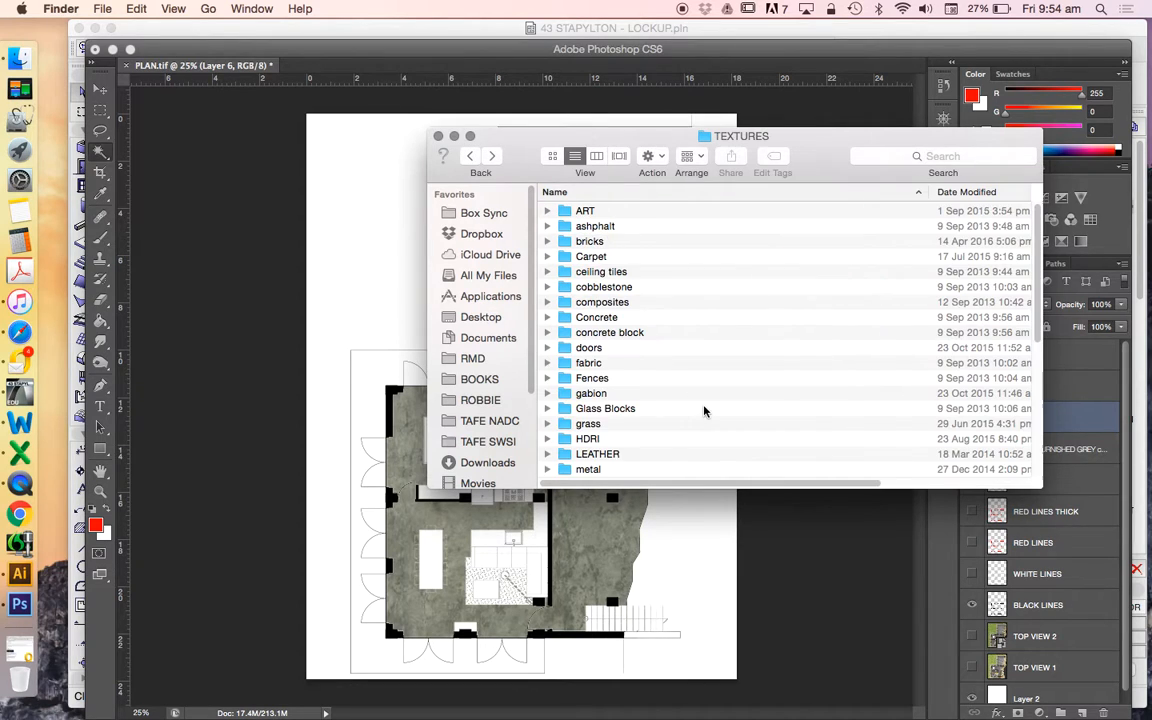
scroll("down", 3)
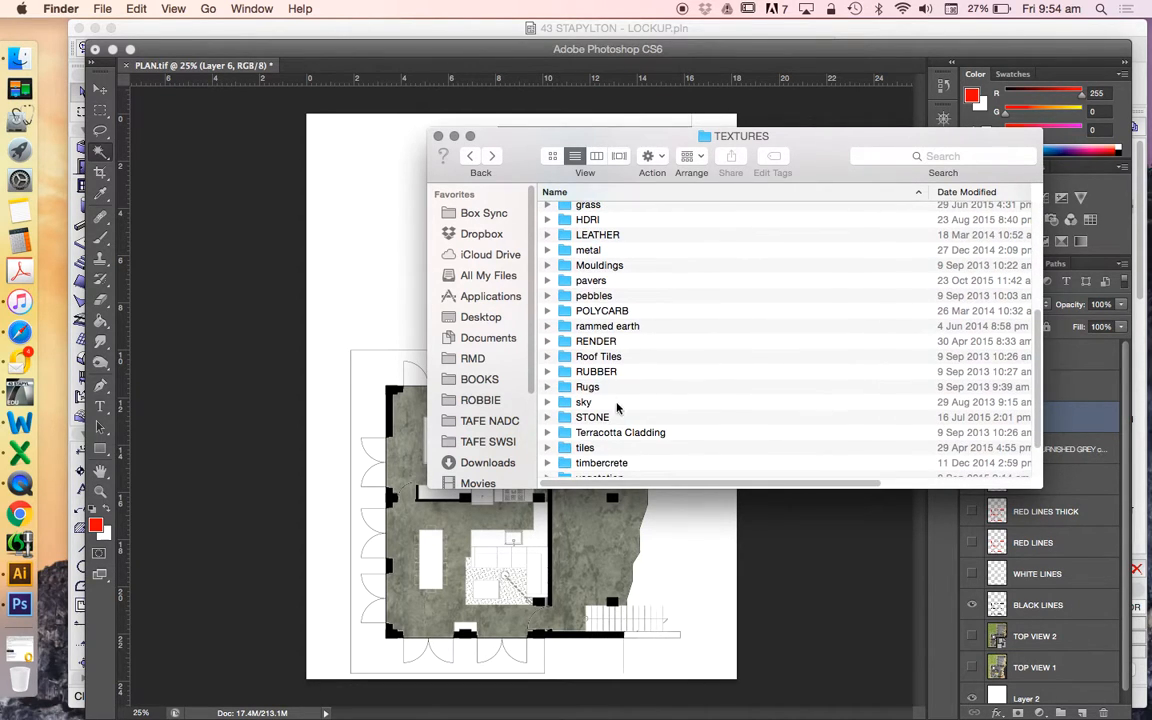
double_click(592, 417)
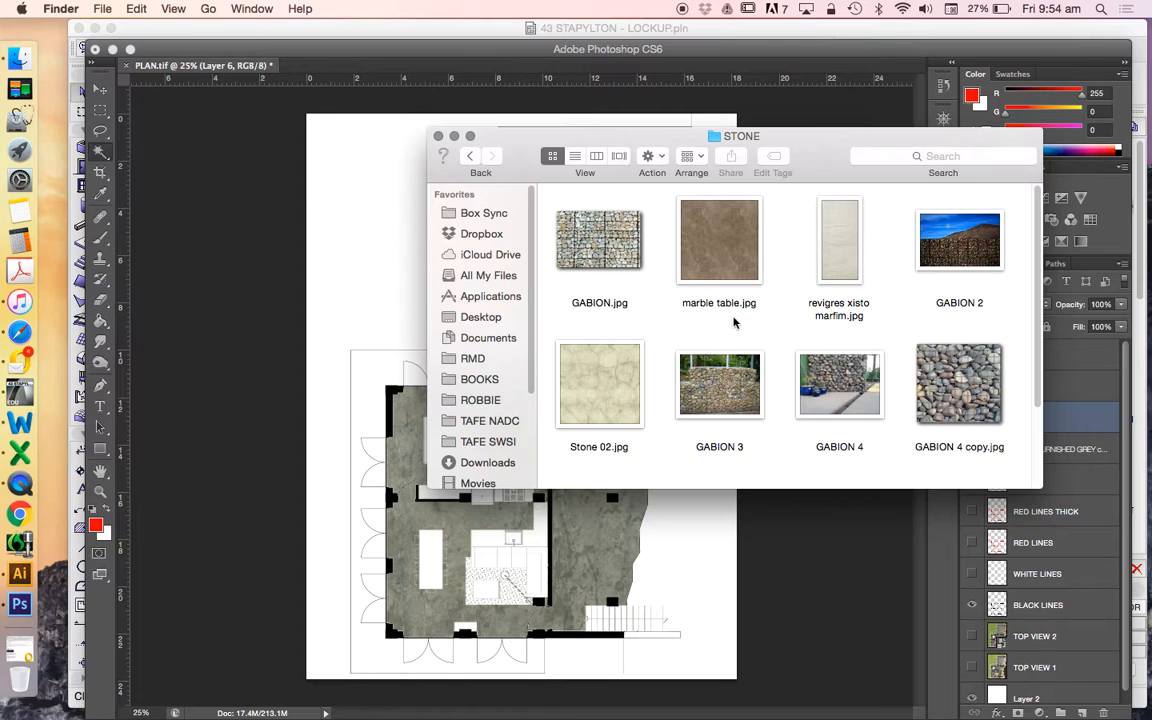
scroll("down", 3)
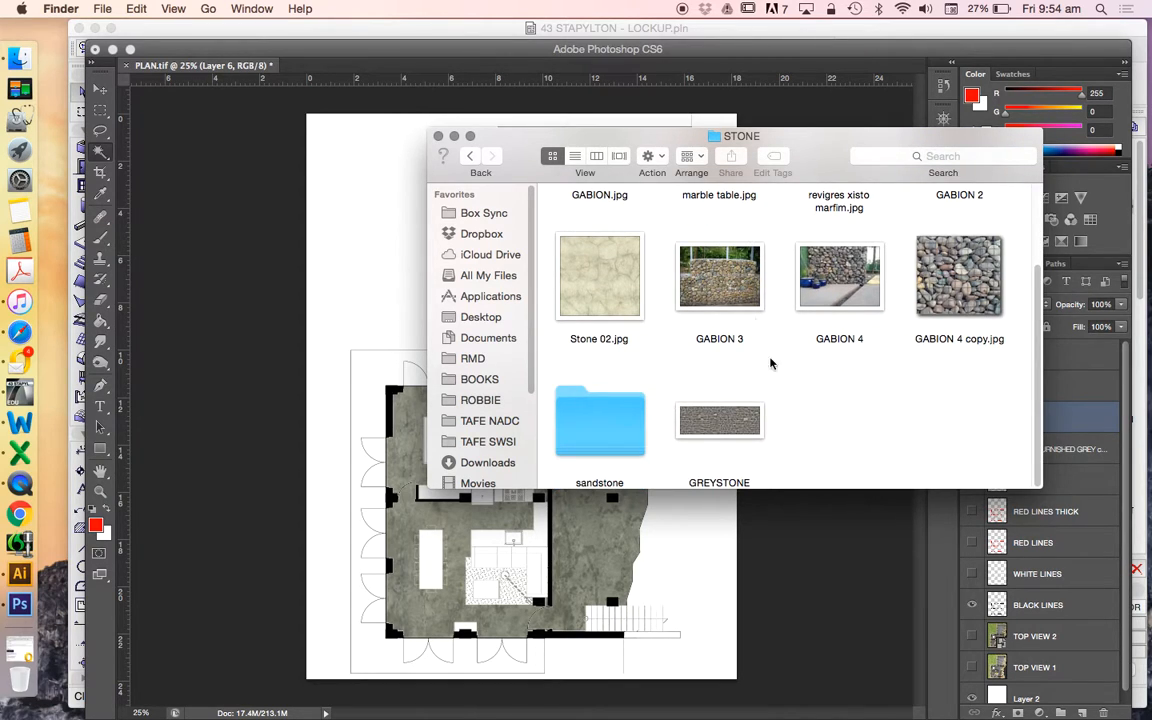
double_click(599, 422)
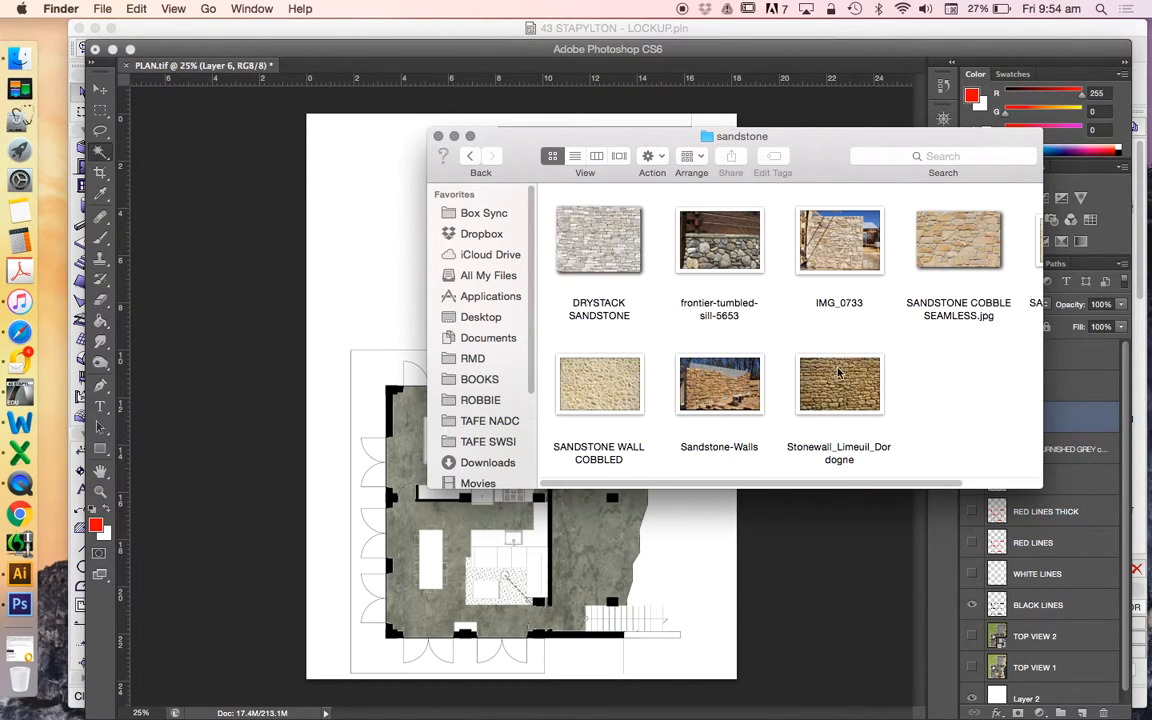
mouse_move(897, 408)
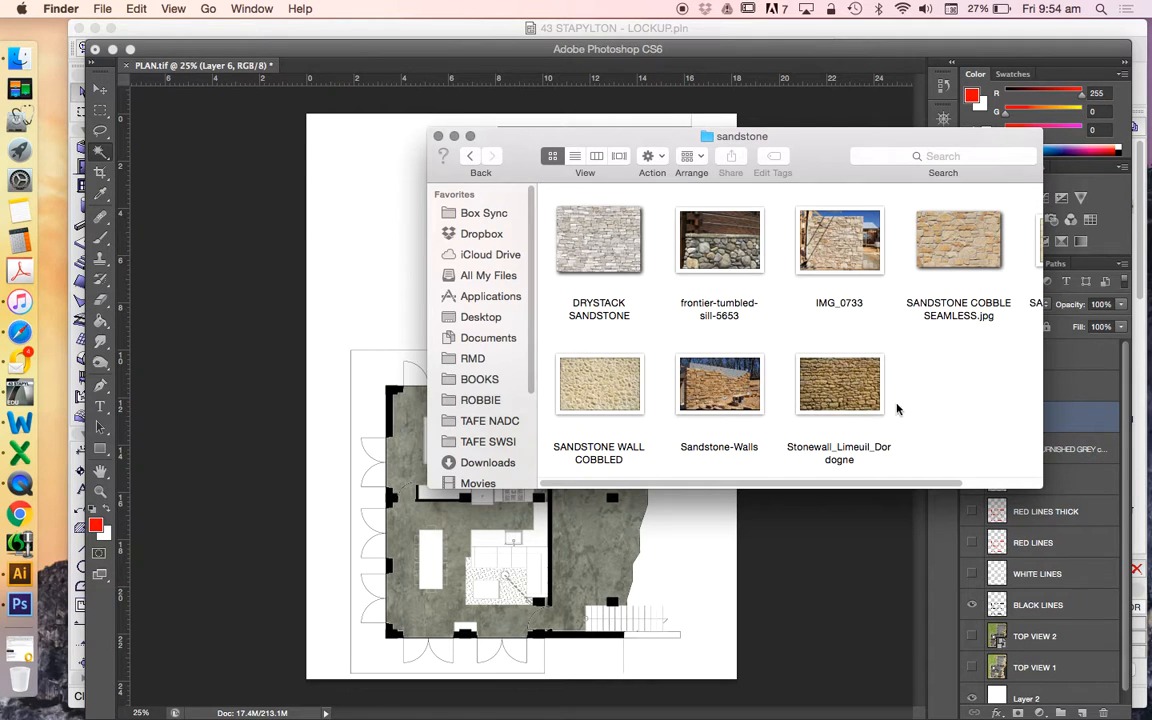
left_click(598, 385)
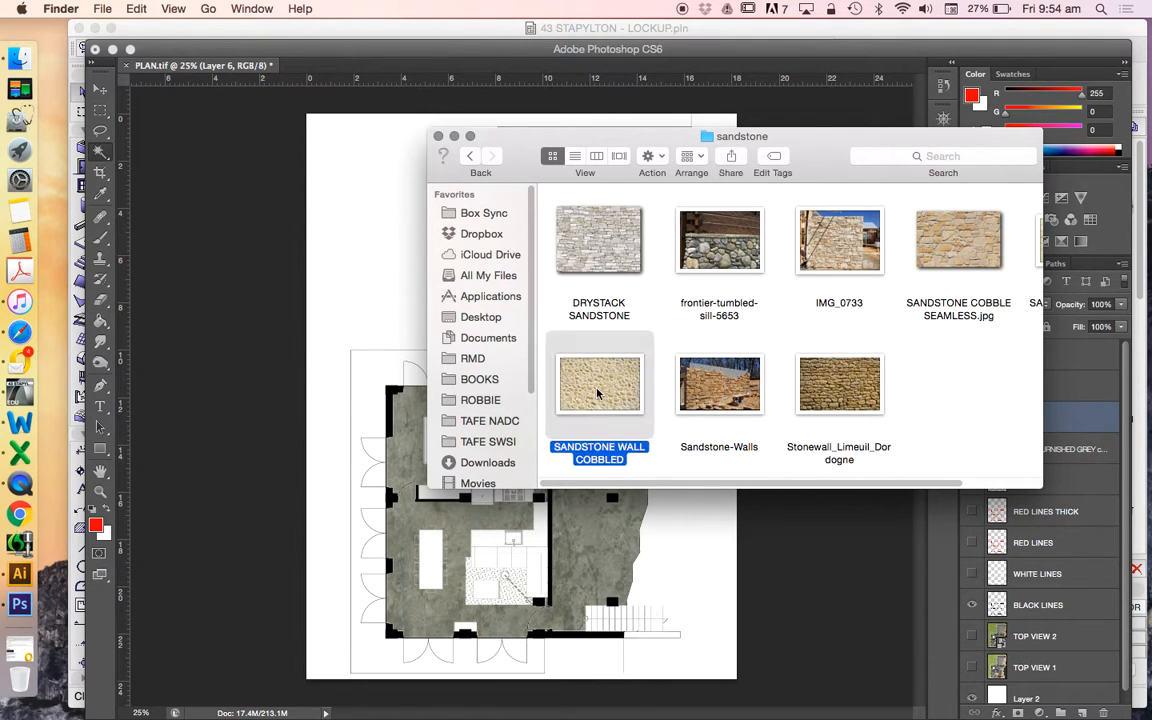
double_click(598, 384)
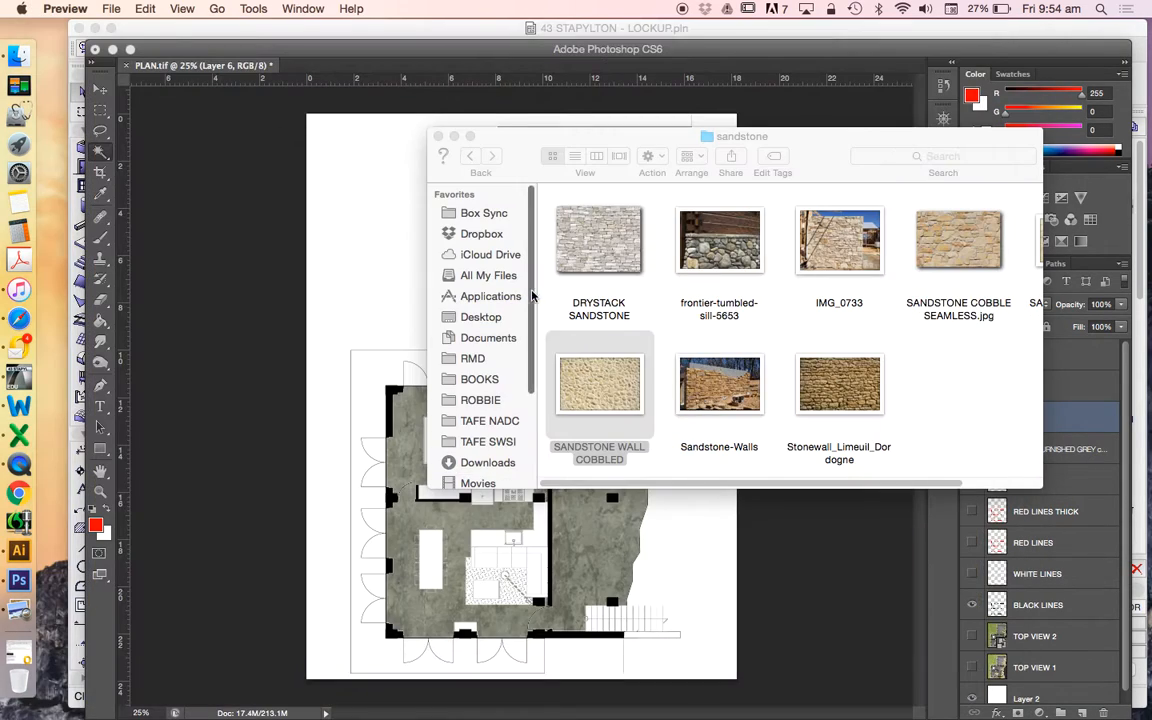
left_click(599, 385)
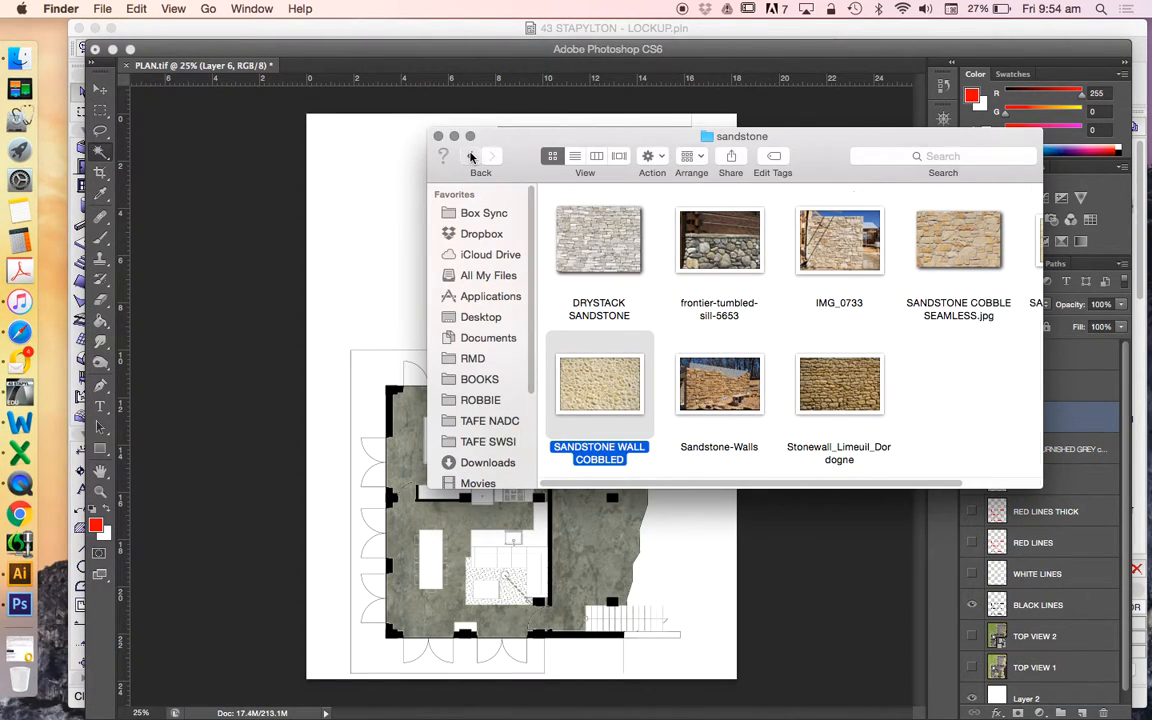
Open the pebbles folder, tidy the thumbnails and preview a pebble texture
left_click(470, 156)
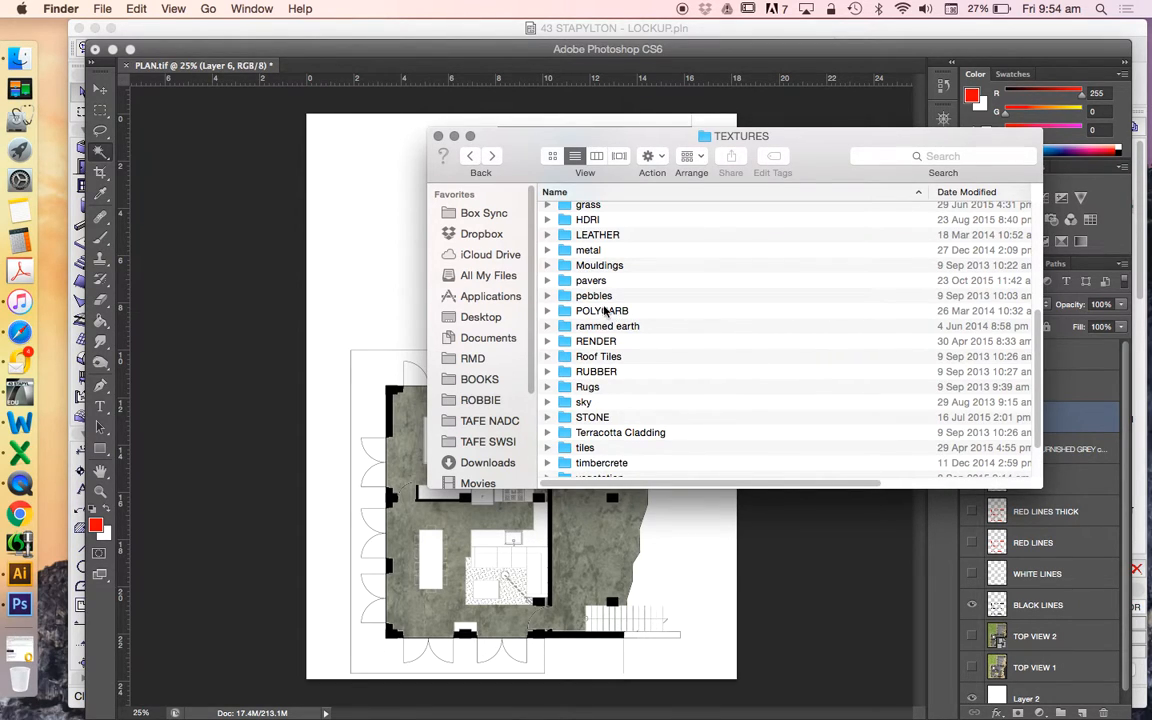
scroll("down", 3)
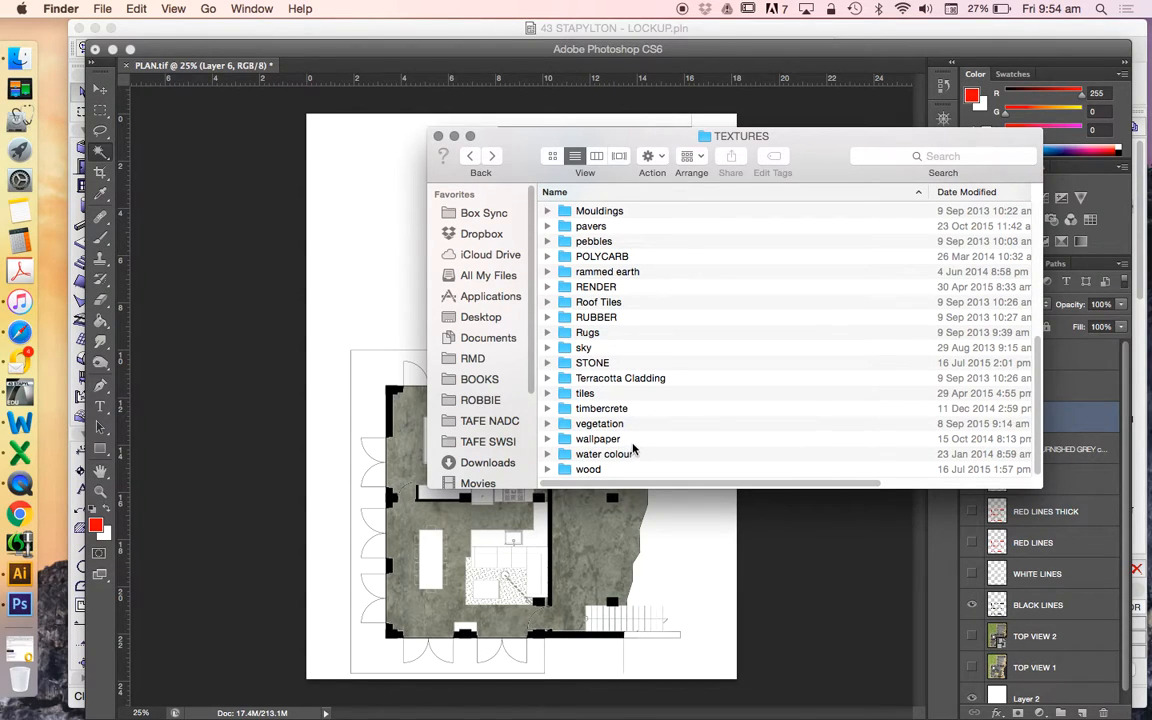
scroll("up", 3)
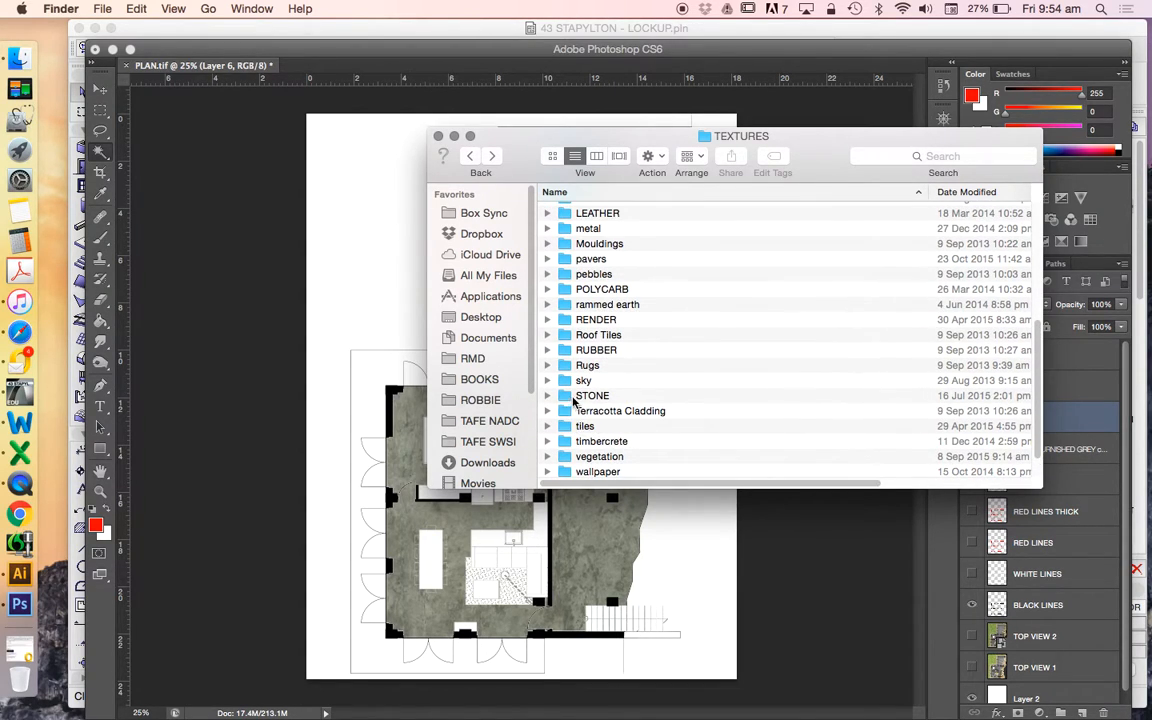
scroll("up", 3)
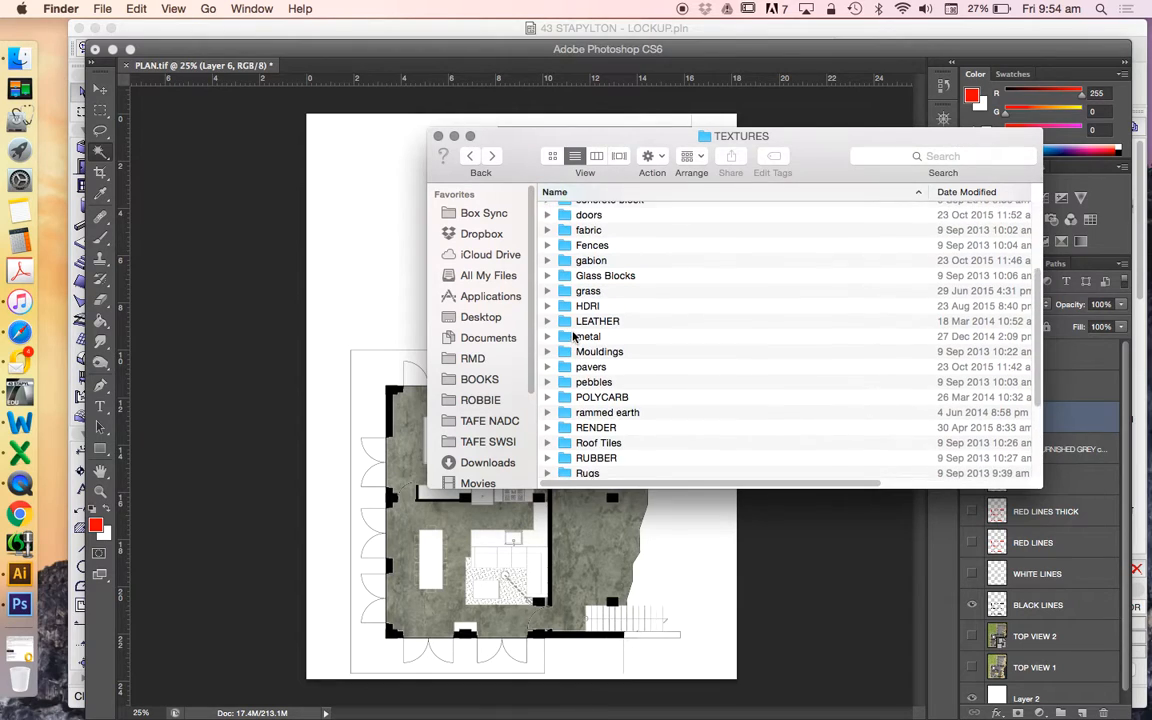
scroll("up", 3)
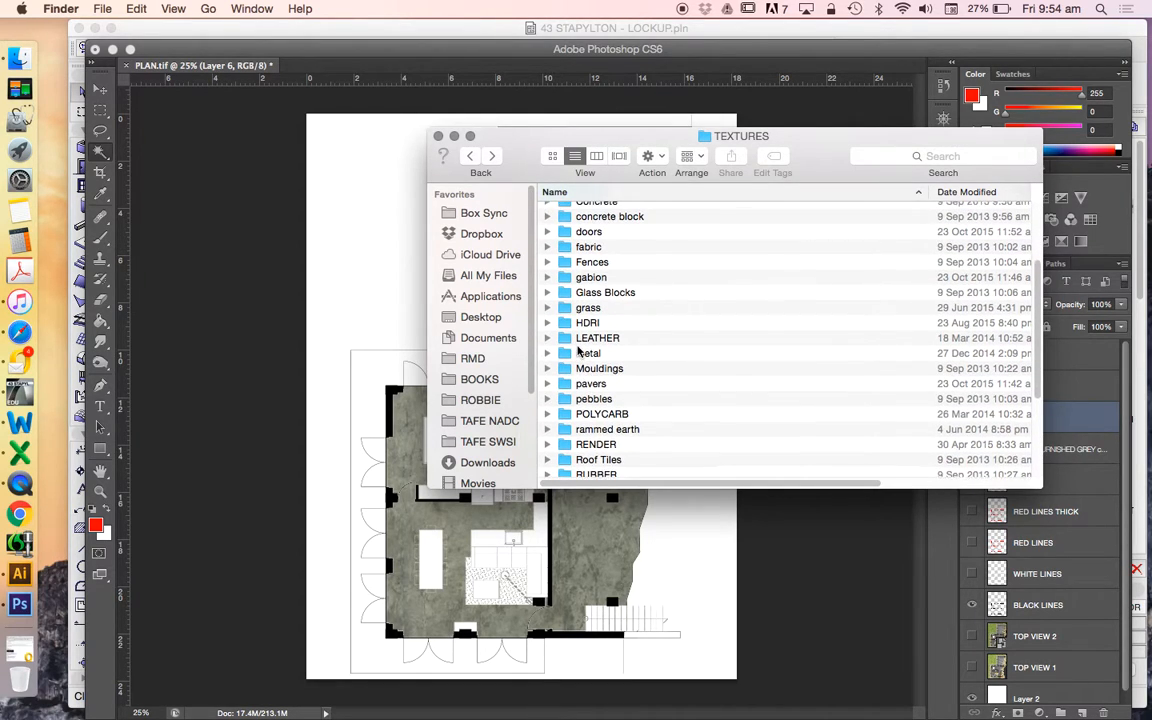
double_click(593, 398)
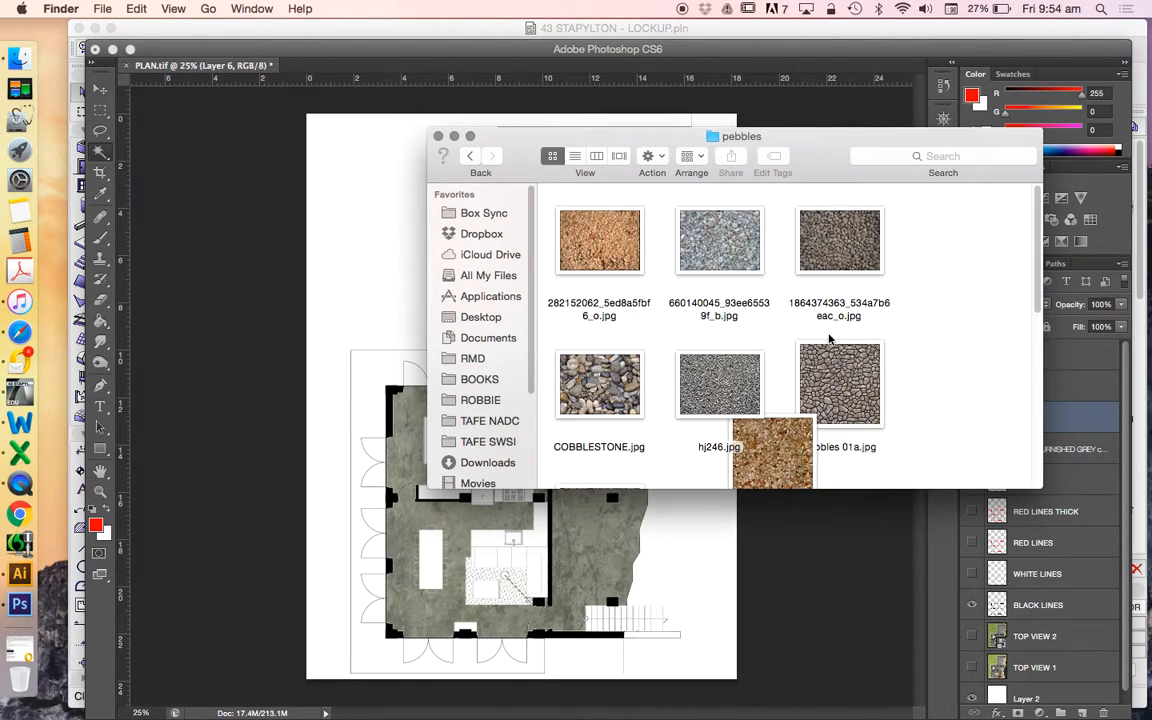
scroll("down", 3)
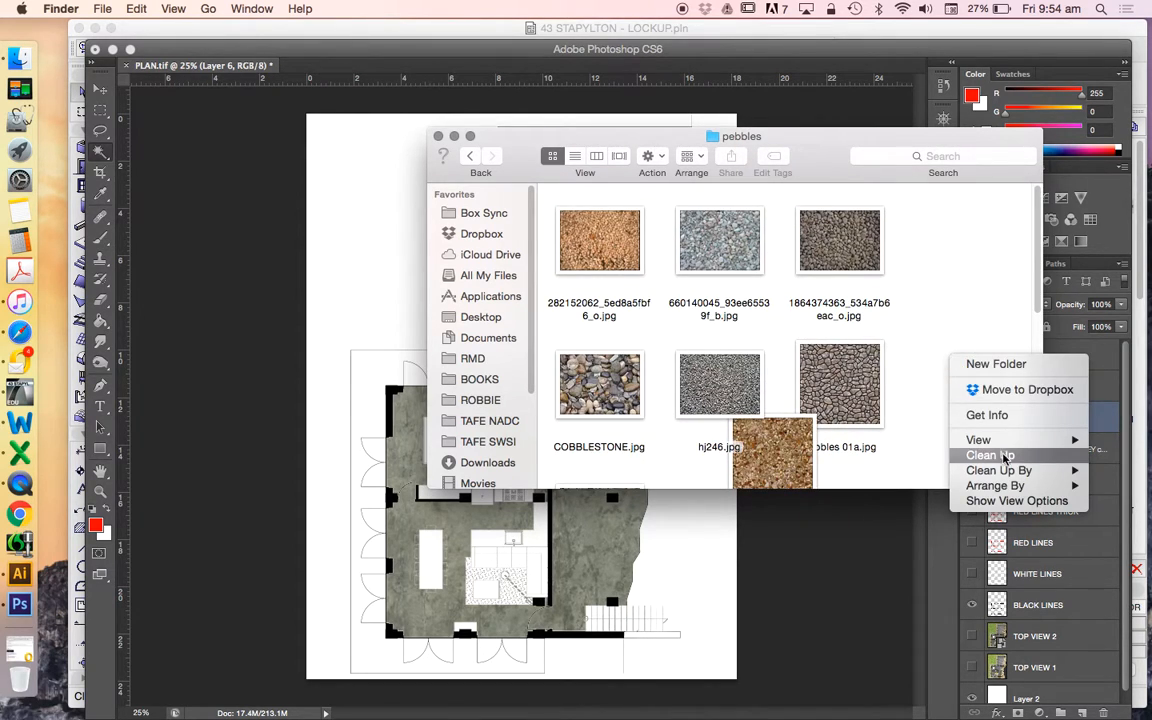
left_click(990, 455)
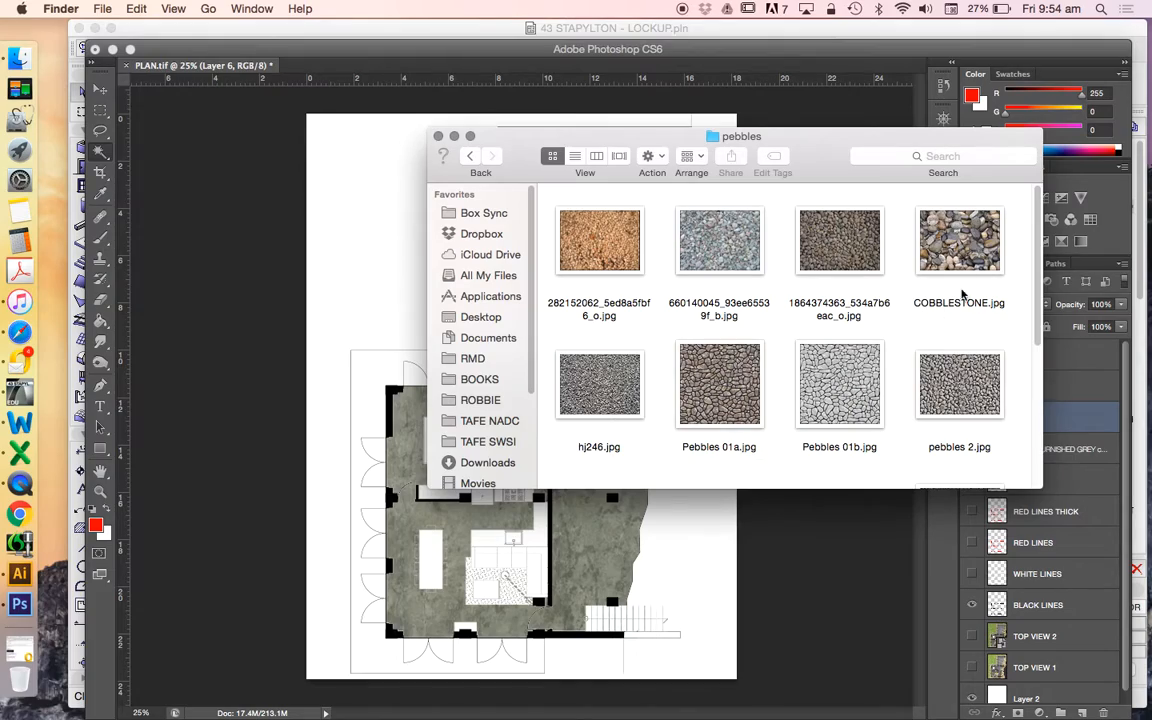
double_click(599, 240)
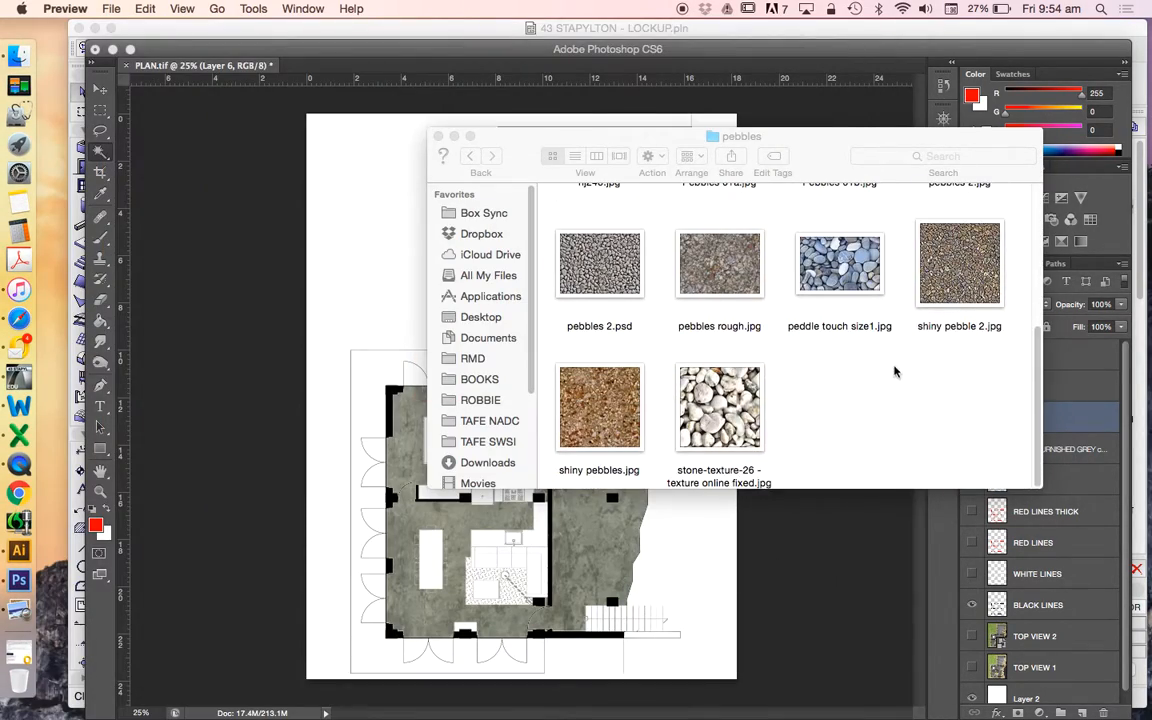
mouse_move(605, 310)
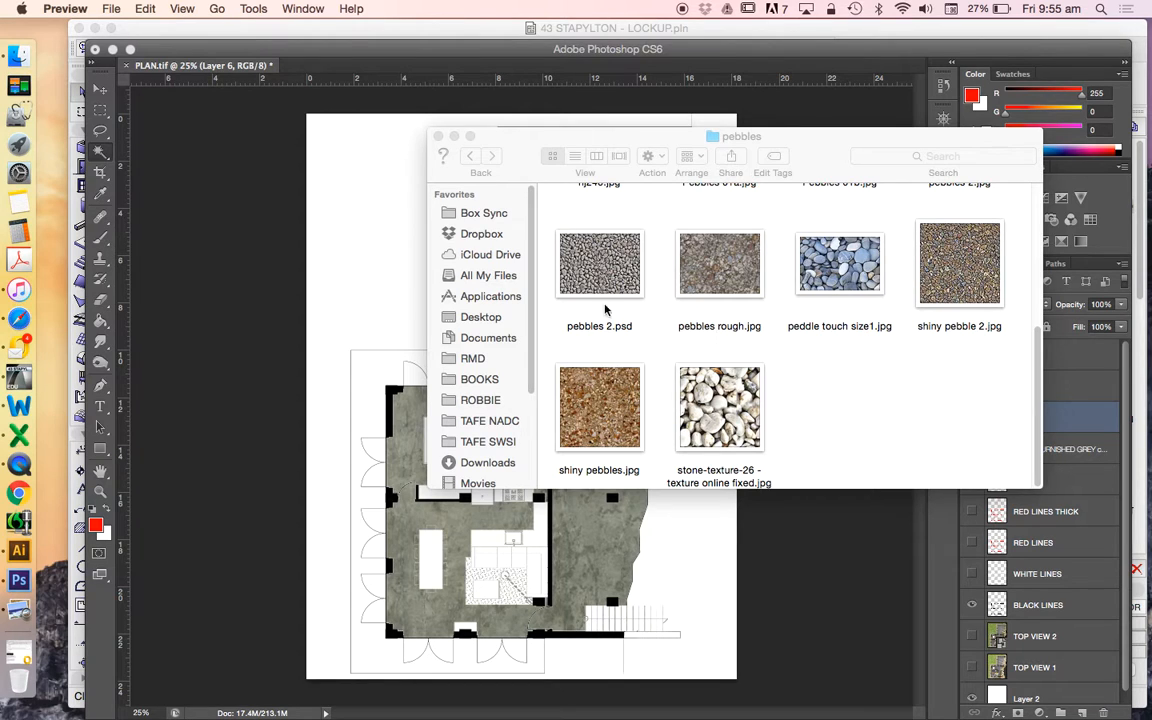
Return to the STONE folder and preview the revigres xisto marfim texture
left_click(469, 155)
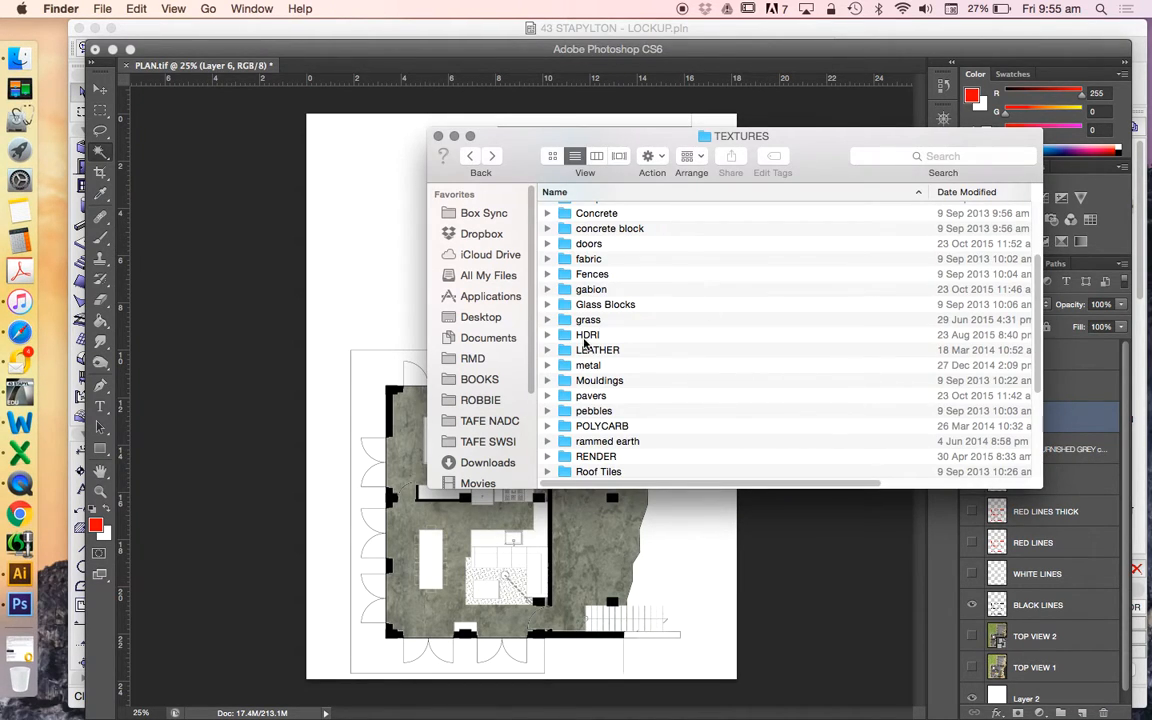
scroll("down", 3)
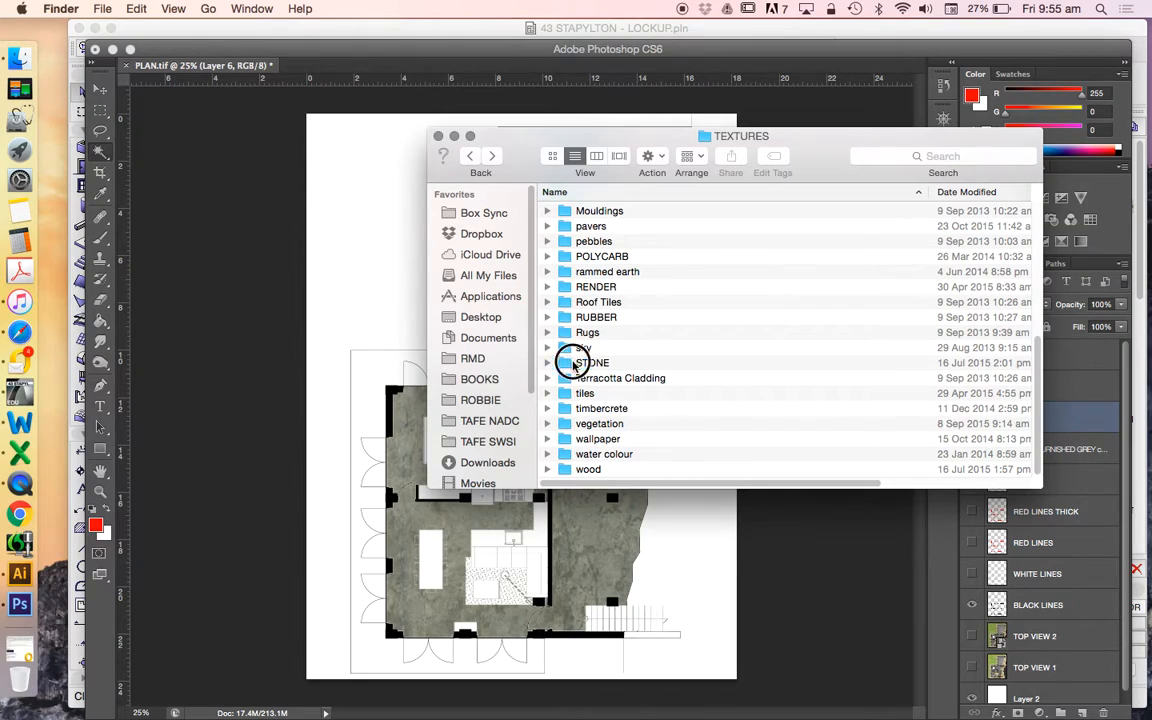
double_click(591, 362)
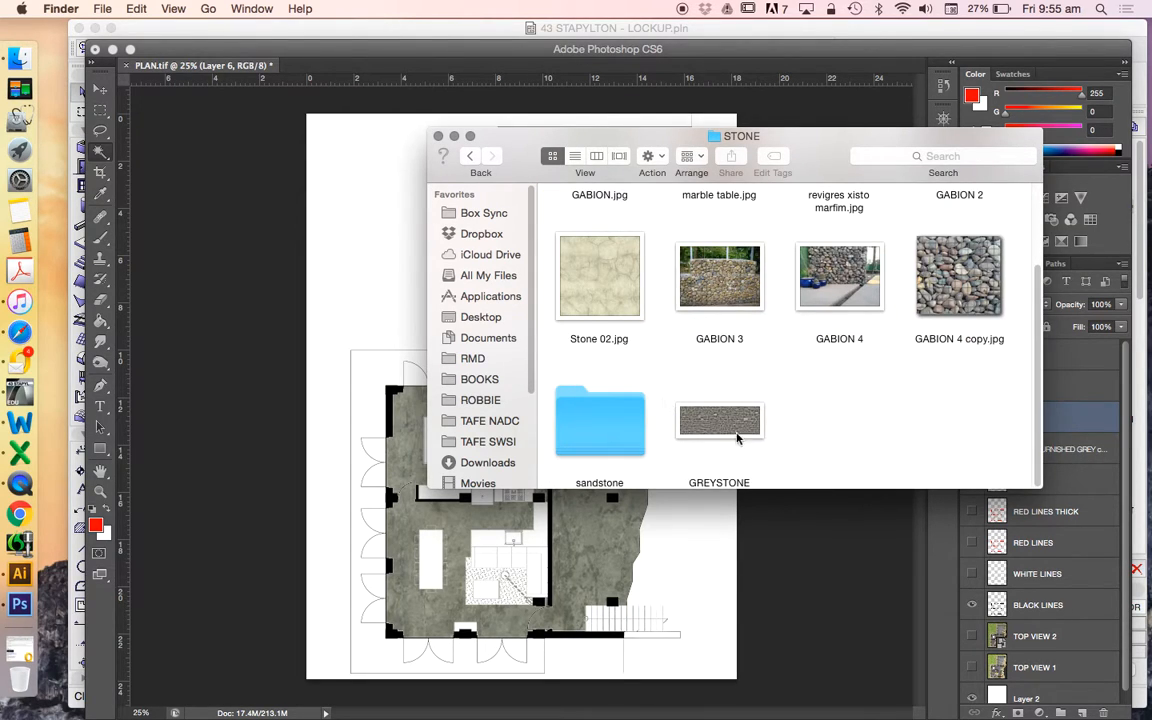
scroll("up", 3)
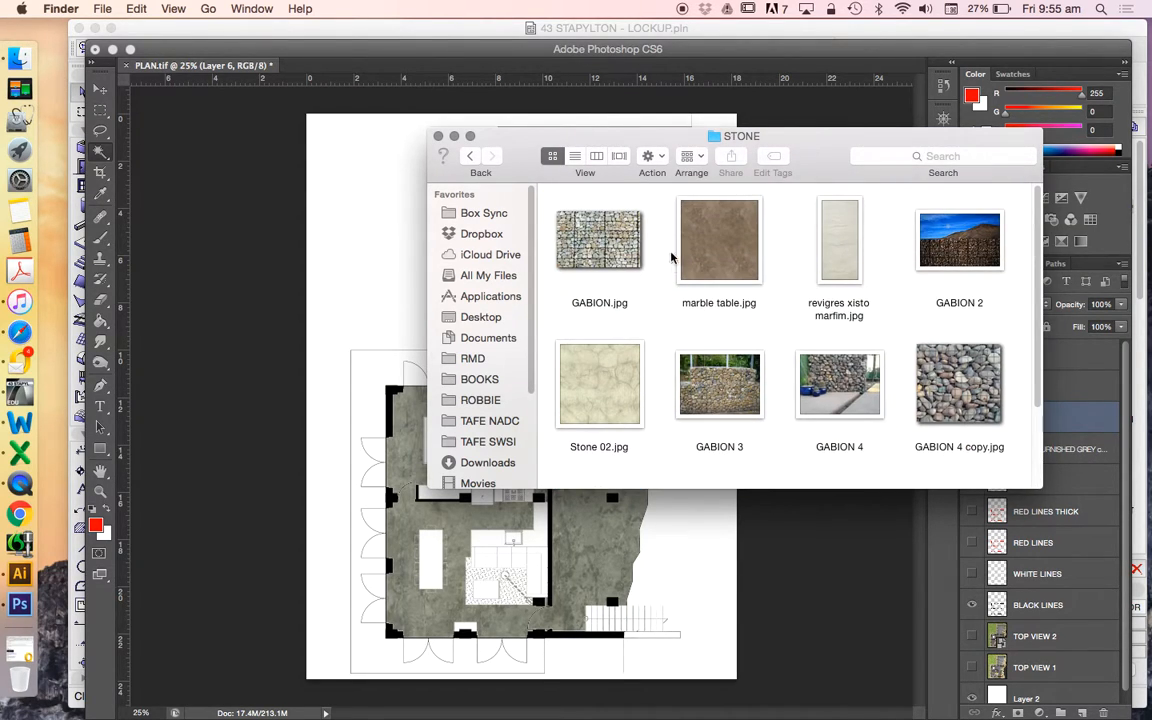
left_click(838, 239)
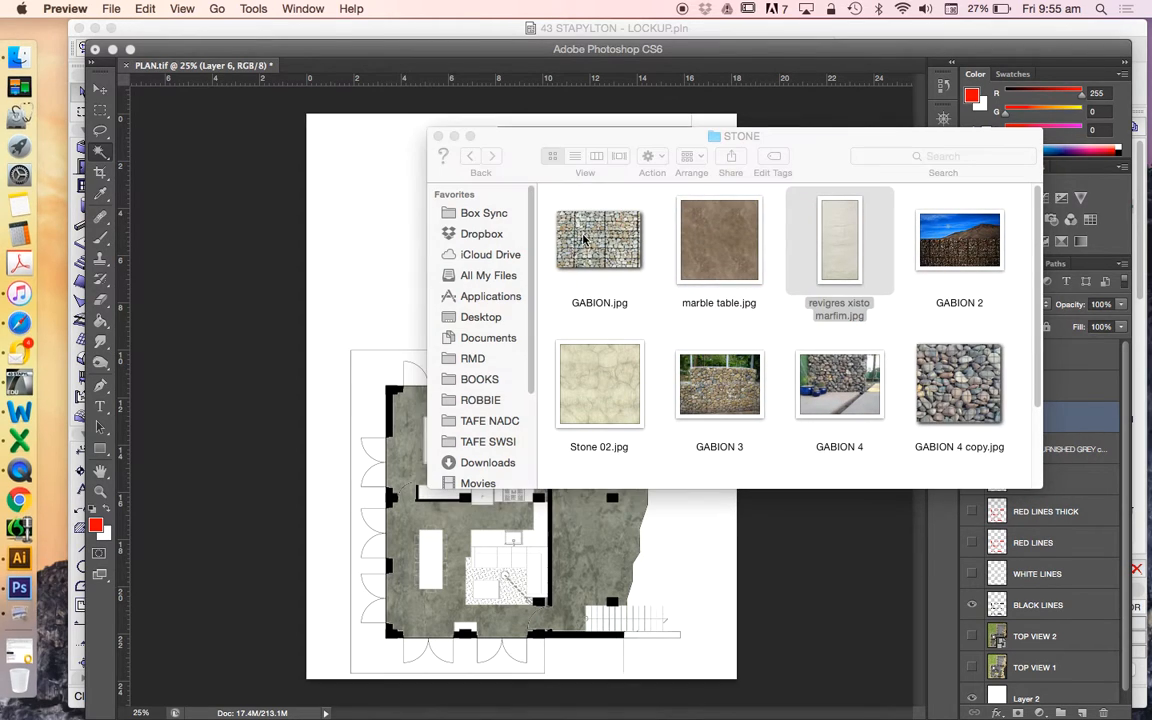
double_click(839, 240)
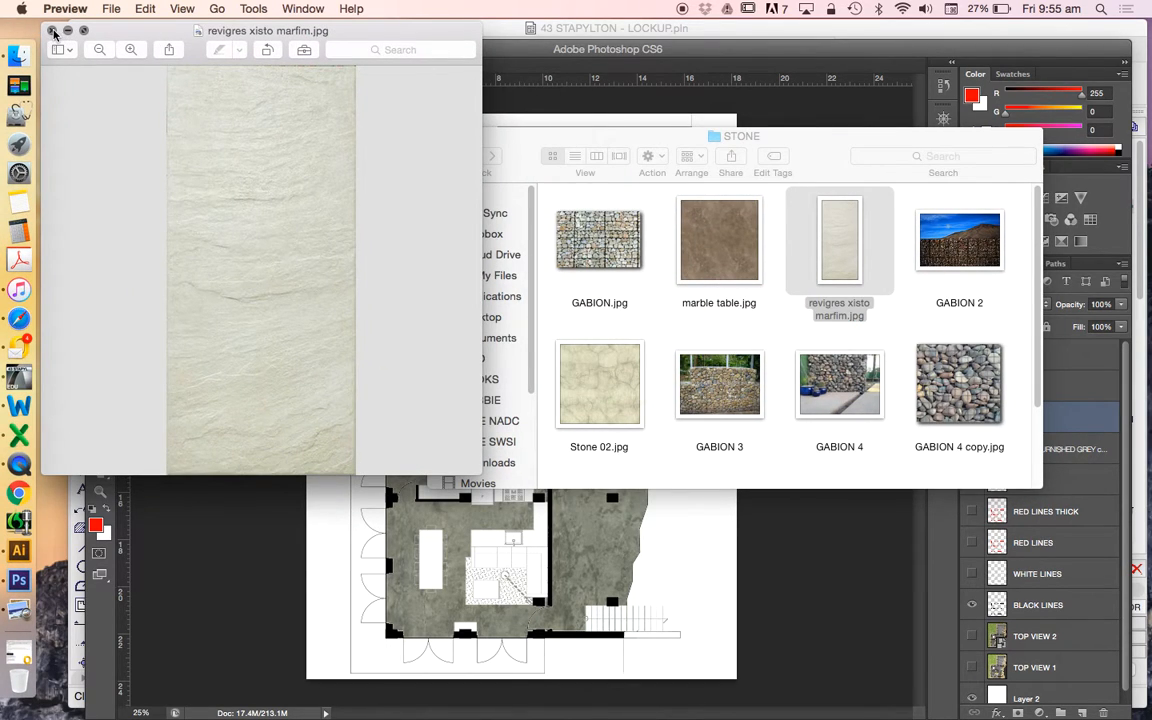
left_click(56, 31)
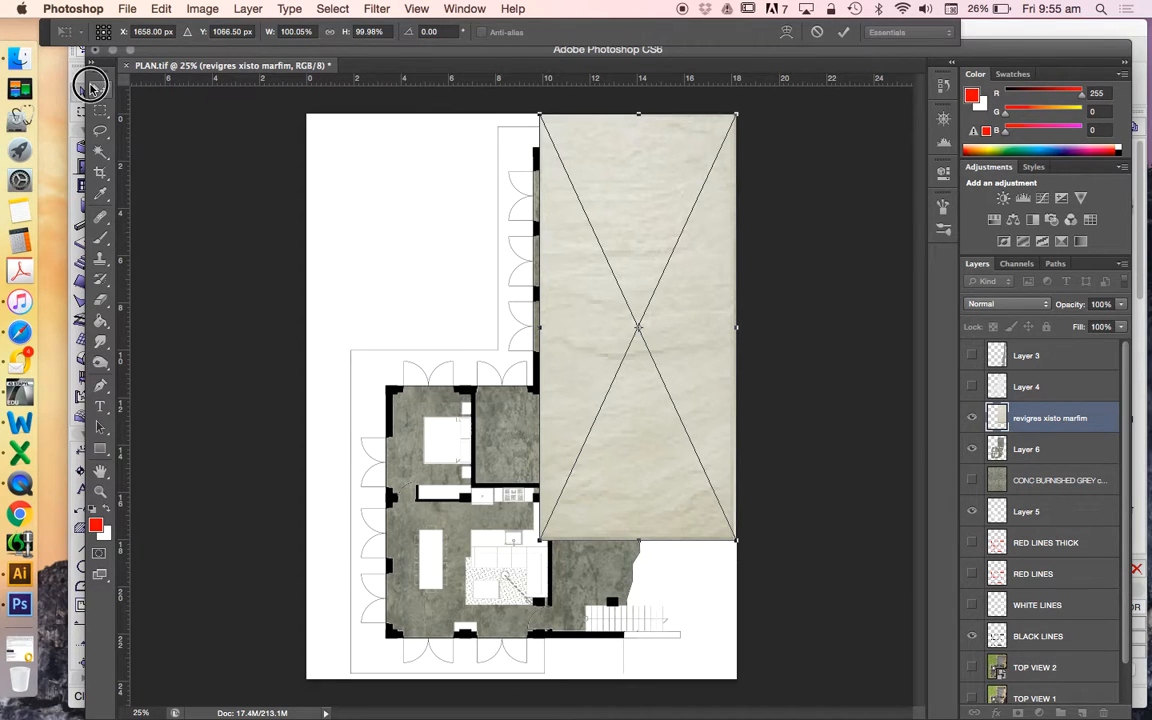
Free Transform the revigres stone texture down to the page bottom and commit it
left_click(161, 8)
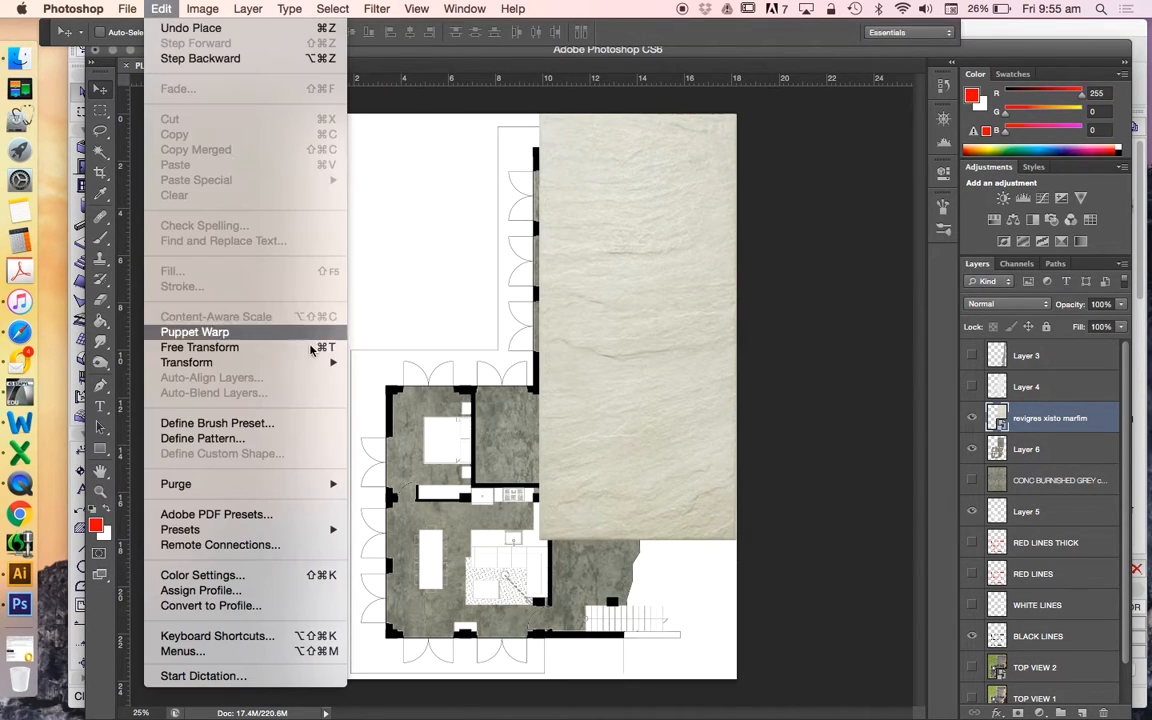
left_click(199, 347)
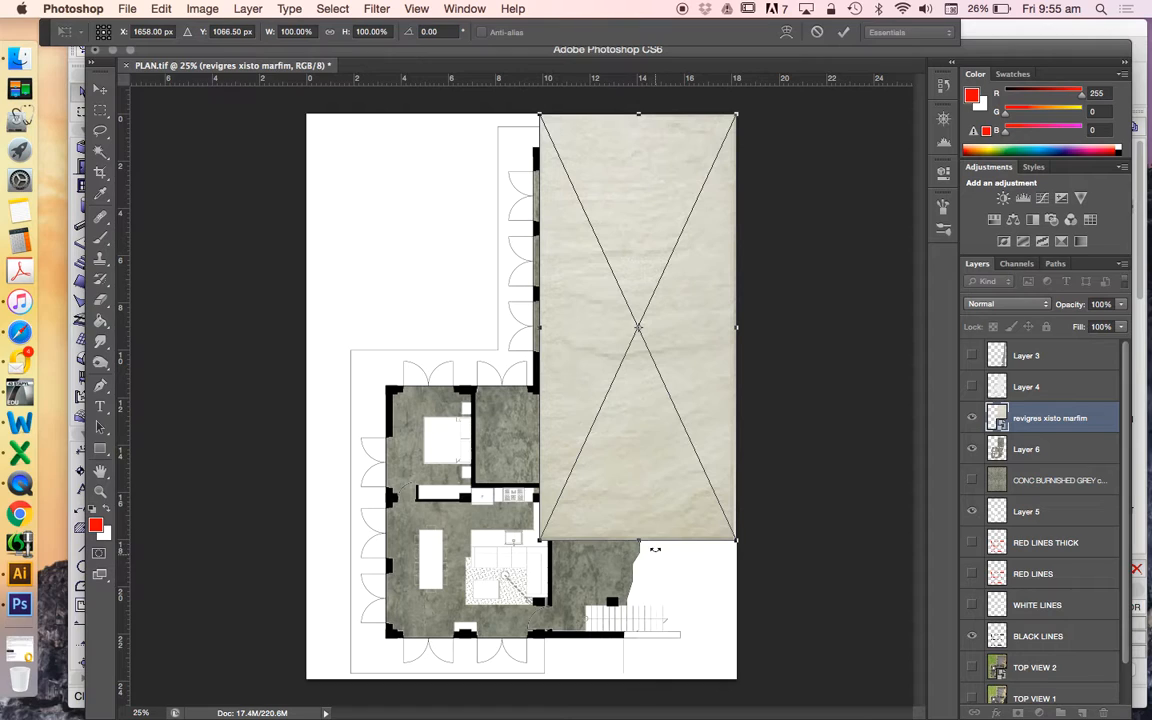
left_click_drag(637, 540, 675, 678)
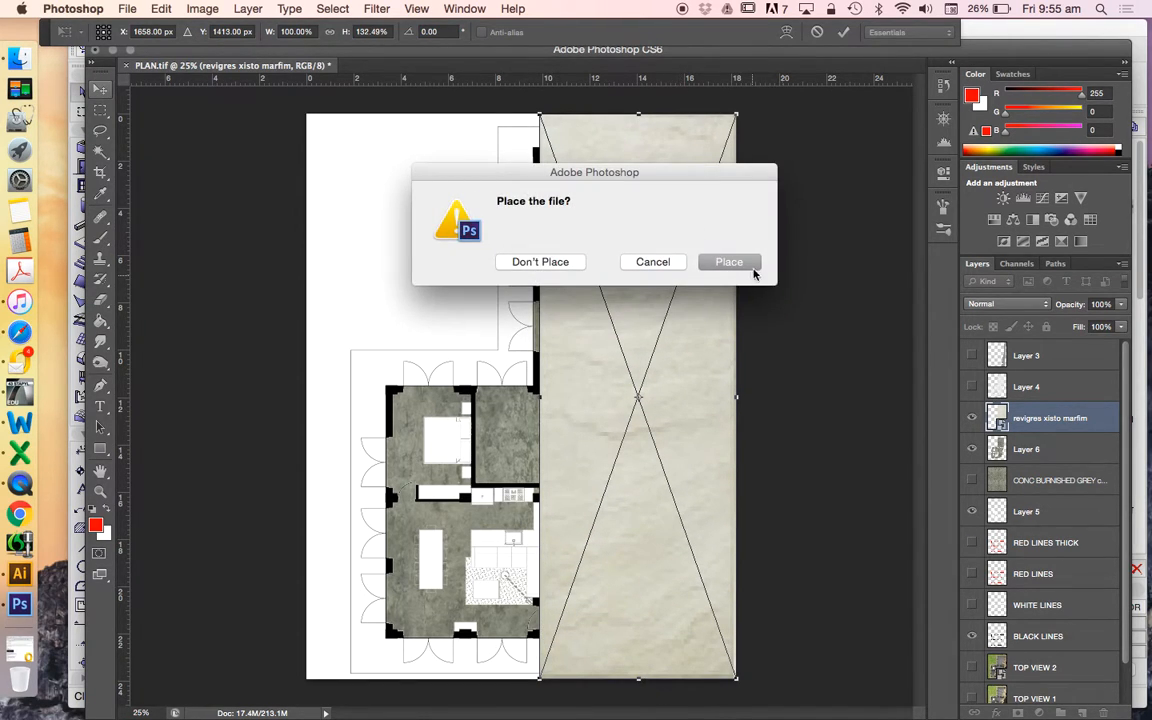
left_click(729, 261)
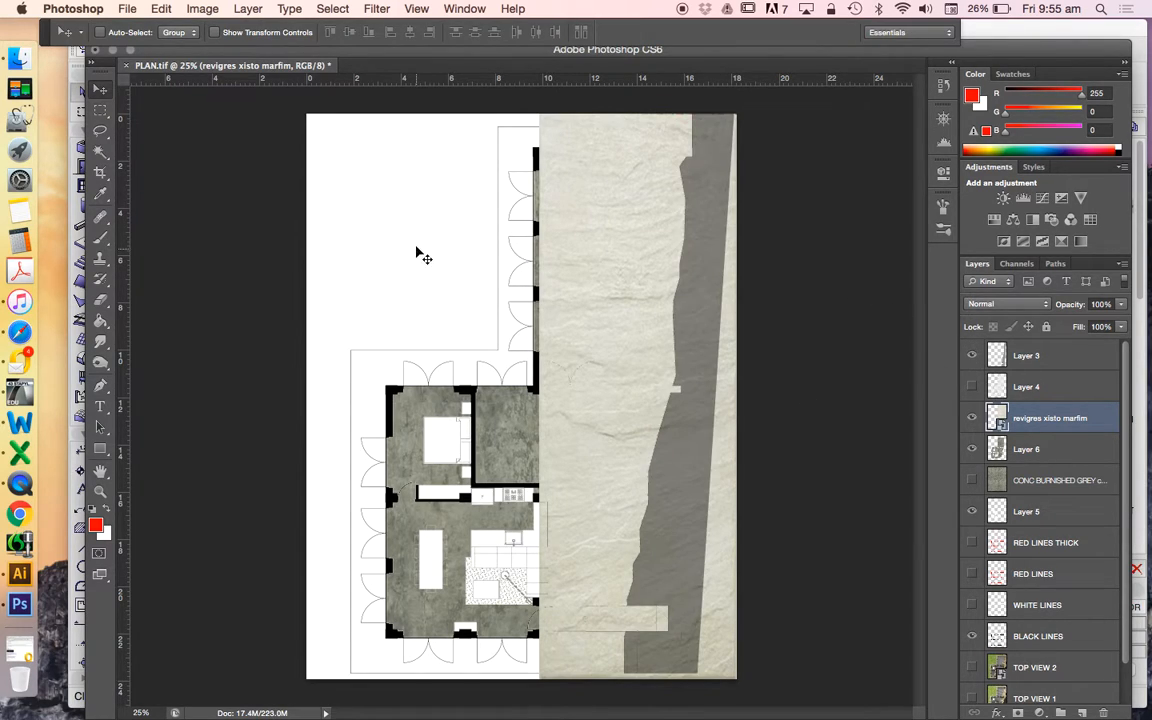
Magic-wand select the grey rock-edge shape on Layer 3, including its lower part
left_click(100, 151)
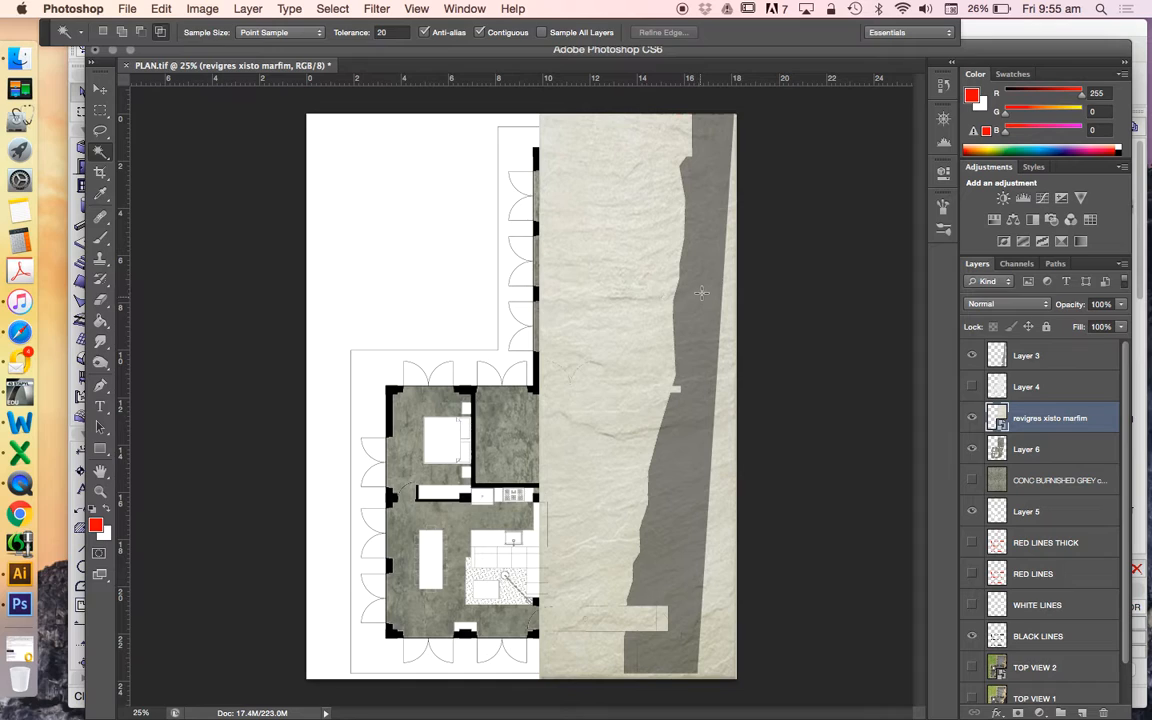
left_click(1026, 355)
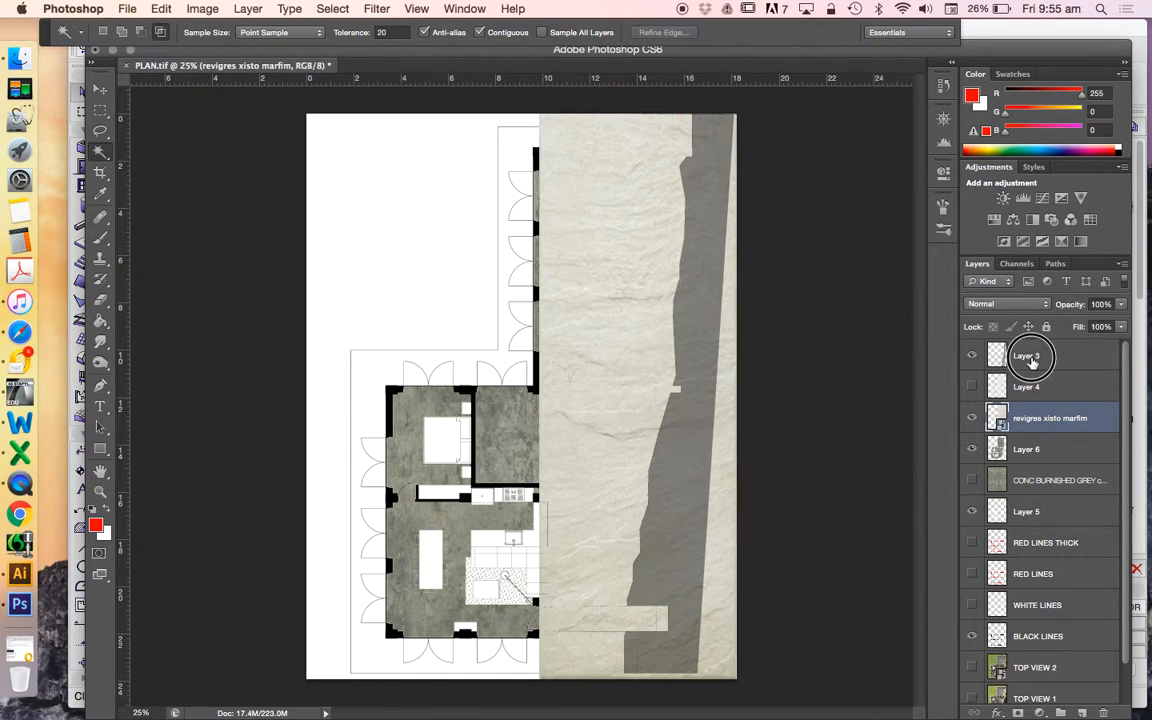
left_click(1028, 355)
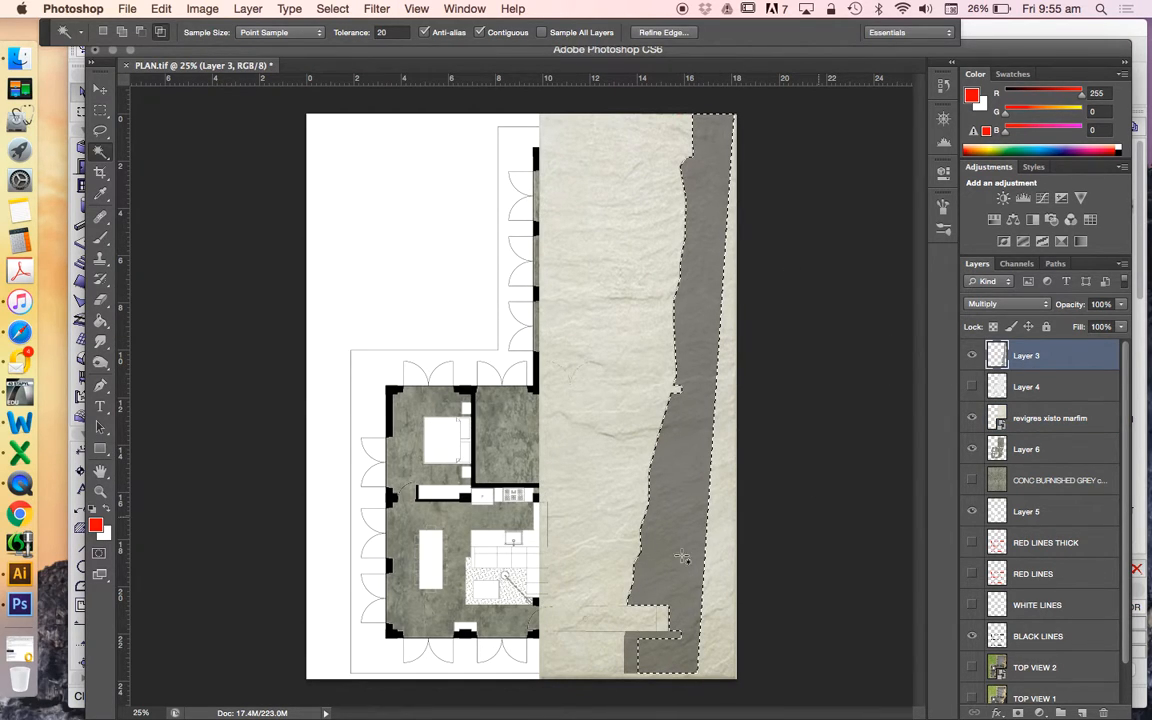
left_click(332, 8)
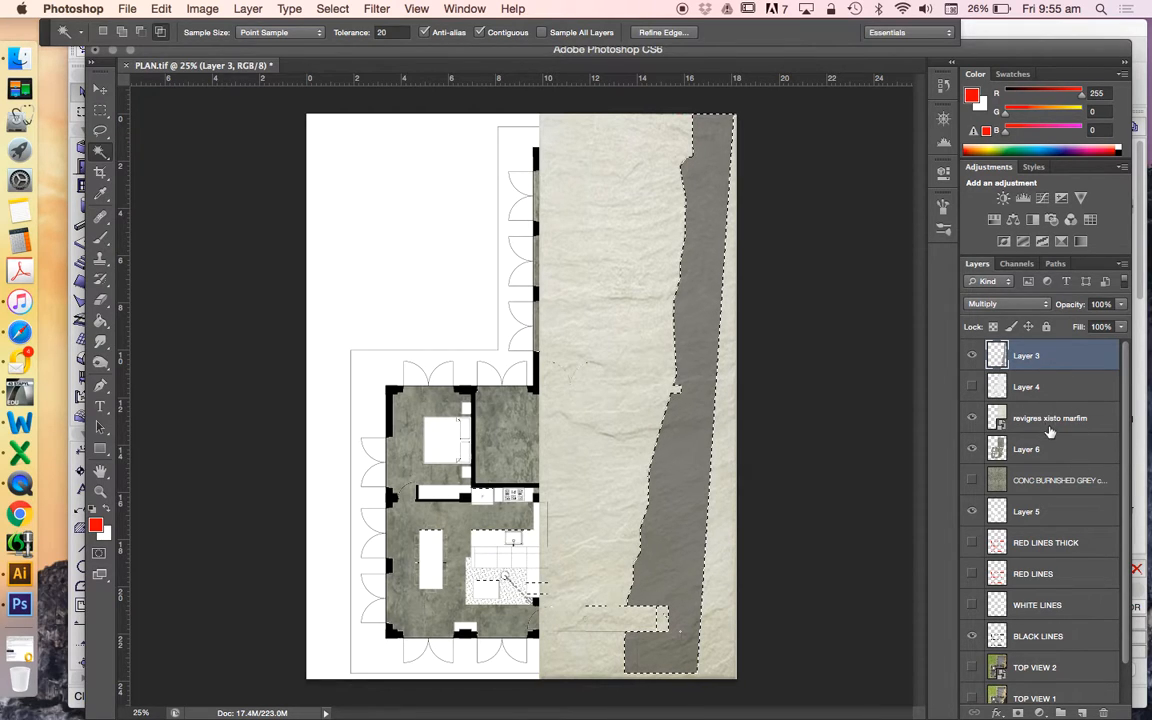
Copy the stone texture within that shape to a new layer, hiding Layer 3 and revigres
left_click(248, 8)
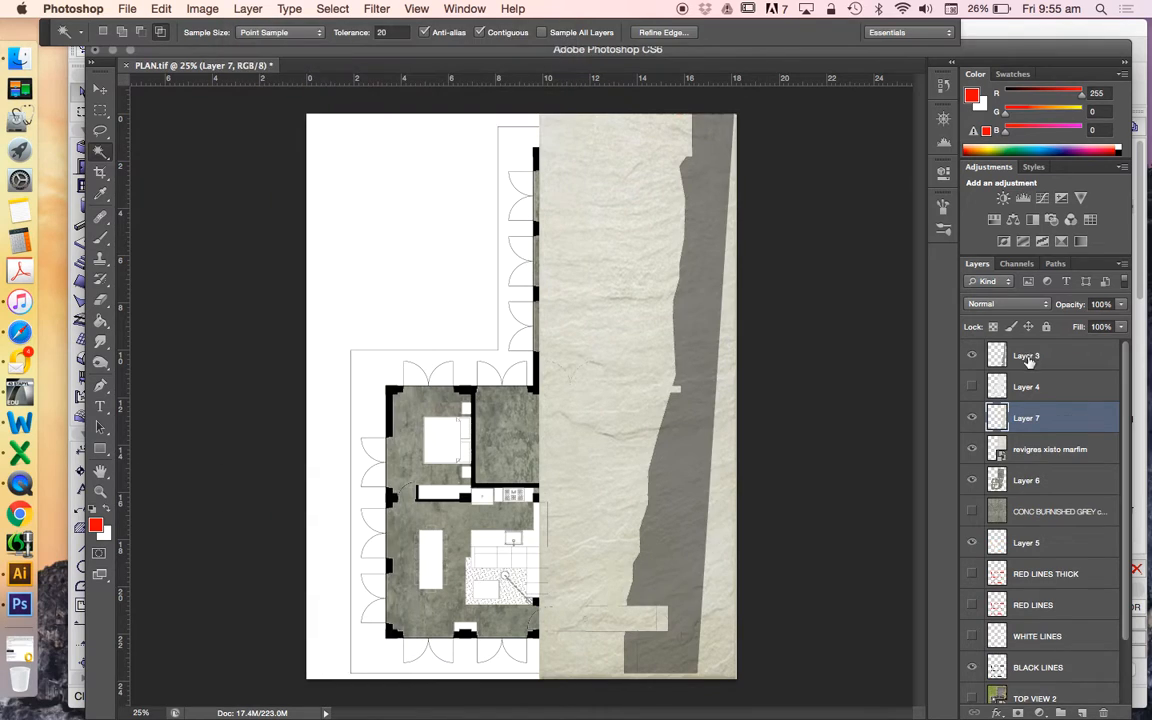
left_click(971, 355)
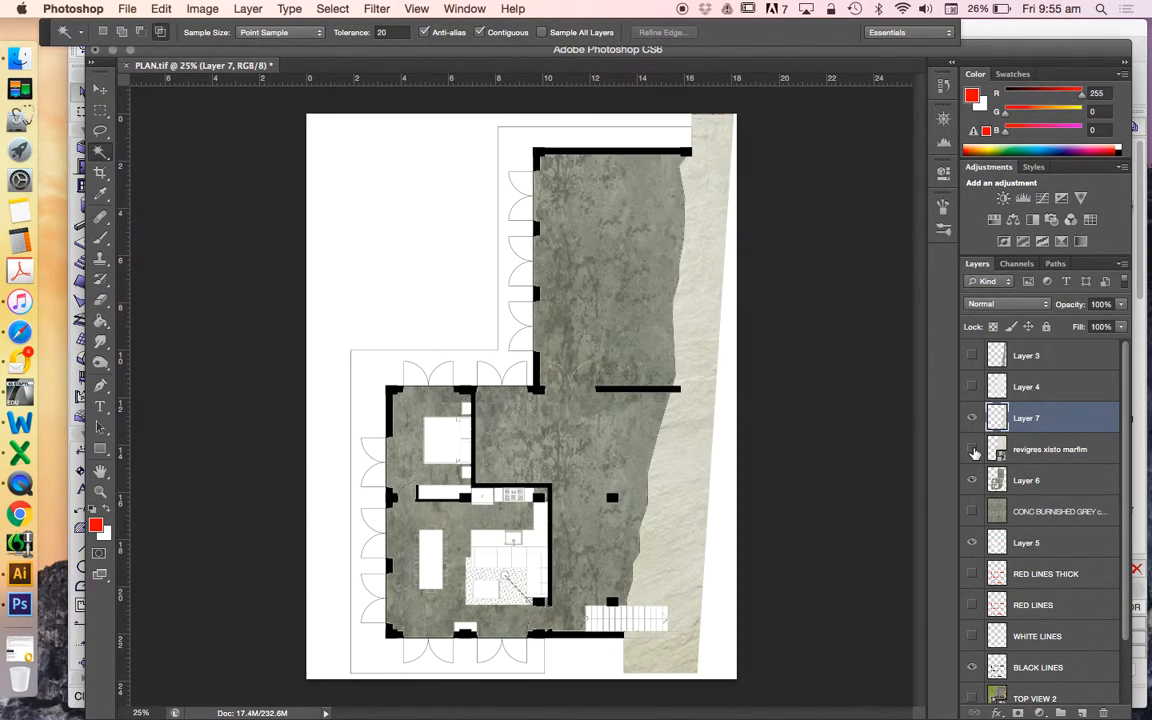
left_click(971, 449)
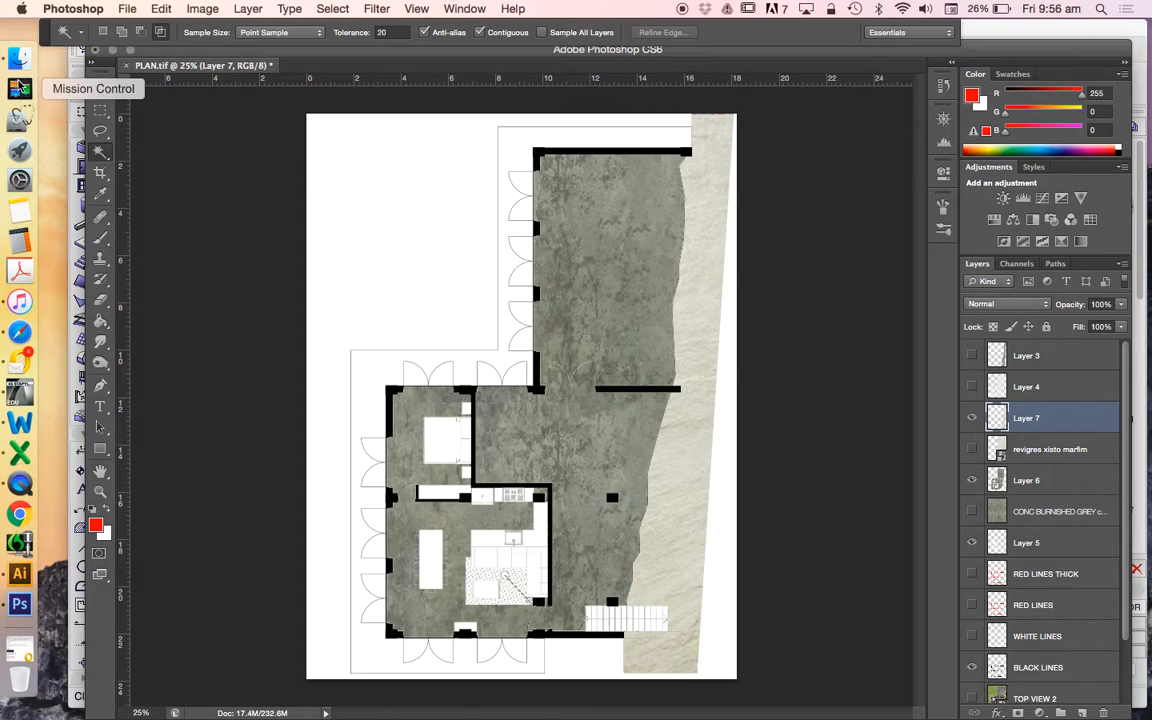
mouse_move(57, 75)
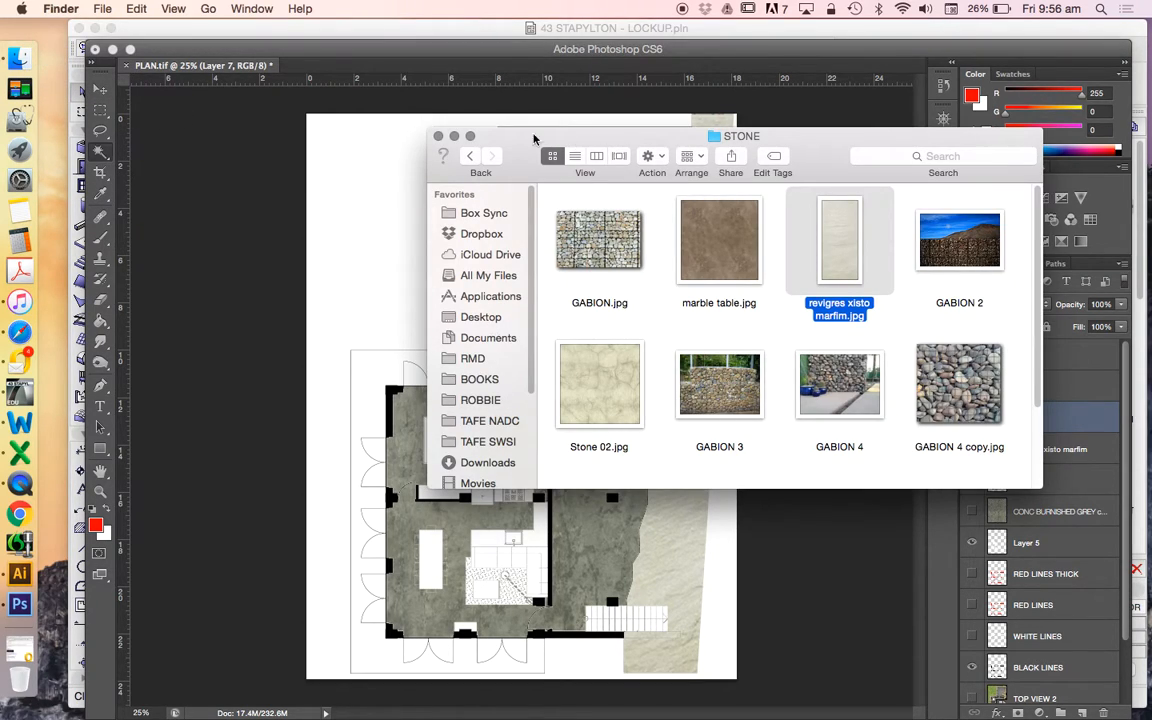
Go back to TEXTURES, open the grass folder and pick the grass image
left_click(470, 156)
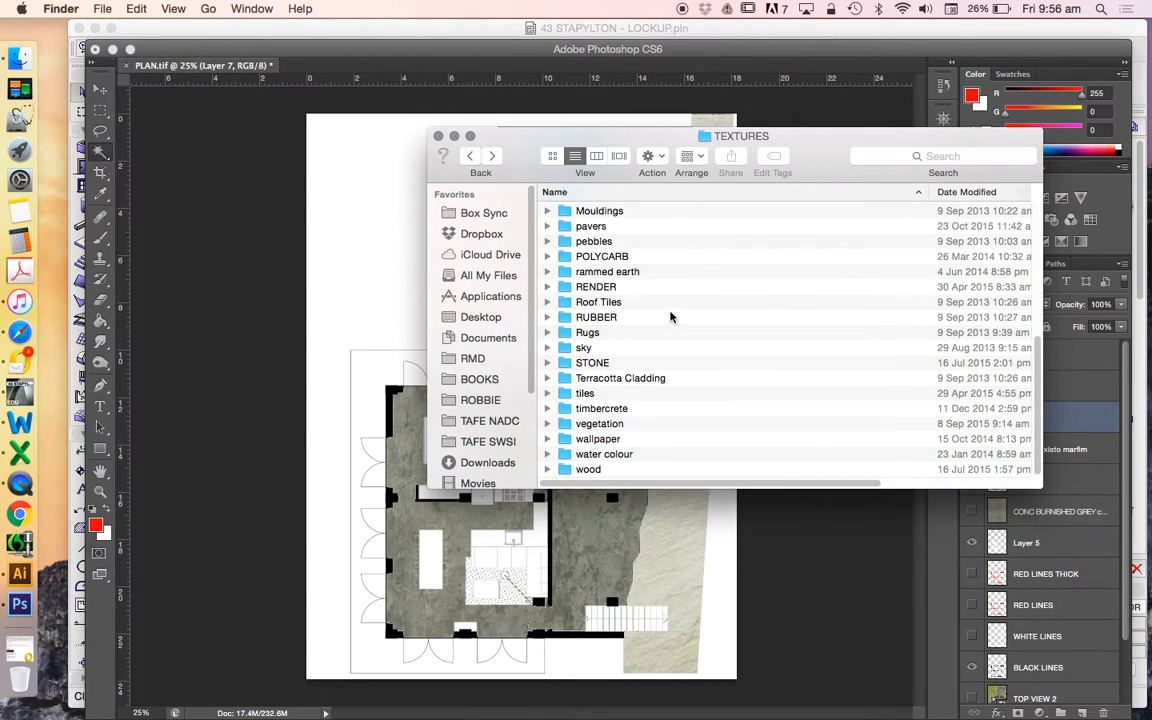
scroll("up", 3)
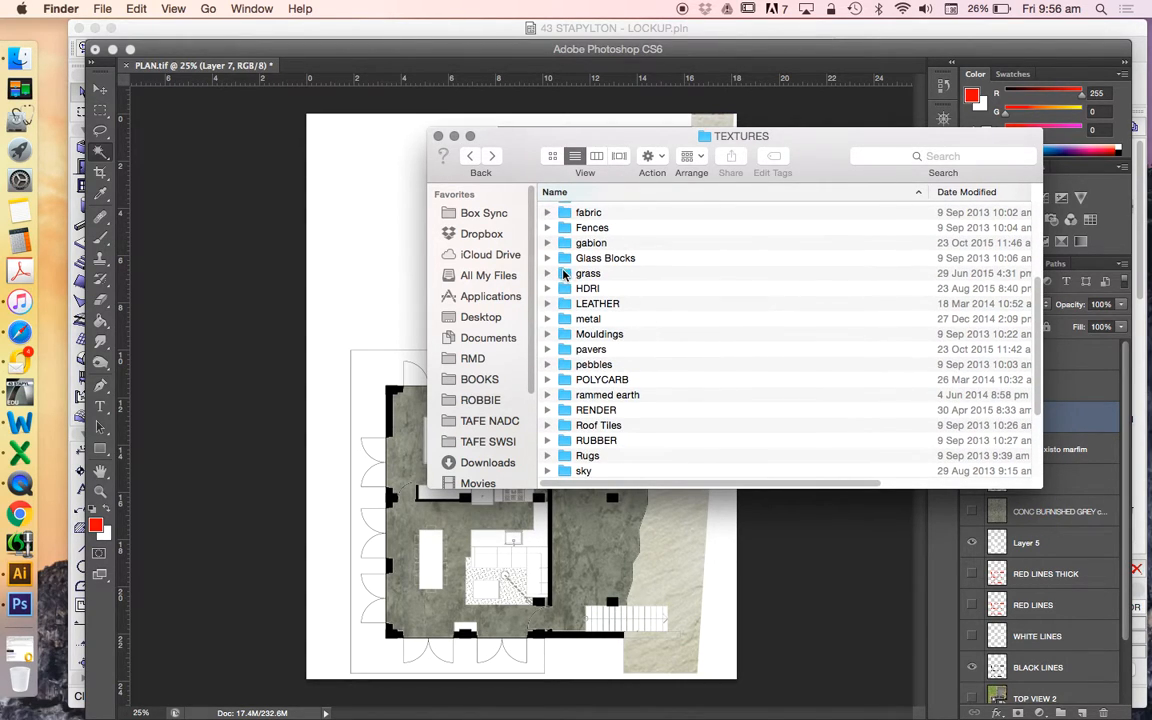
double_click(588, 273)
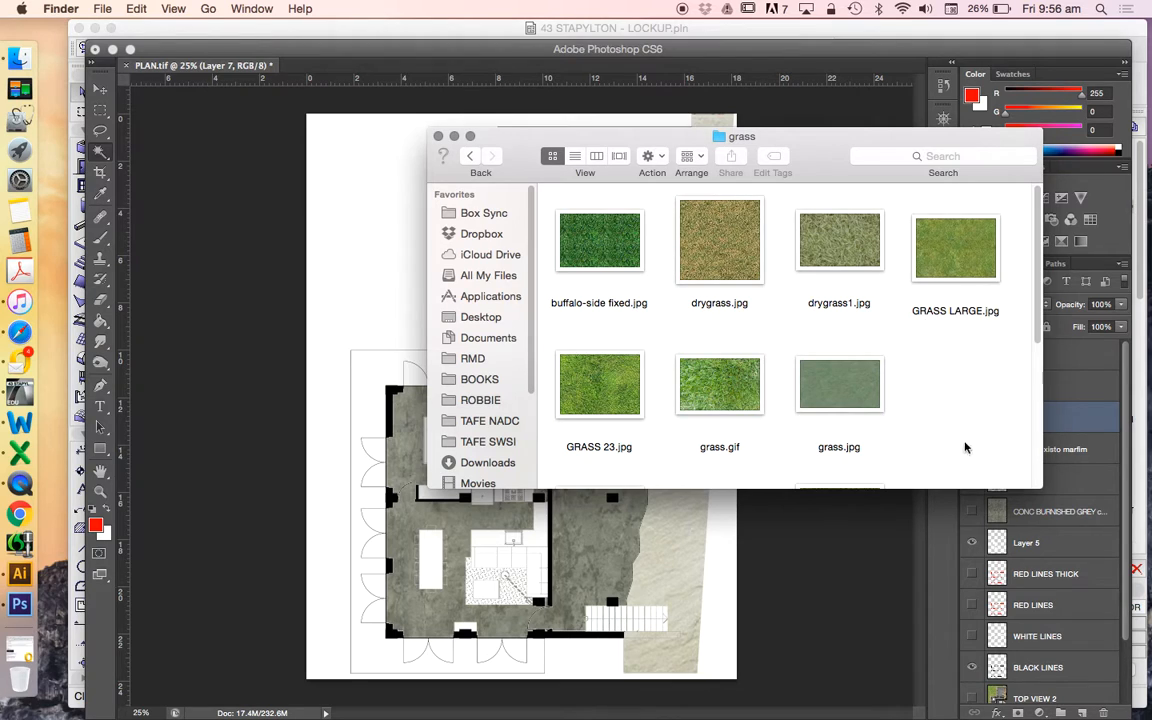
left_click(839, 384)
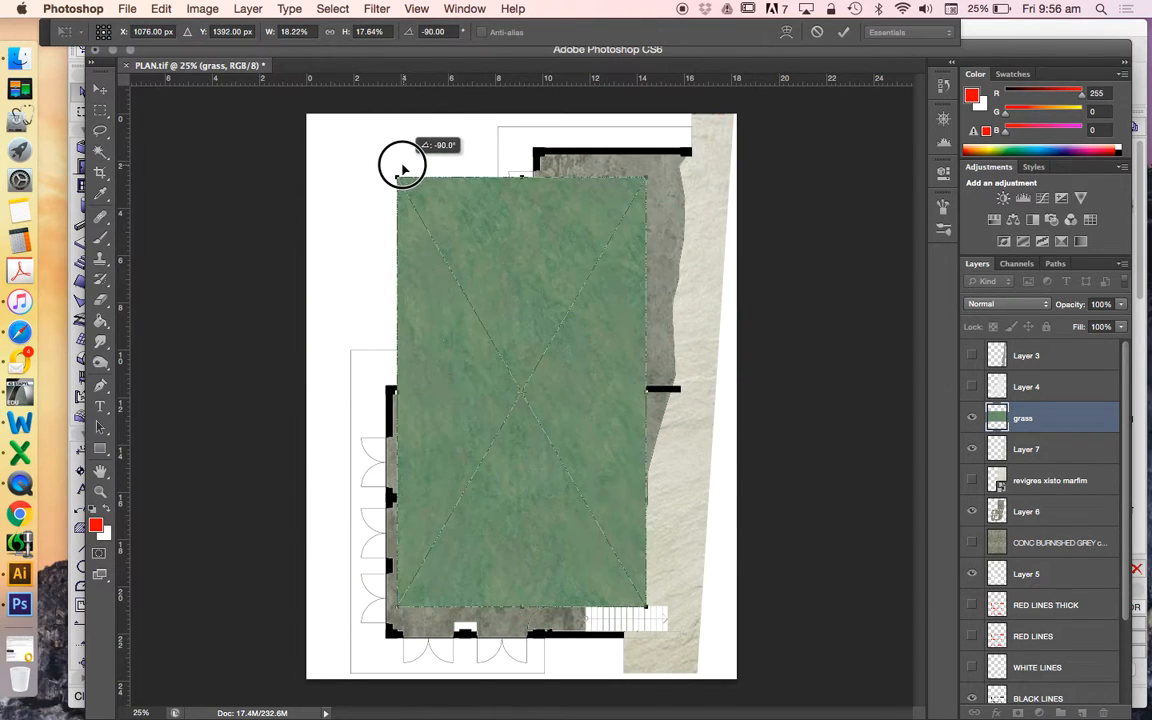
Place the grass texture rotated -90° and enlarge it to cover the whole site
left_click(843, 32)
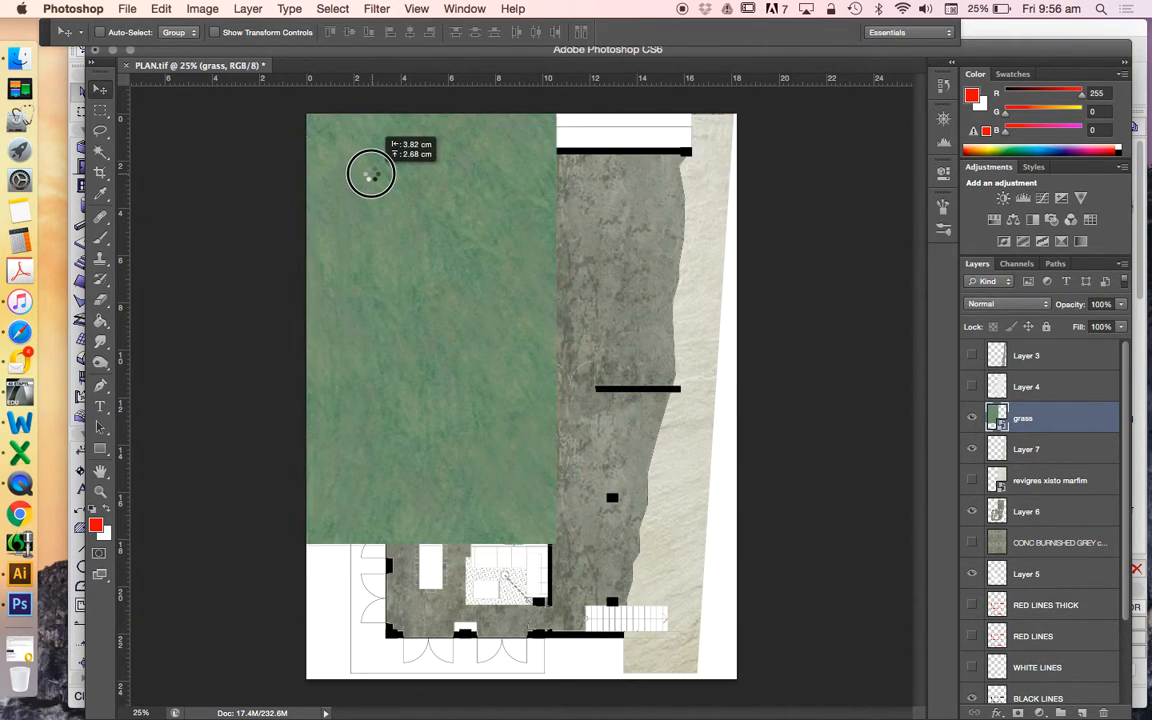
left_click(160, 8)
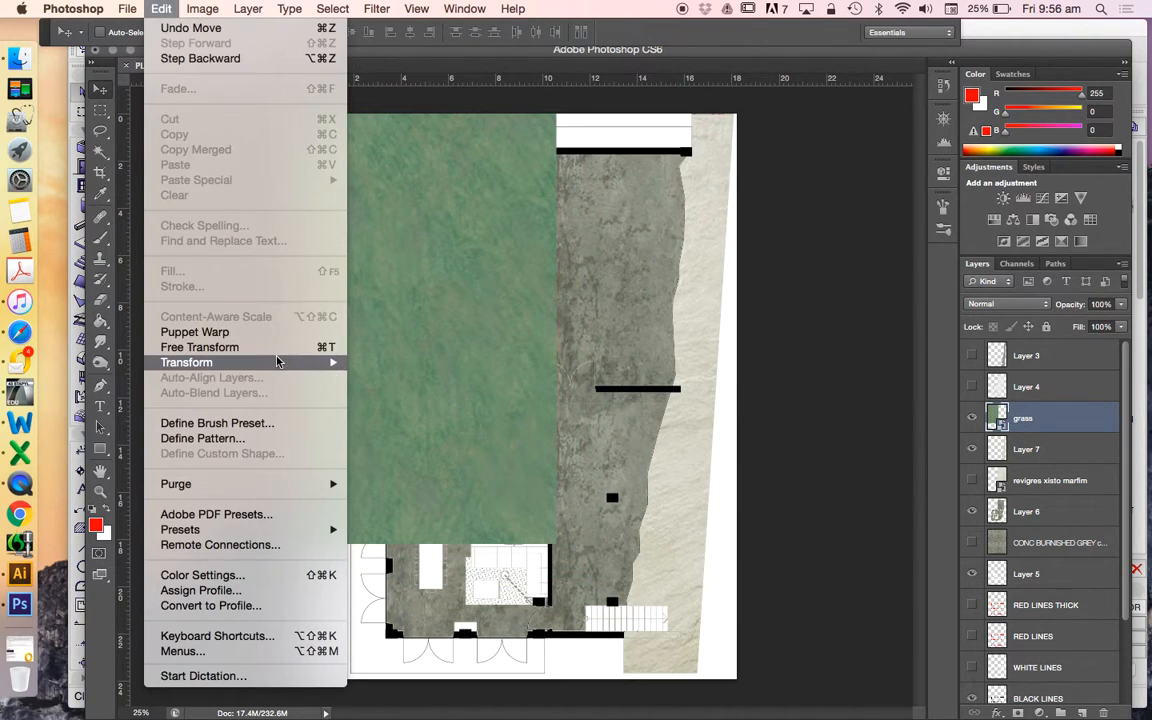
left_click(199, 347)
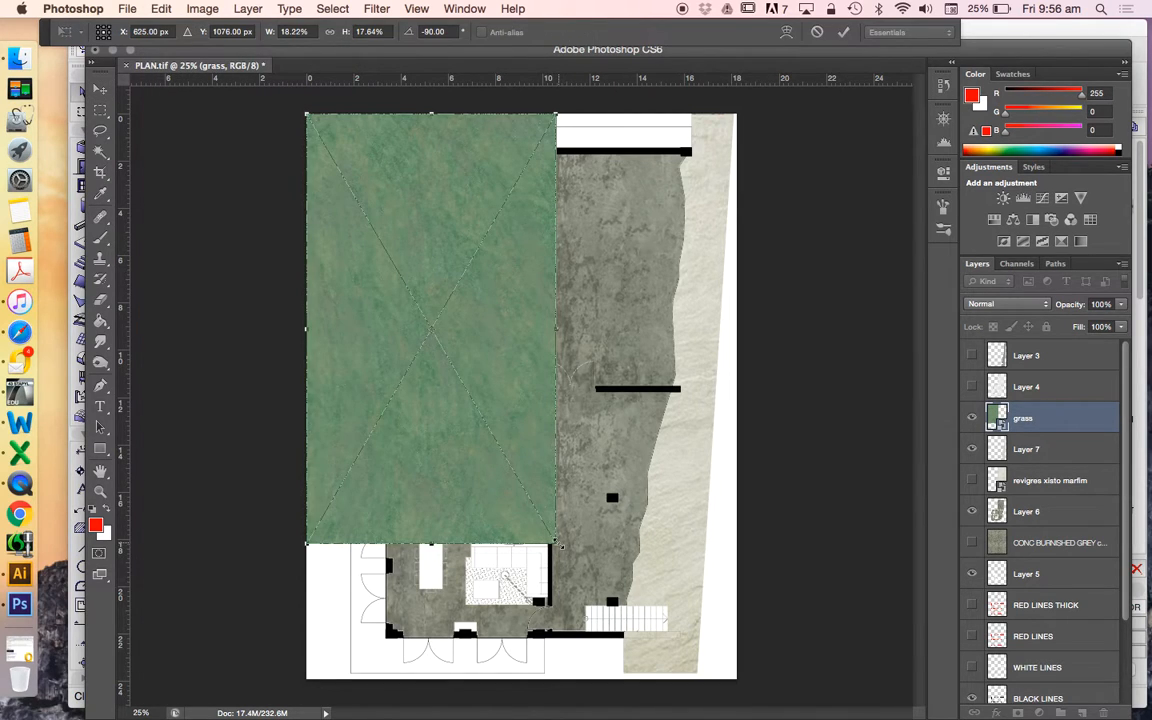
left_click_drag(558, 547, 453, 570)
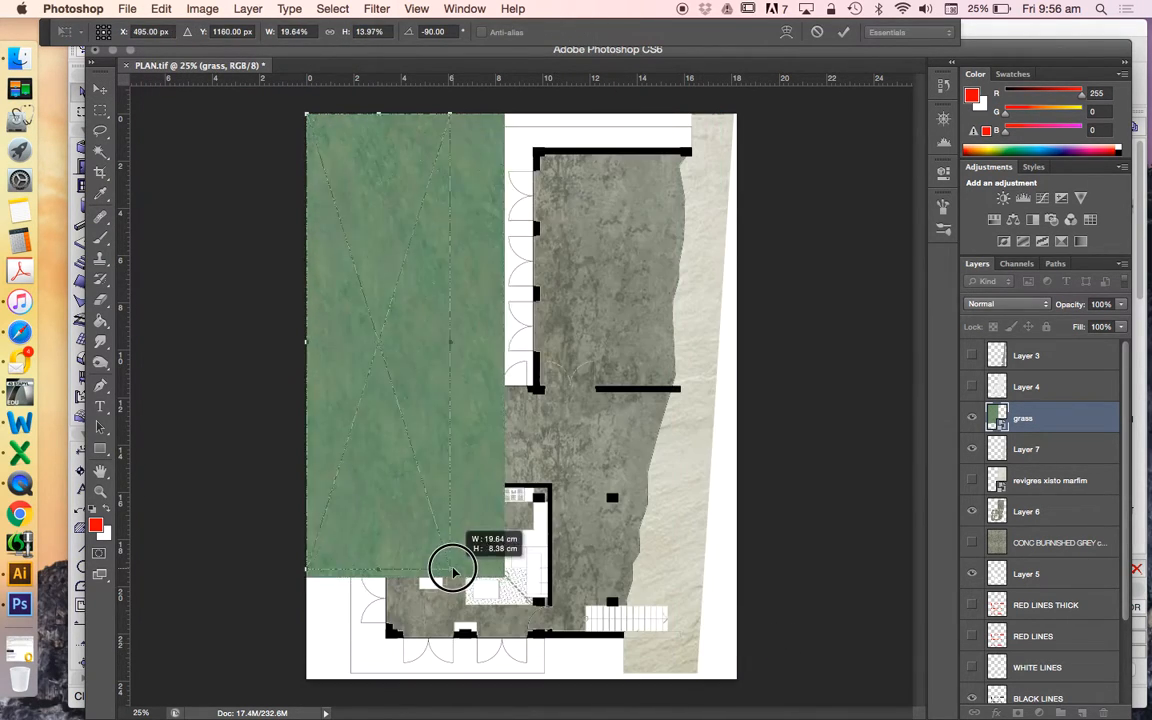
left_click_drag(453, 570, 700, 680)
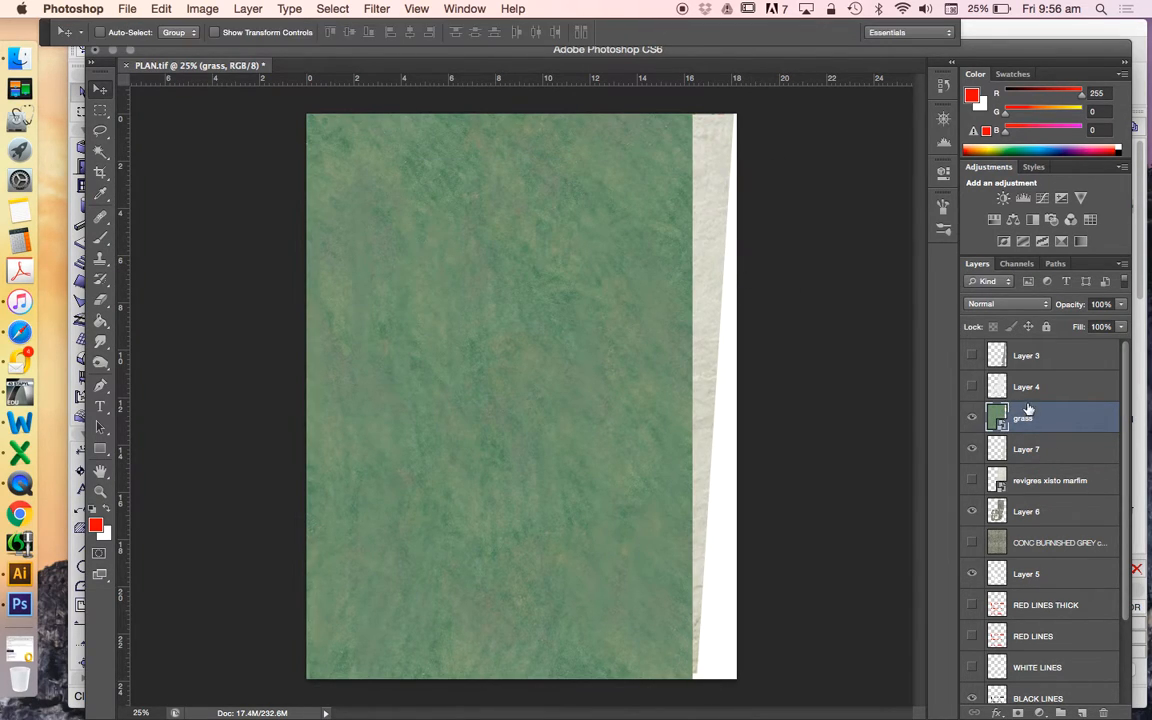
scroll("down", 3)
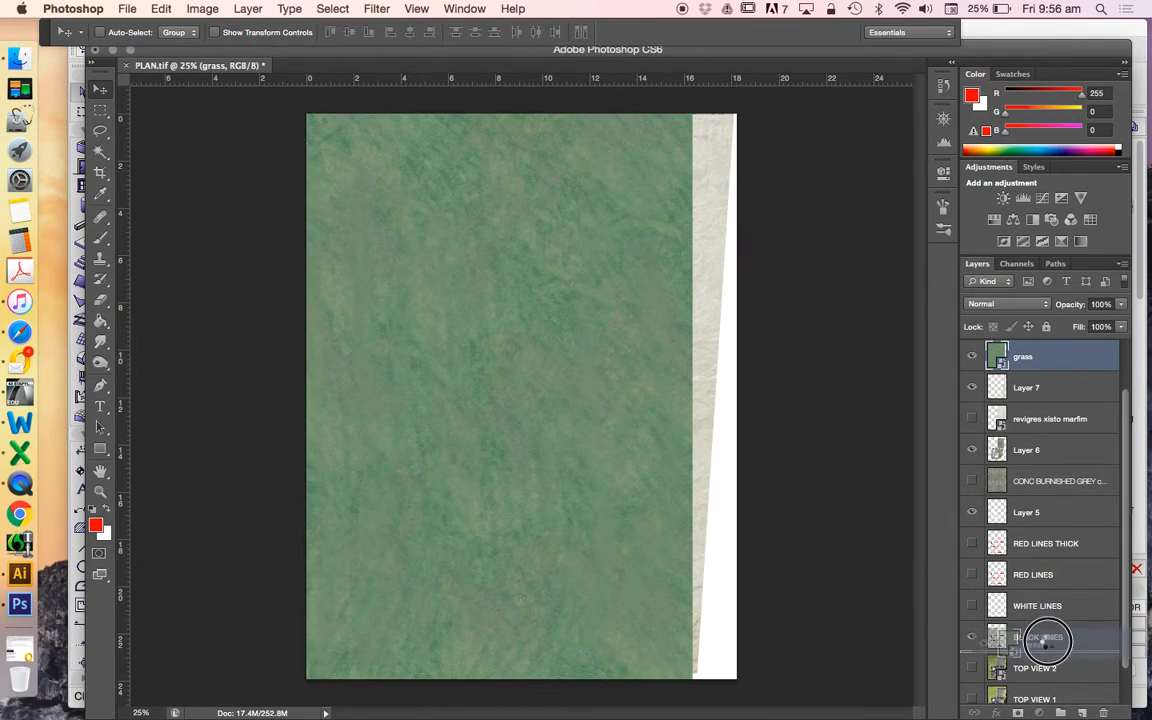
scroll("down", 3)
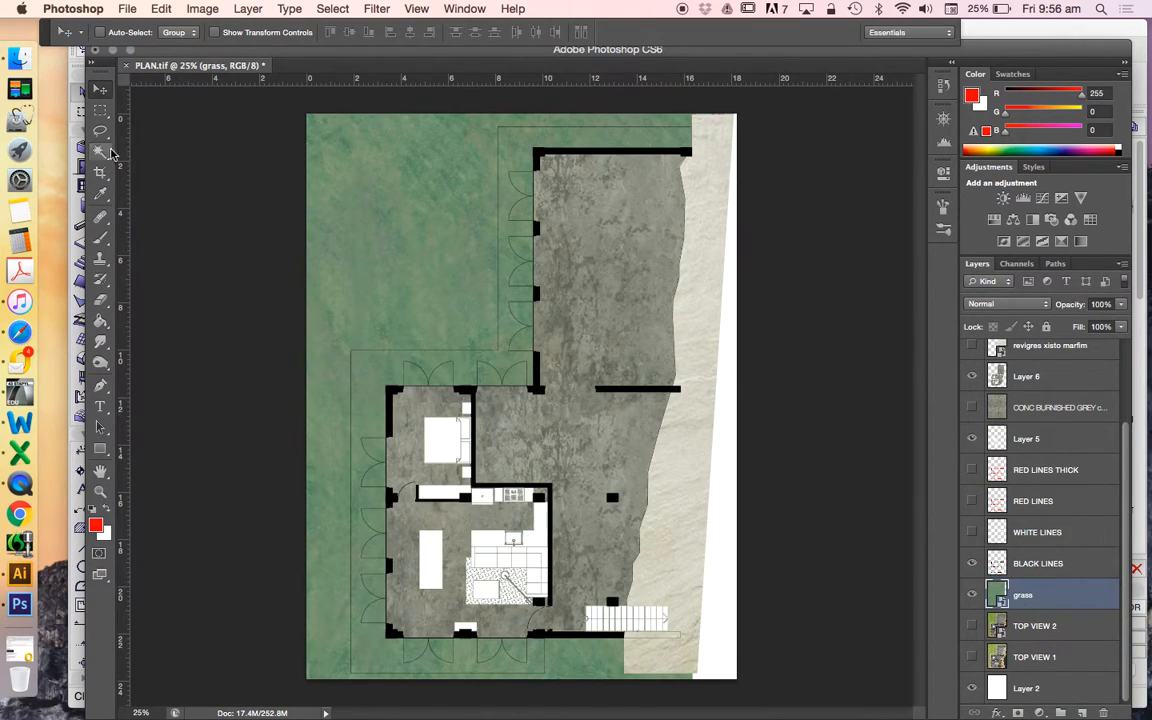
Magic-wand the outdoor area from BLACK LINES and copy that grass onto a new layer
left_click(100, 152)
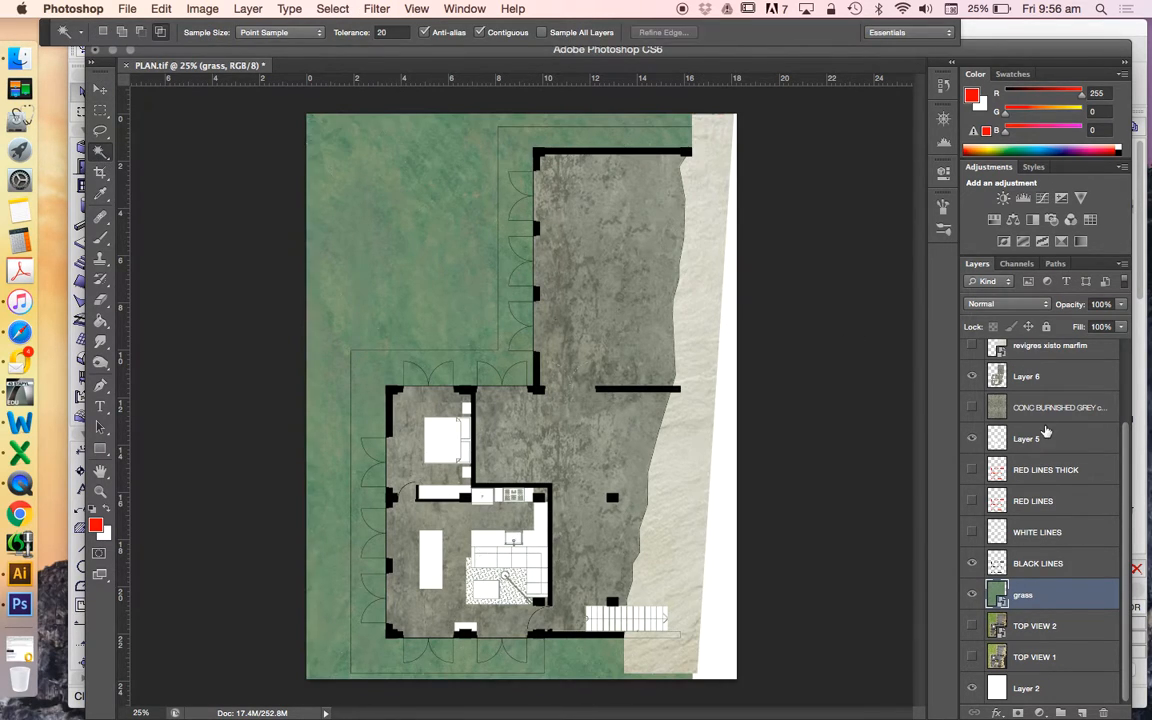
left_click(1038, 563)
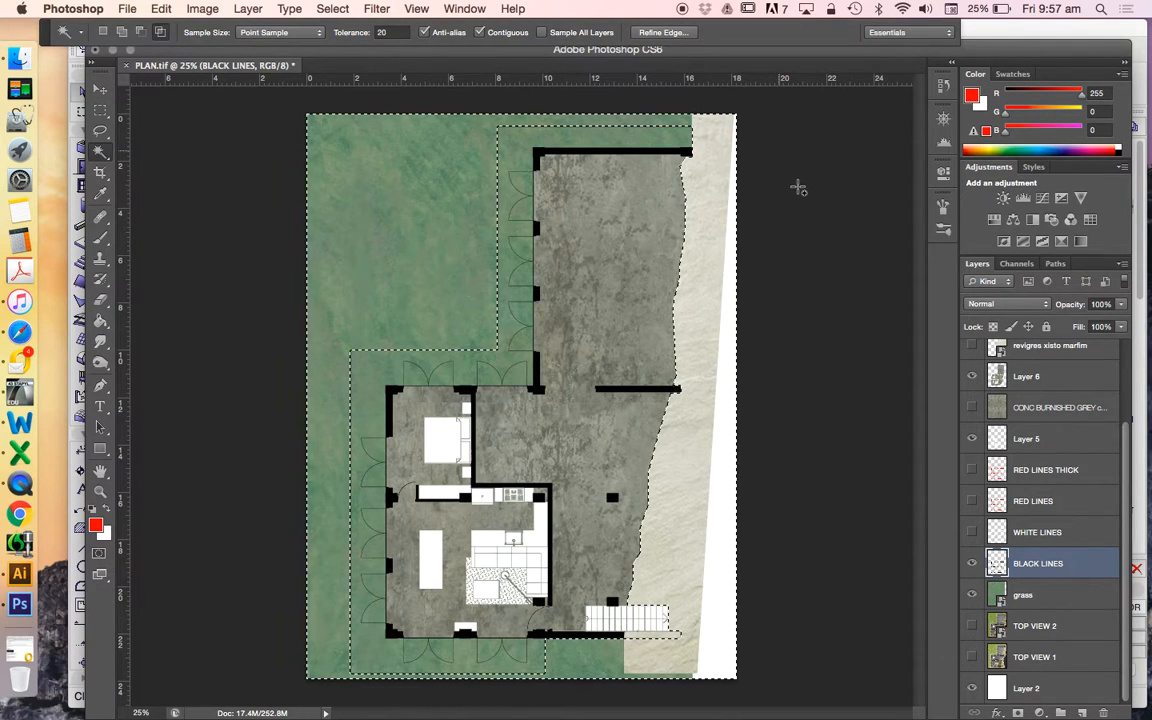
left_click(1040, 594)
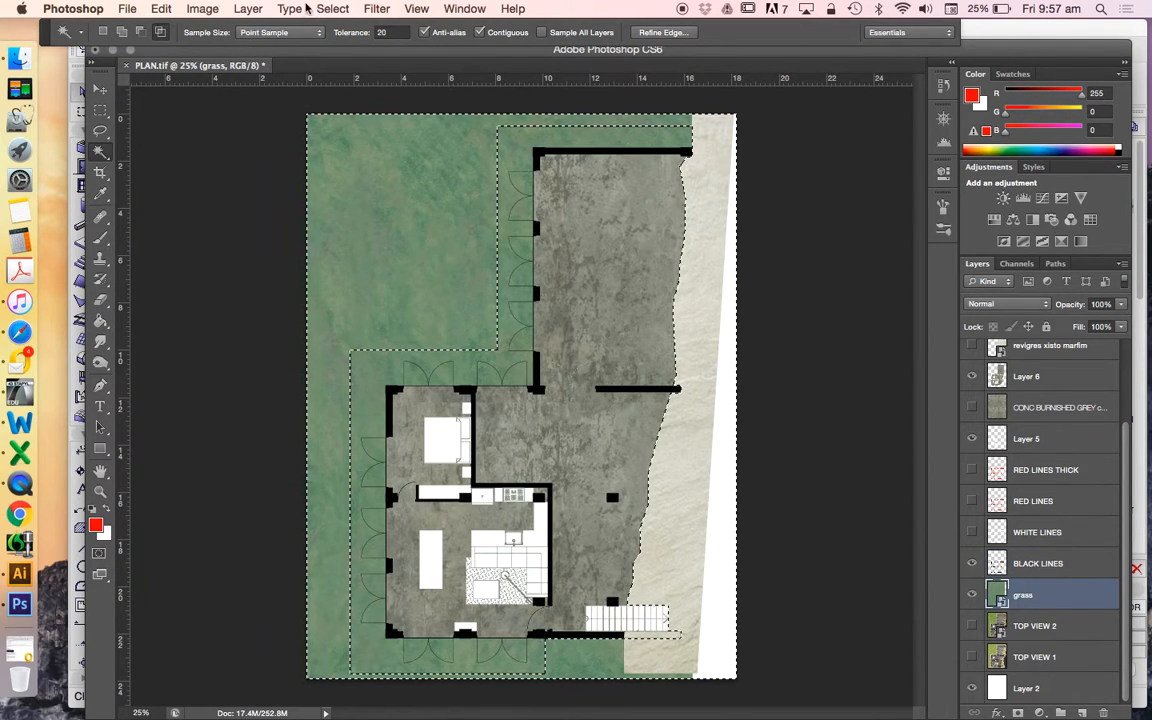
left_click(247, 8)
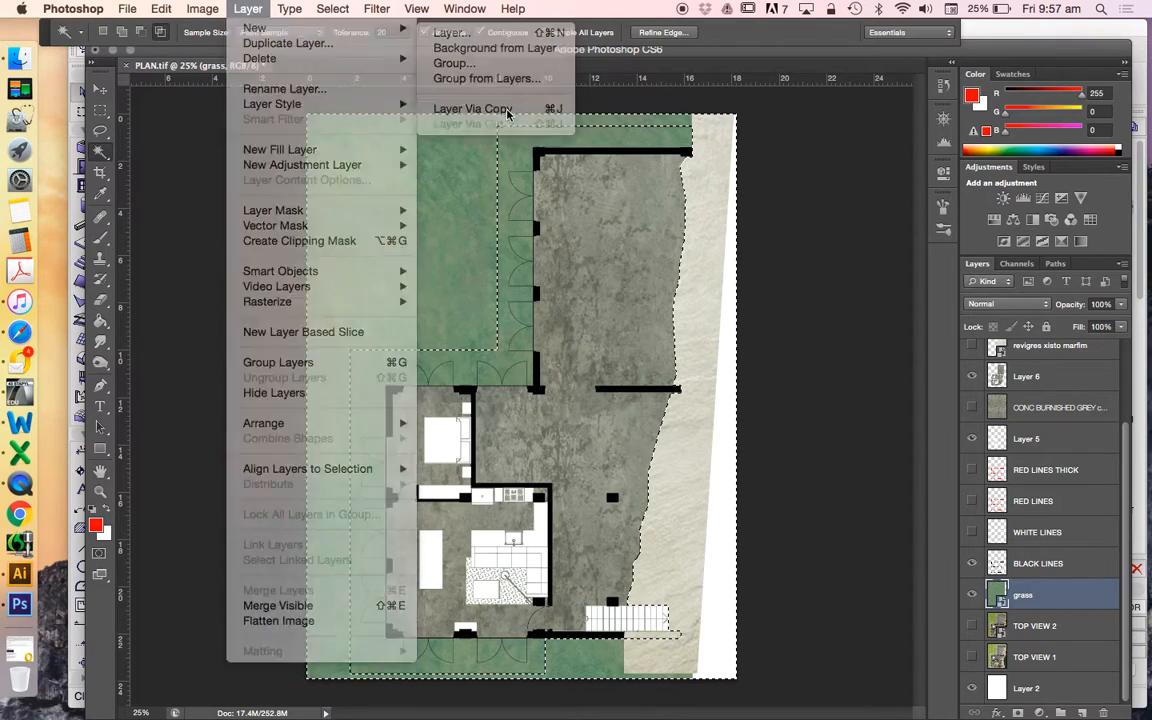
left_click(472, 108)
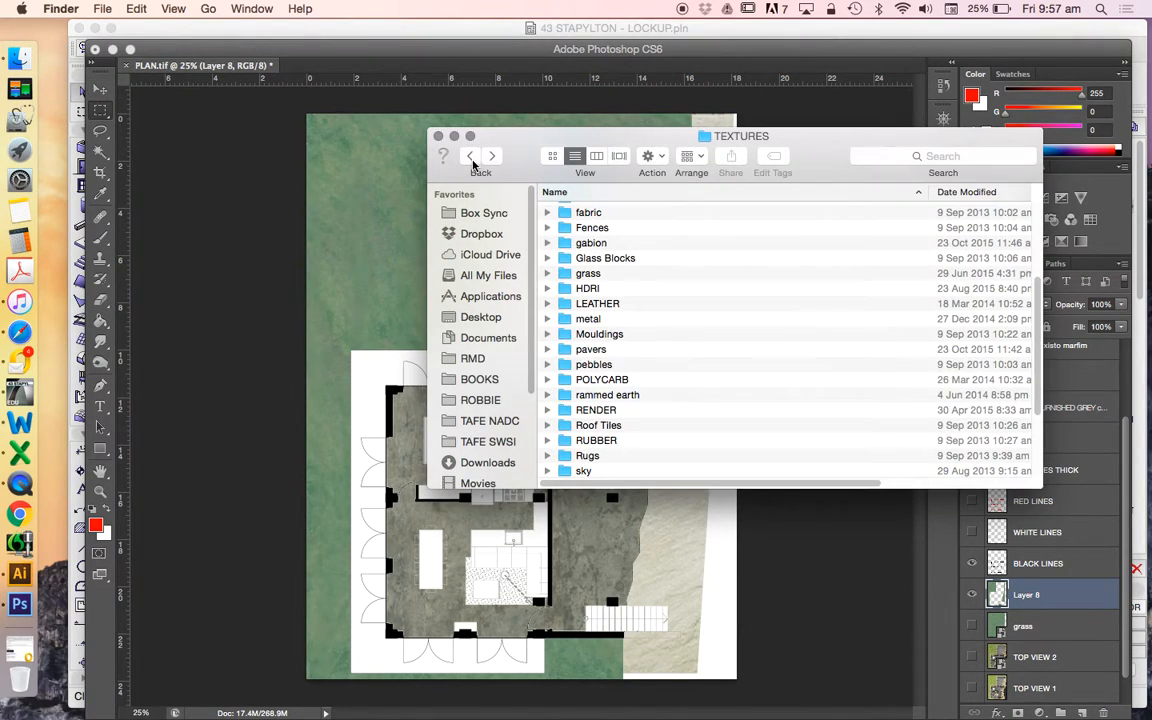
Open the tiles folder in Finder and browse through its textures
scroll("down", 3)
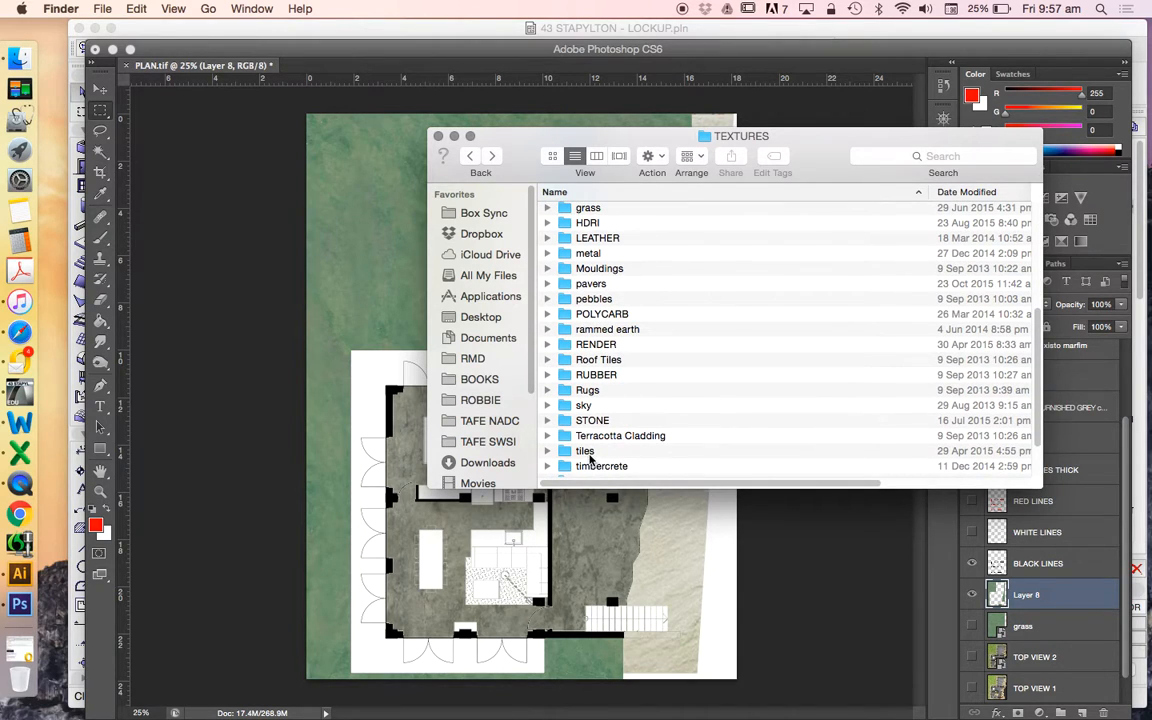
double_click(584, 450)
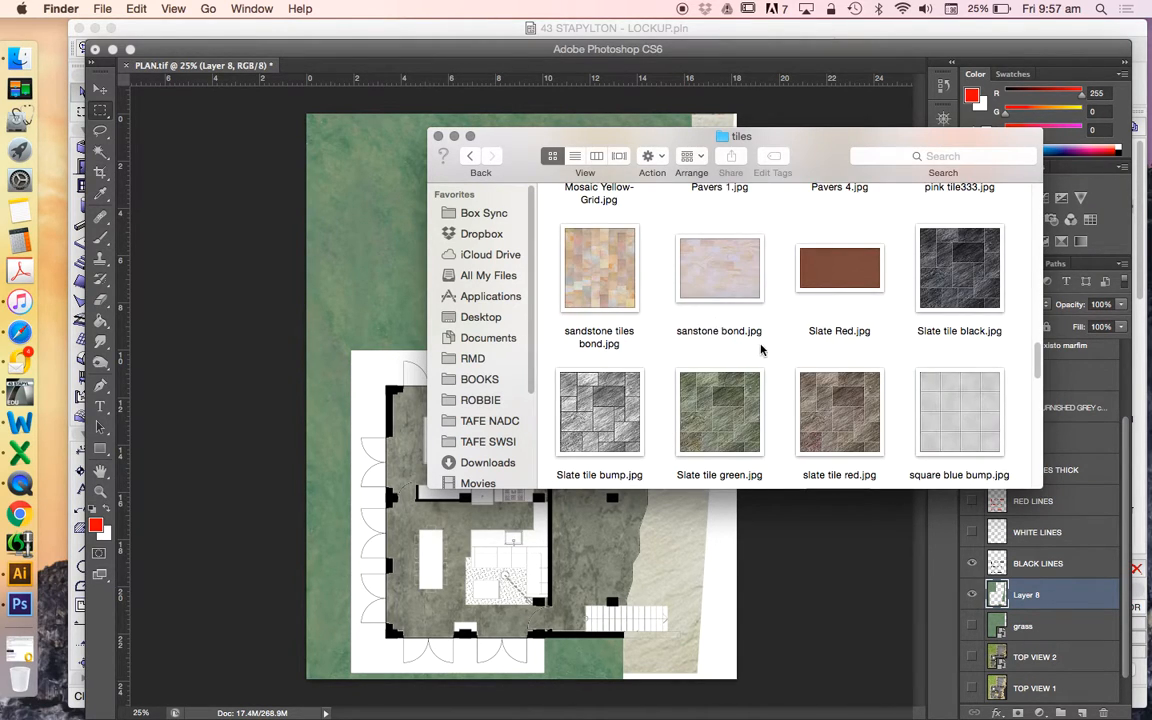
scroll("up", 3)
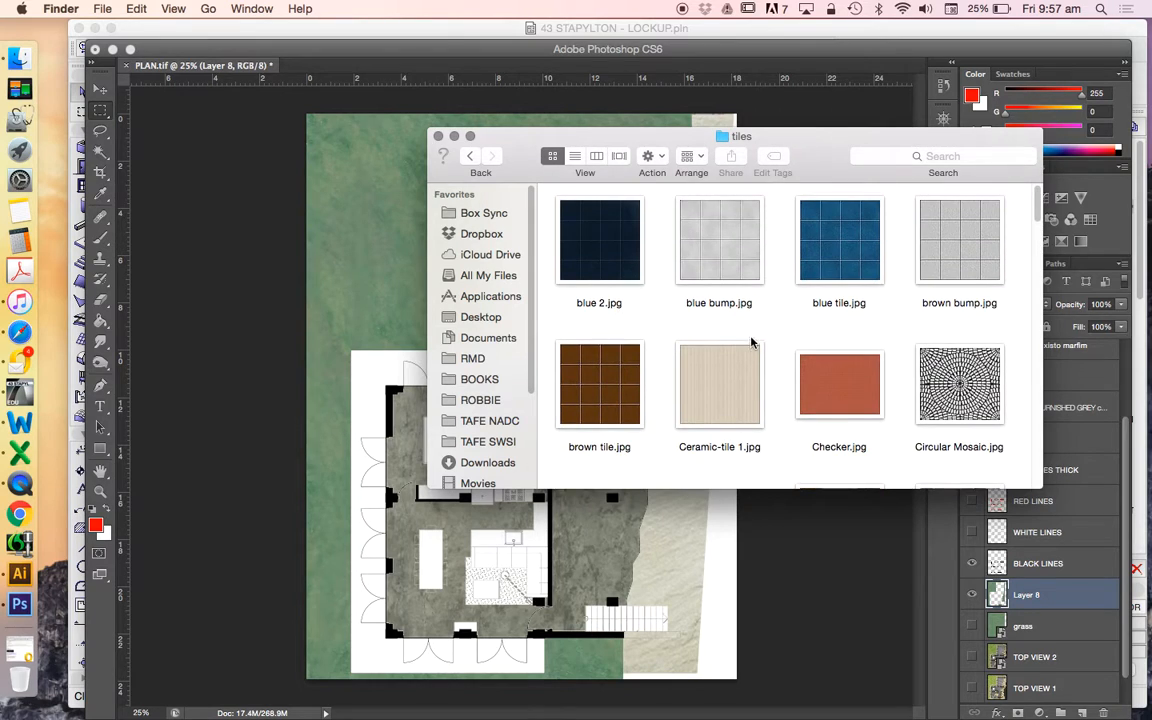
scroll("down", 3)
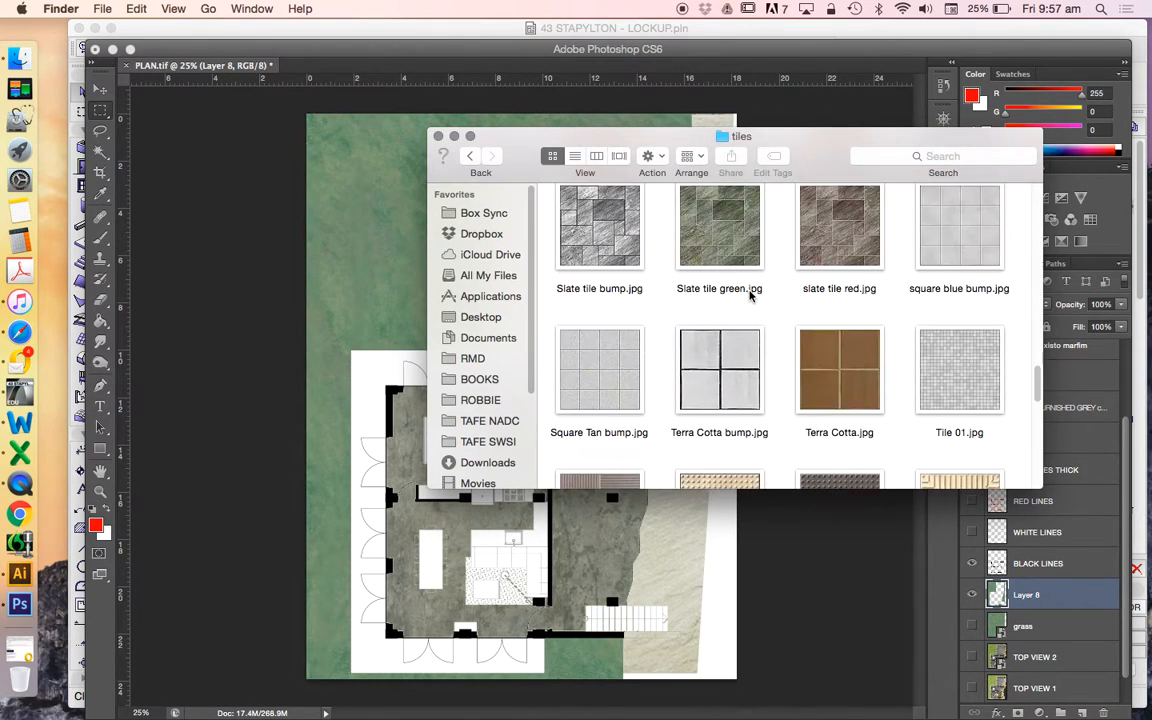
scroll("down", 3)
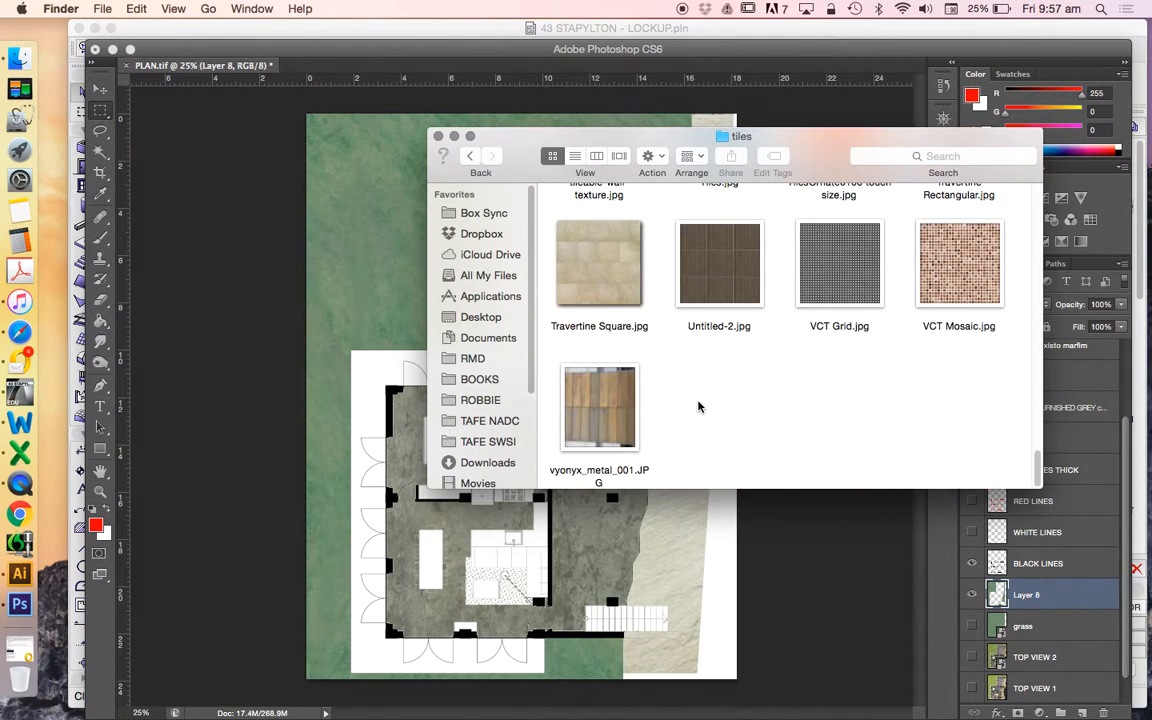
scroll("up", 3)
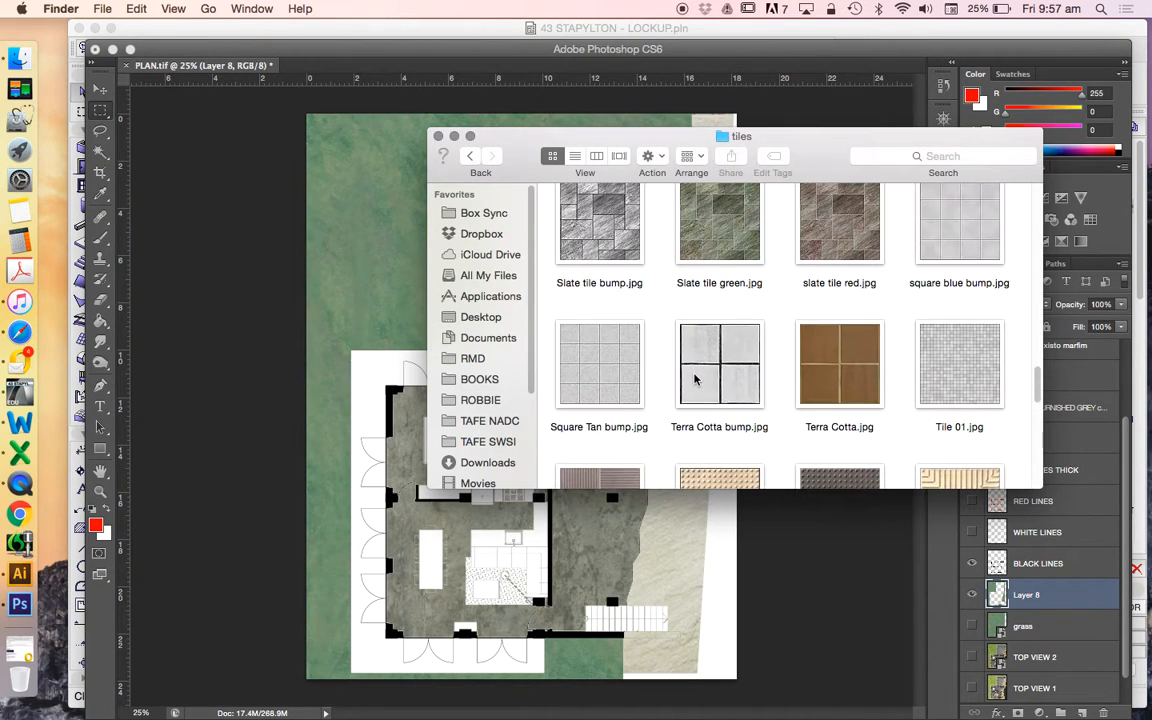
scroll("up", 3)
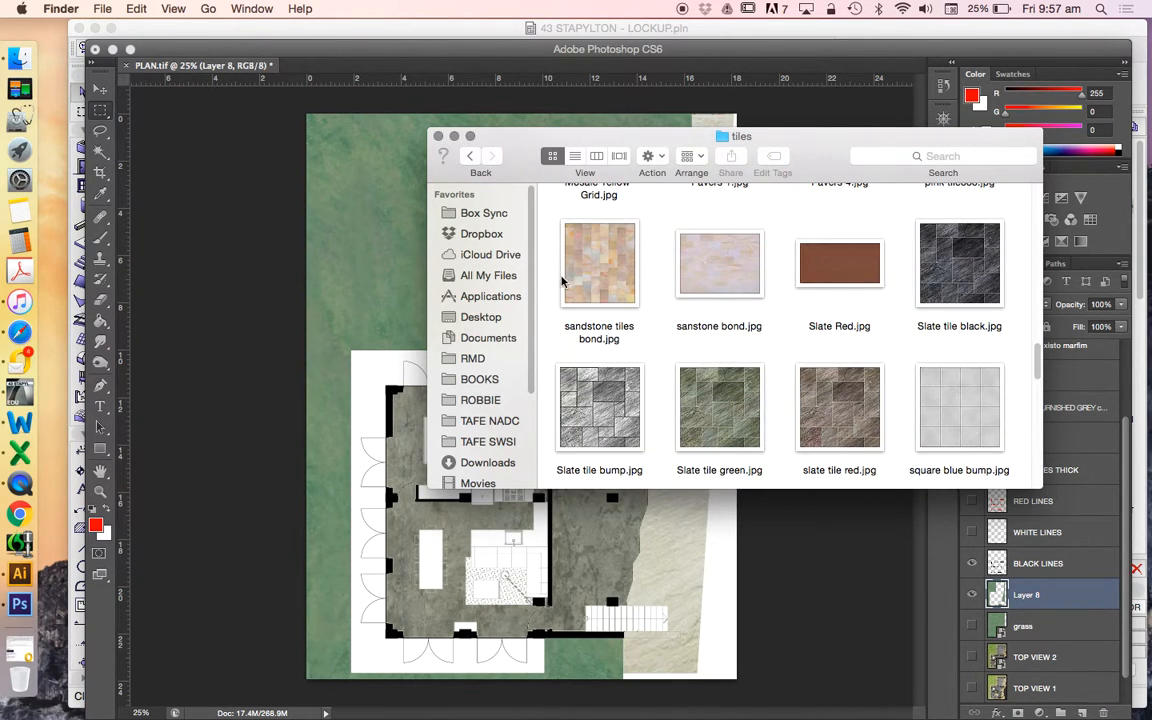
Preview sandstone tiles bond.jpg and place it into the Photoshop floor plan
left_click(719, 263)
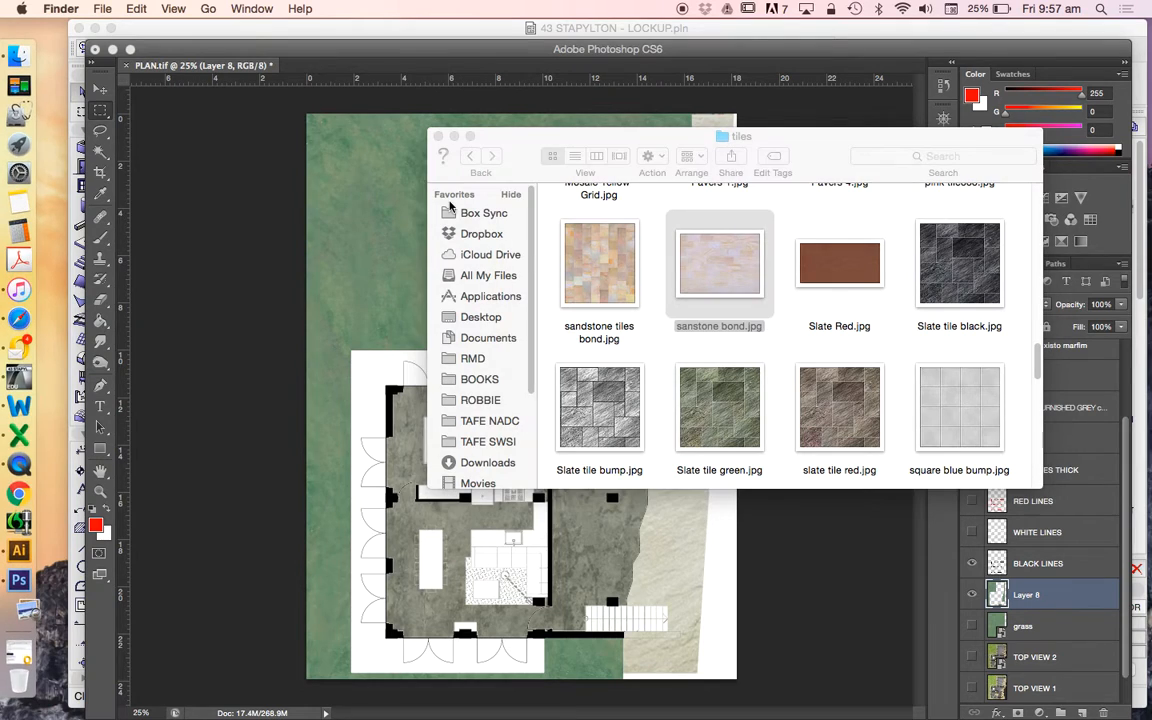
double_click(719, 263)
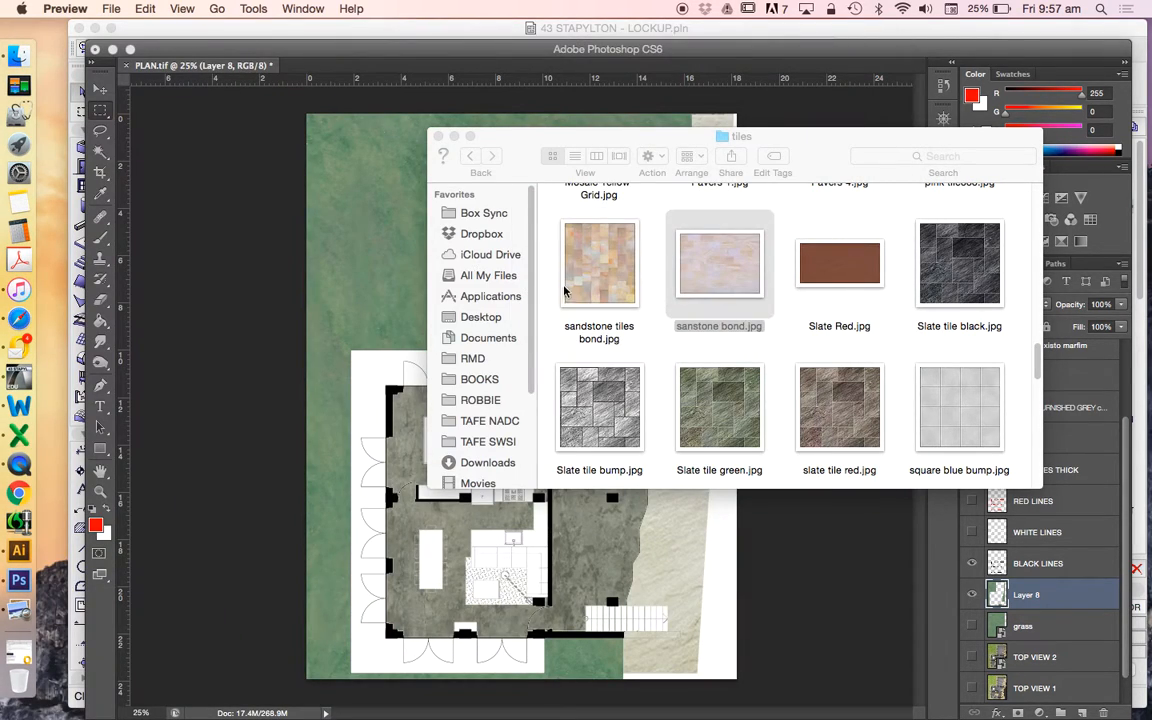
double_click(599, 263)
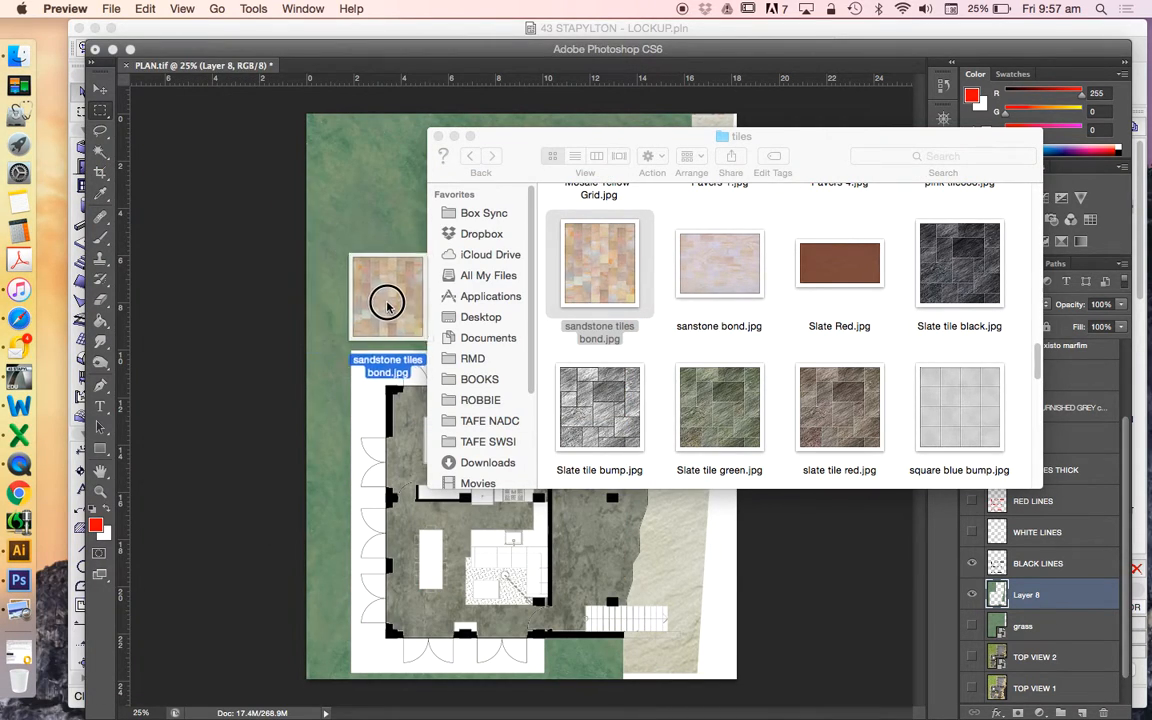
double_click(599, 263)
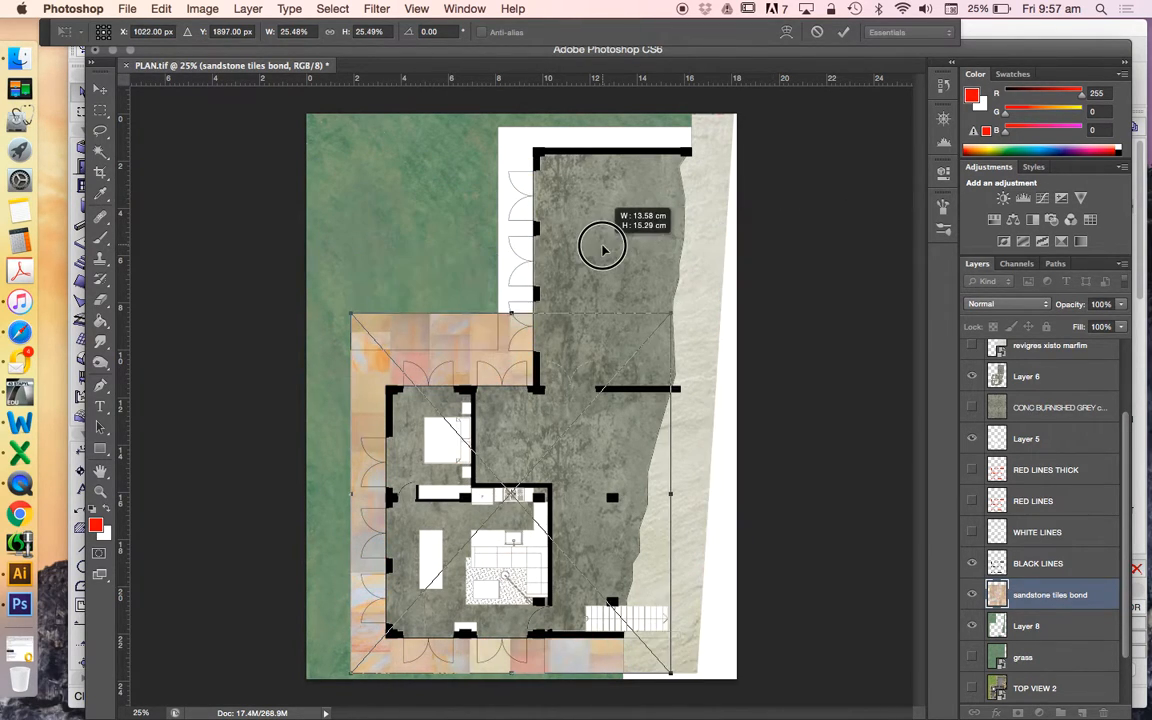
Scale the placed sandstone tile texture down to a small patch
left_click_drag(602, 248, 462, 308)
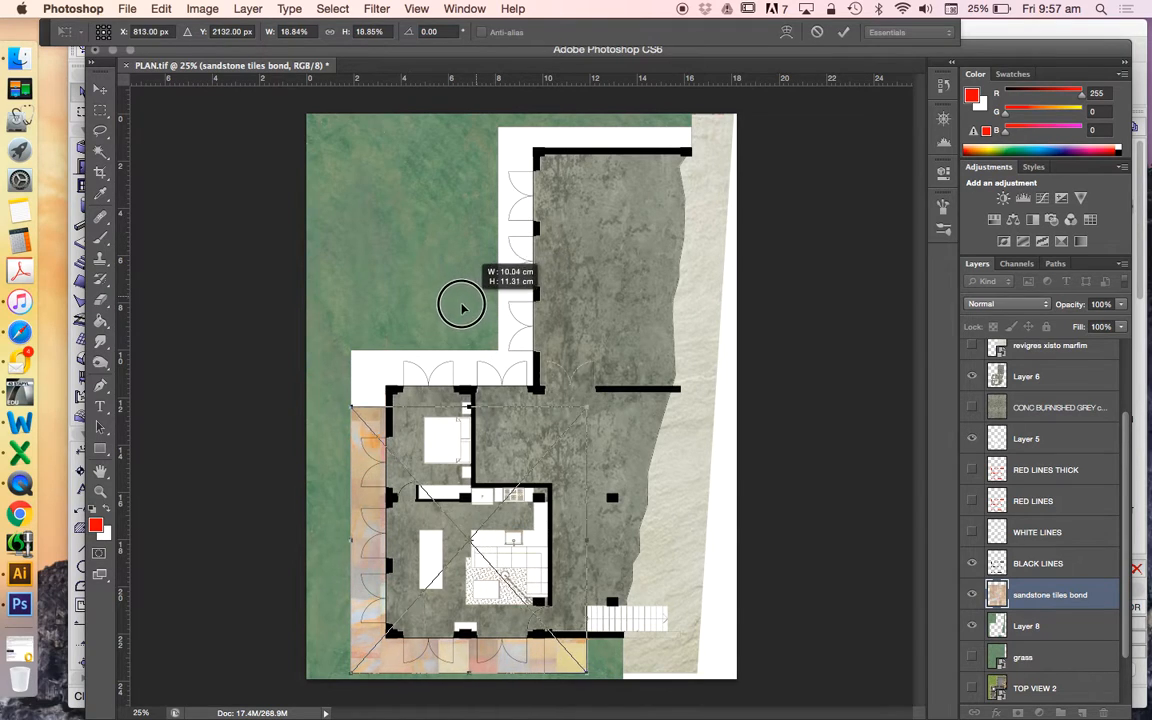
left_click_drag(462, 307, 295, 415)
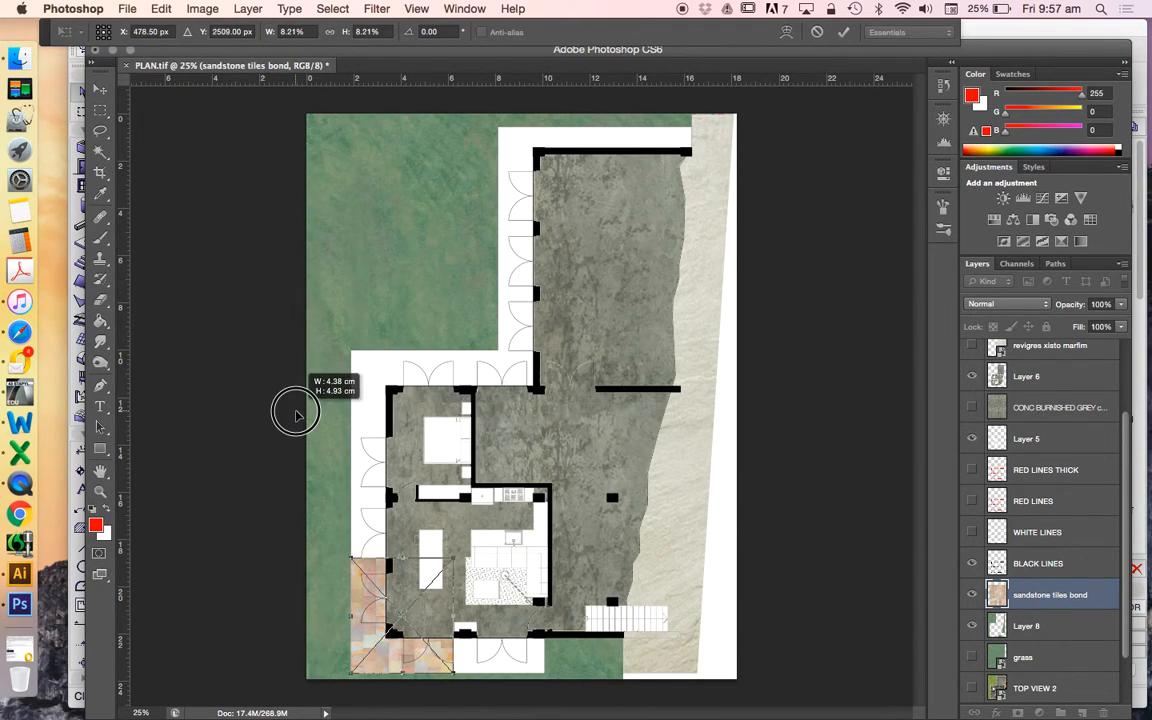
left_click_drag(295, 415, 305, 411)
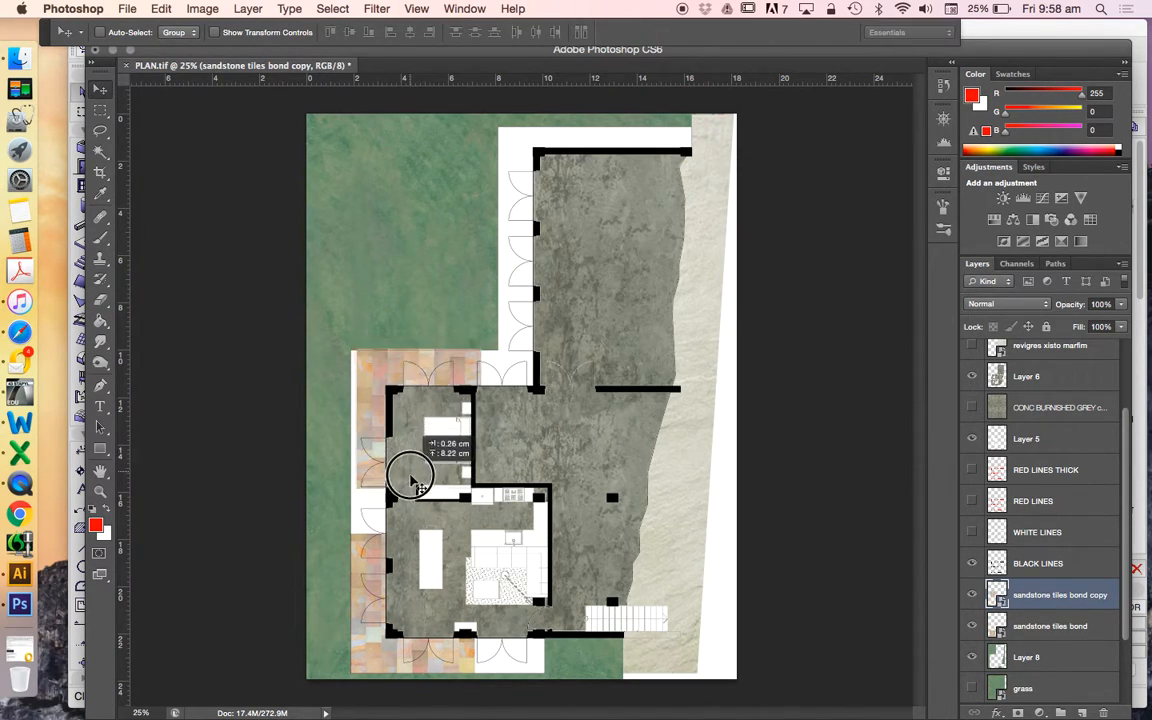
Tile sandstone copies along the left wall, below the upper wing and across the top strip
left_click_drag(410, 480, 475, 475)
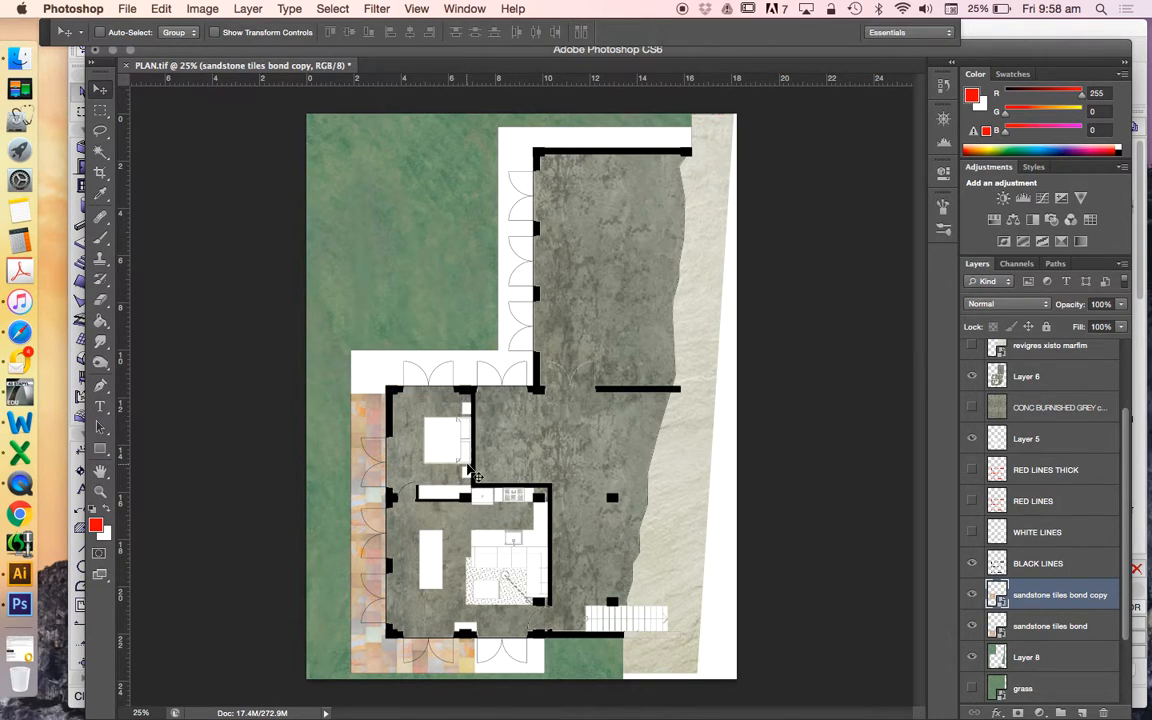
left_click_drag(475, 475, 395, 385)
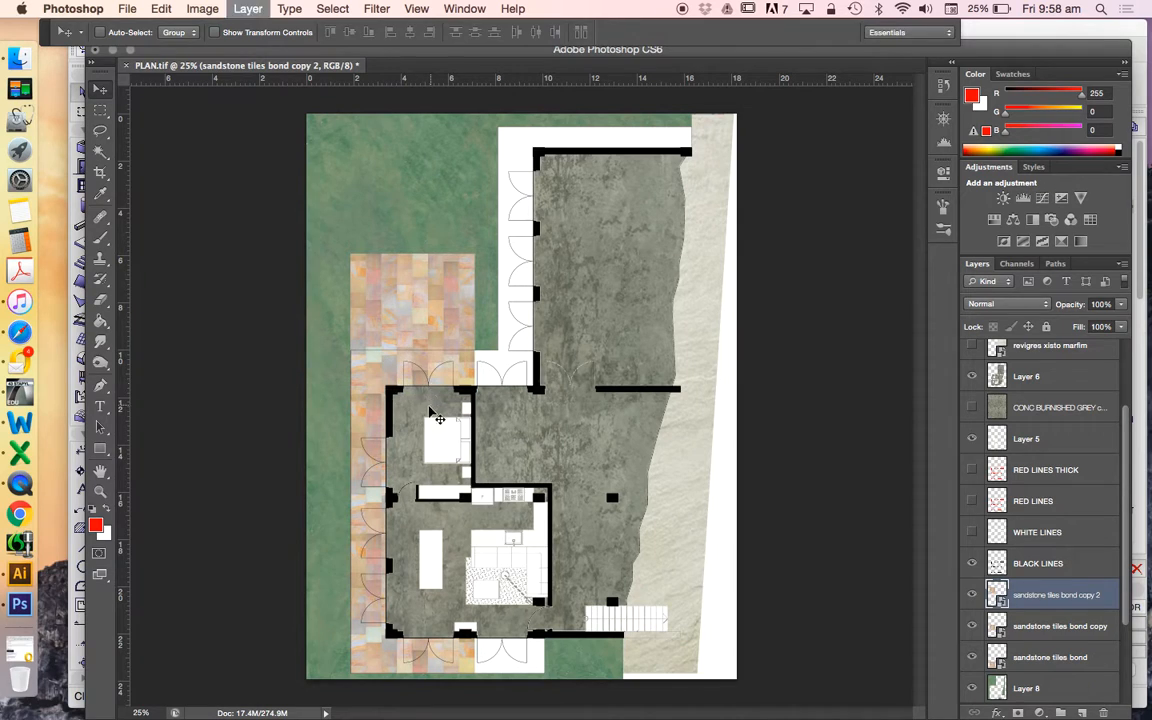
left_click_drag(430, 415, 525, 330)
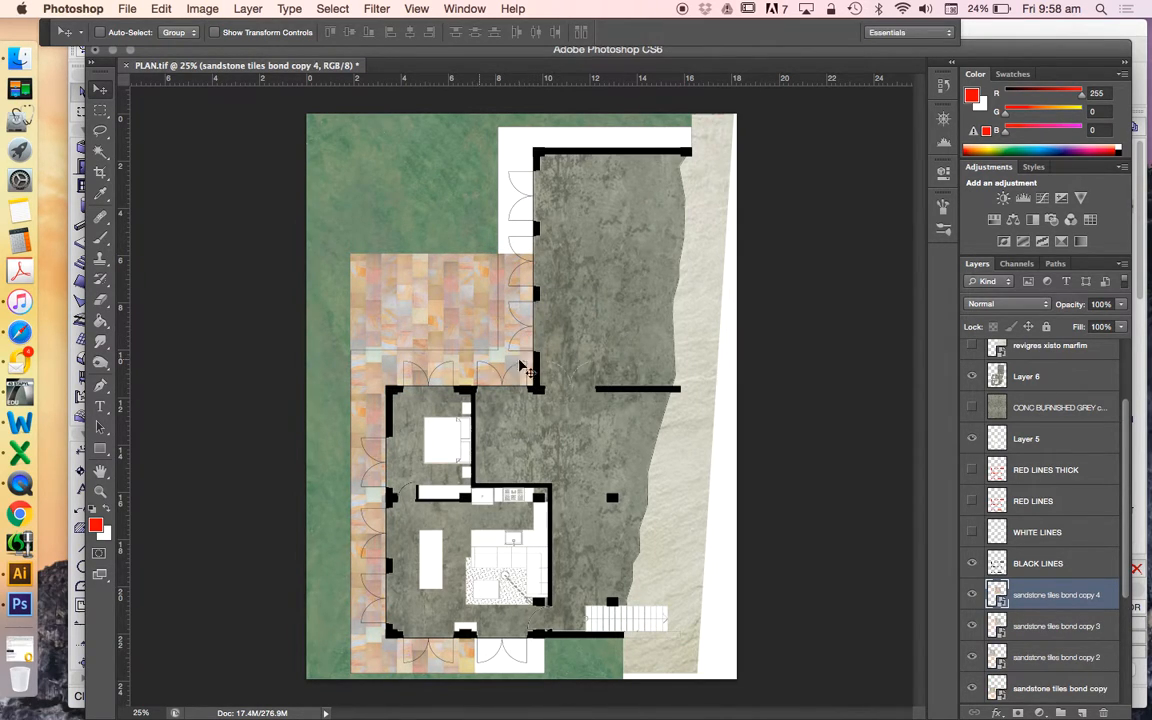
left_click_drag(530, 365, 565, 205)
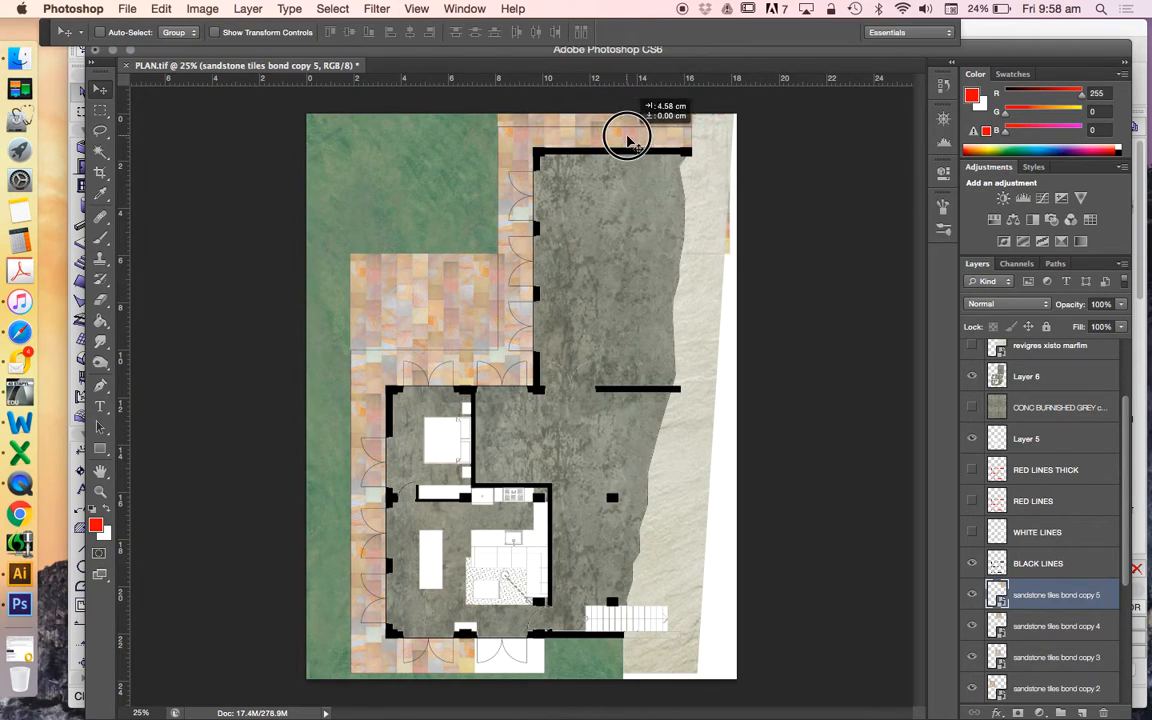
left_click_drag(628, 138, 628, 285)
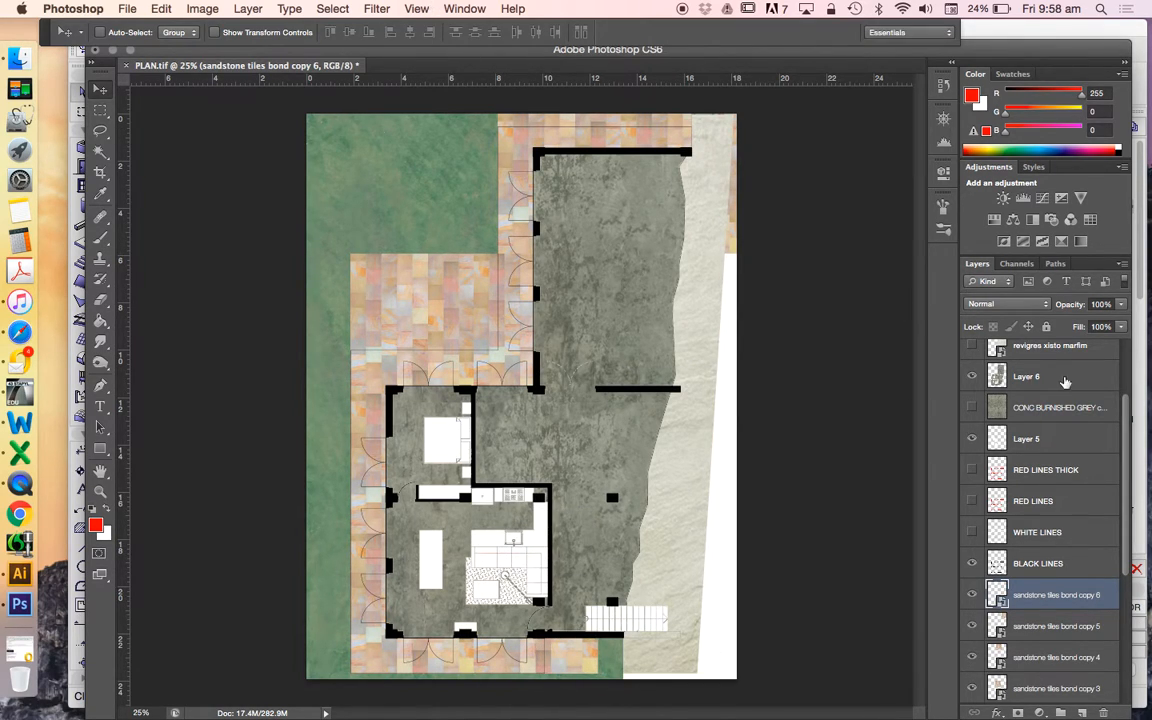
scroll("down", 3)
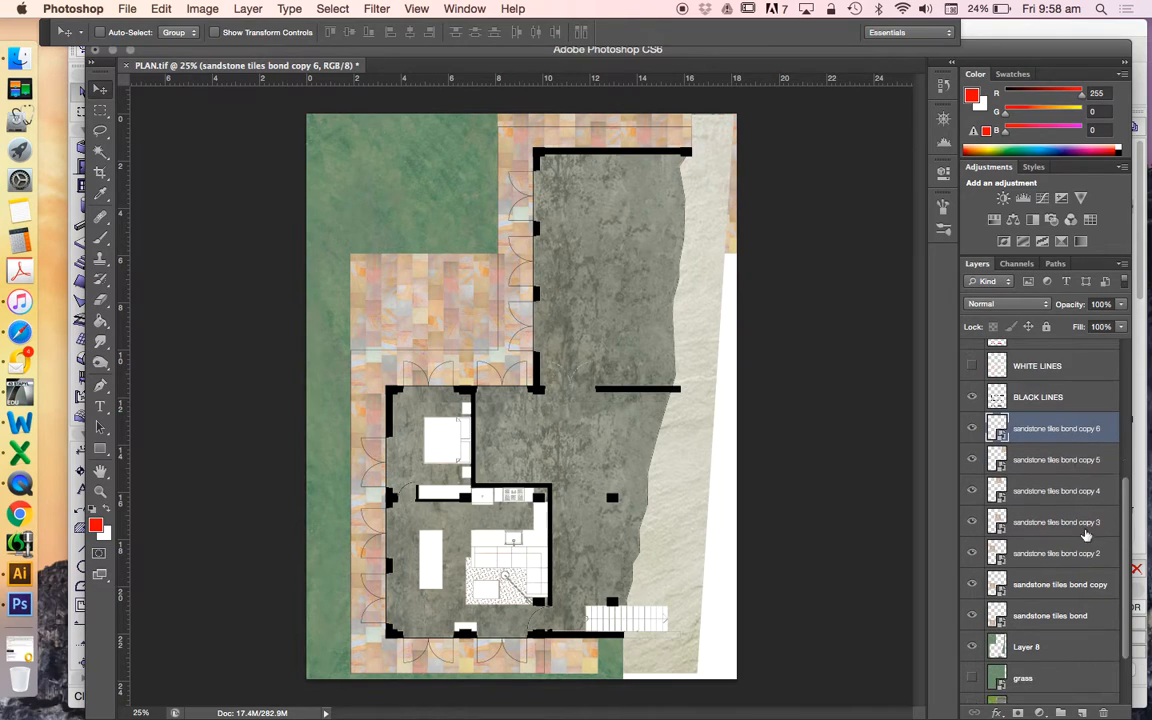
Merge the six sandstone tile copies into one layer and pick the Polygonal Lasso tool
right_click(1056, 521)
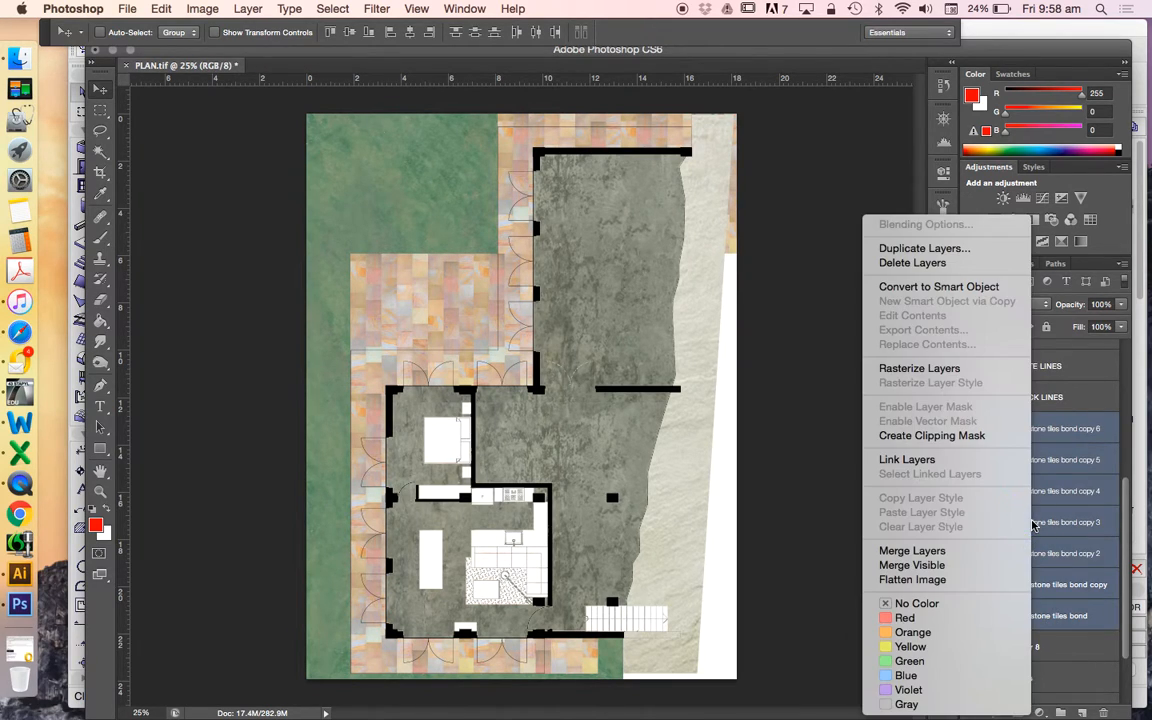
mouse_move(940, 563)
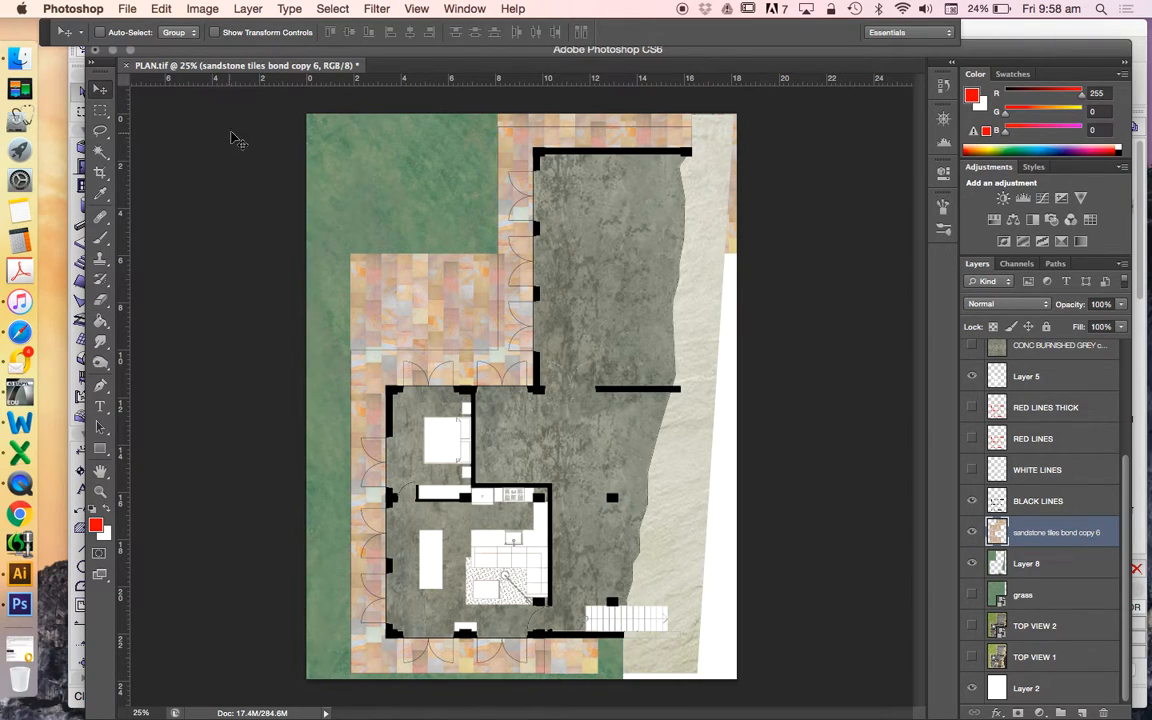
mouse_move(125, 93)
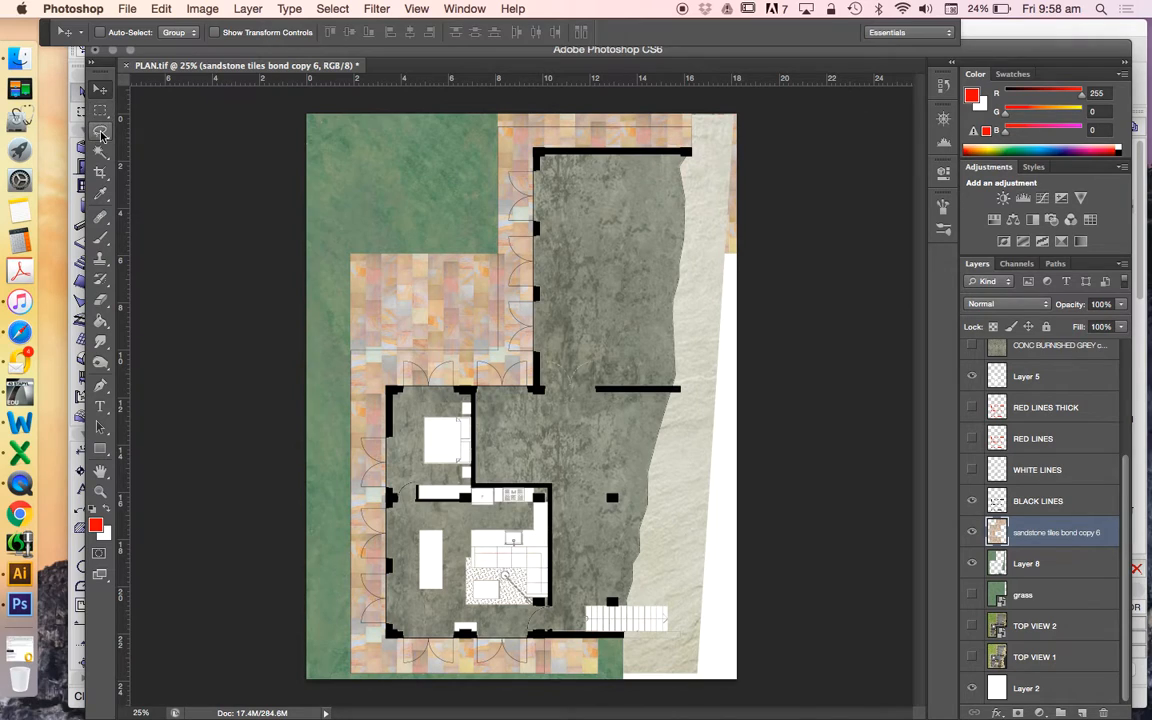
left_click(99, 132)
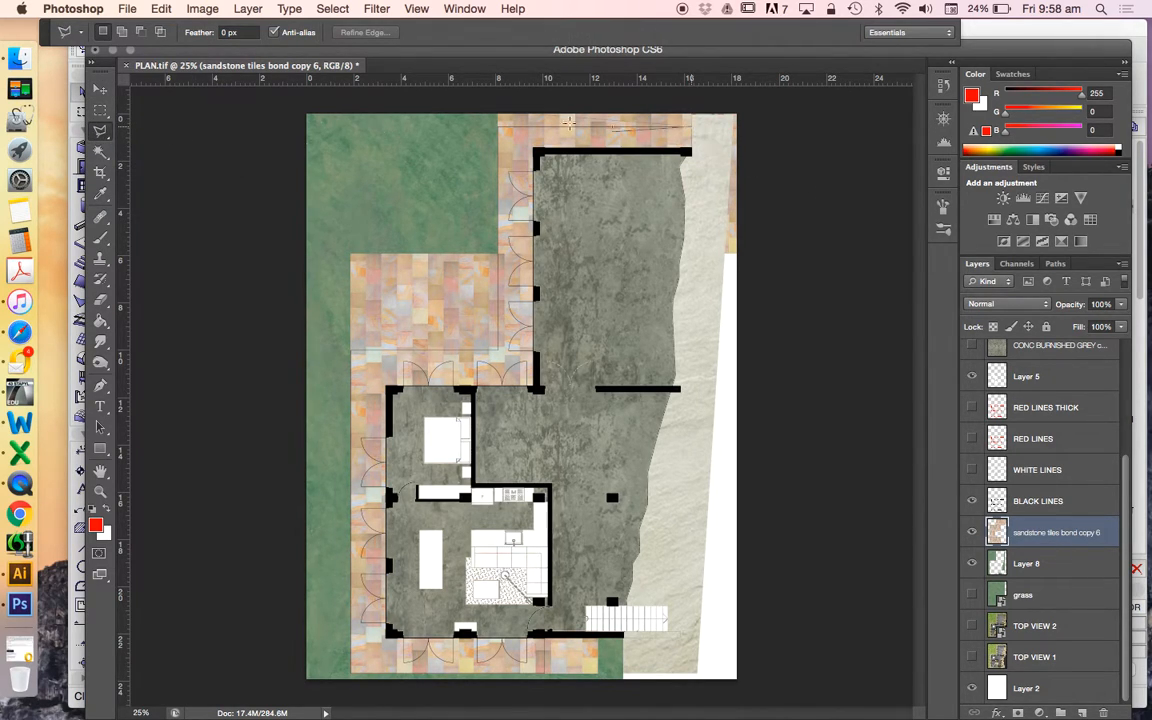
mouse_move(500, 345)
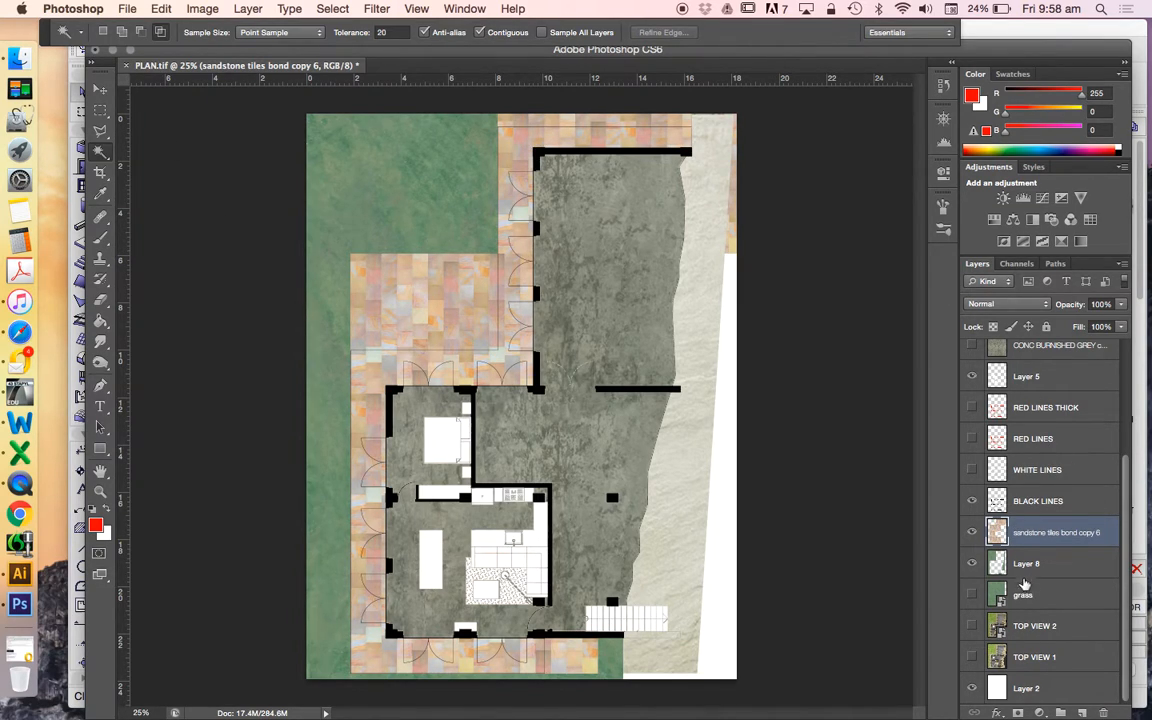
left_click(1038, 500)
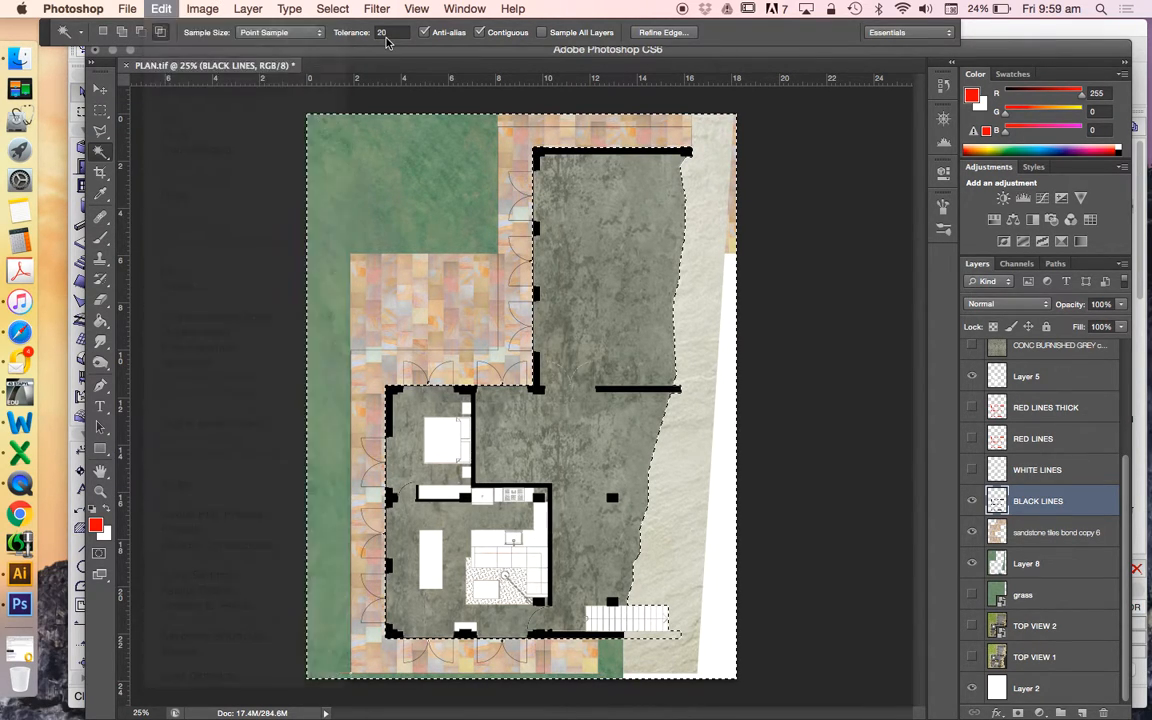
Select the path areas around the house and copy those tiles onto new Layer 9
left_click(695, 478)
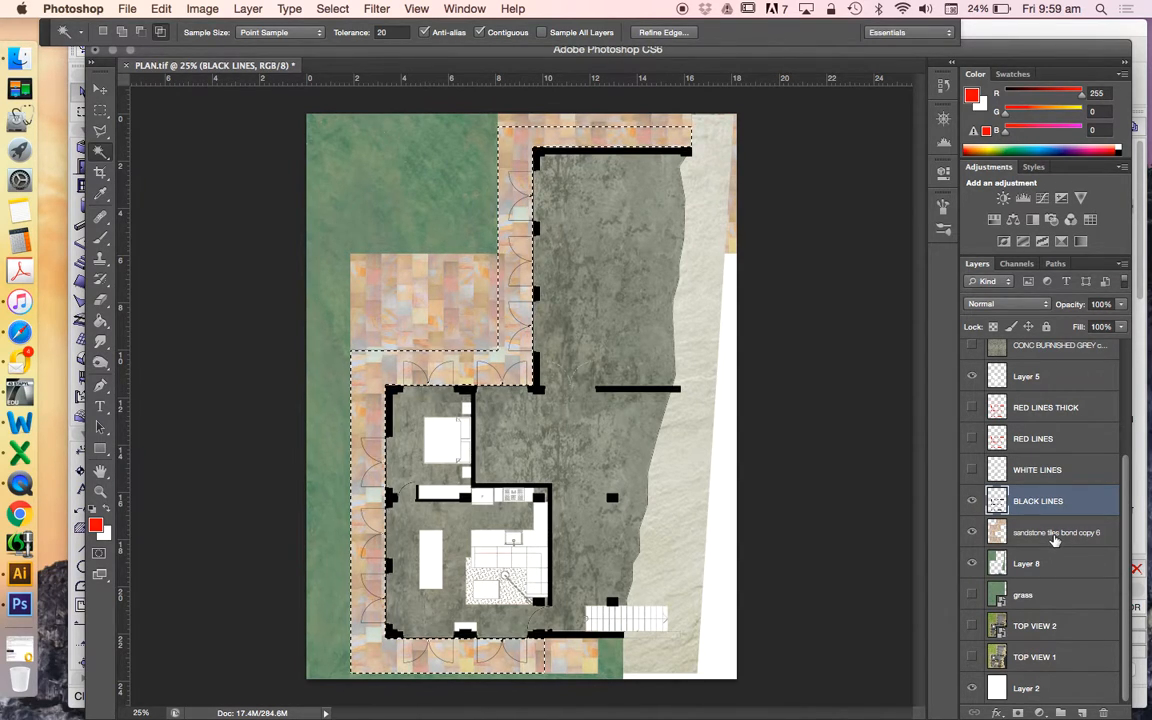
left_click(333, 8)
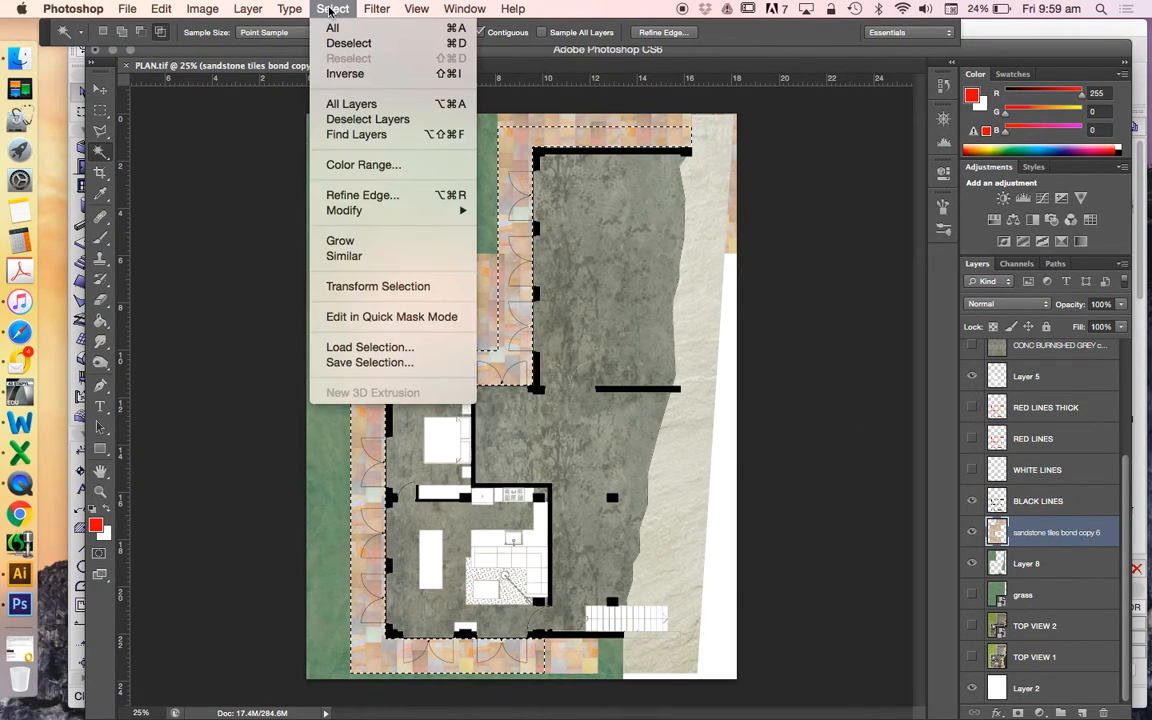
left_click(248, 8)
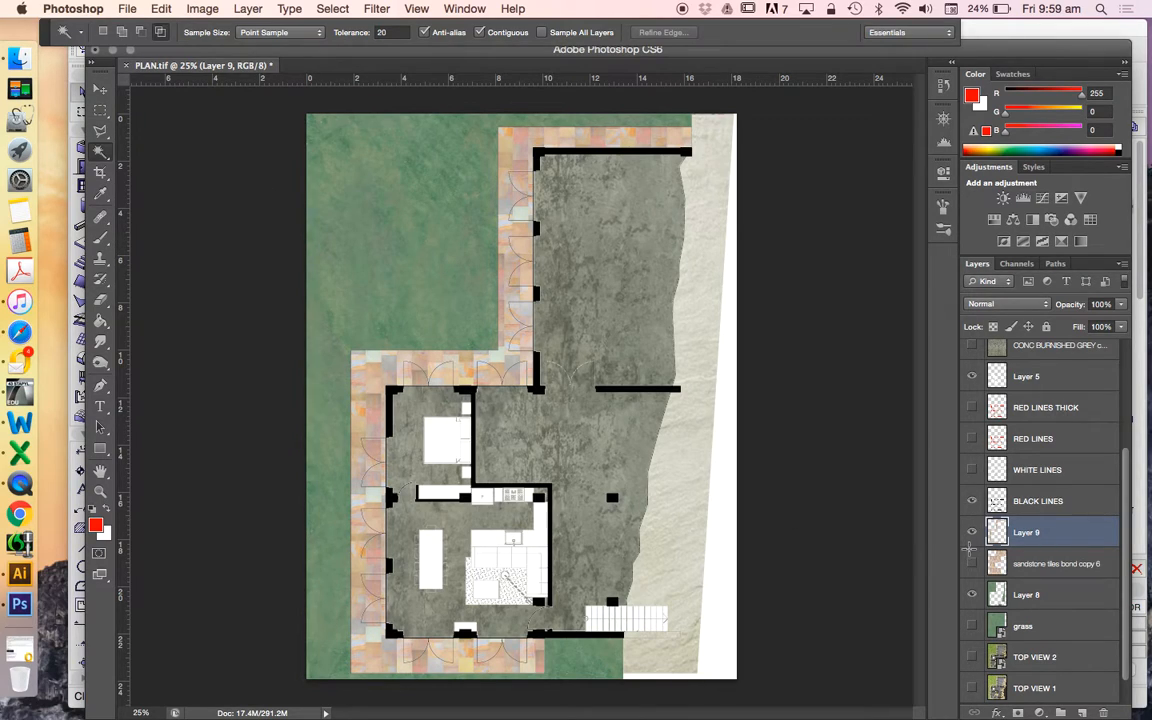
mouse_move(891, 475)
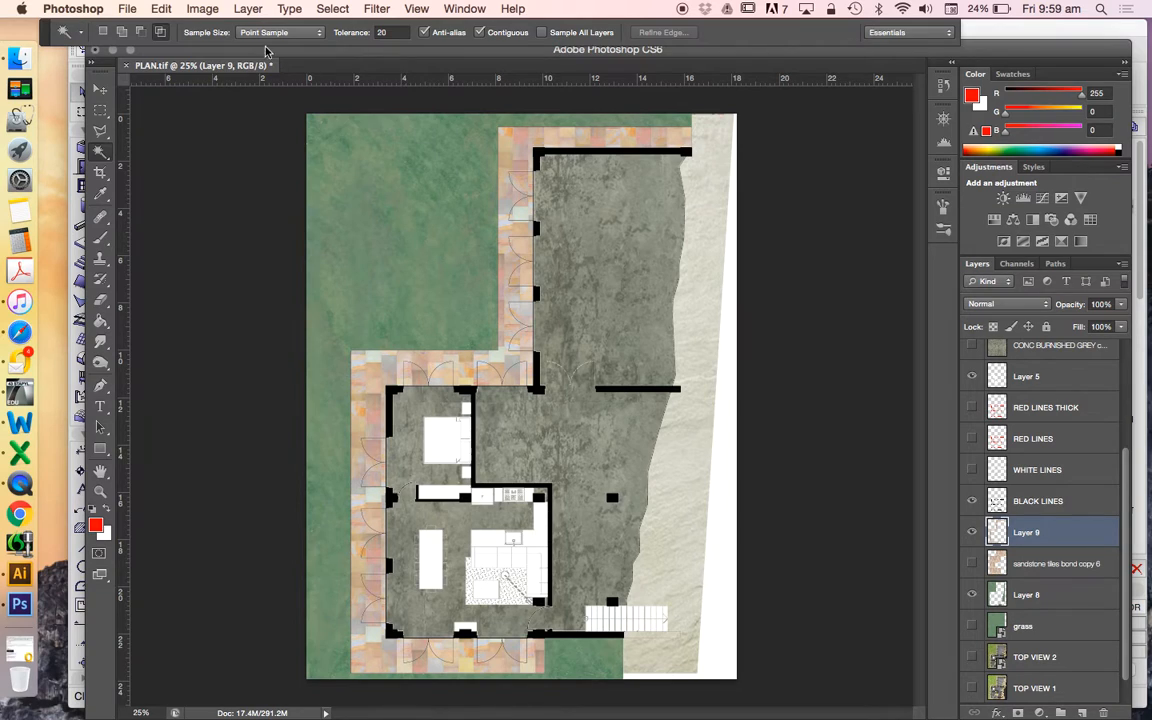
Apply Hue/Saturation to Layer 9's paving with Lightness +26 and Saturation -15
left_click(202, 8)
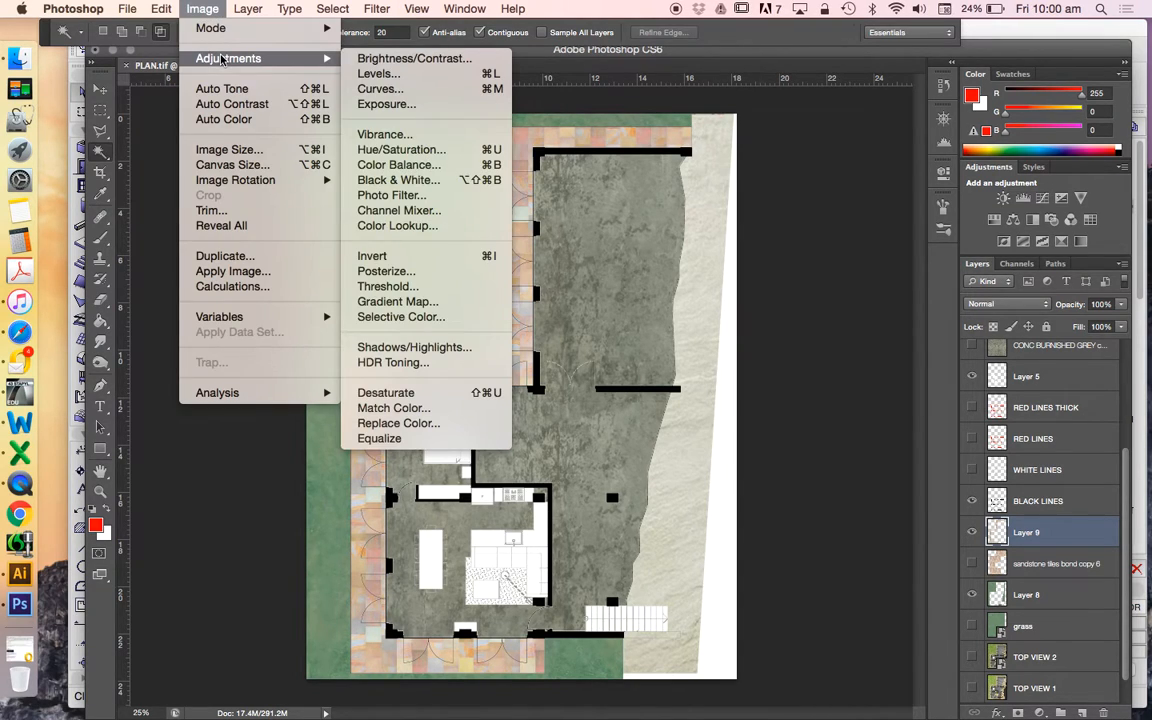
mouse_move(398, 164)
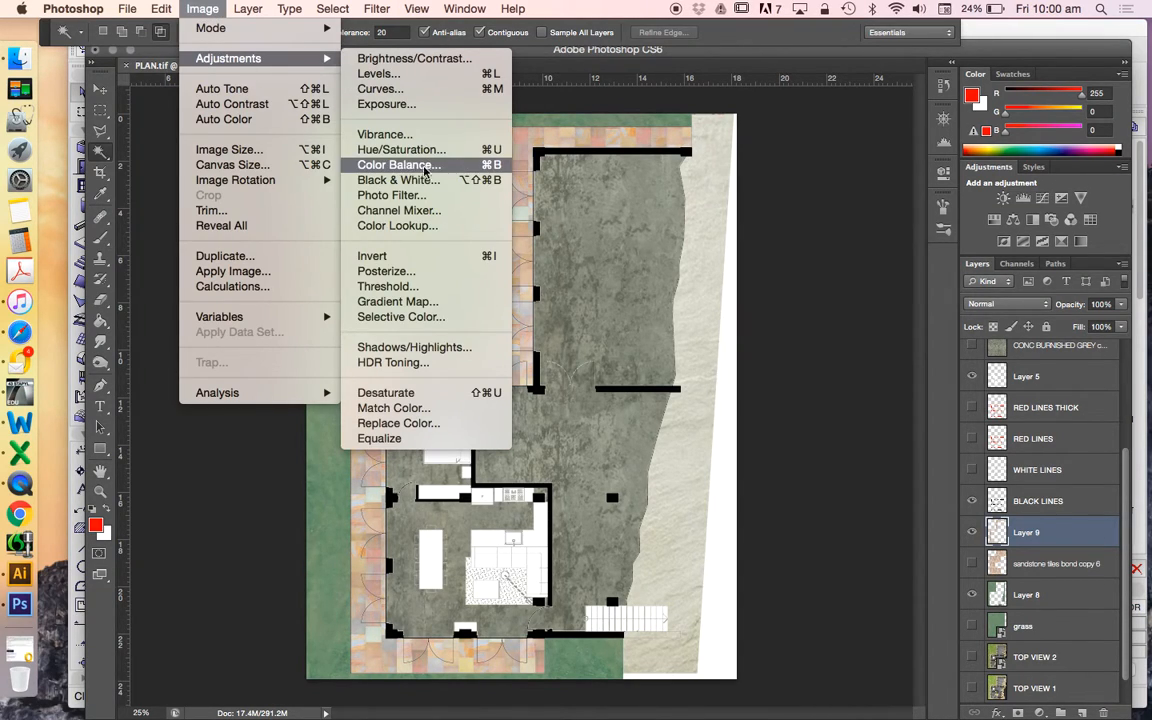
mouse_move(400, 149)
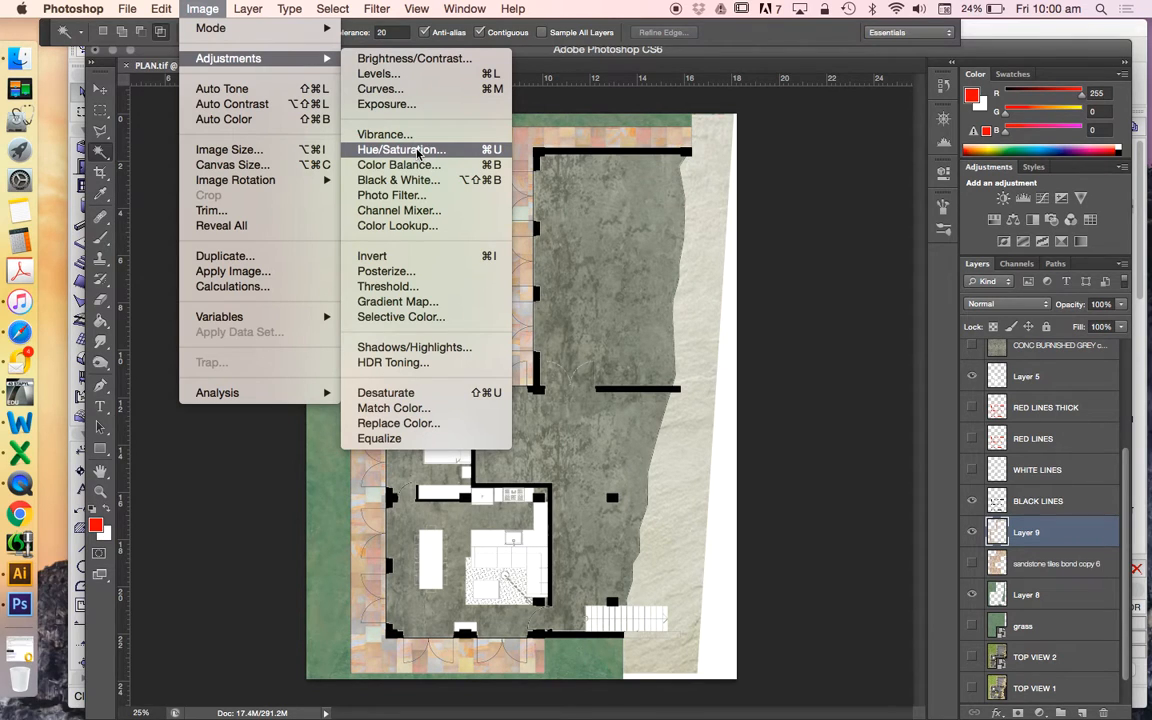
left_click(401, 149)
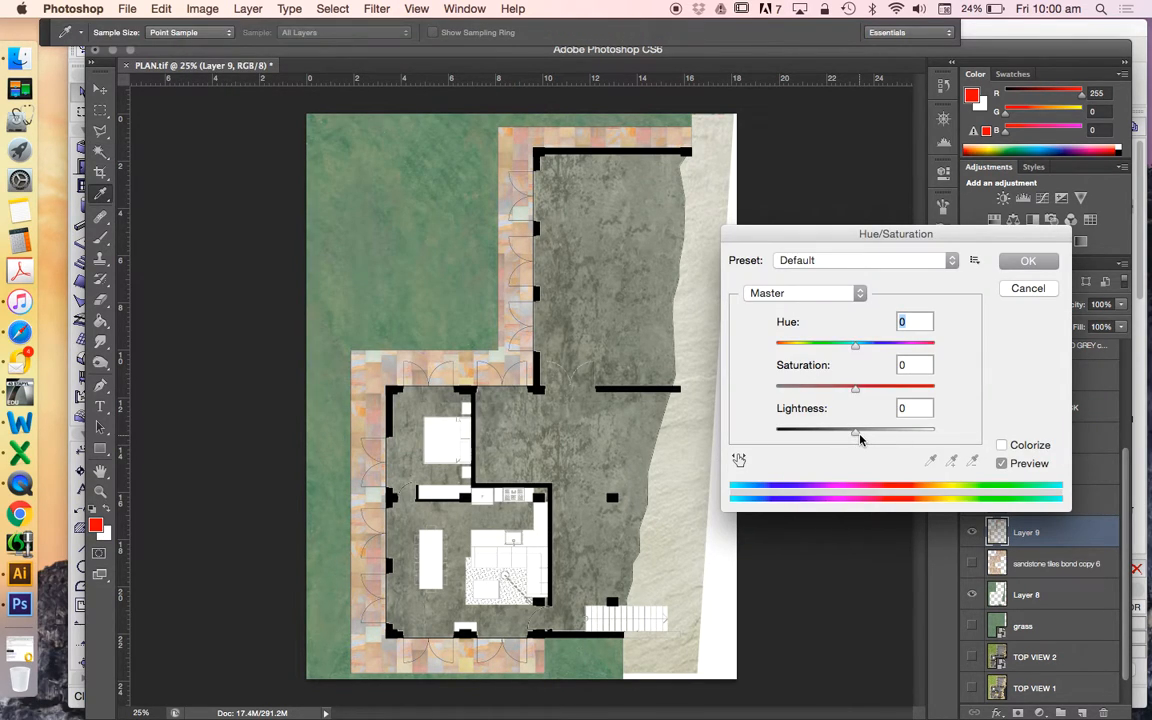
left_click_drag(855, 428, 877, 428)
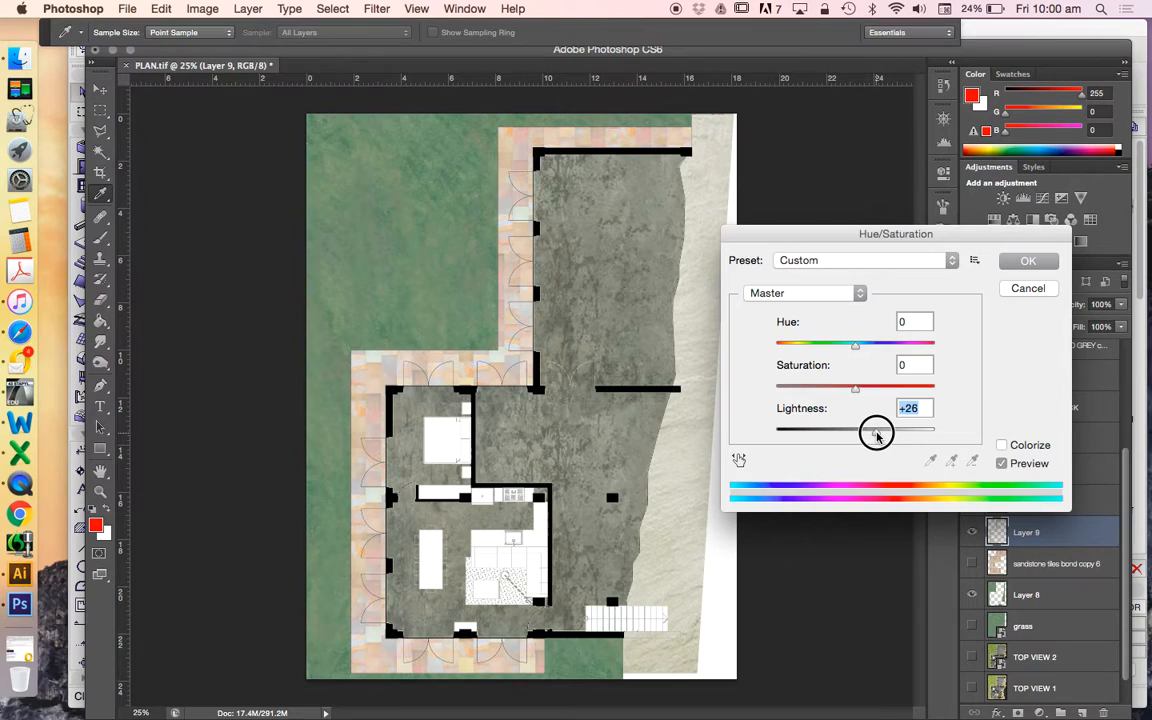
left_click_drag(855, 388, 843, 388)
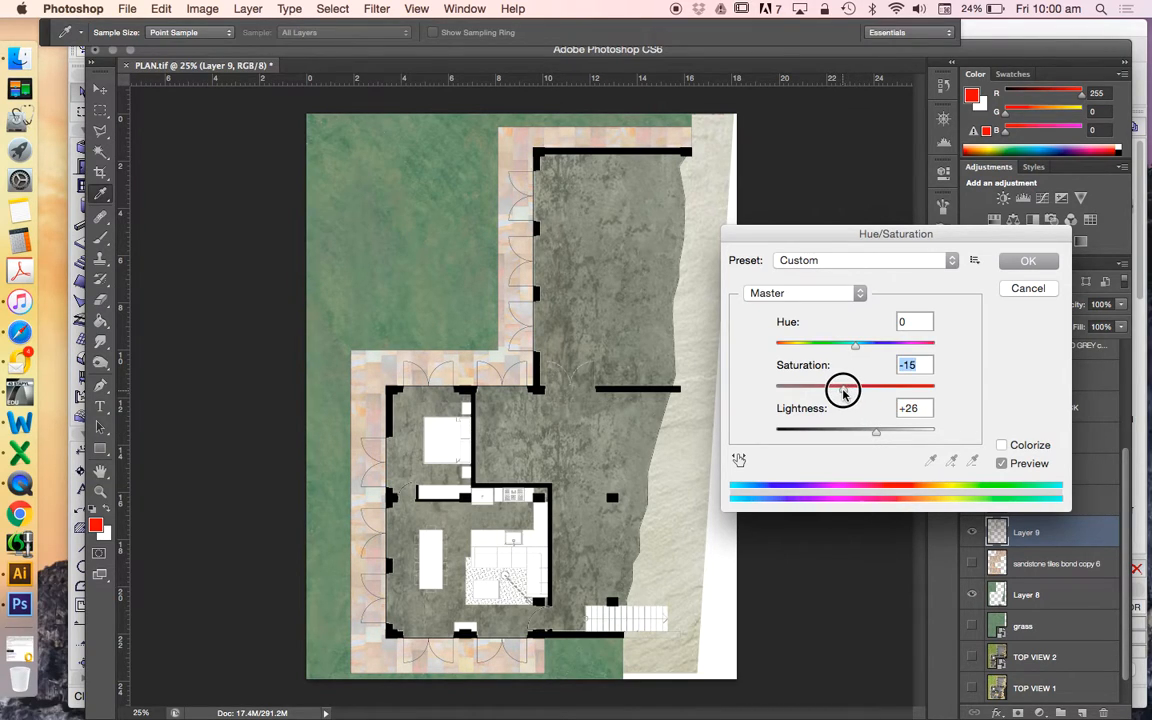
left_click_drag(842, 388, 820, 388)
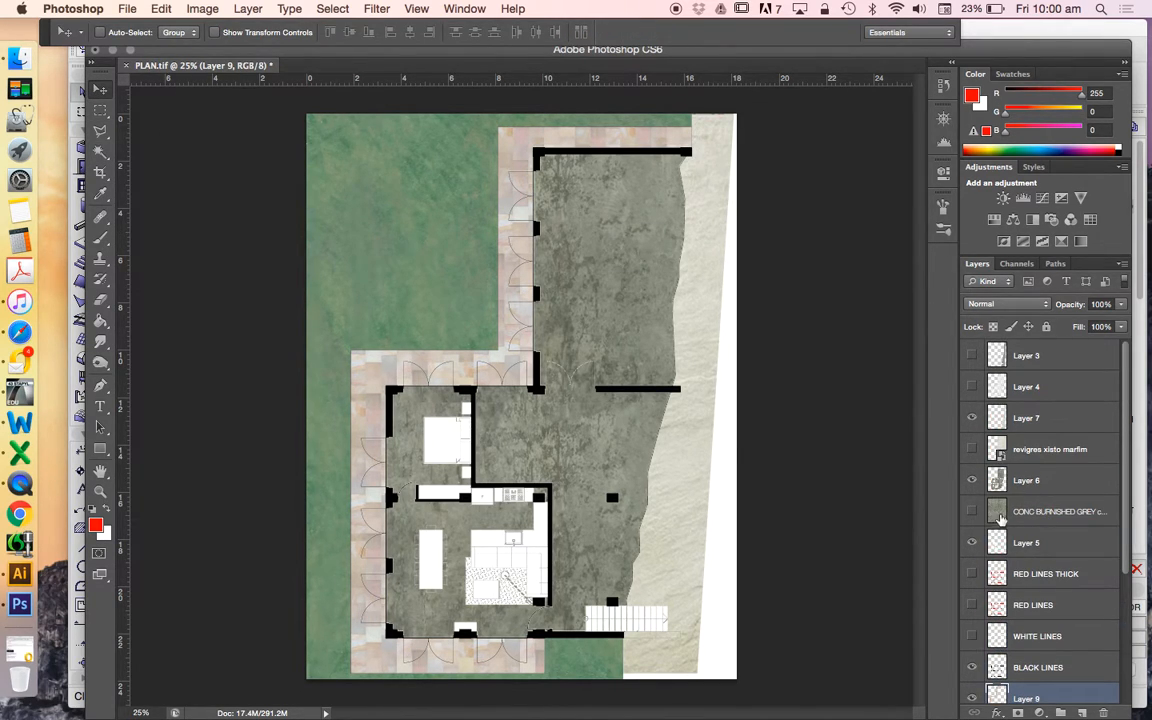
Raise Layer 6's concrete floor Lightness to +26 with Hue/Saturation
left_click(202, 8)
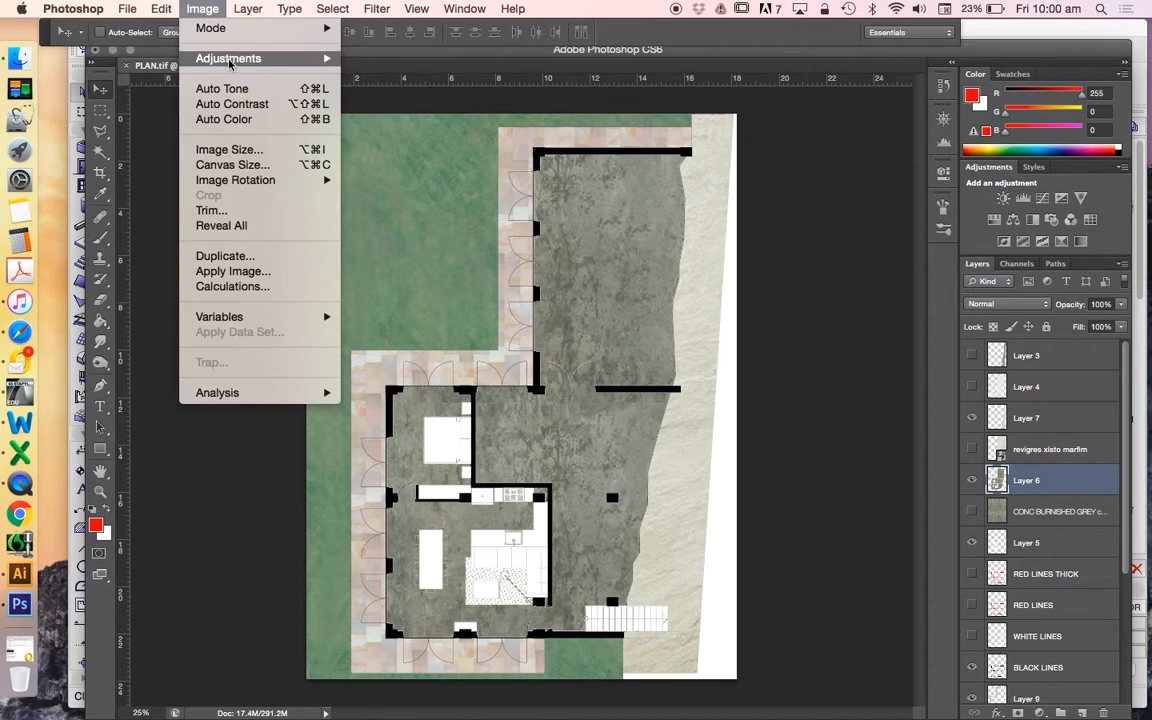
left_click(228, 58)
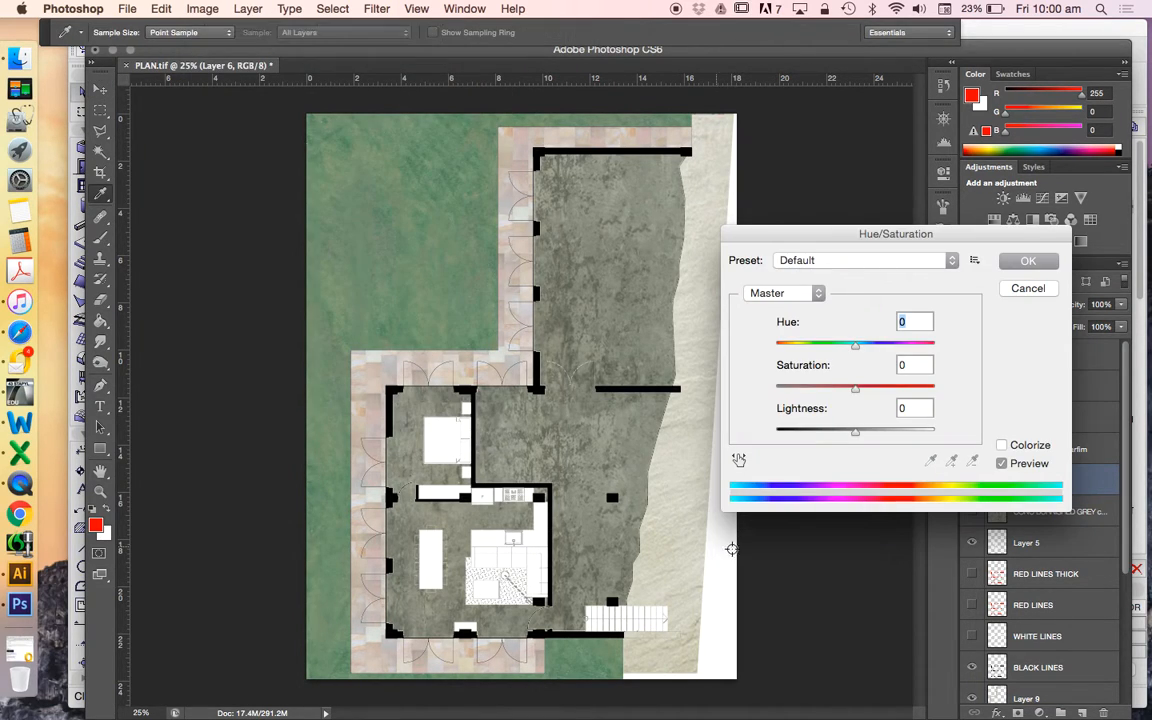
left_click_drag(855, 430, 872, 430)
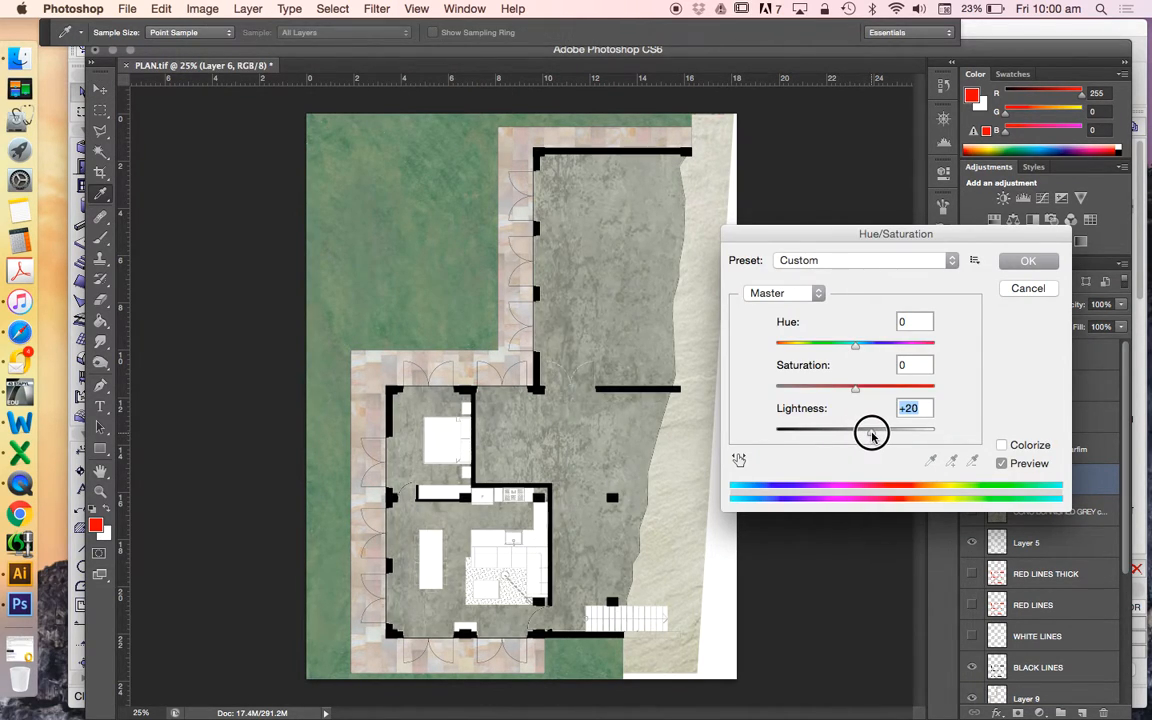
left_click_drag(856, 428, 876, 428)
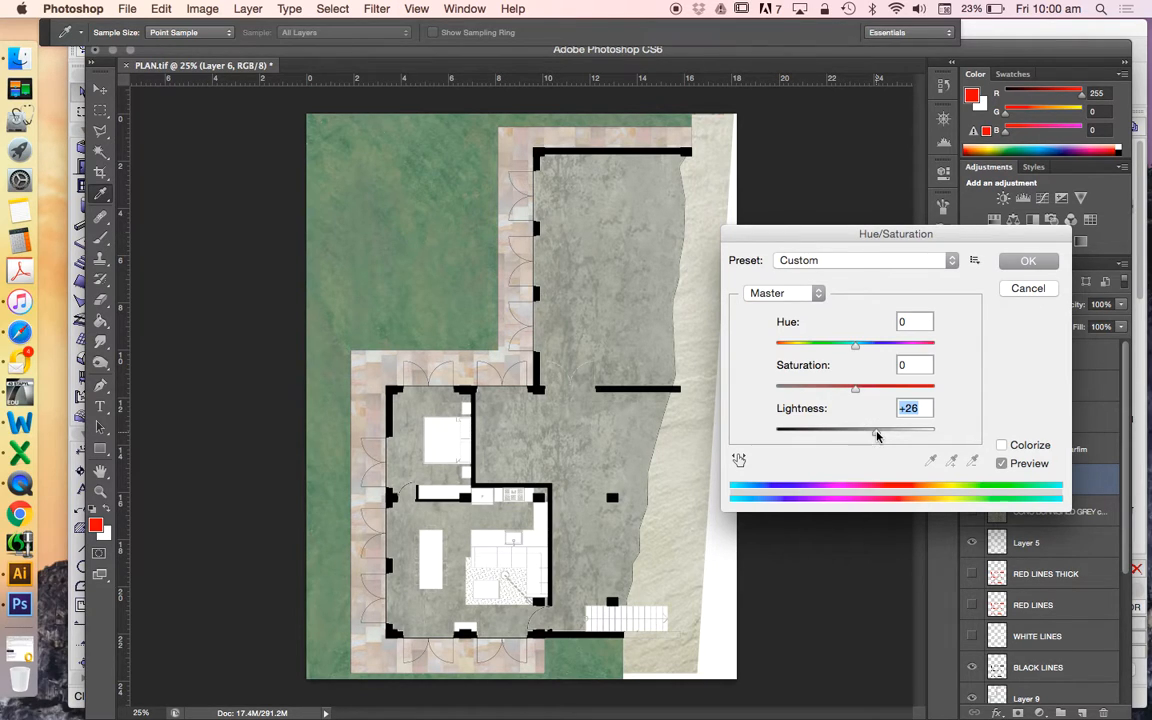
left_click(1028, 260)
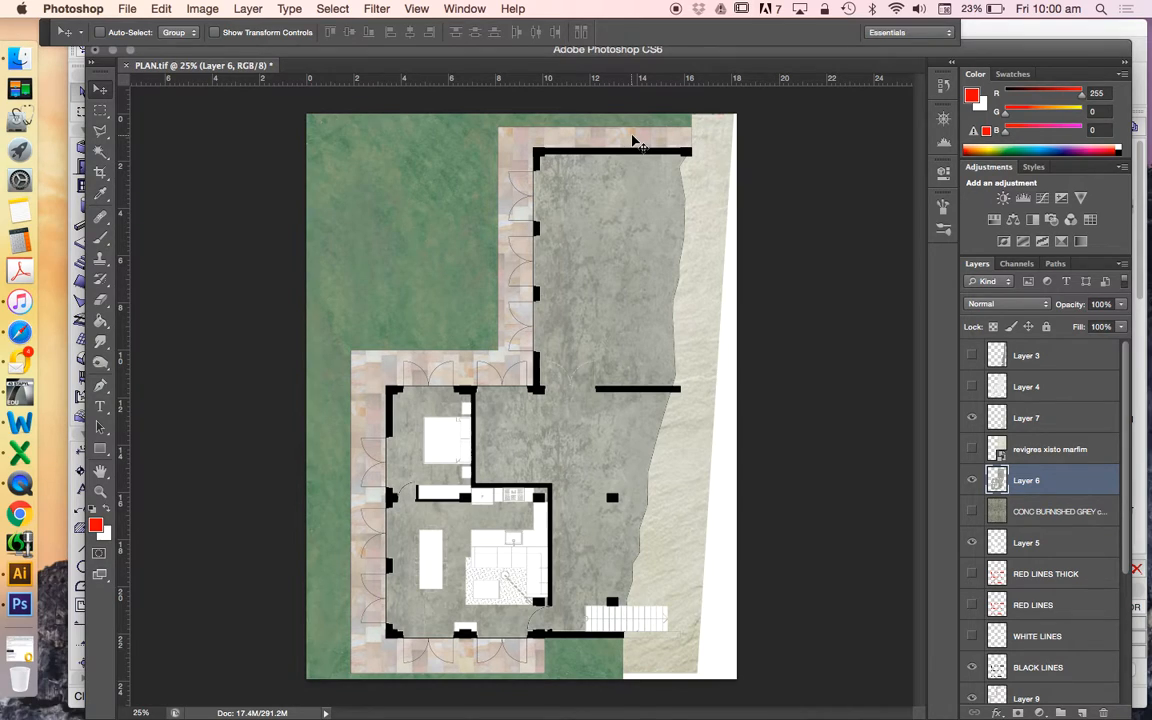
mouse_move(575, 100)
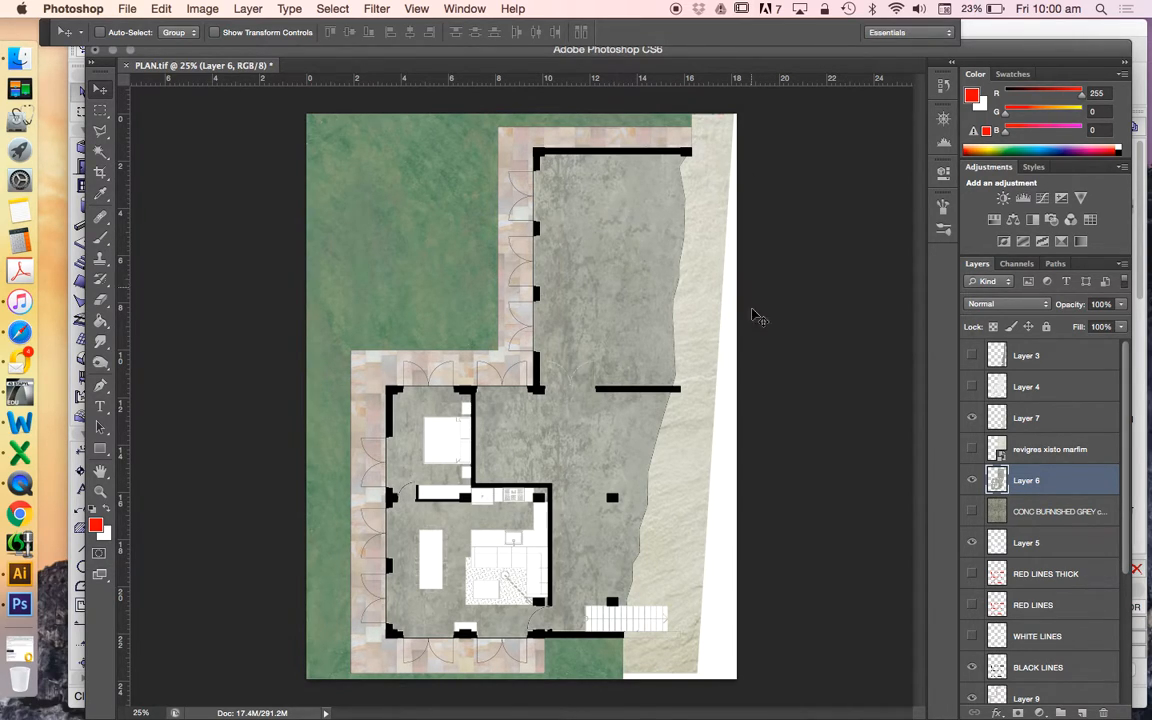
mouse_move(537, 507)
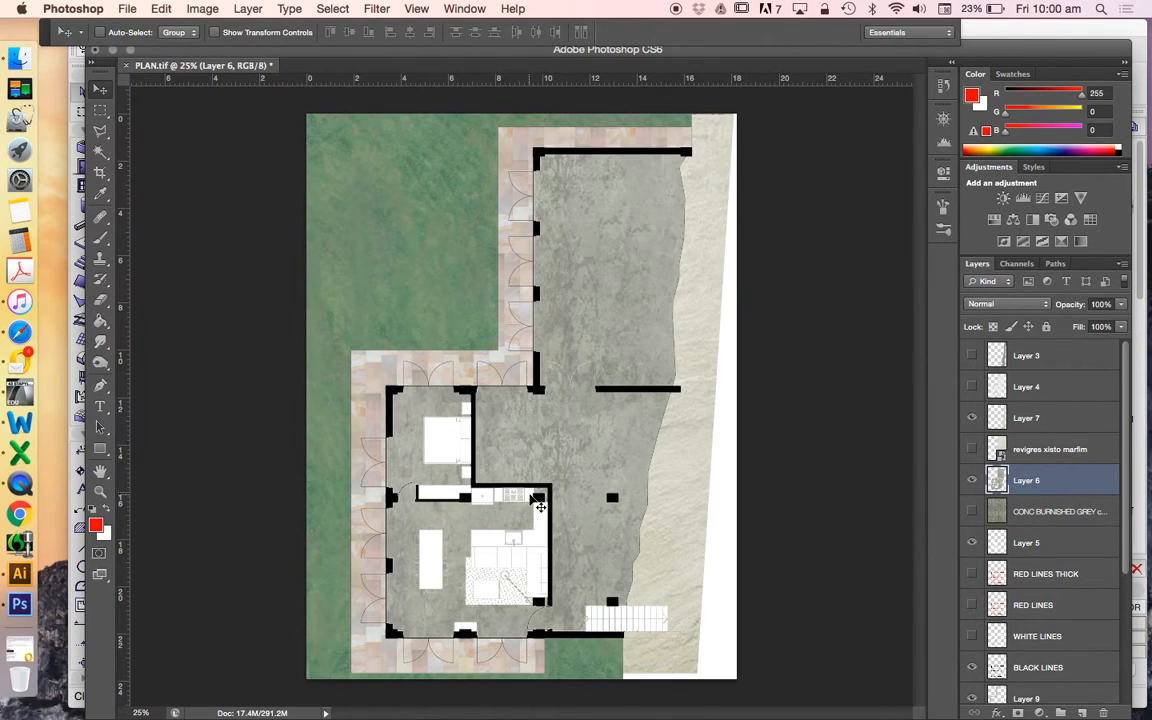
mouse_move(645, 505)
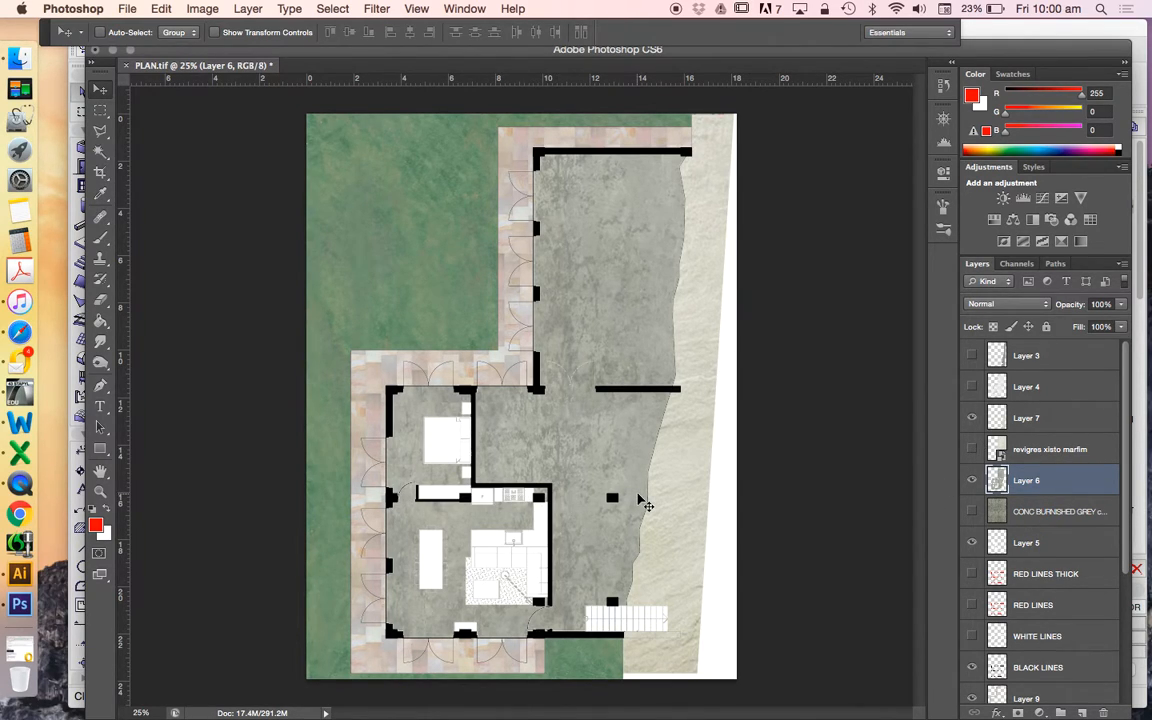
scroll("down", 3)
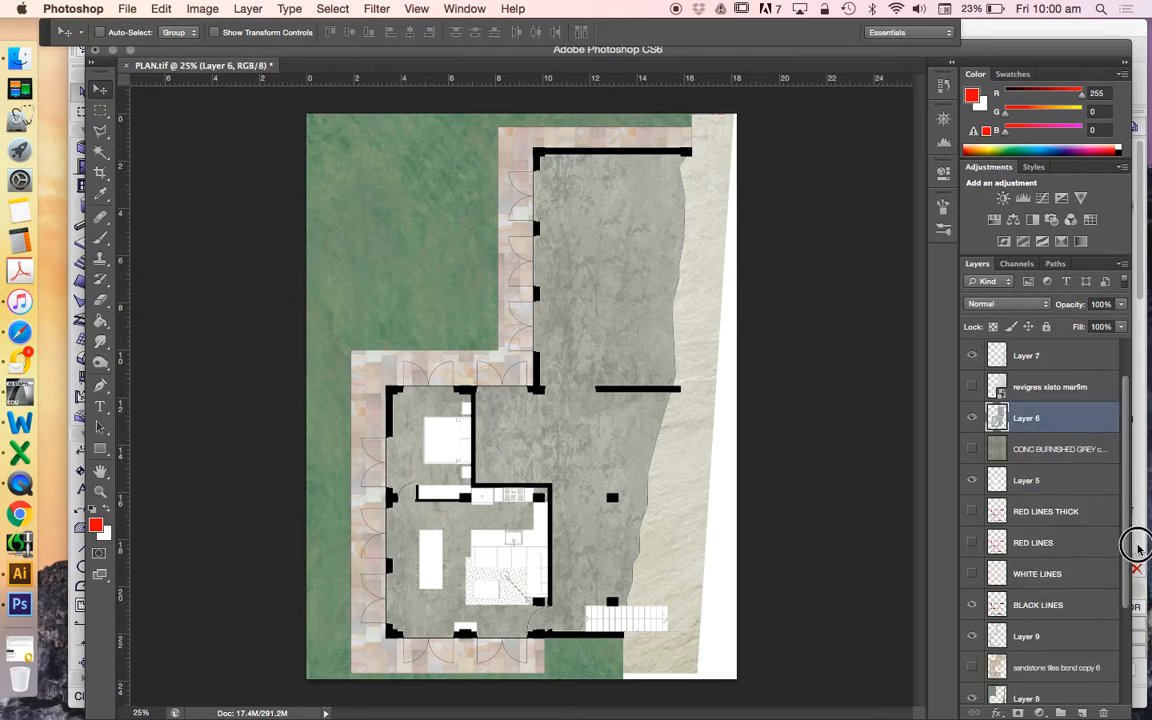
scroll("down", 3)
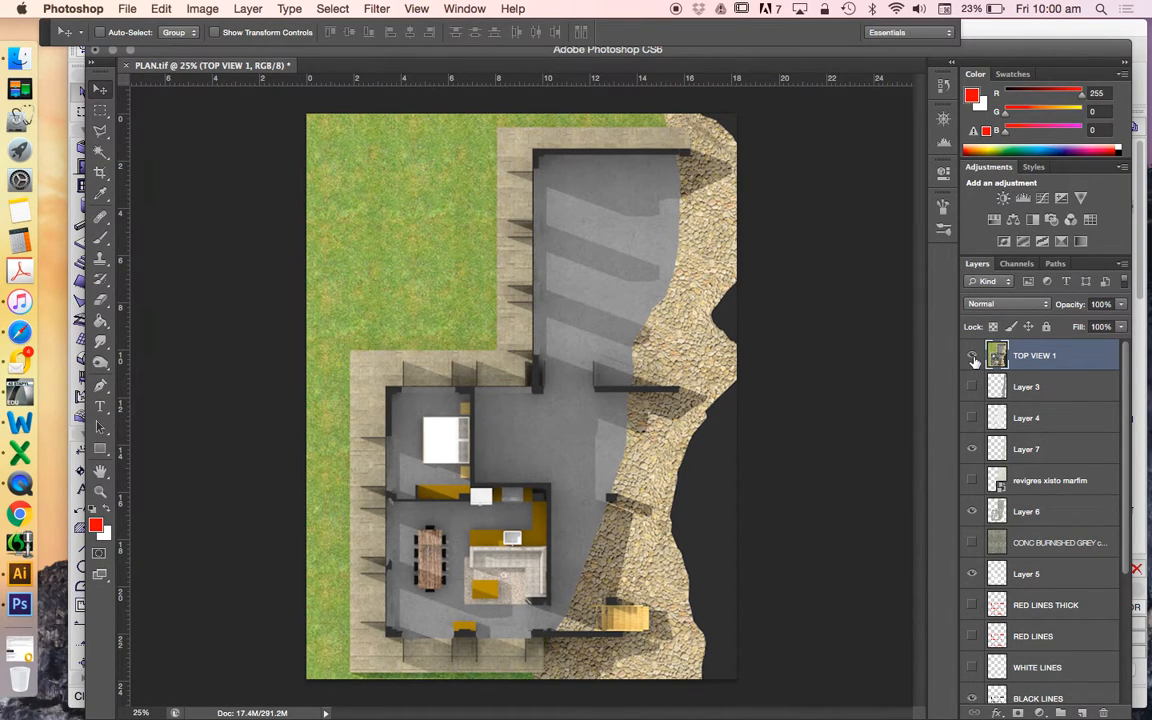
Hide the TOP VIEW 1 render and make concrete floor Layer 6 active
left_click(971, 355)
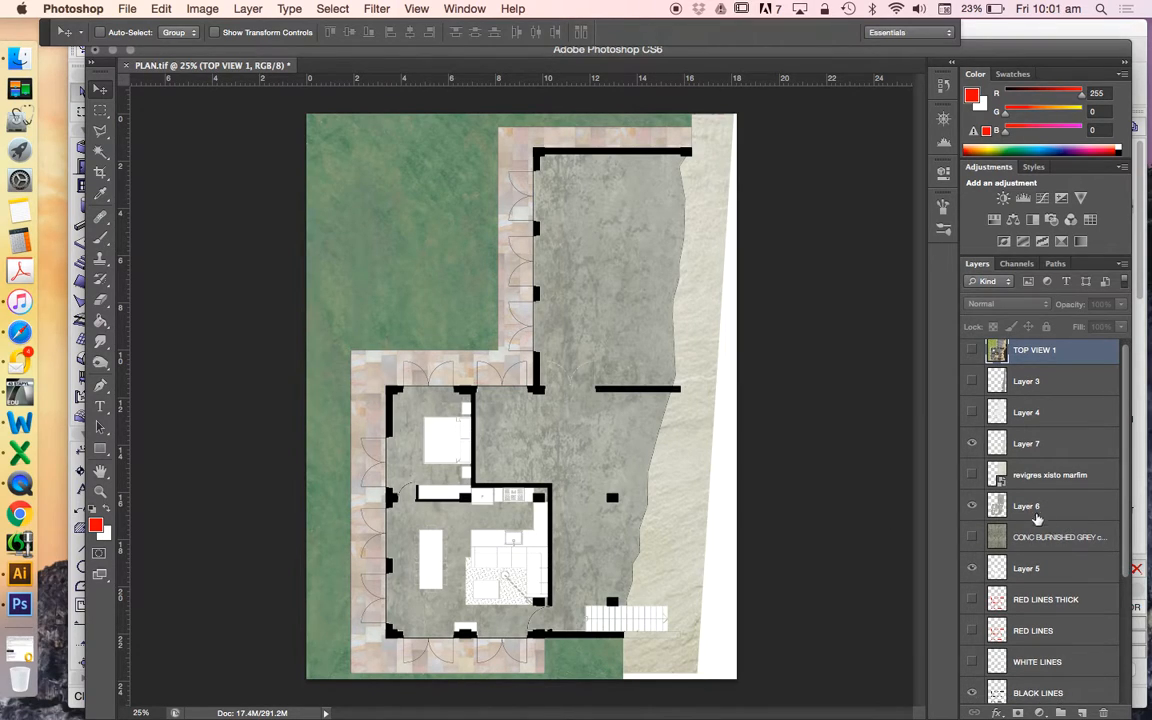
left_click(1027, 505)
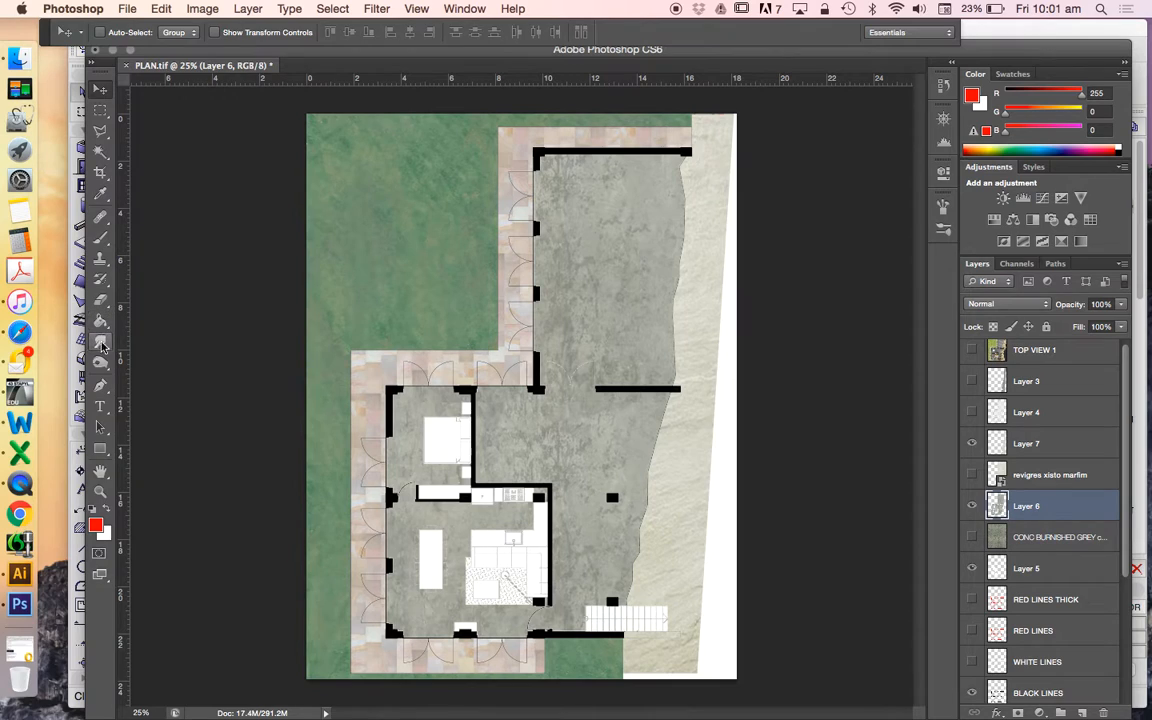
Choose the Dodge tool, shrink its brush, and pick a toning tool for shading
left_click(100, 363)
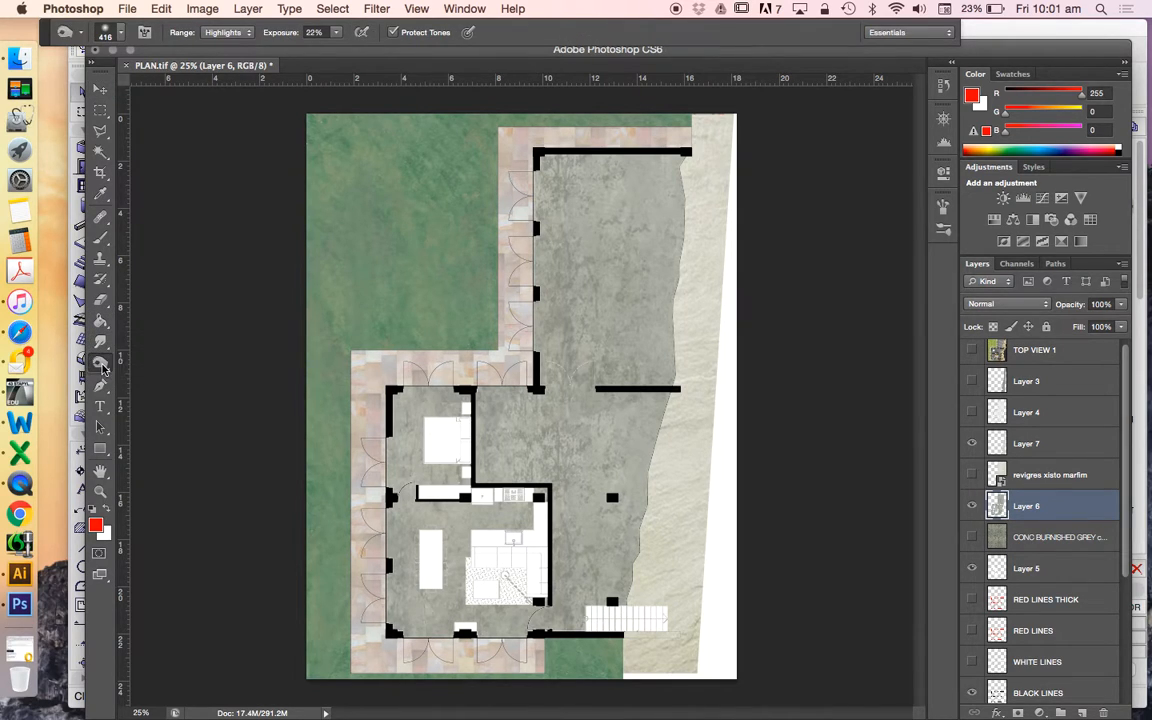
left_click(100, 362)
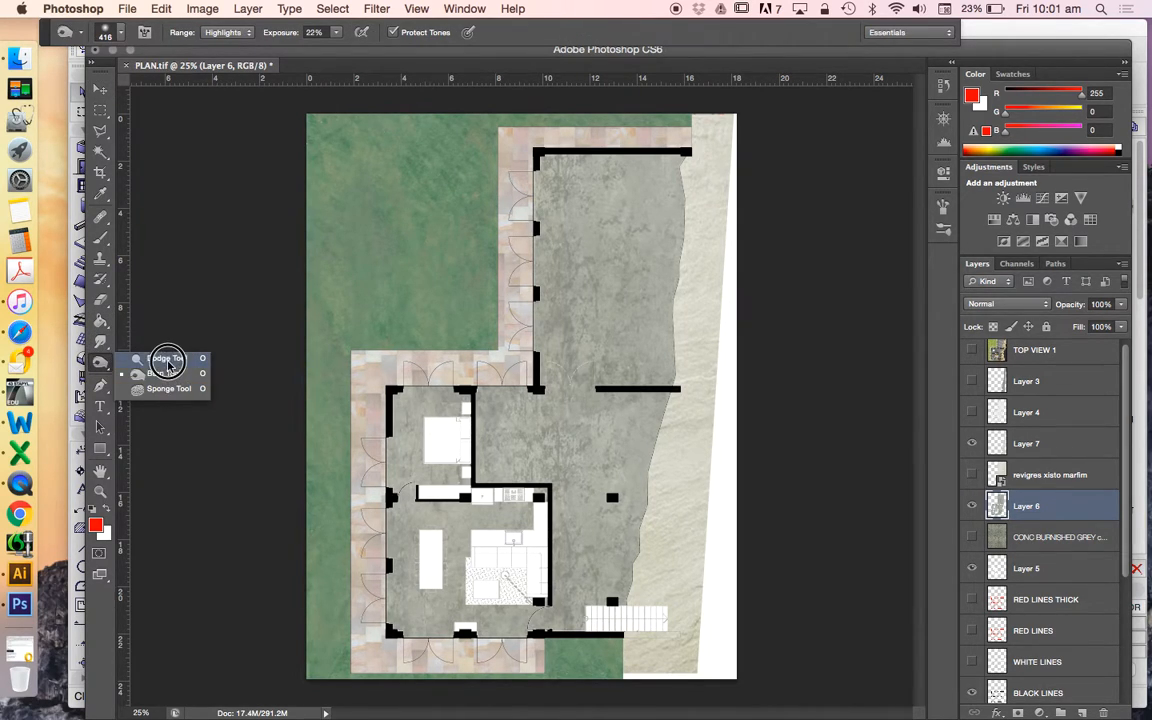
mouse_move(165, 373)
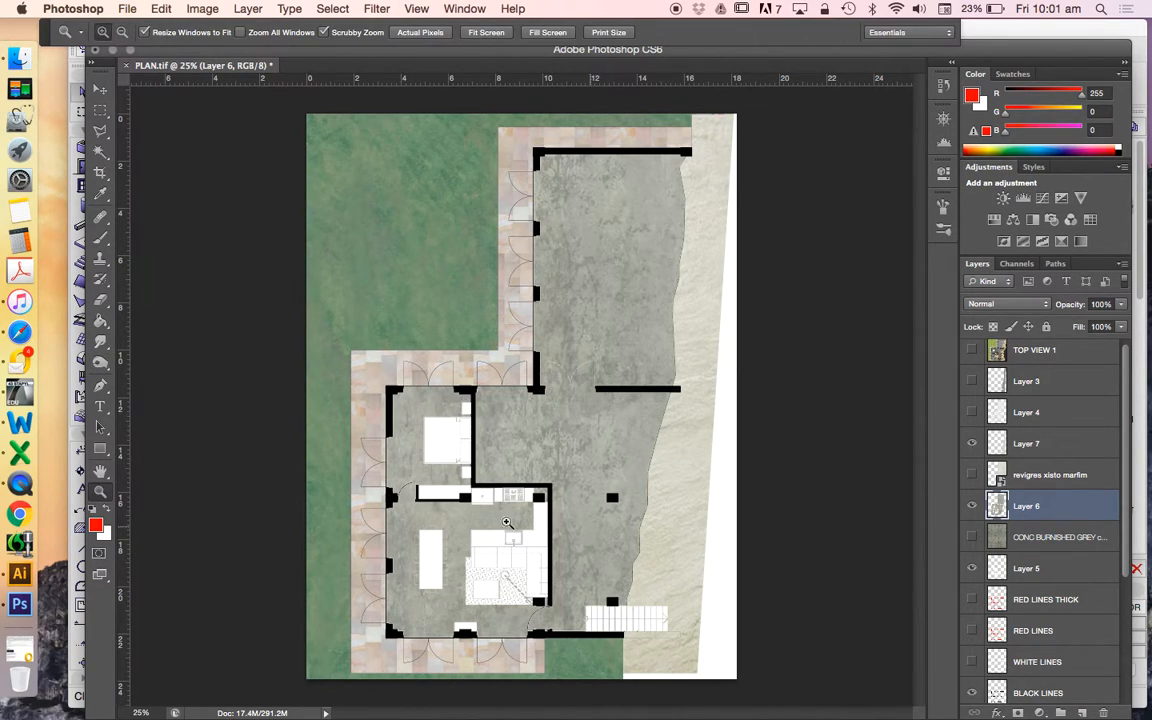
mouse_move(500, 450)
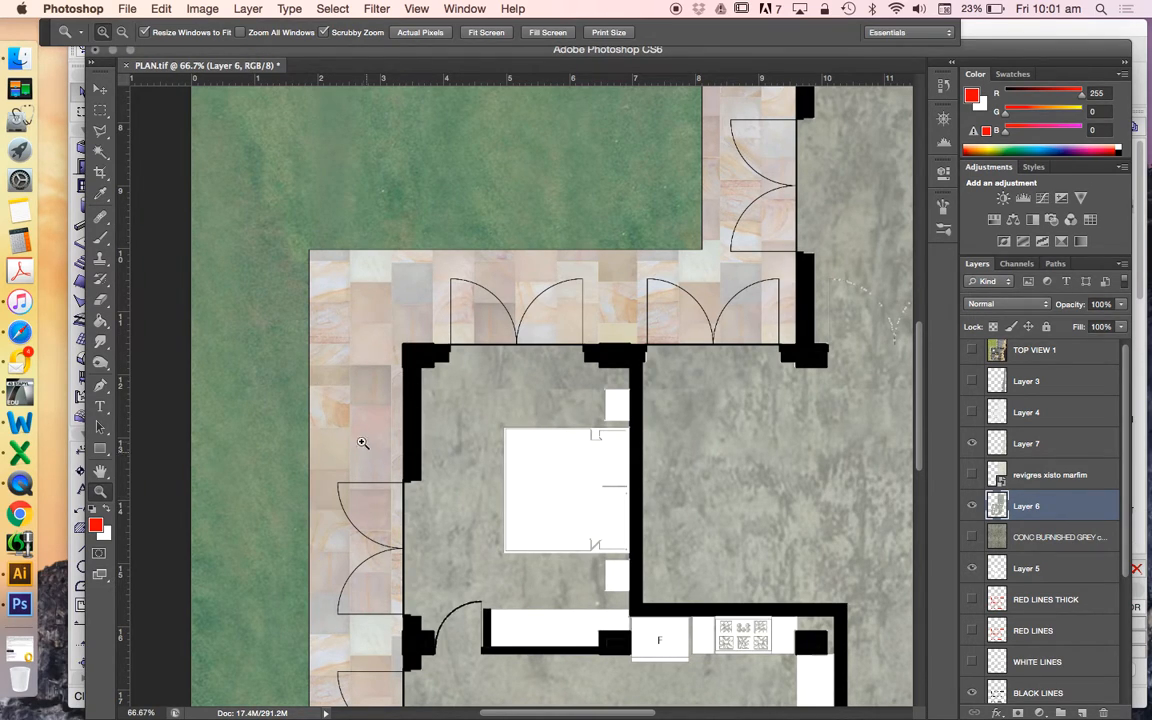
mouse_move(289, 357)
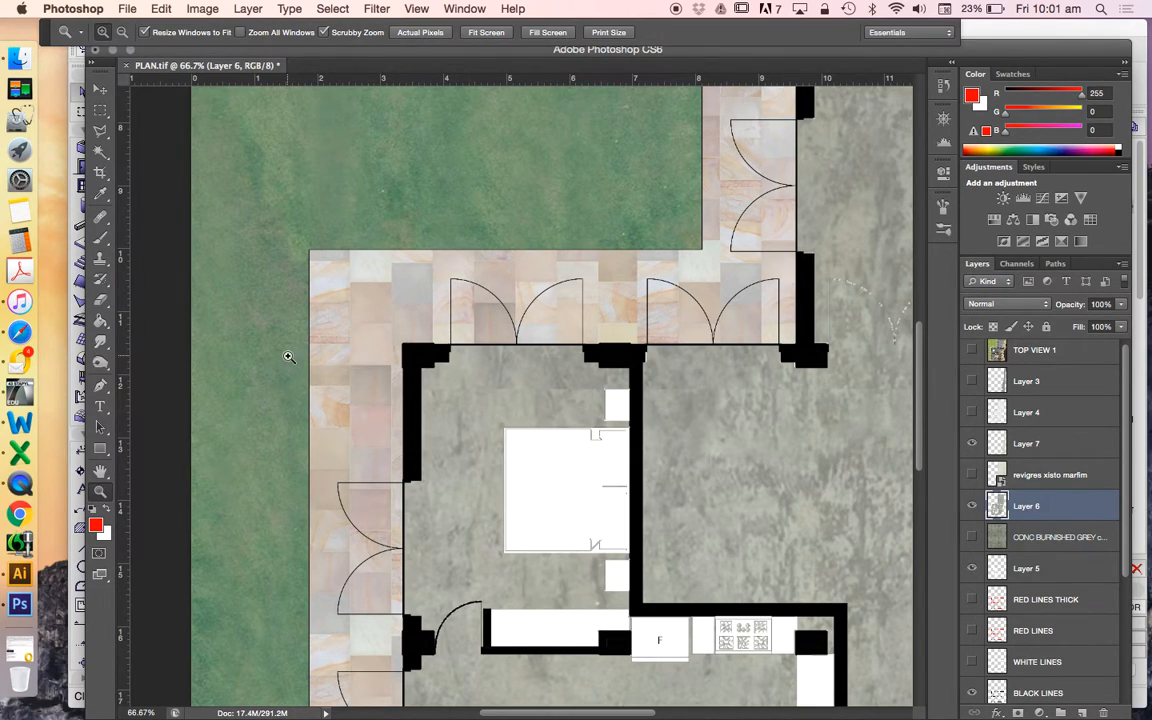
mouse_move(259, 333)
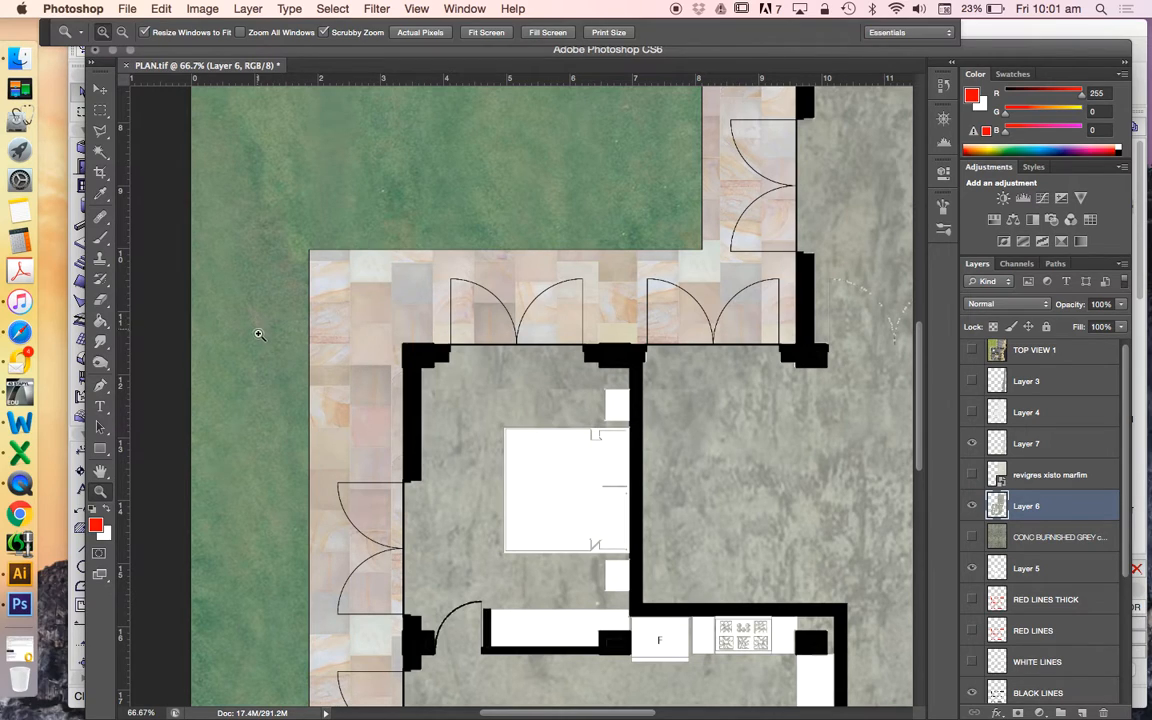
mouse_move(170, 315)
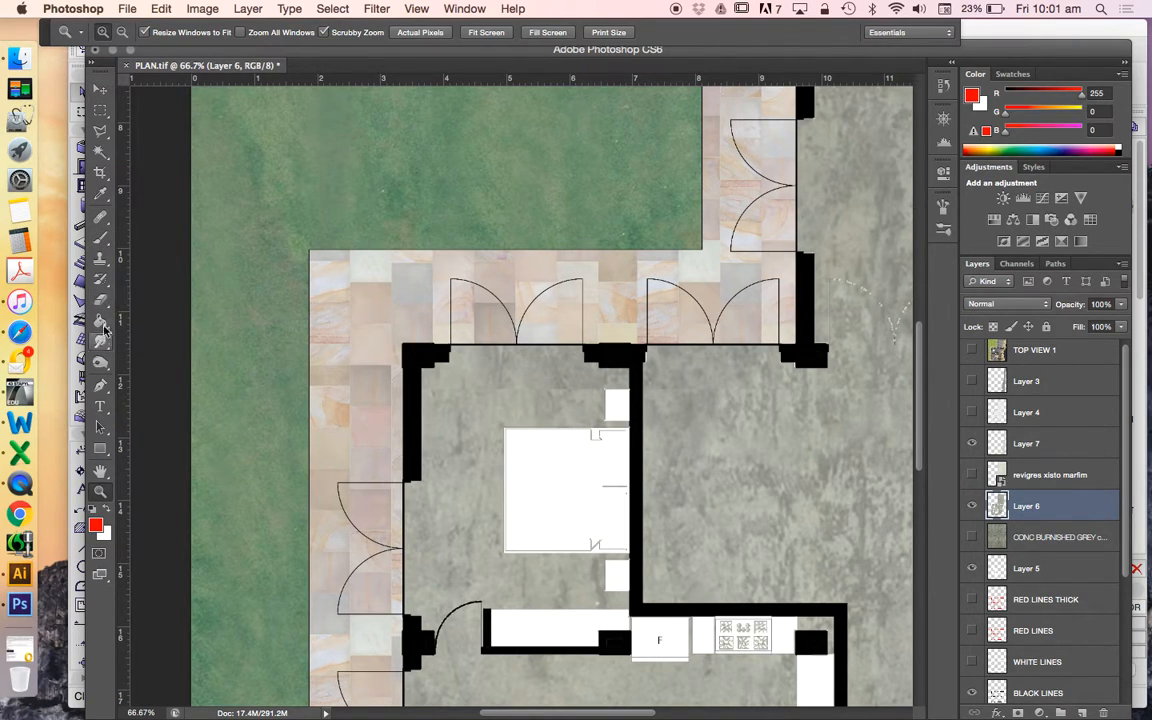
left_click(101, 364)
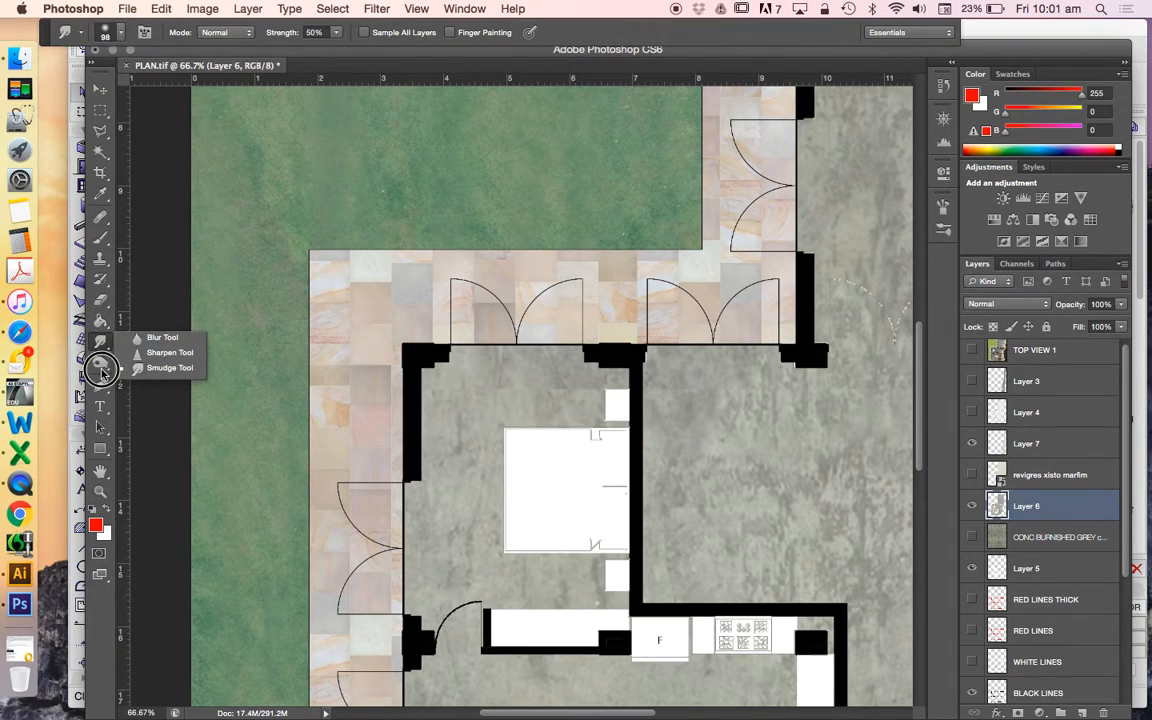
left_click(100, 363)
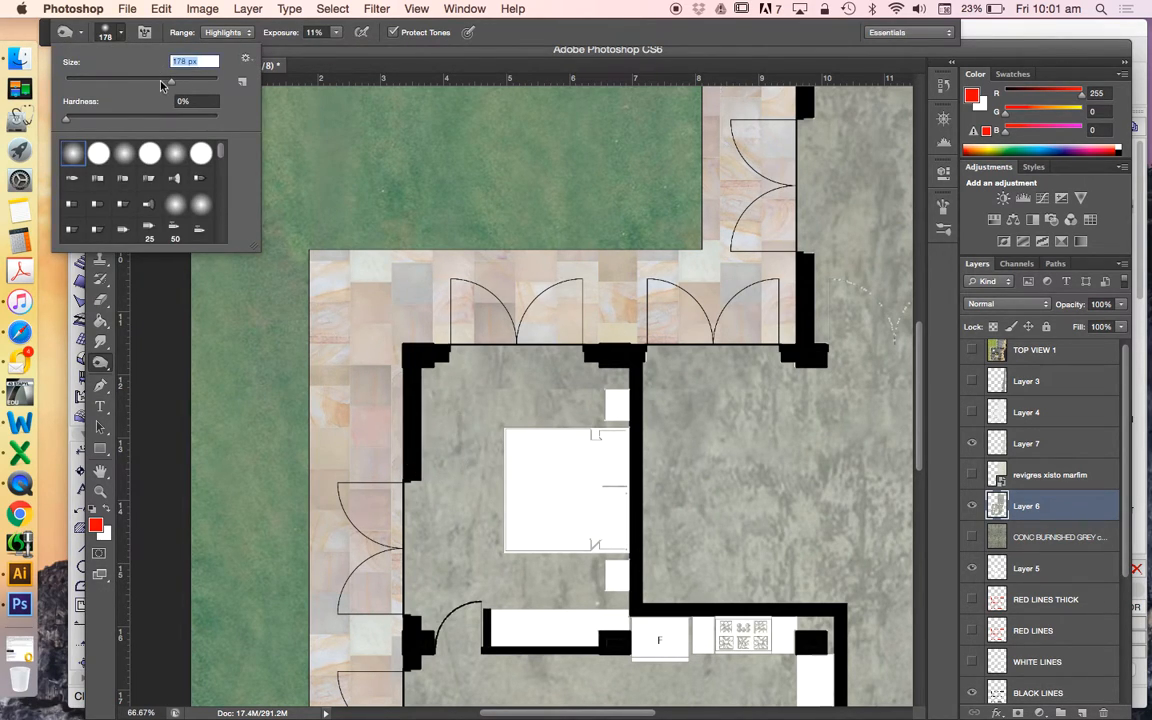
left_click(435, 478)
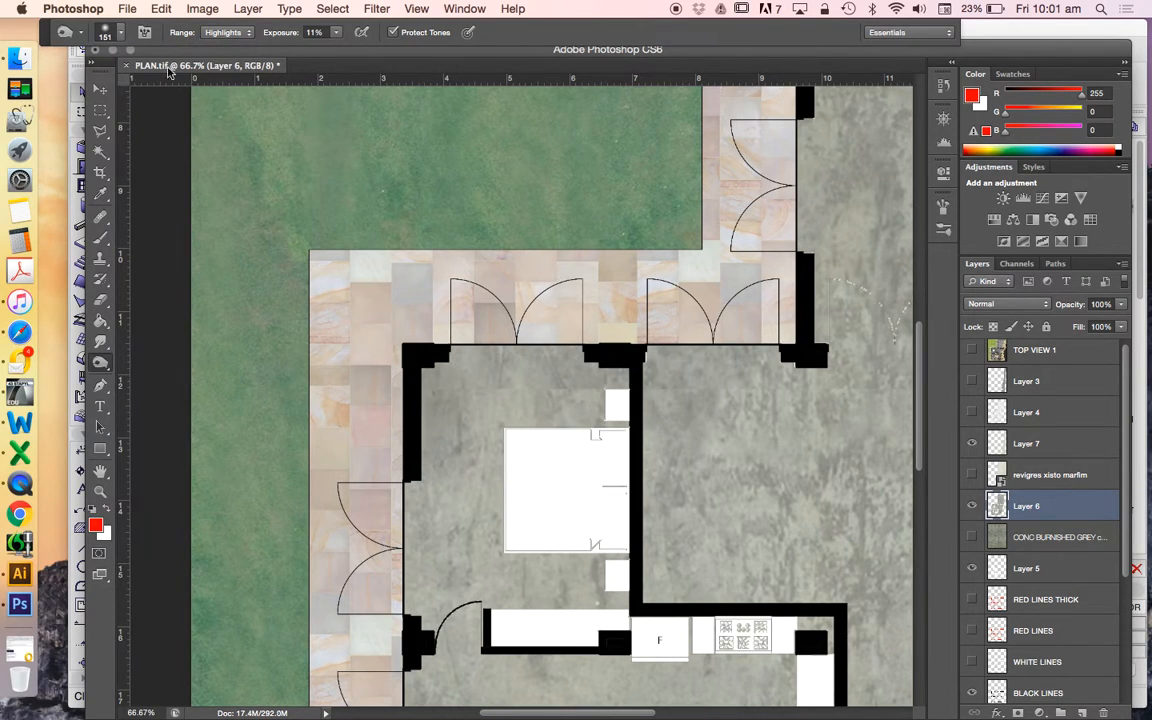
left_click(100, 491)
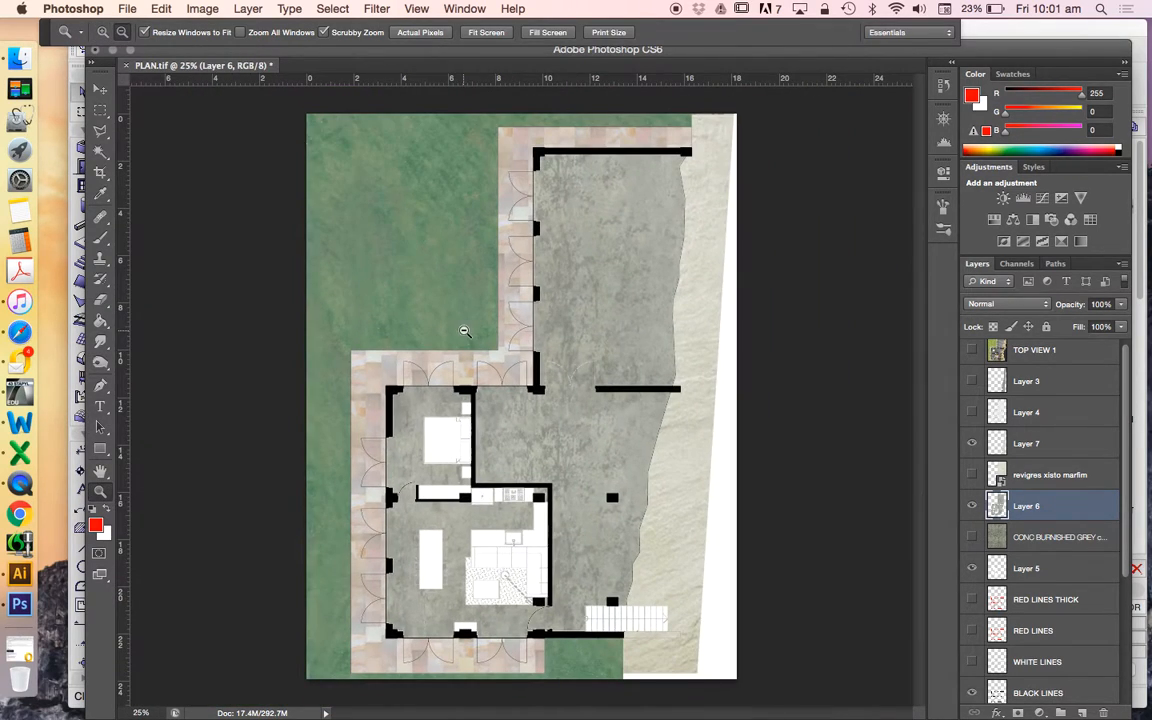
left_click(100, 349)
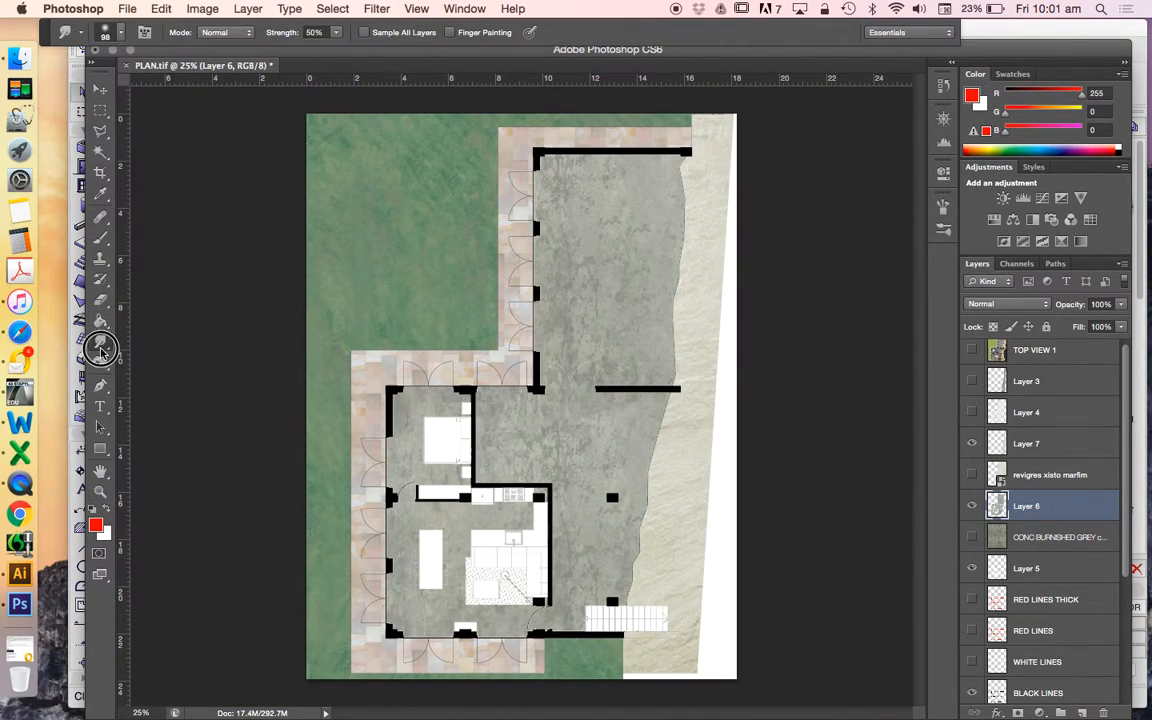
Switch to the Burn tool for shading the concrete floor
left_click(100, 363)
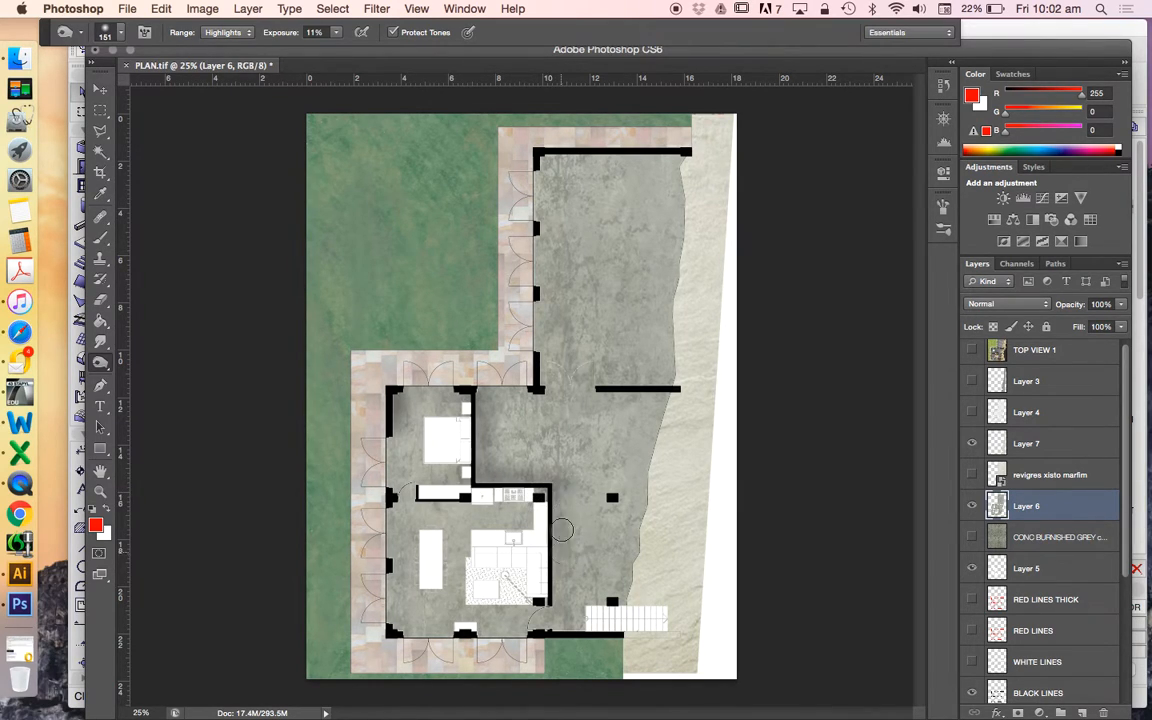
mouse_move(551, 610)
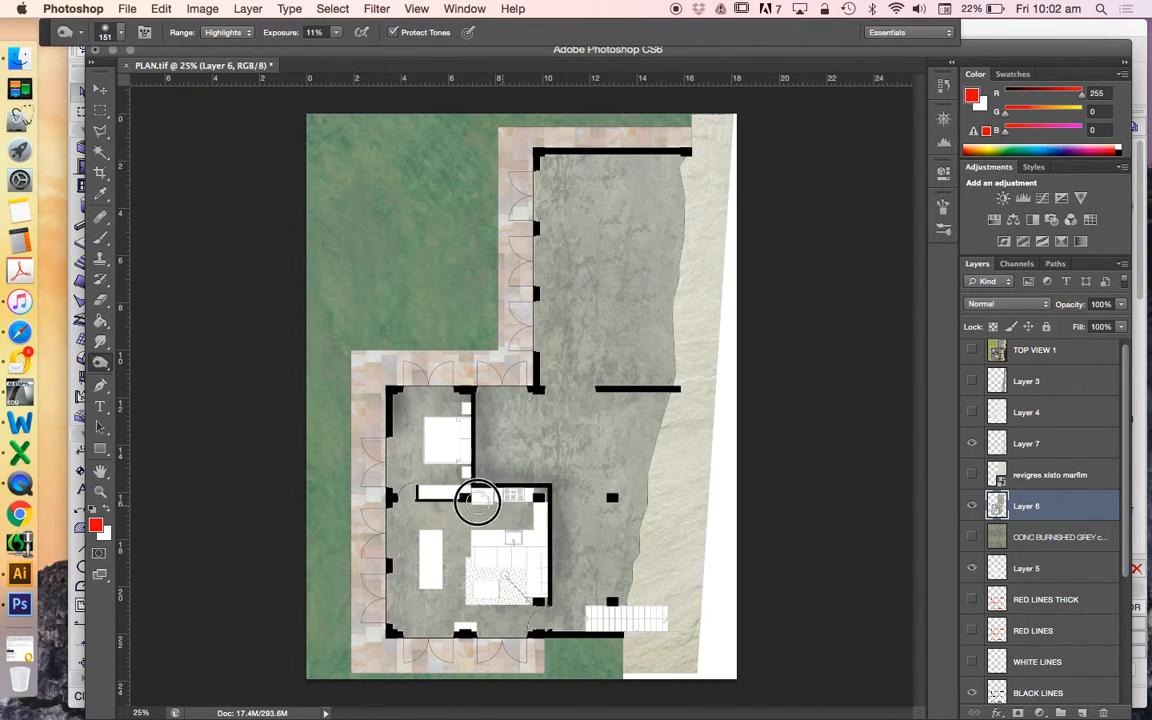
mouse_move(453, 500)
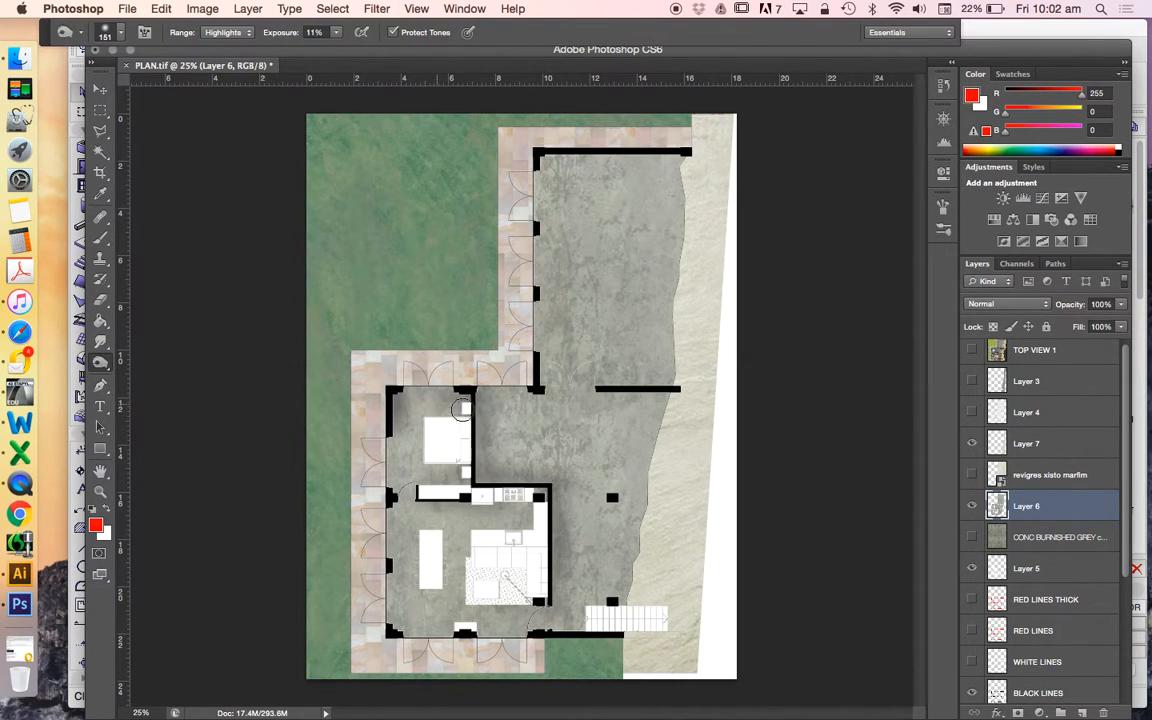
mouse_move(427, 432)
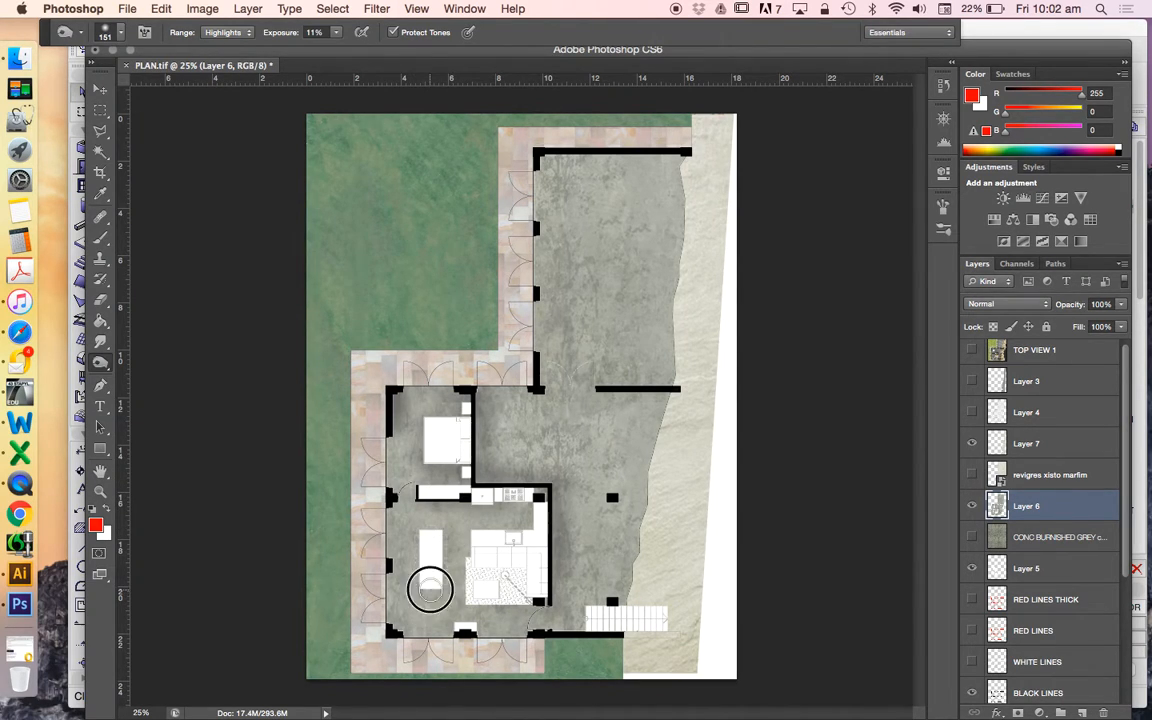
mouse_move(449, 536)
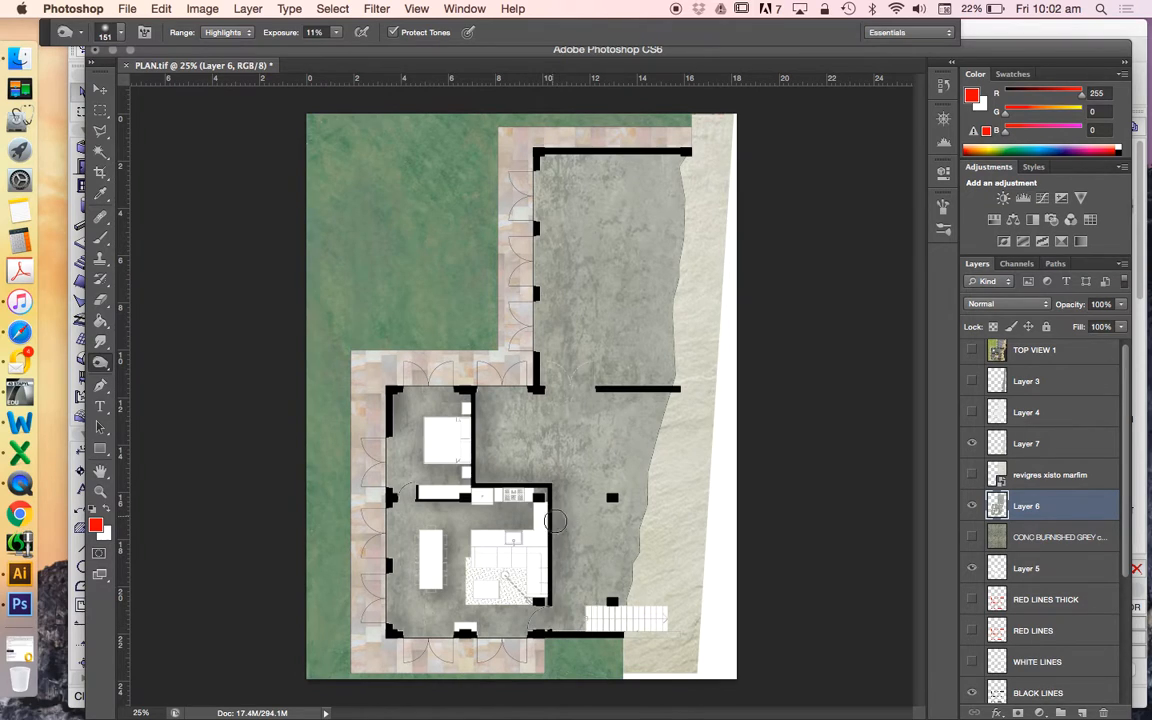
mouse_move(630, 462)
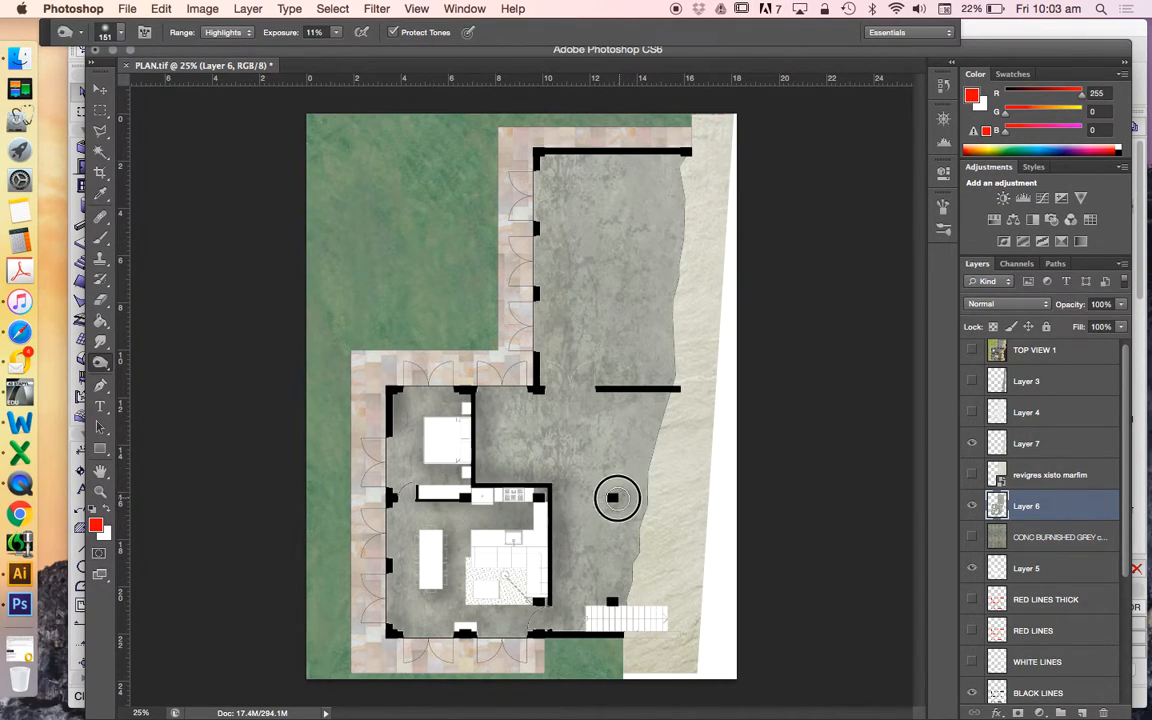
mouse_move(574, 370)
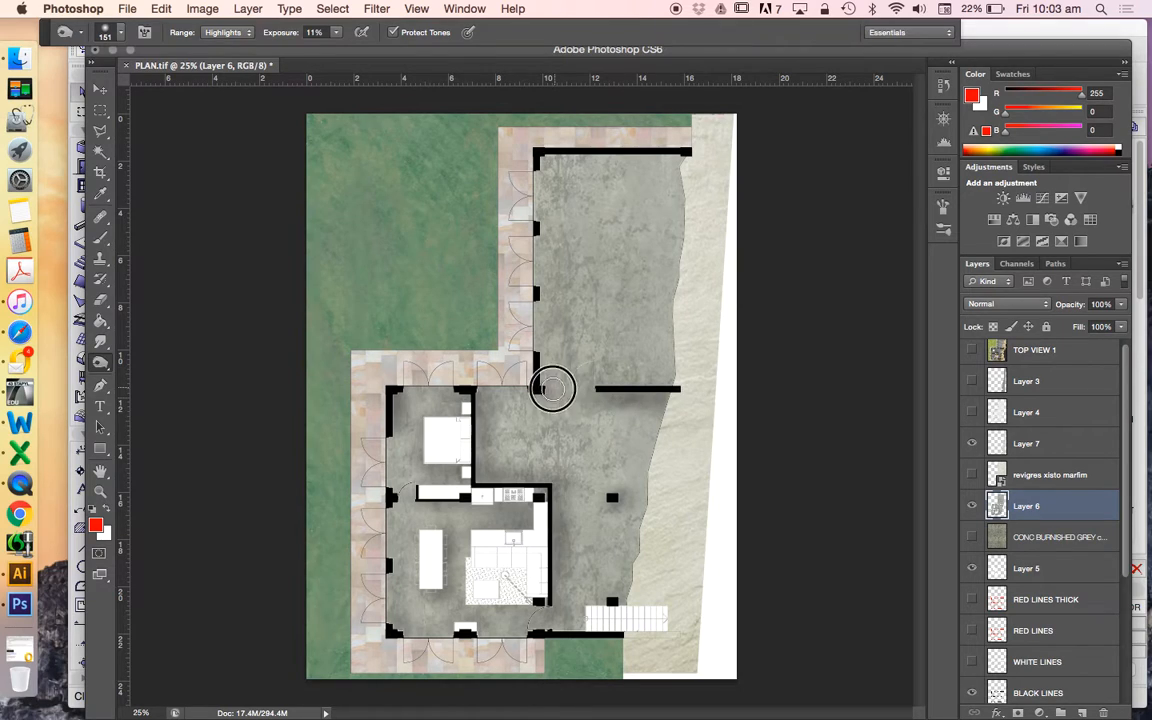
mouse_move(711, 412)
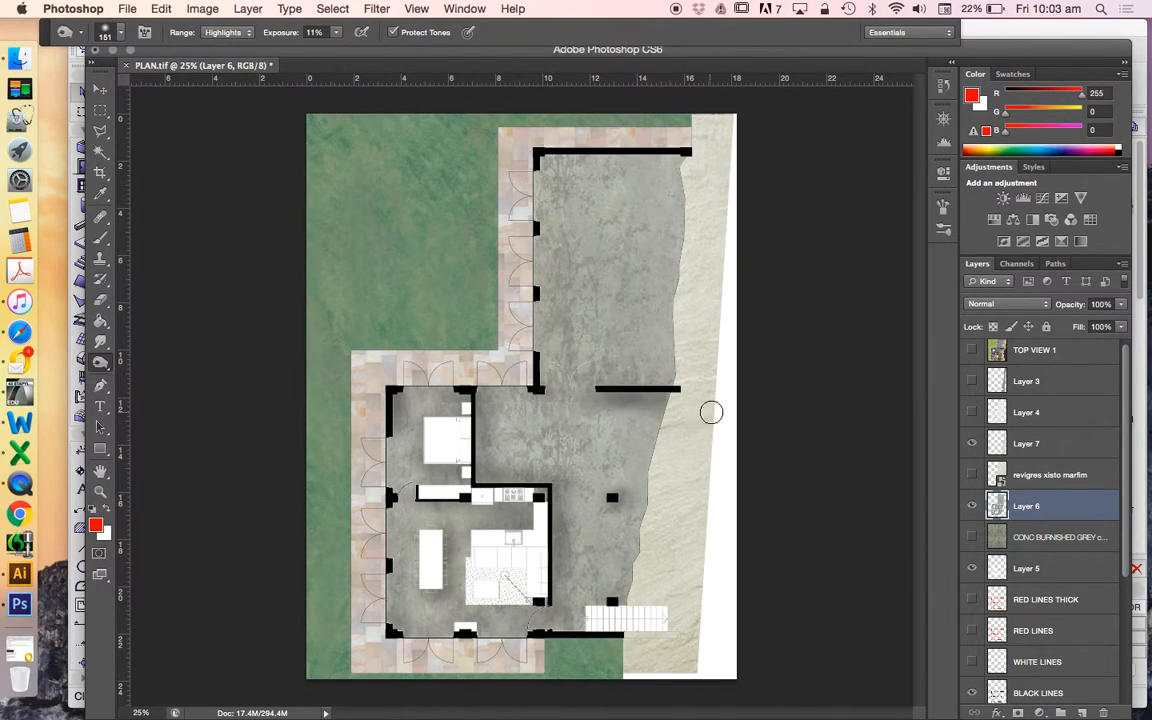
mouse_move(543, 292)
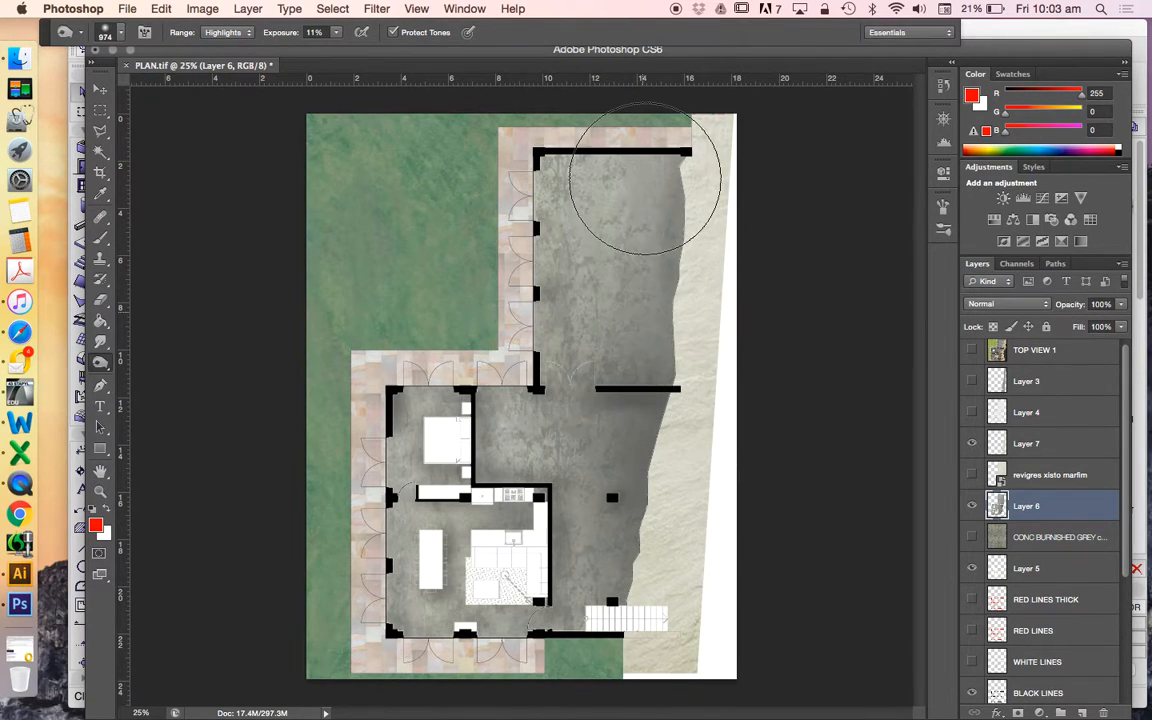
Set the Burn range to Midtones, darken the floor near the rock edge, then select Layer 7
left_click(224, 32)
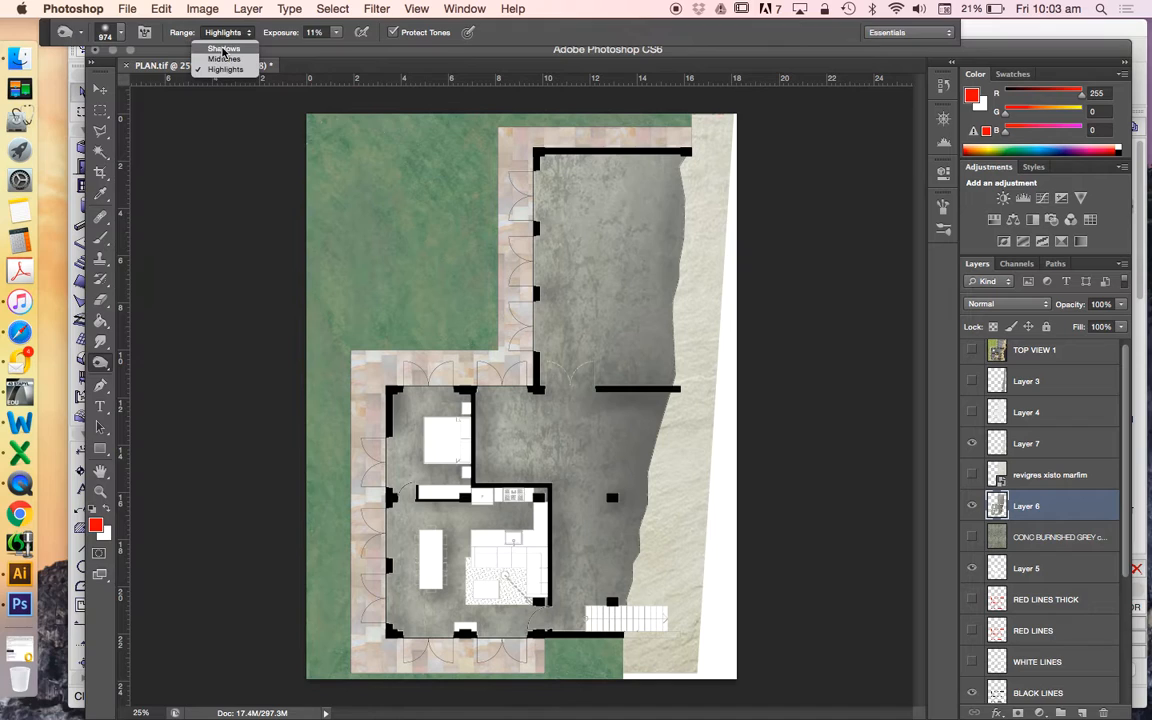
left_click(224, 58)
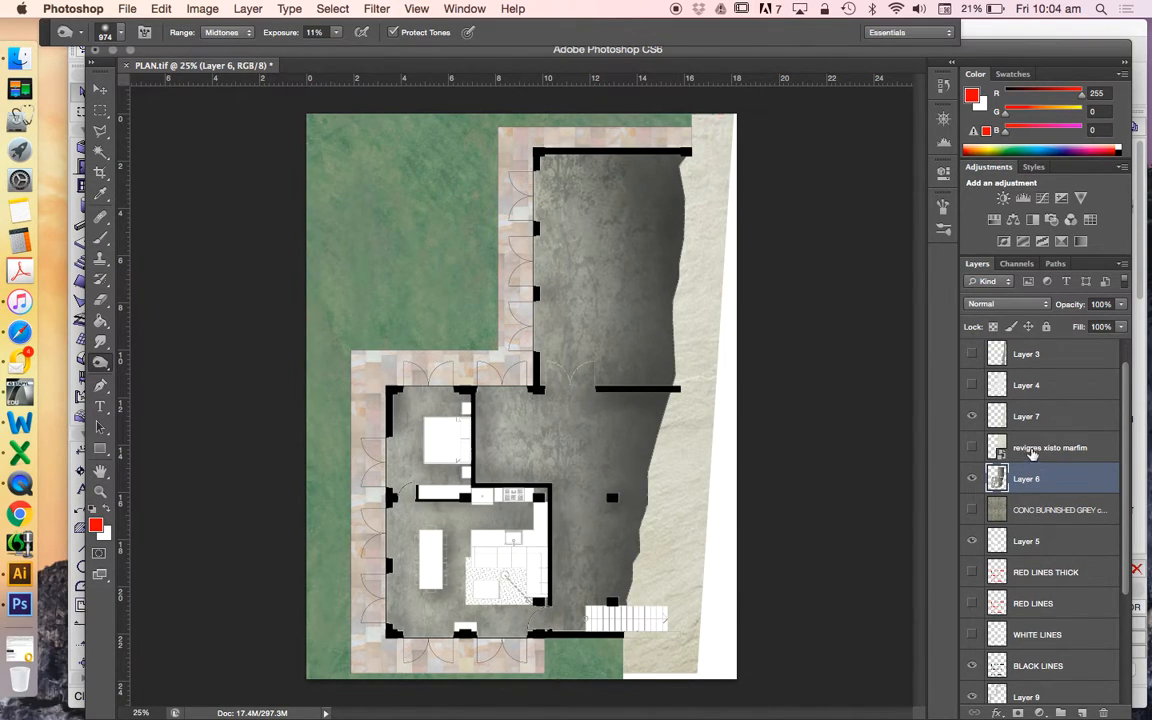
left_click(1040, 416)
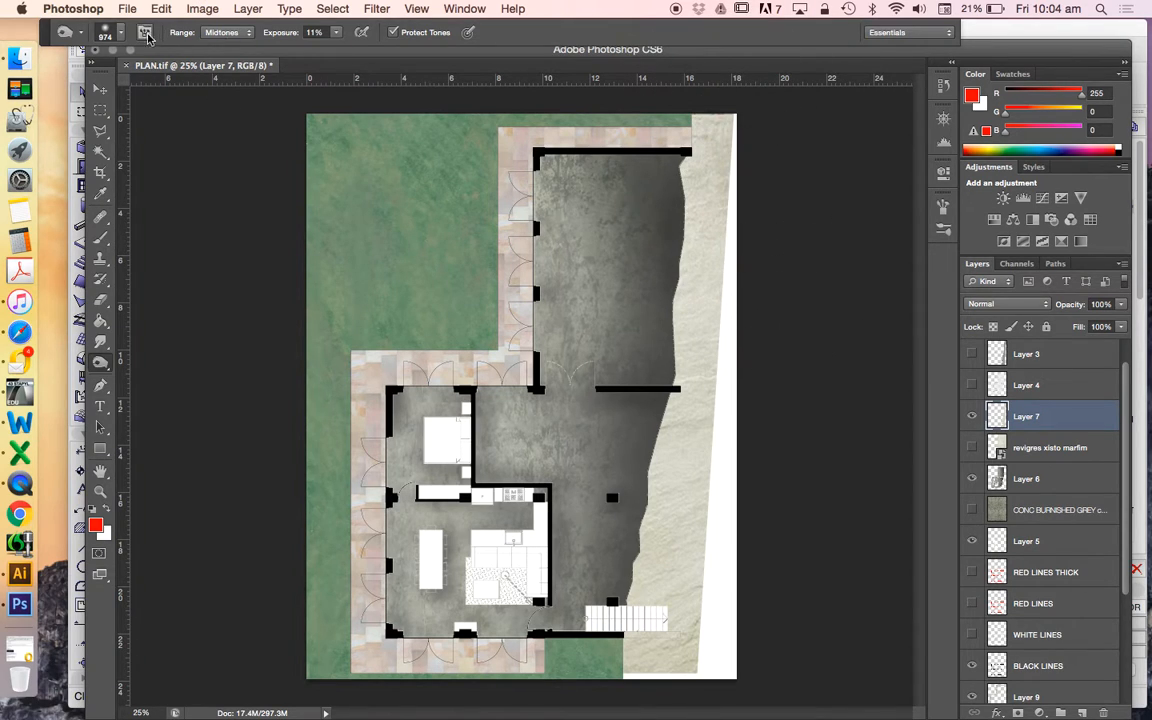
Set the Burn brush to 193 px at 16% exposure for the rock edge strip
left_click(145, 32)
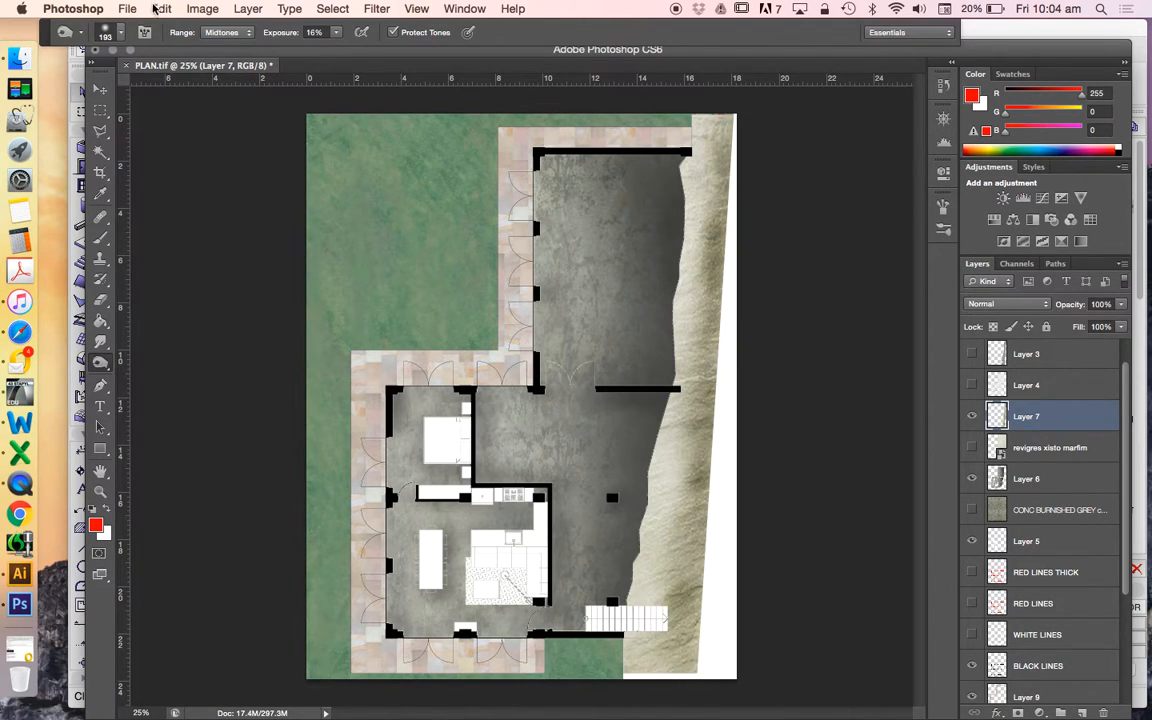
mouse_move(675, 580)
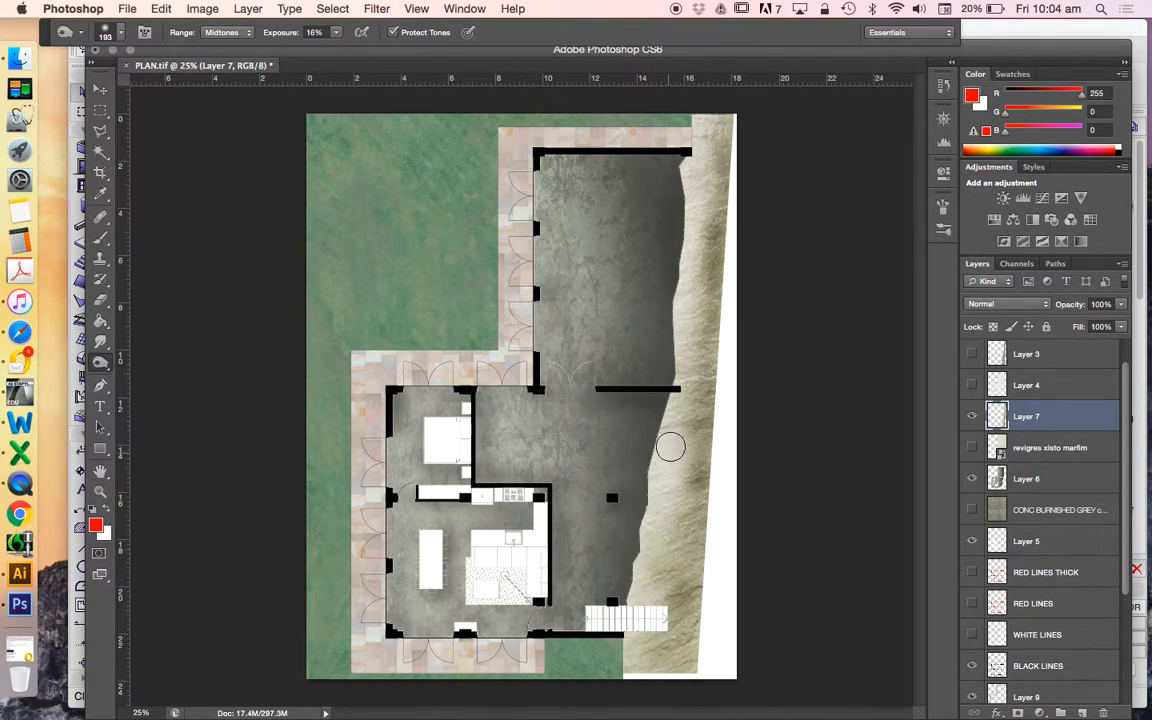
mouse_move(673, 380)
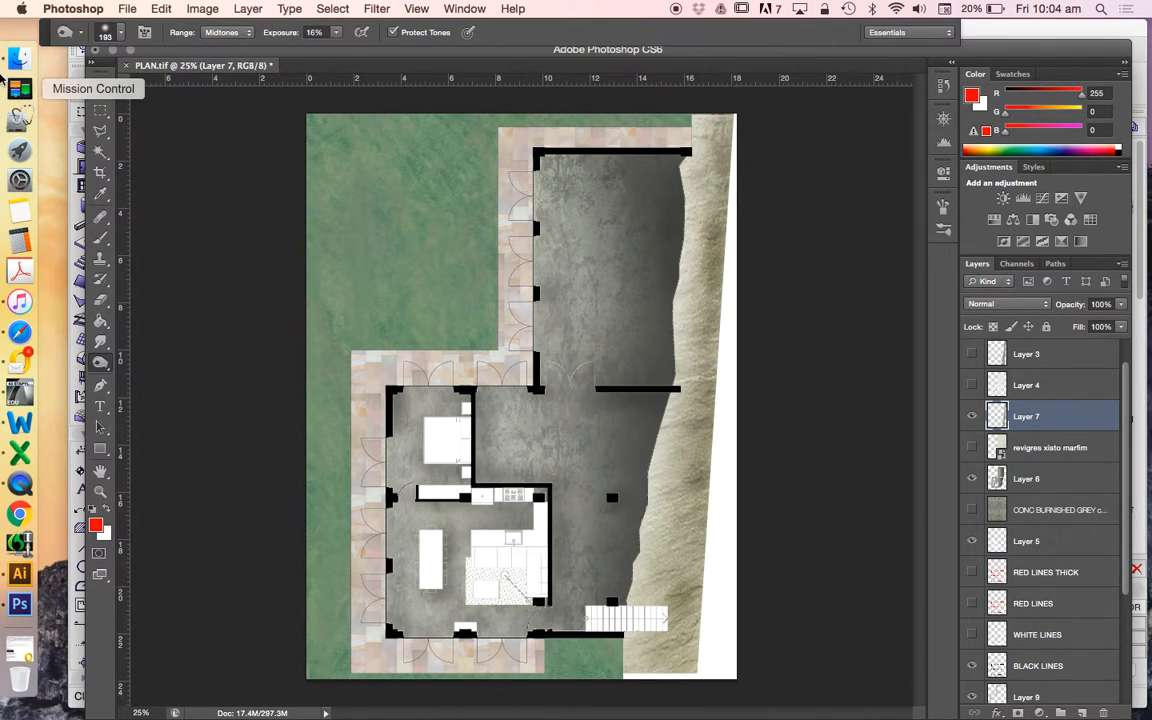
mouse_move(167, 491)
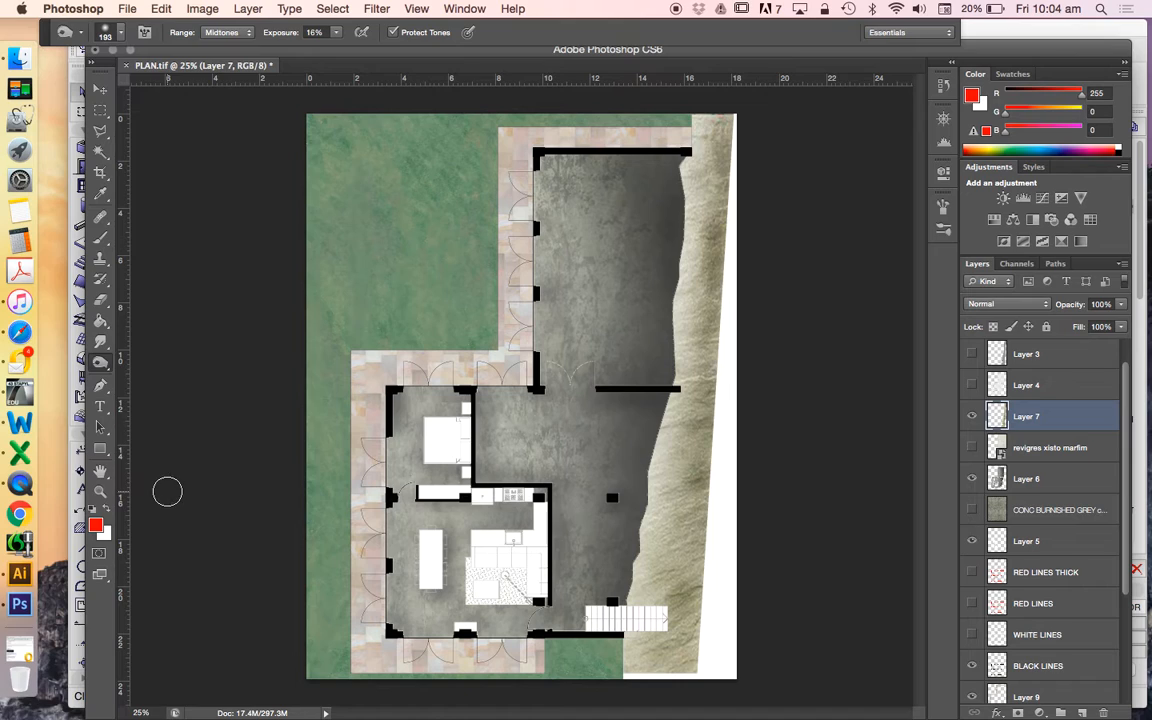
mouse_move(88, 366)
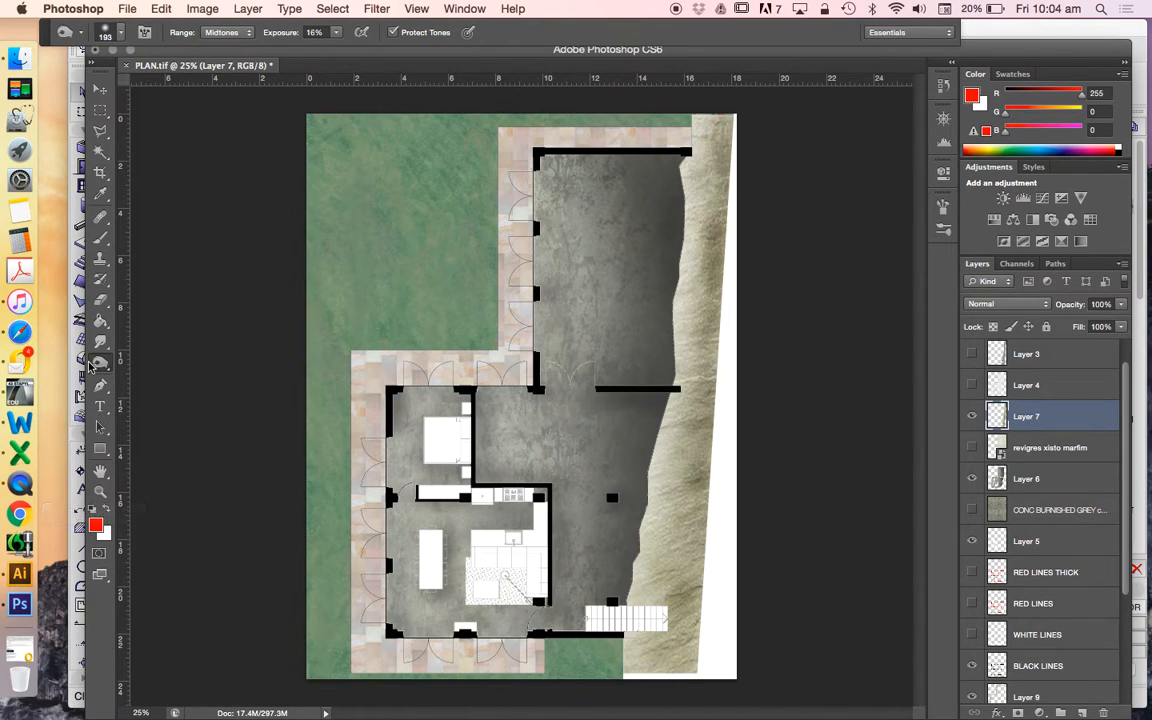
Switch to the Dodge tool and make Layer 8 (grass) the active layer
left_click(100, 363)
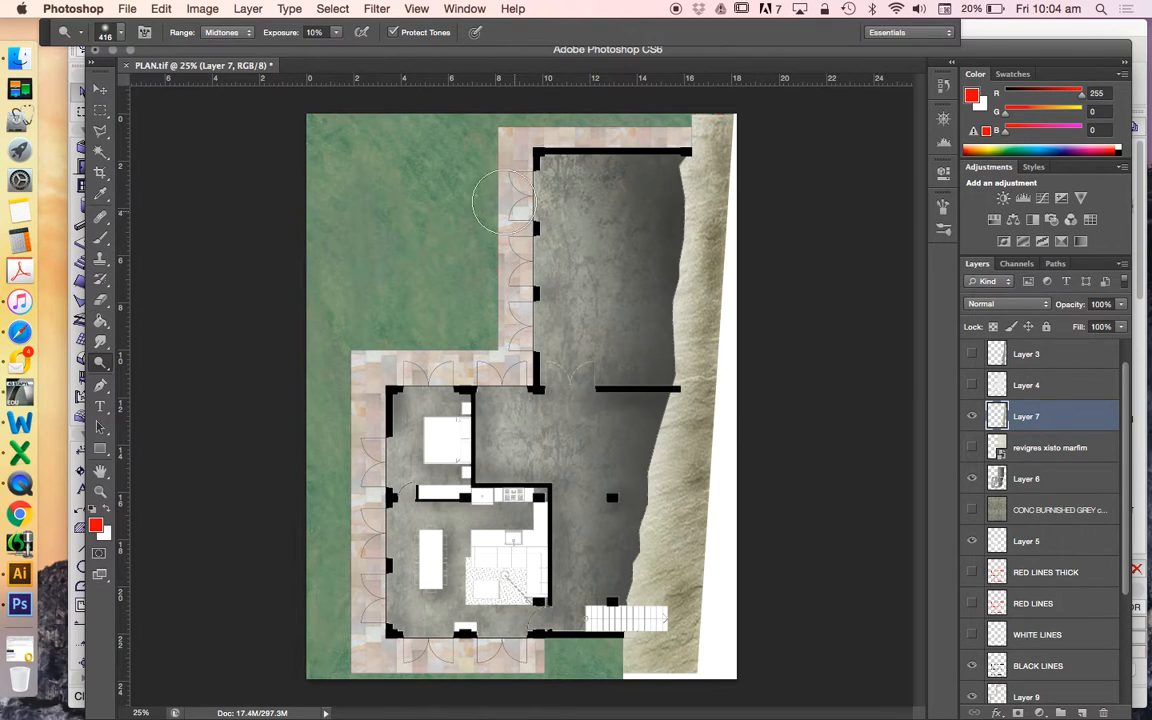
mouse_move(505, 285)
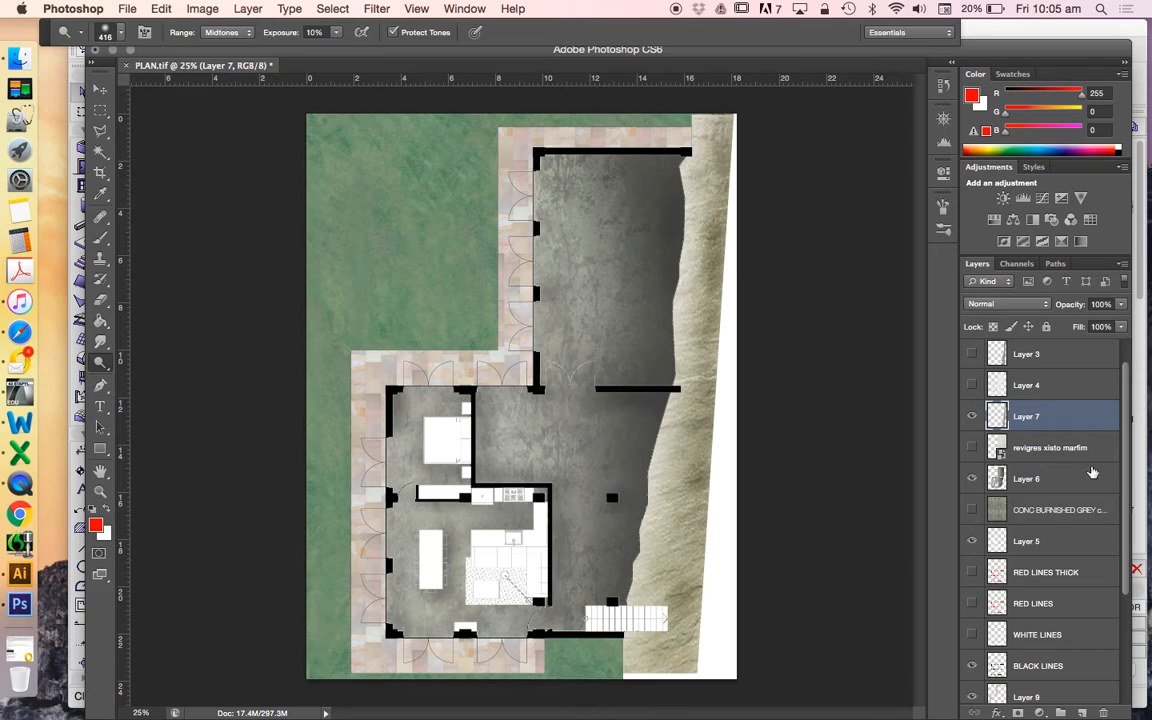
scroll("down", 3)
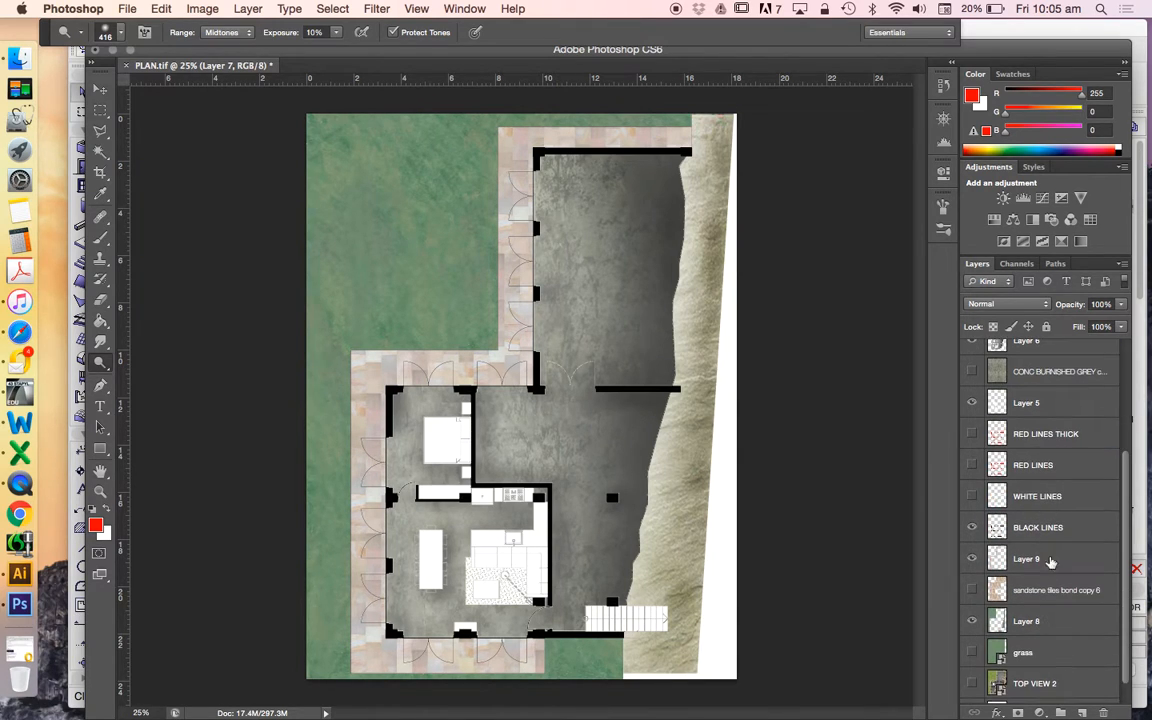
left_click(1040, 621)
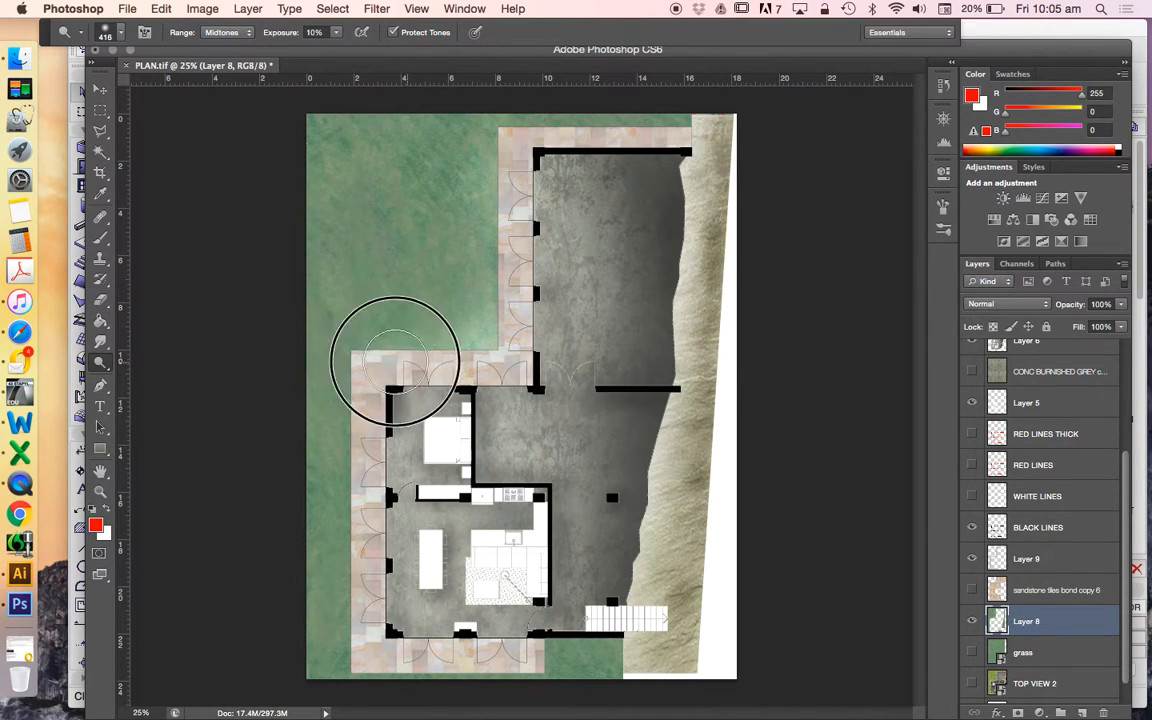
mouse_move(357, 363)
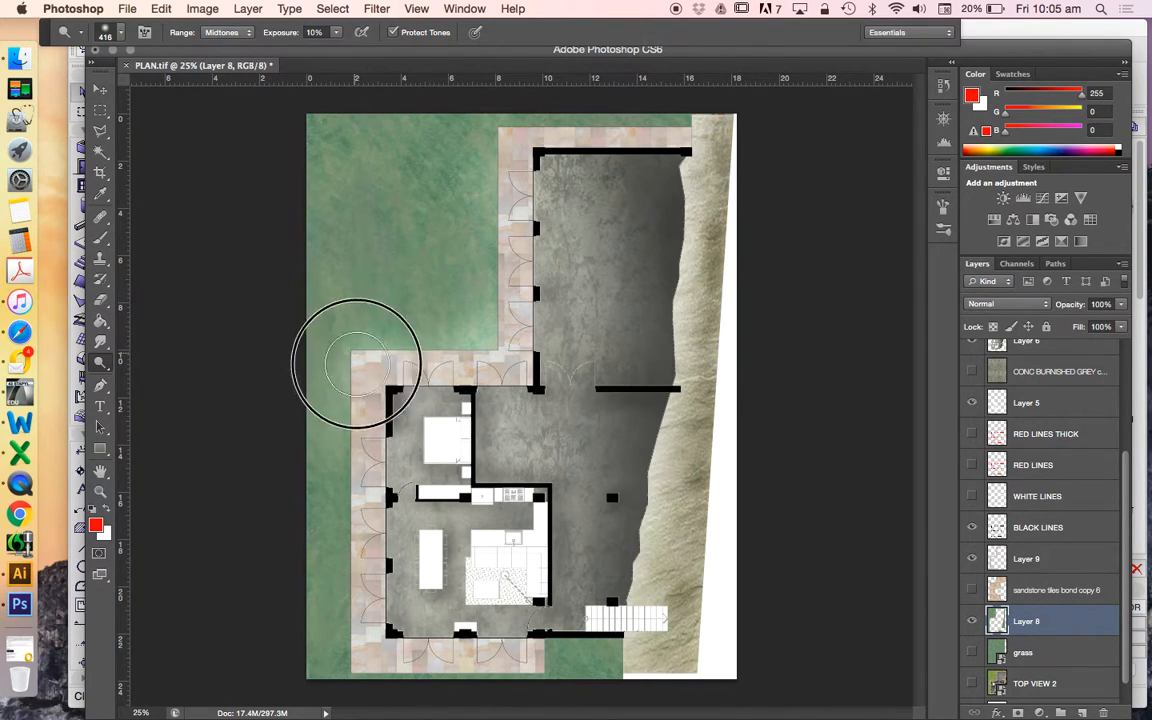
mouse_move(362, 505)
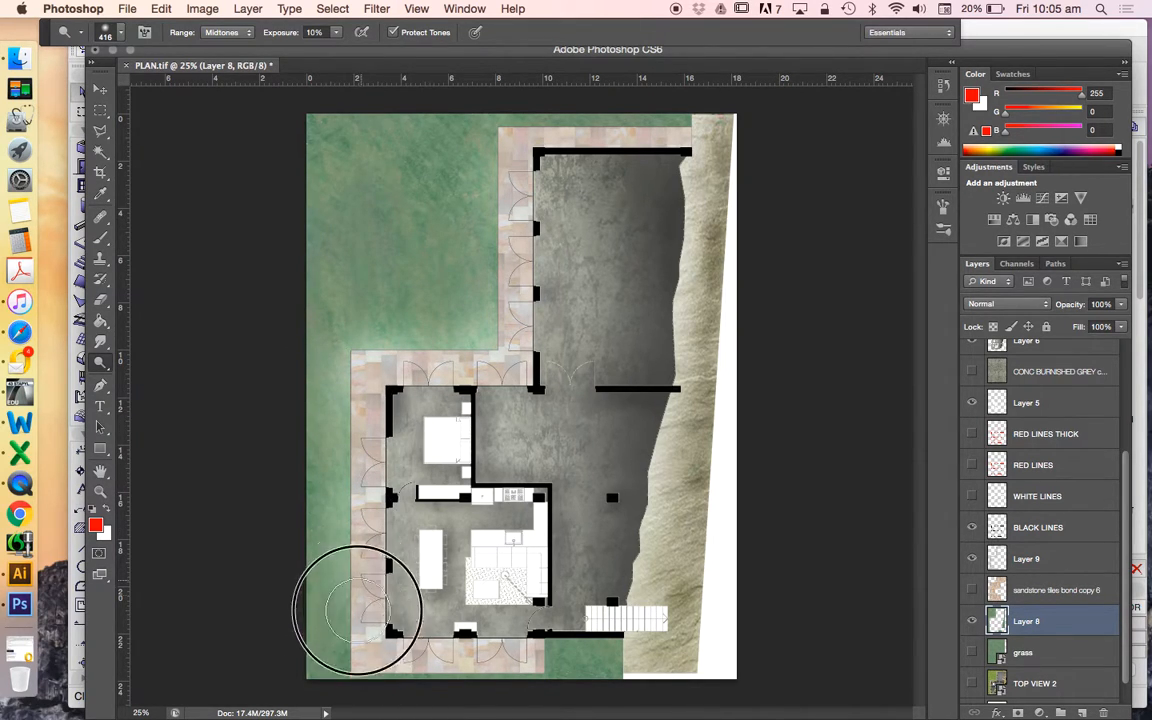
mouse_move(505, 640)
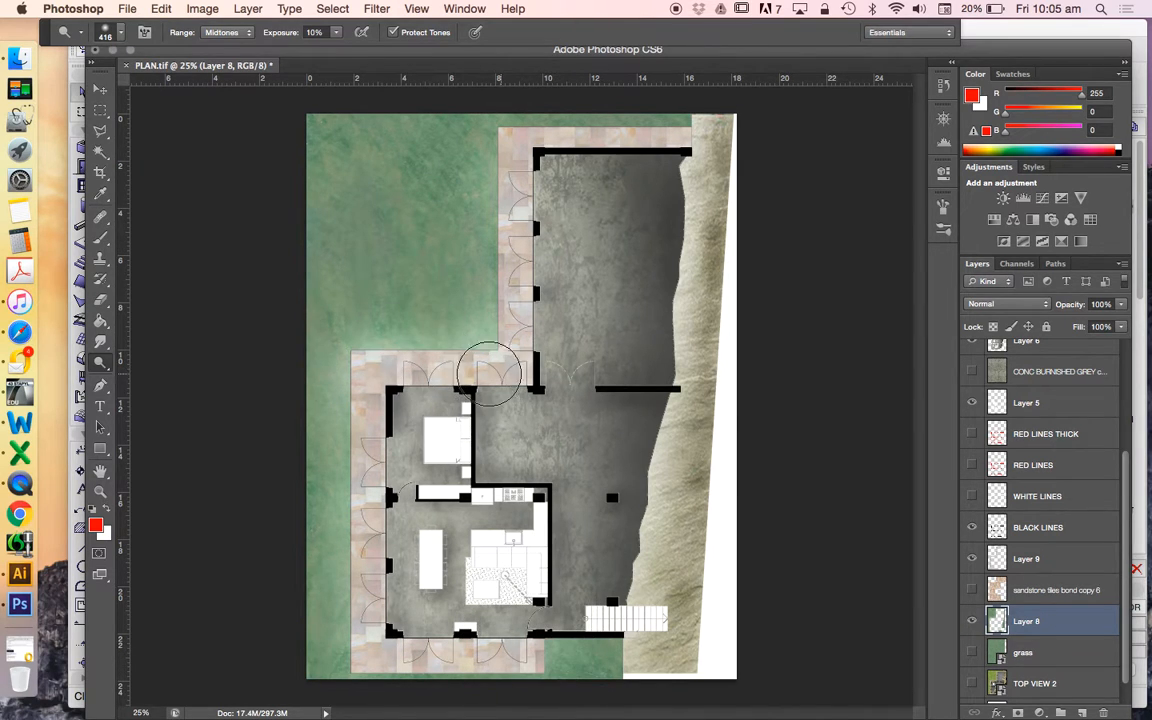
mouse_move(410, 340)
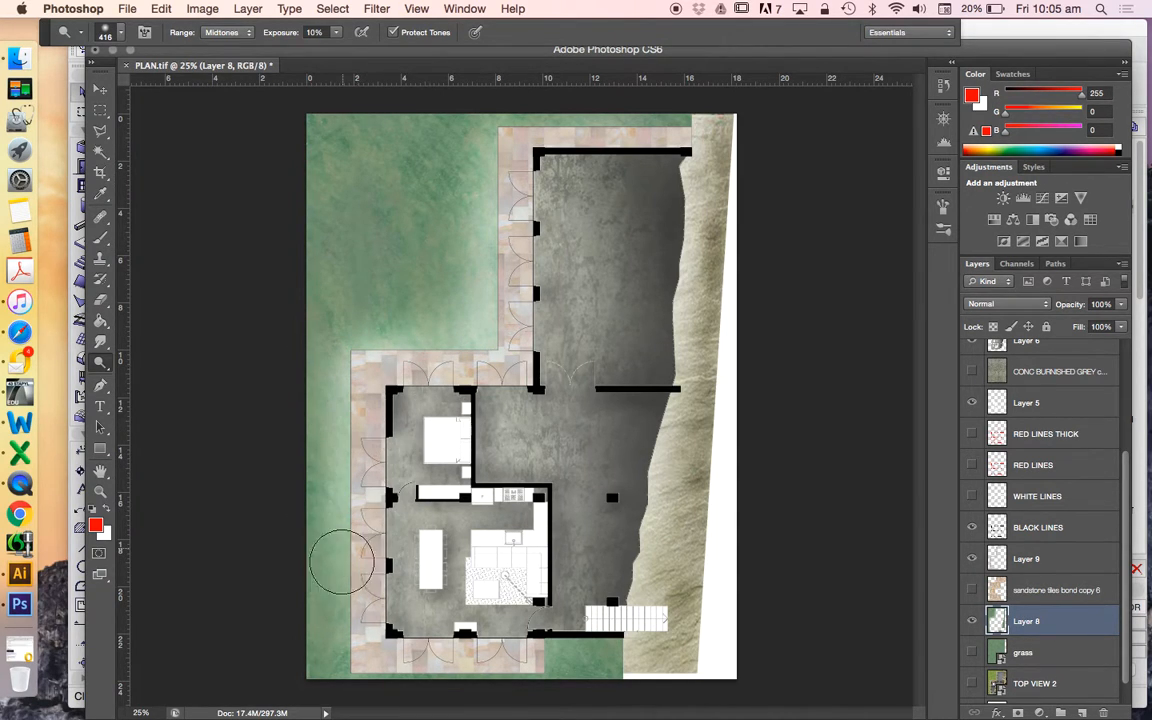
mouse_move(483, 680)
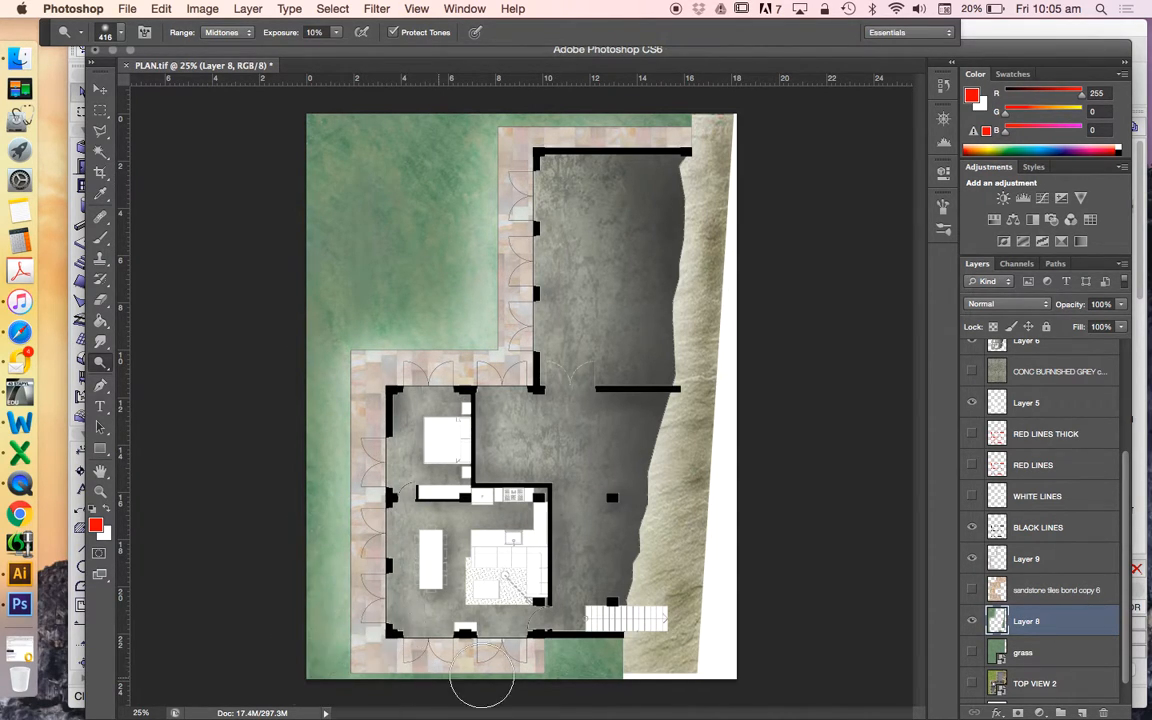